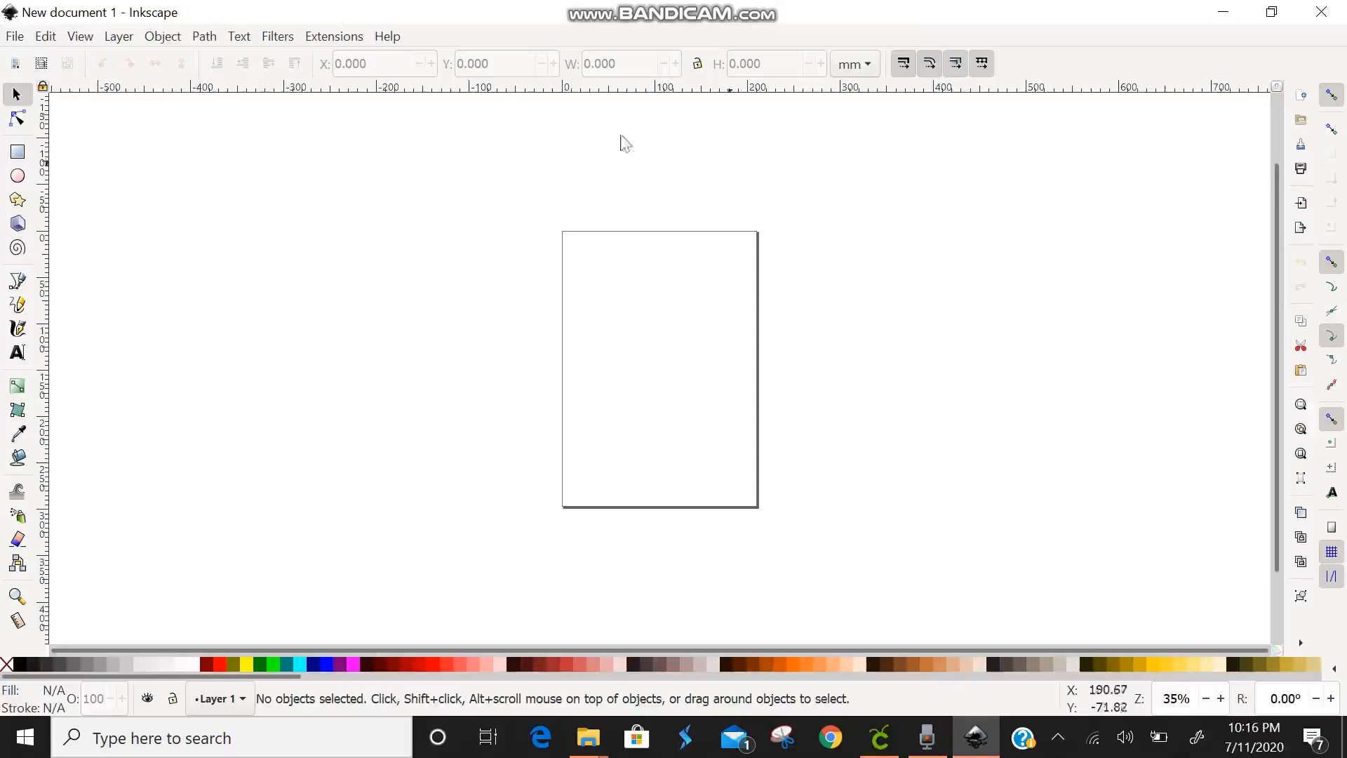
# - Import profile.jpg via File > Import and accept the jpeg bitmap import settings
pyautogui.click(14, 37)
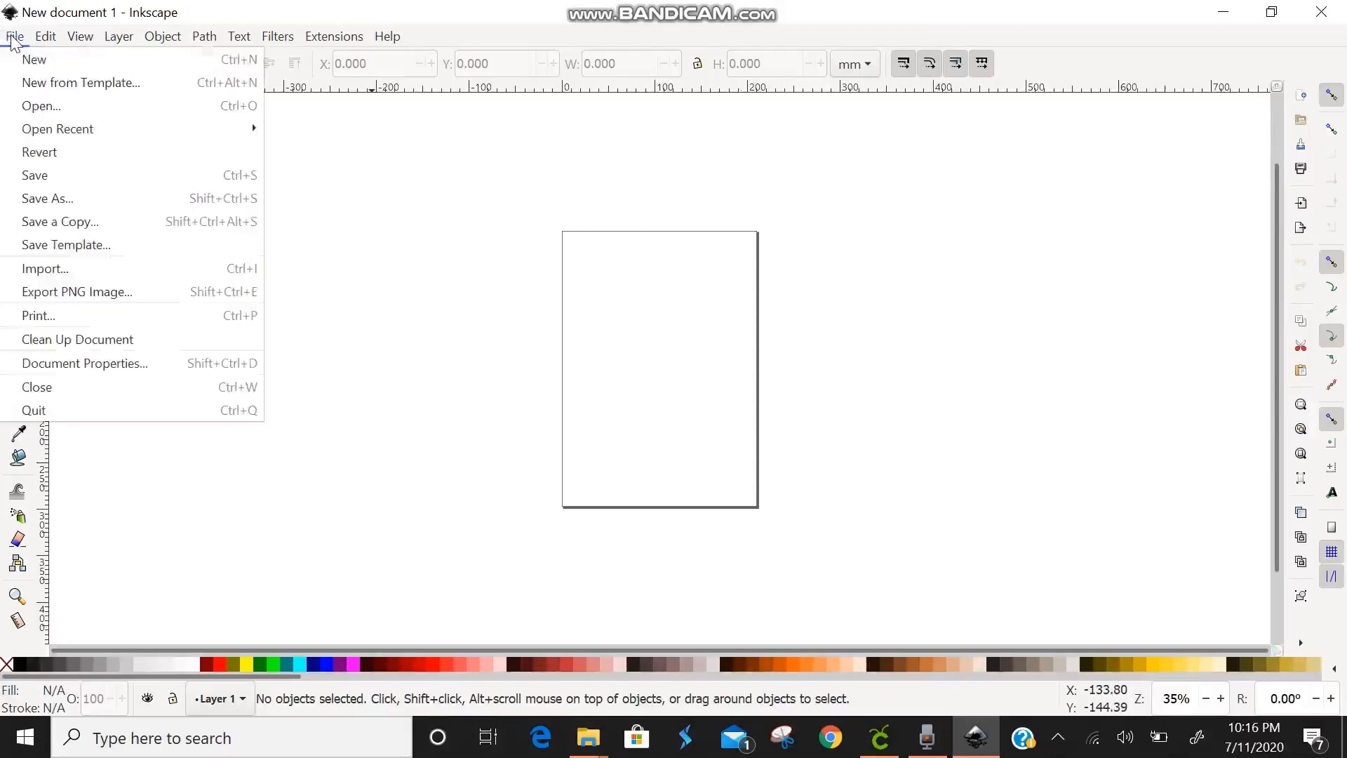
pyautogui.moveTo(69, 268)
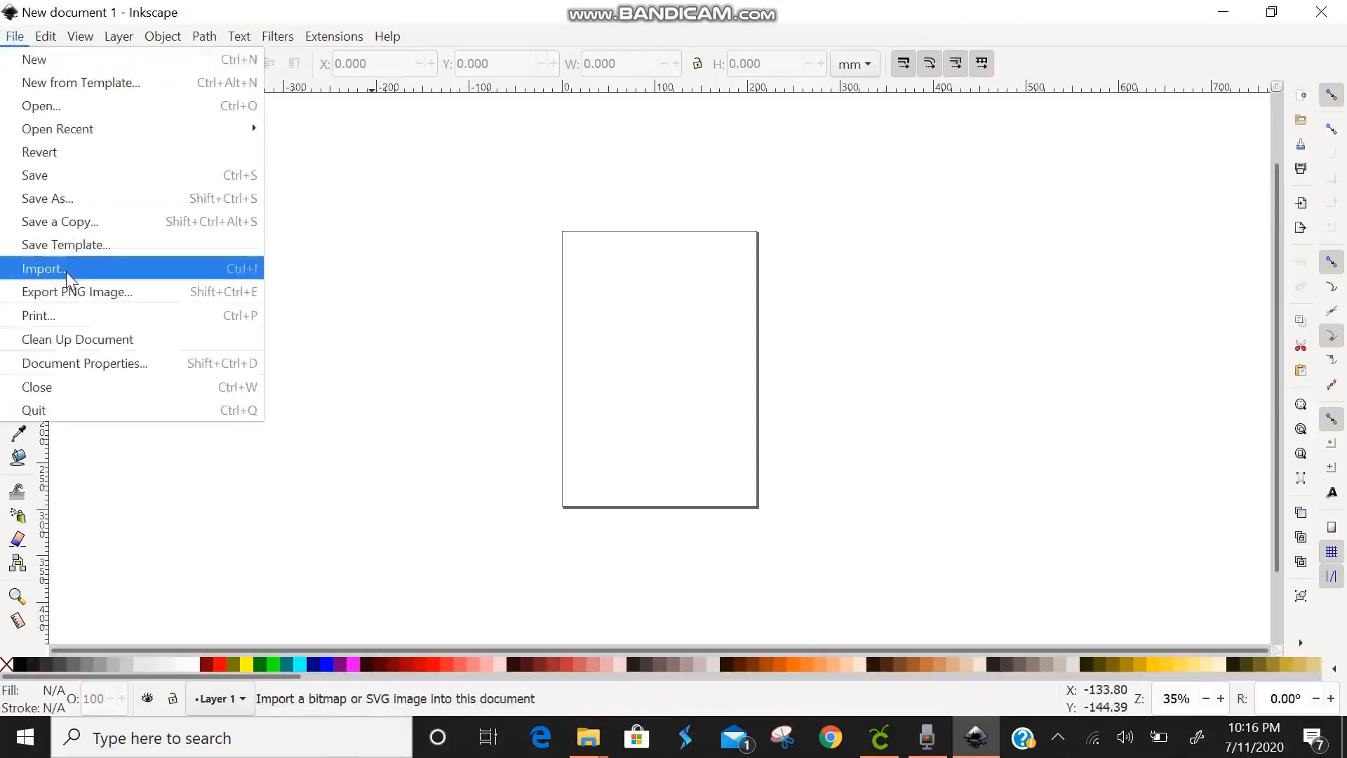
pyautogui.click(41, 268)
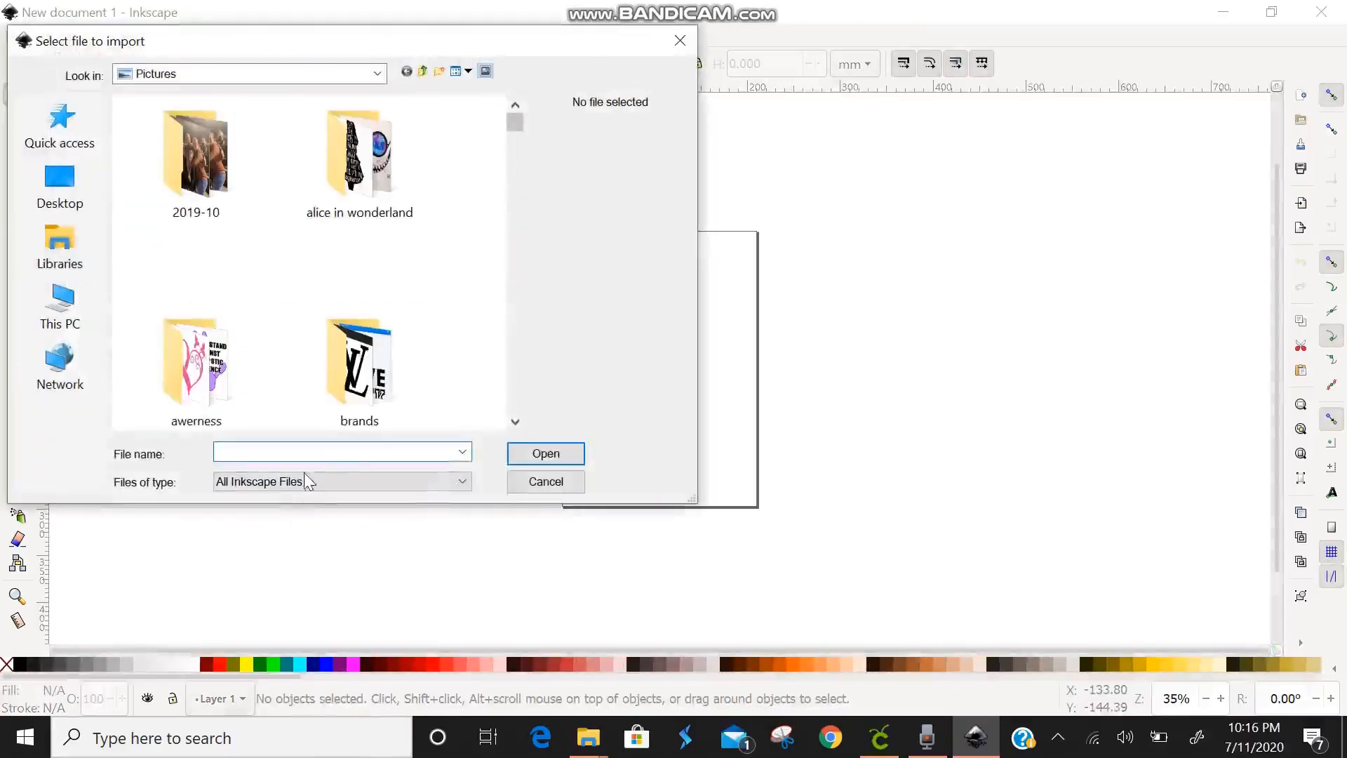
pyautogui.write('p')
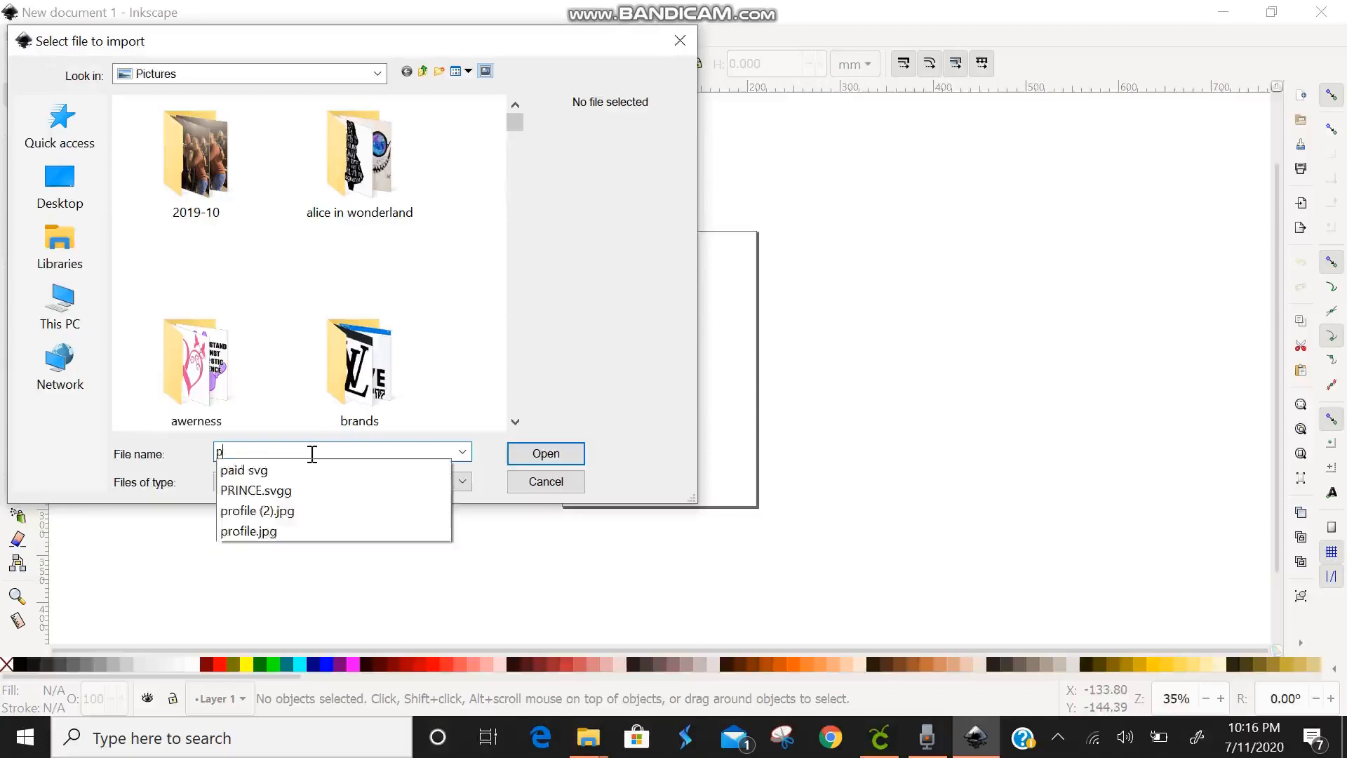
pyautogui.write('rofile')
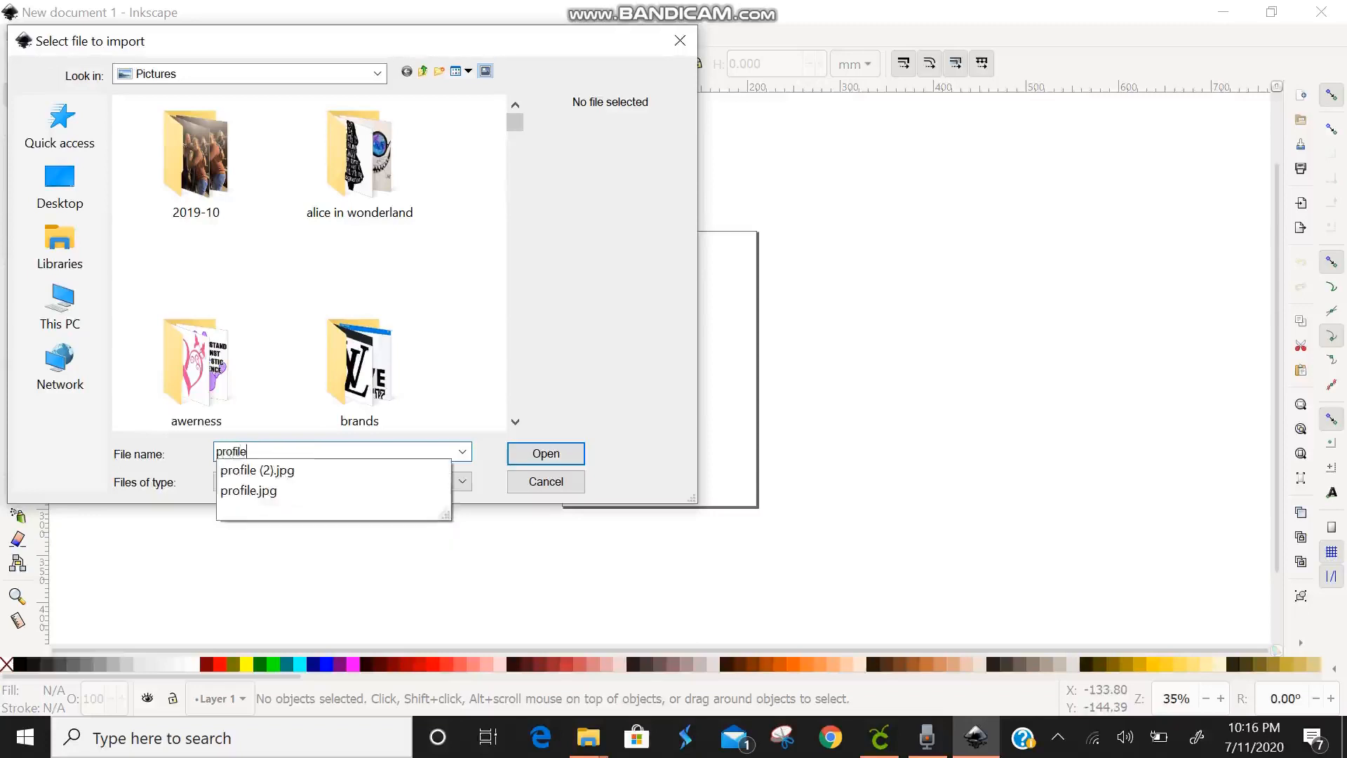
pyautogui.click(249, 491)
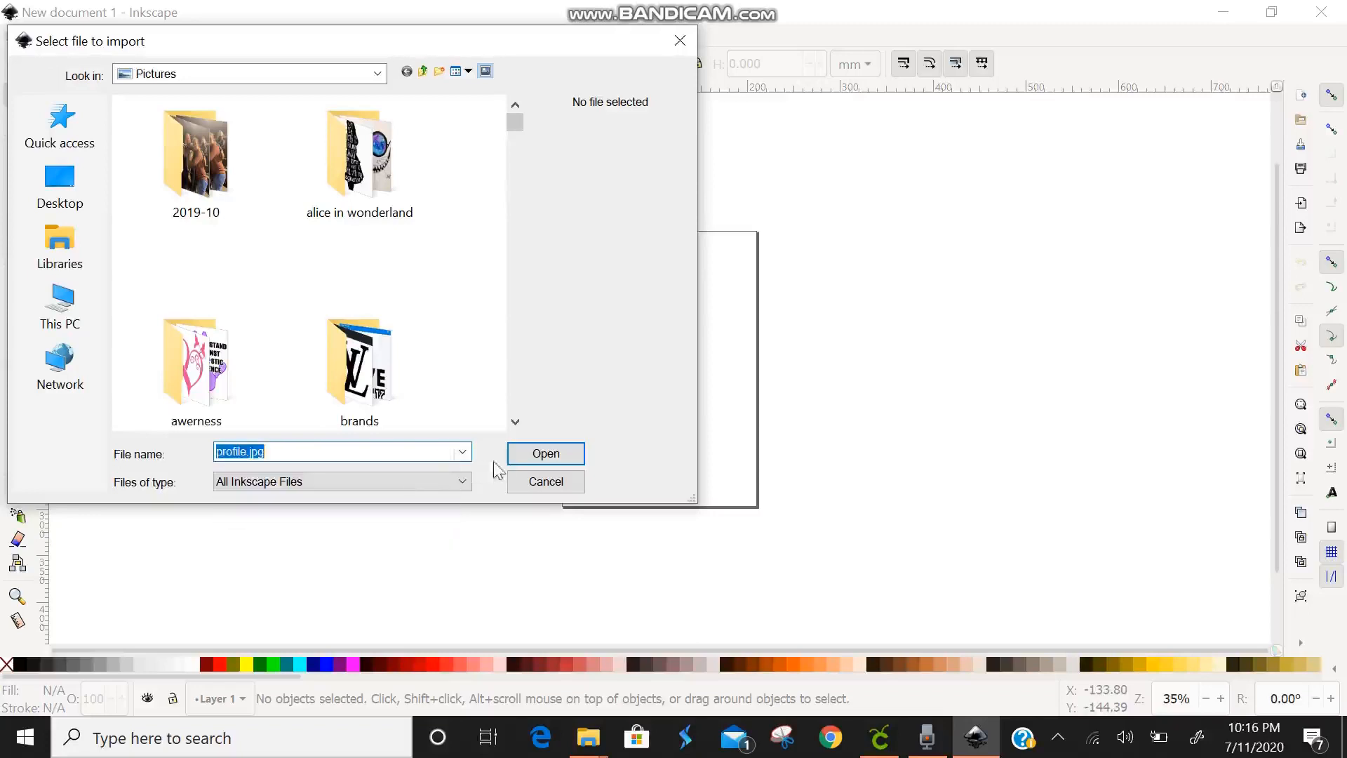
pyautogui.click(544, 453)
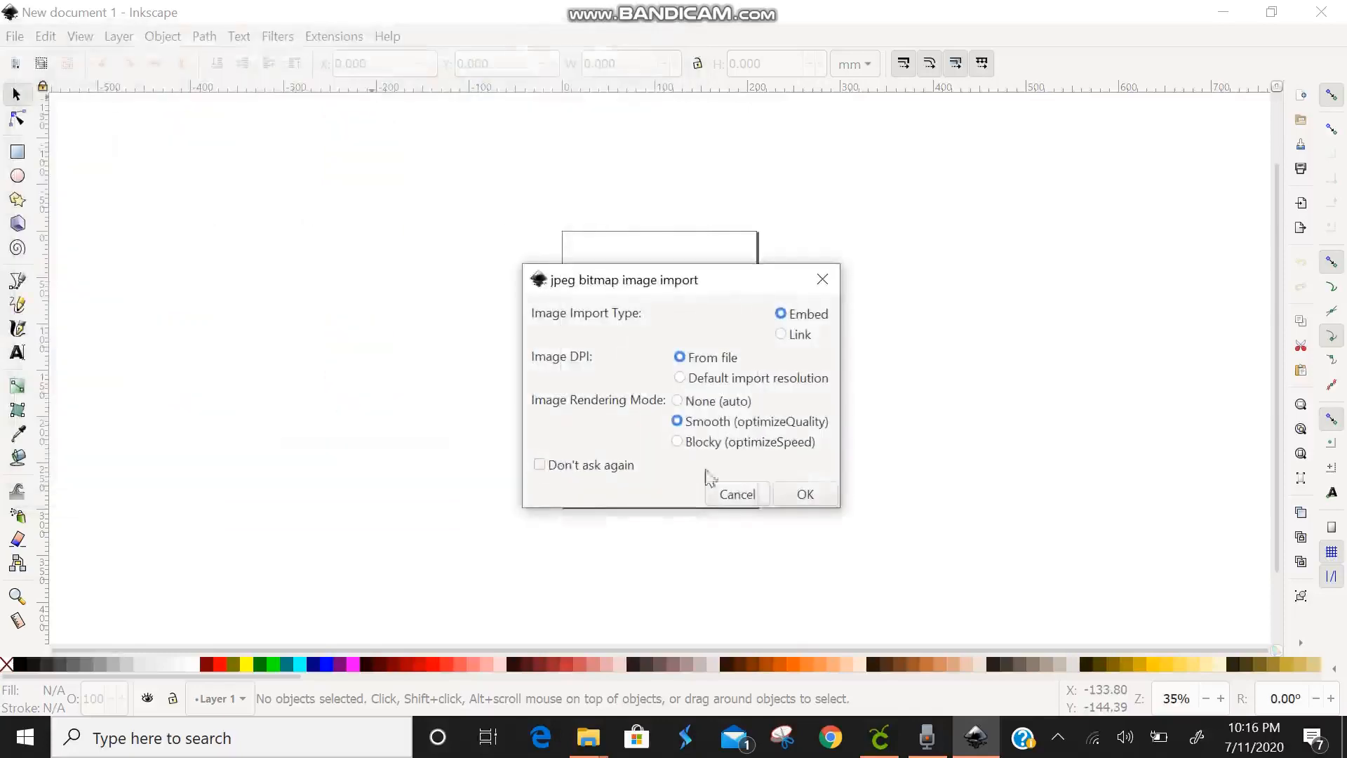
pyautogui.click(804, 494)
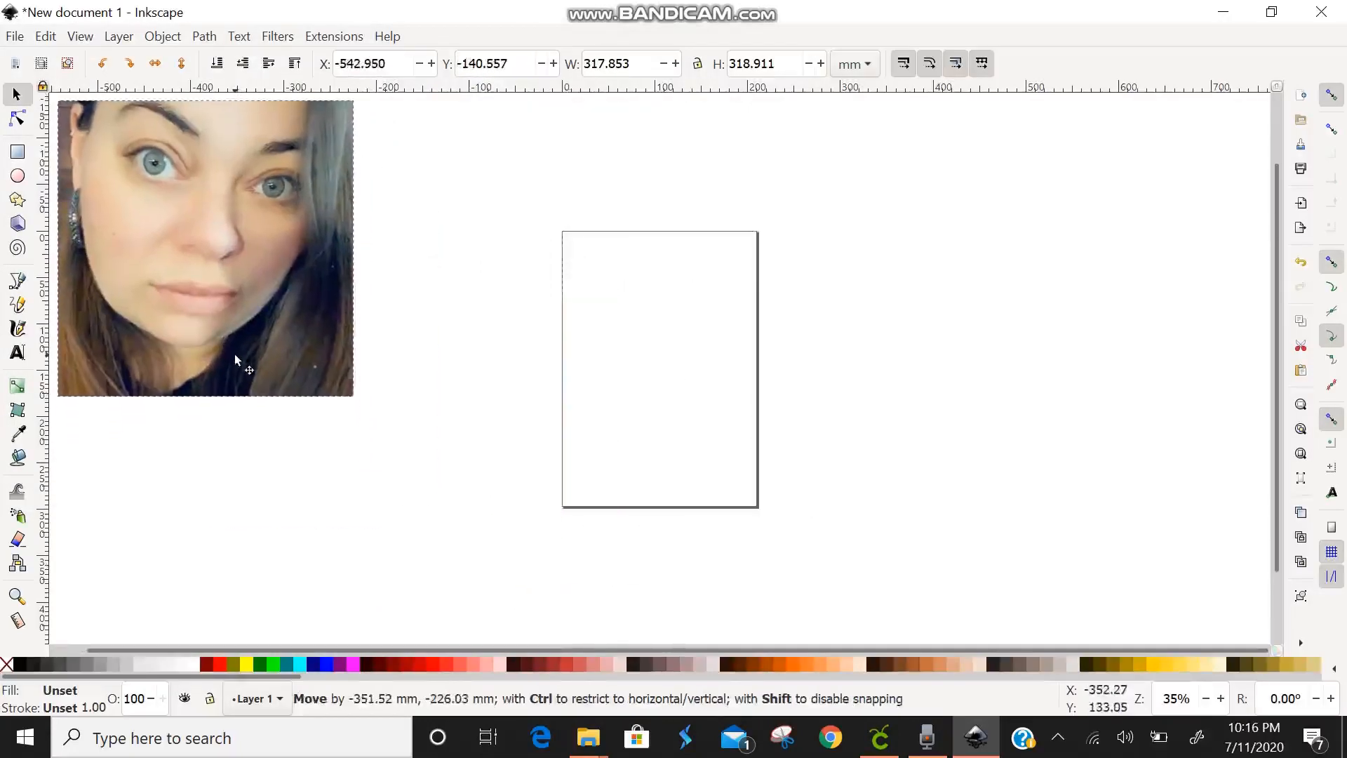
# - Scale the imported face photo down with its corner handle and select it
pyautogui.moveTo(352, 396); pyautogui.dragTo(327, 387)
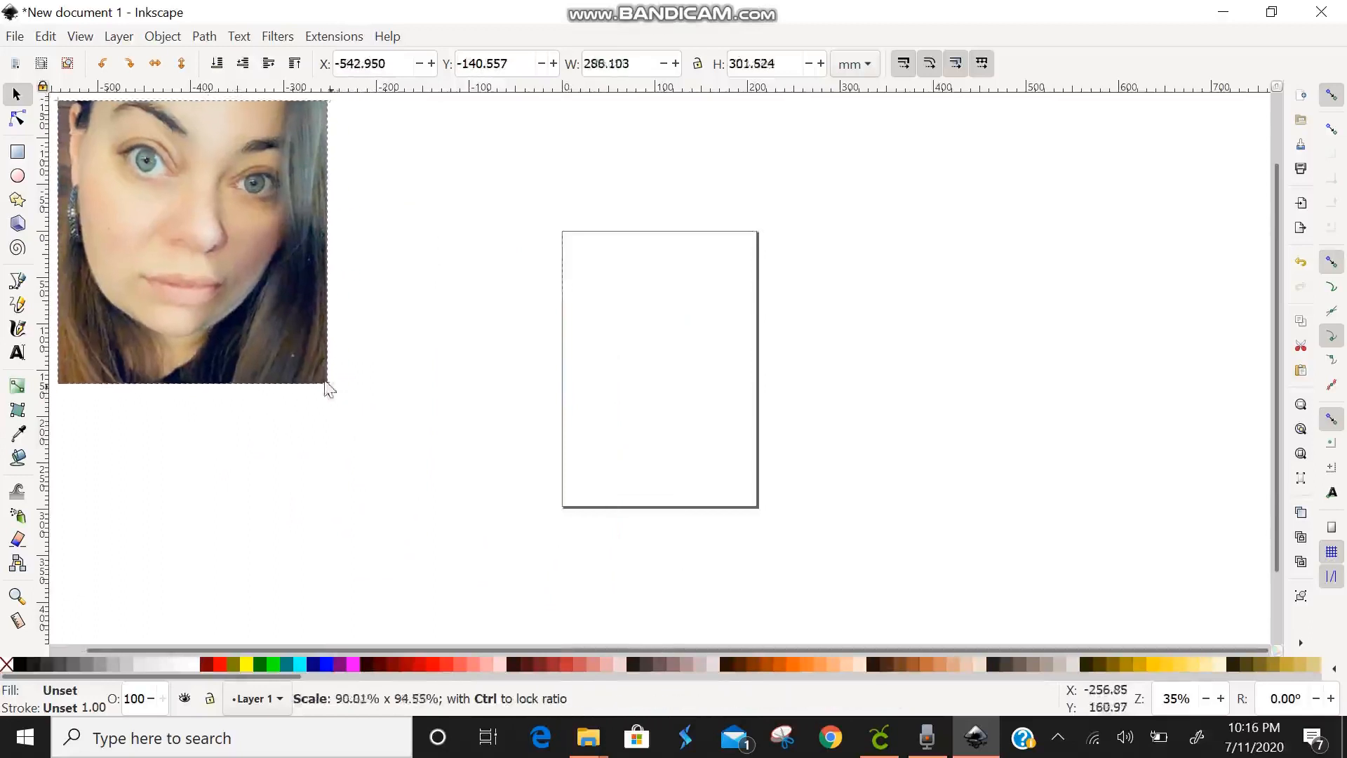
pyautogui.moveTo(327, 384); pyautogui.dragTo(266, 250)
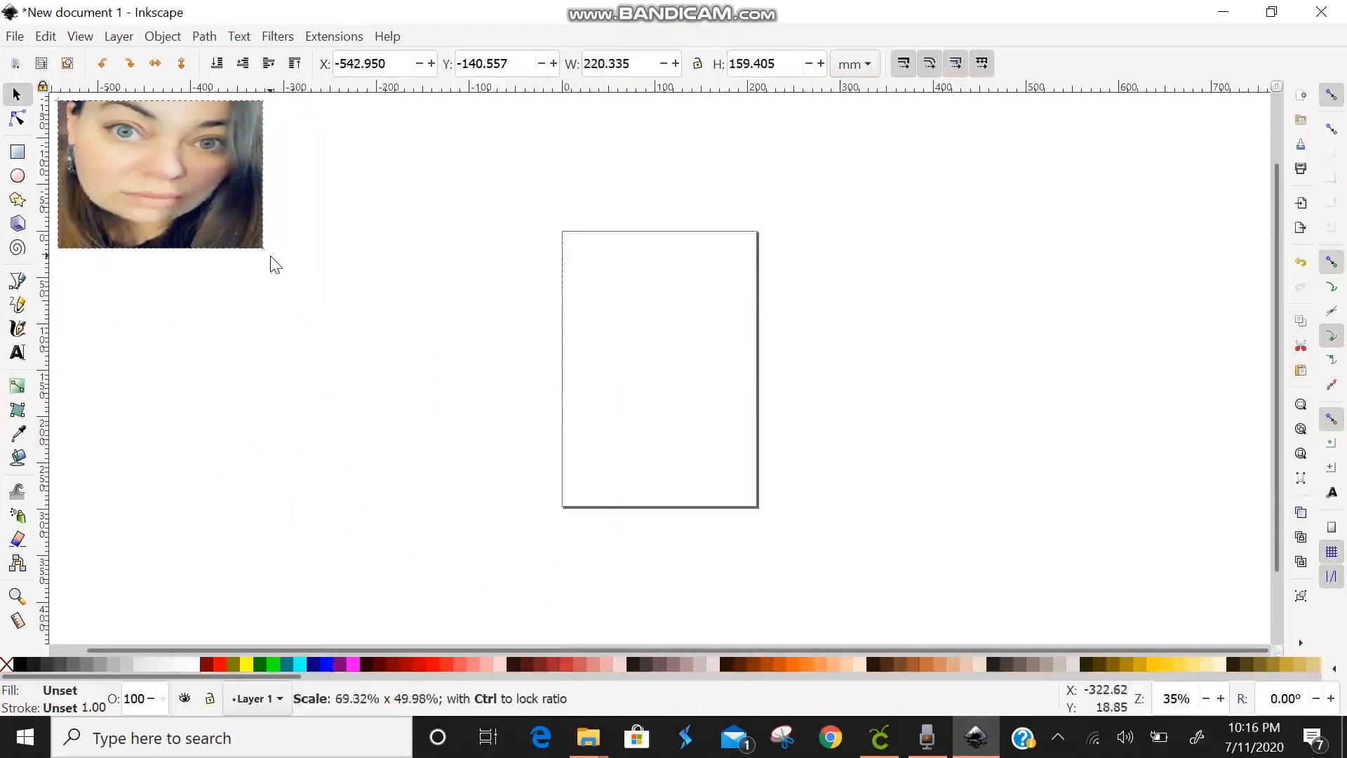
pyautogui.click(159, 171)
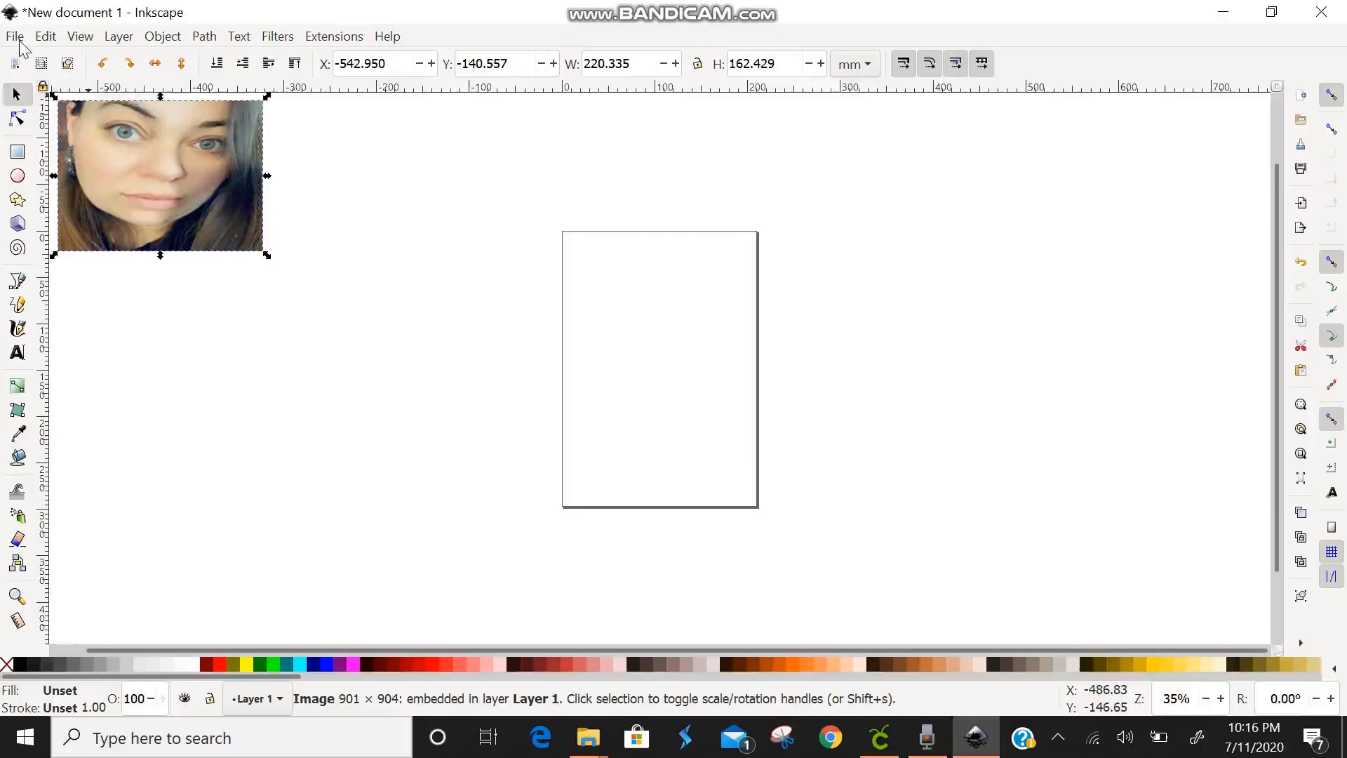
# - Start another import and enter 'profile' so the two matching photos are suggested
pyautogui.click(14, 37)
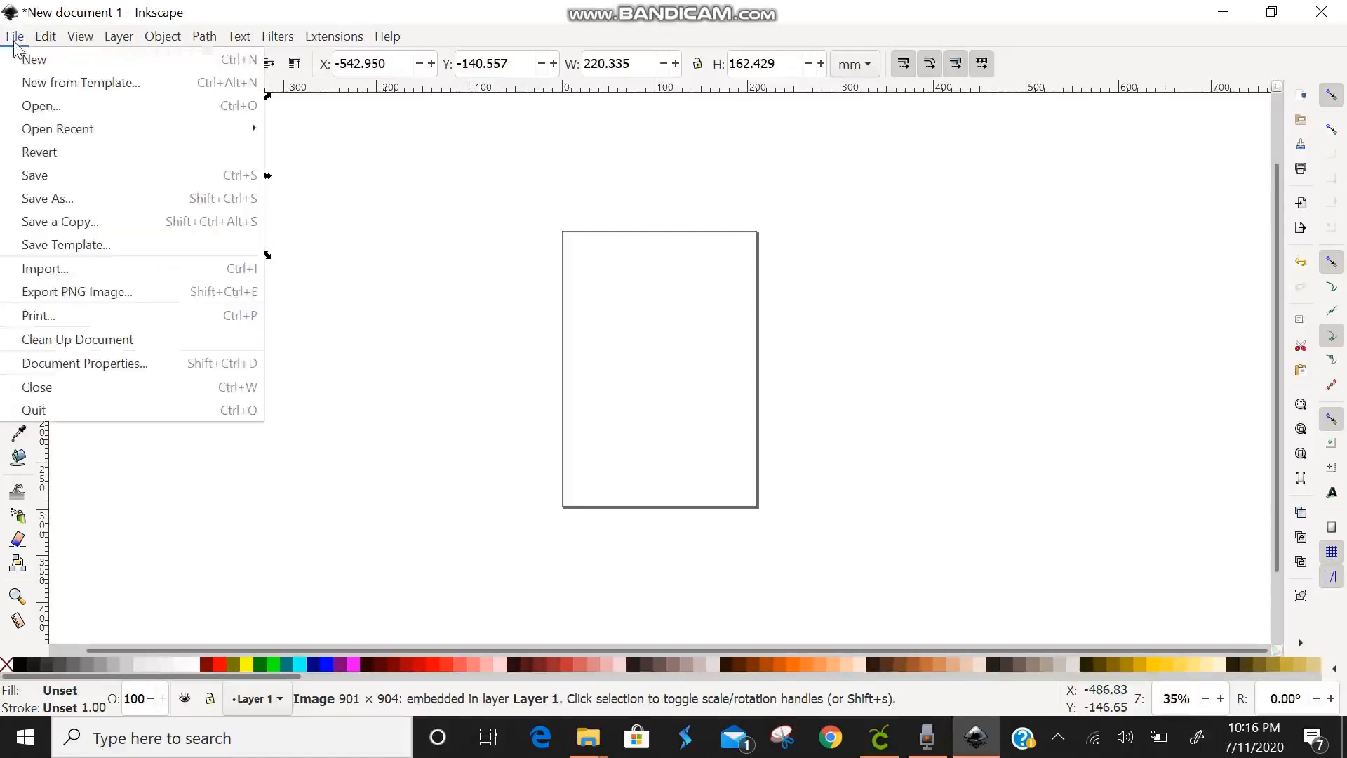
pyautogui.moveTo(41, 105)
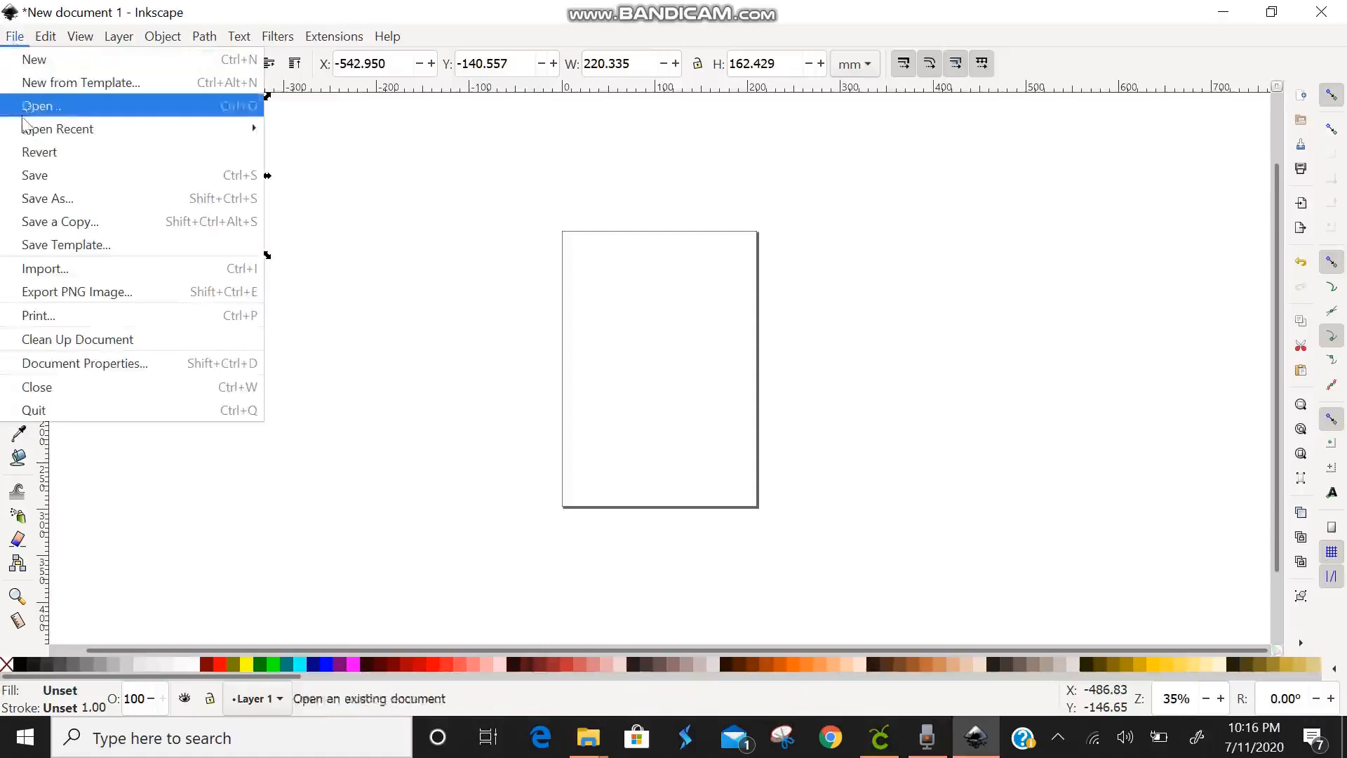
pyautogui.moveTo(47, 198)
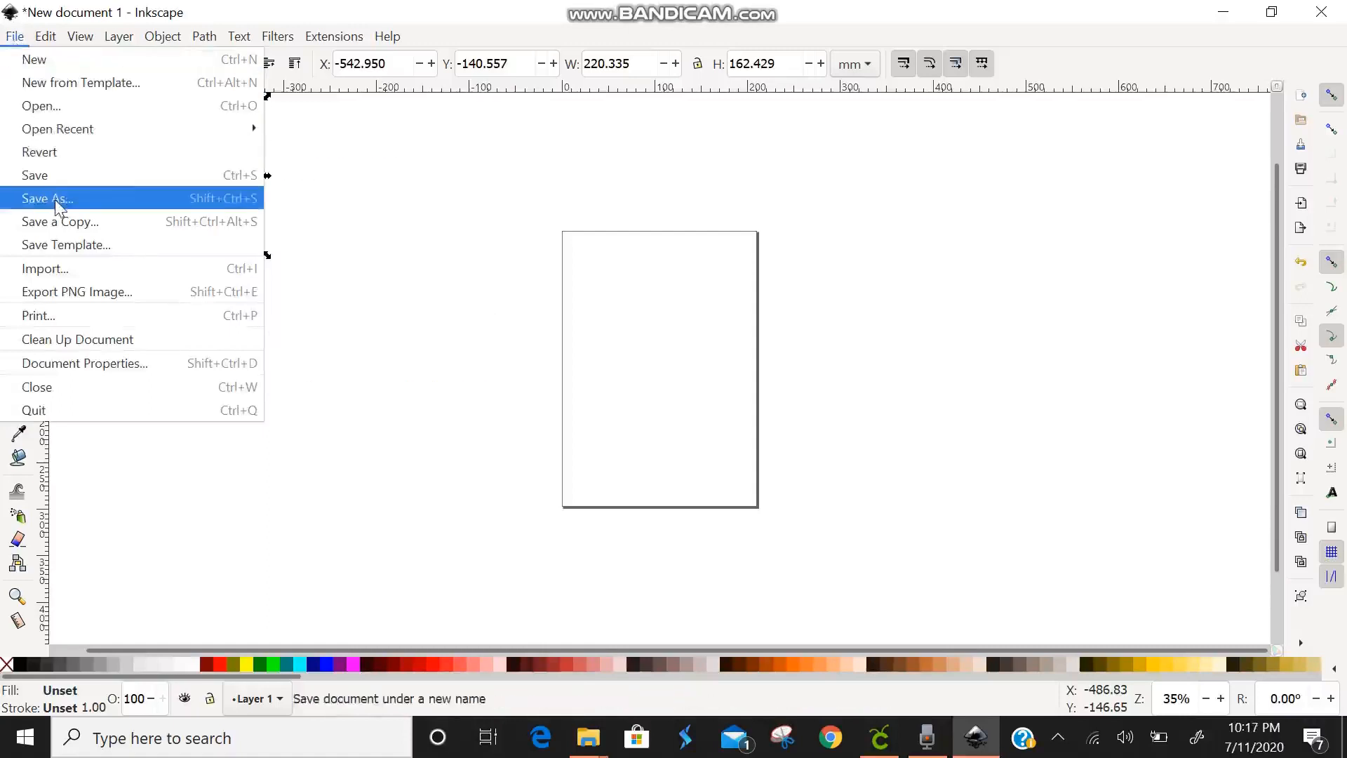
pyautogui.click(44, 268)
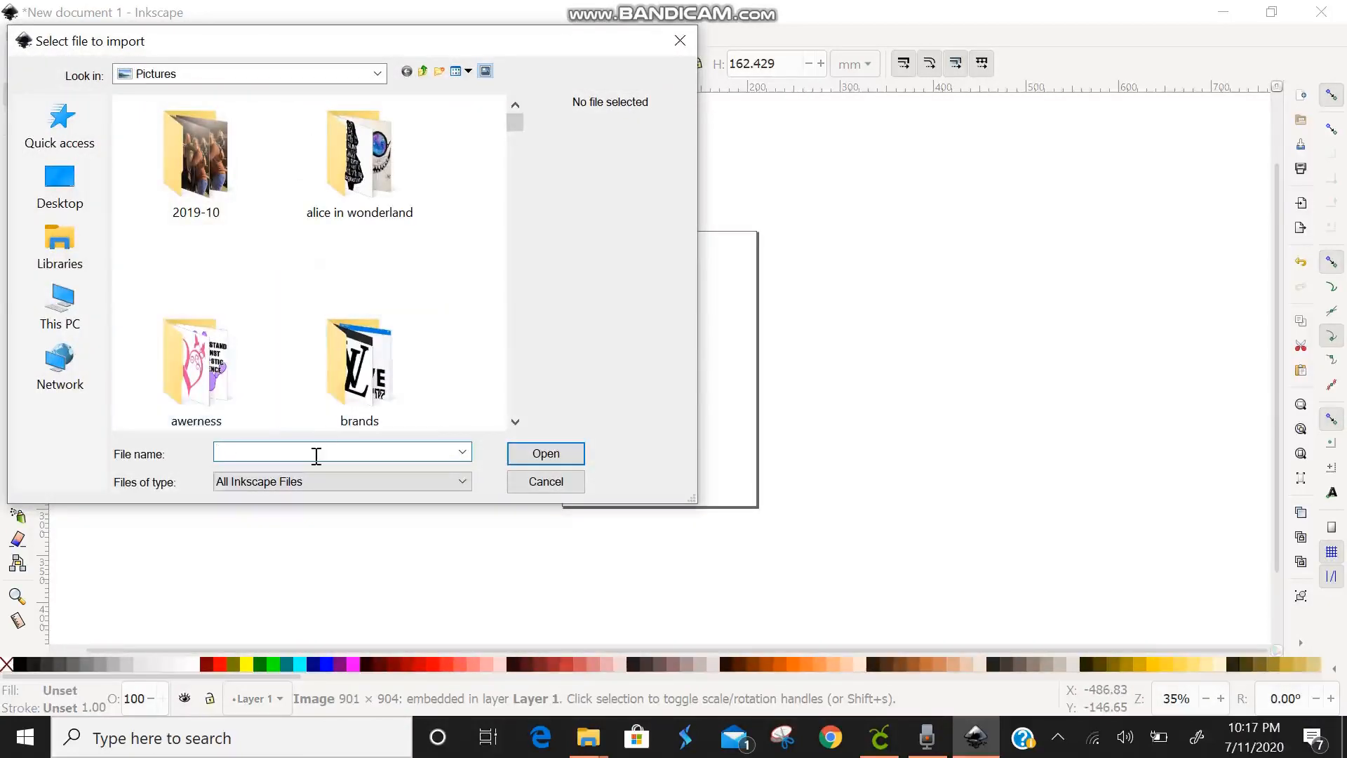
pyautogui.write('profi')
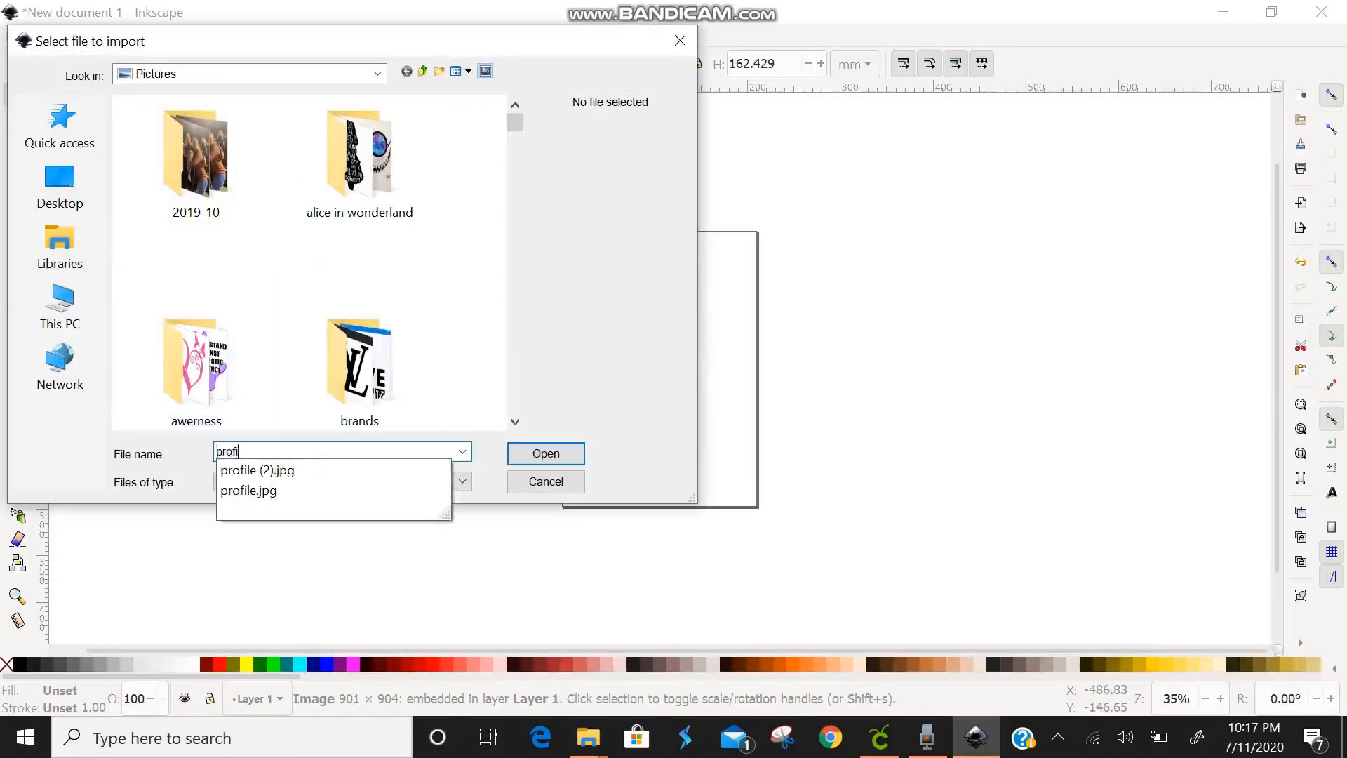
pyautogui.write('le')
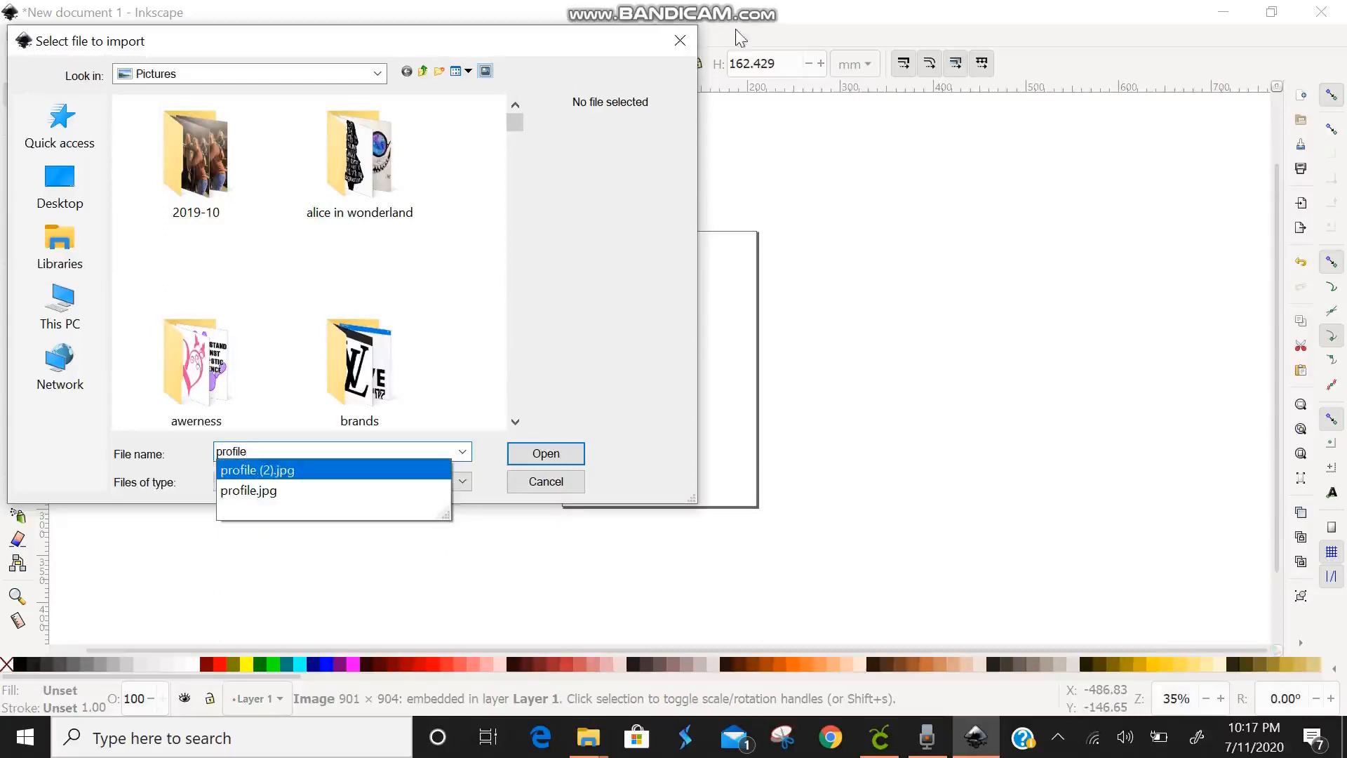
# - Cancel the import and browse the Pictures folder in File Explorer down to the profile photos
pyautogui.click(544, 453)
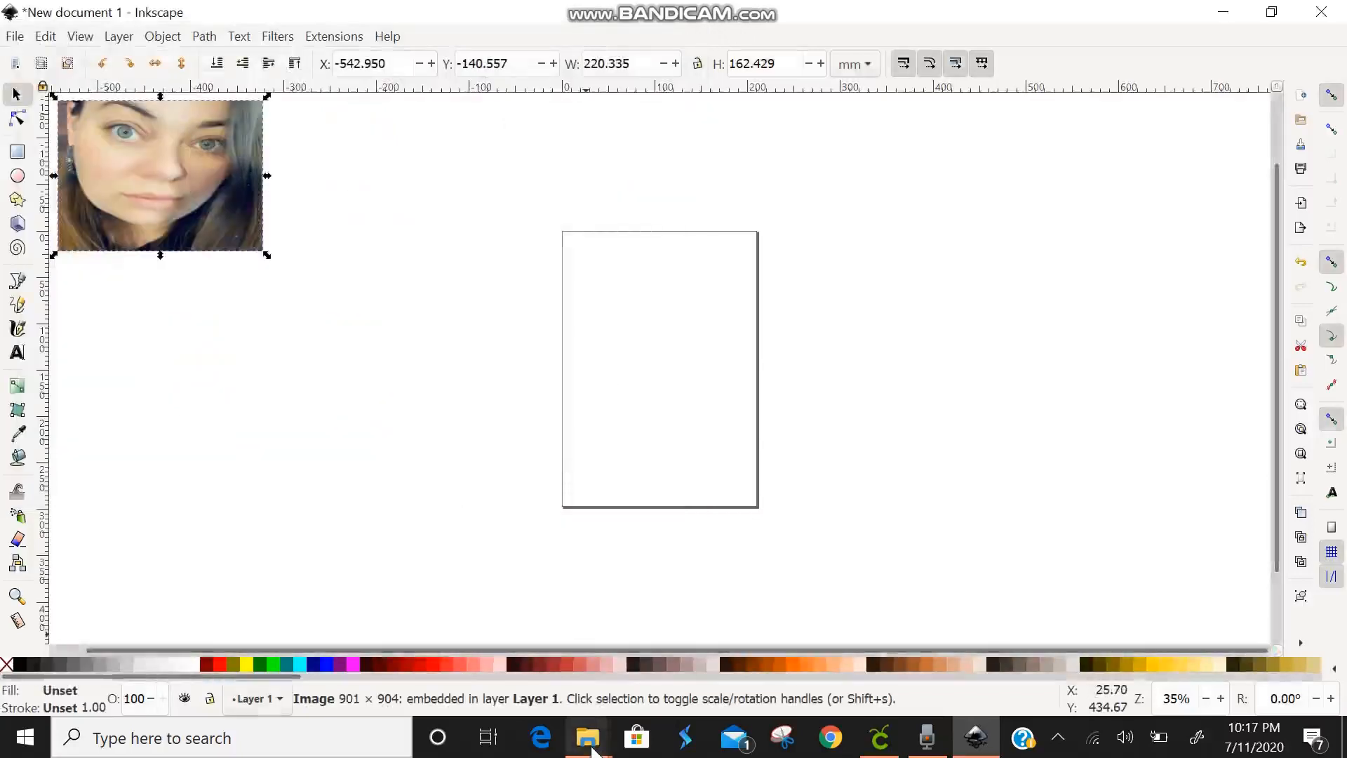
pyautogui.click(587, 737)
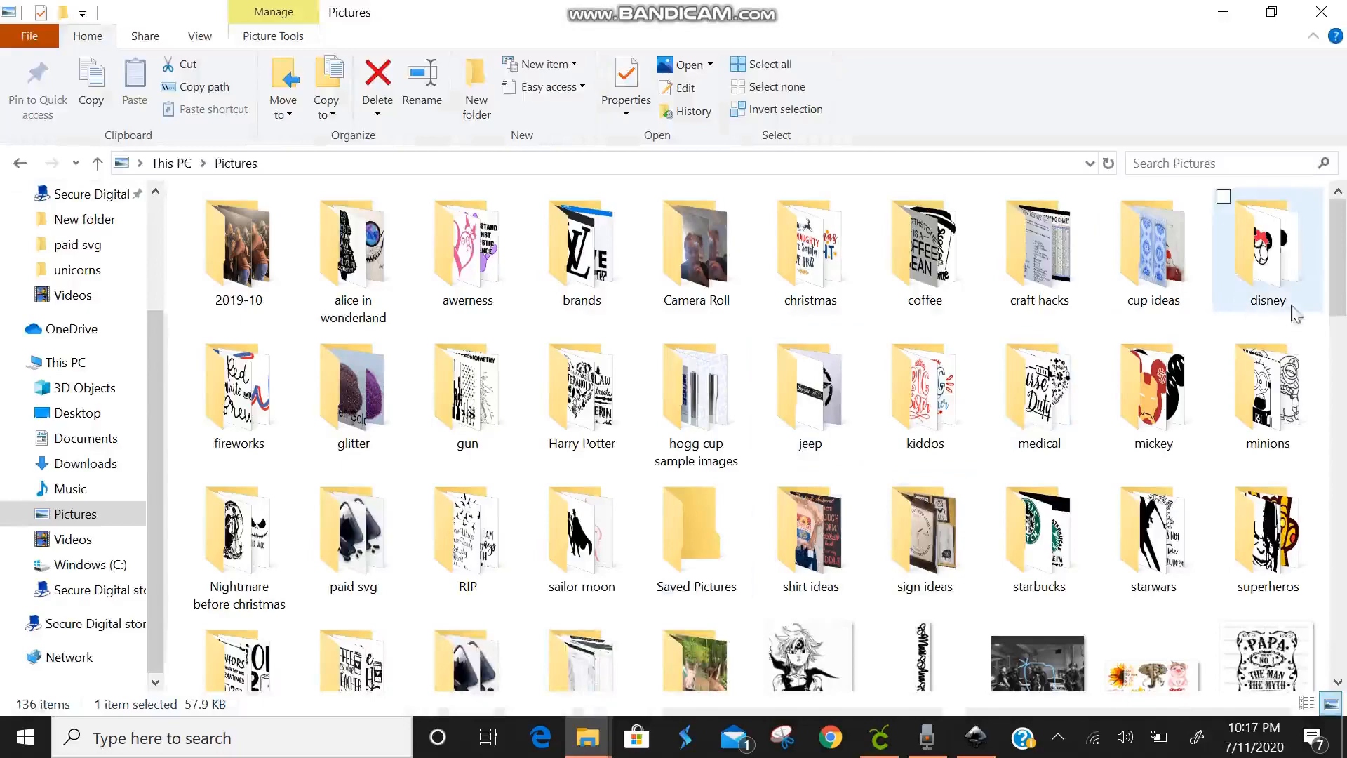
pyautogui.scroll(-3)
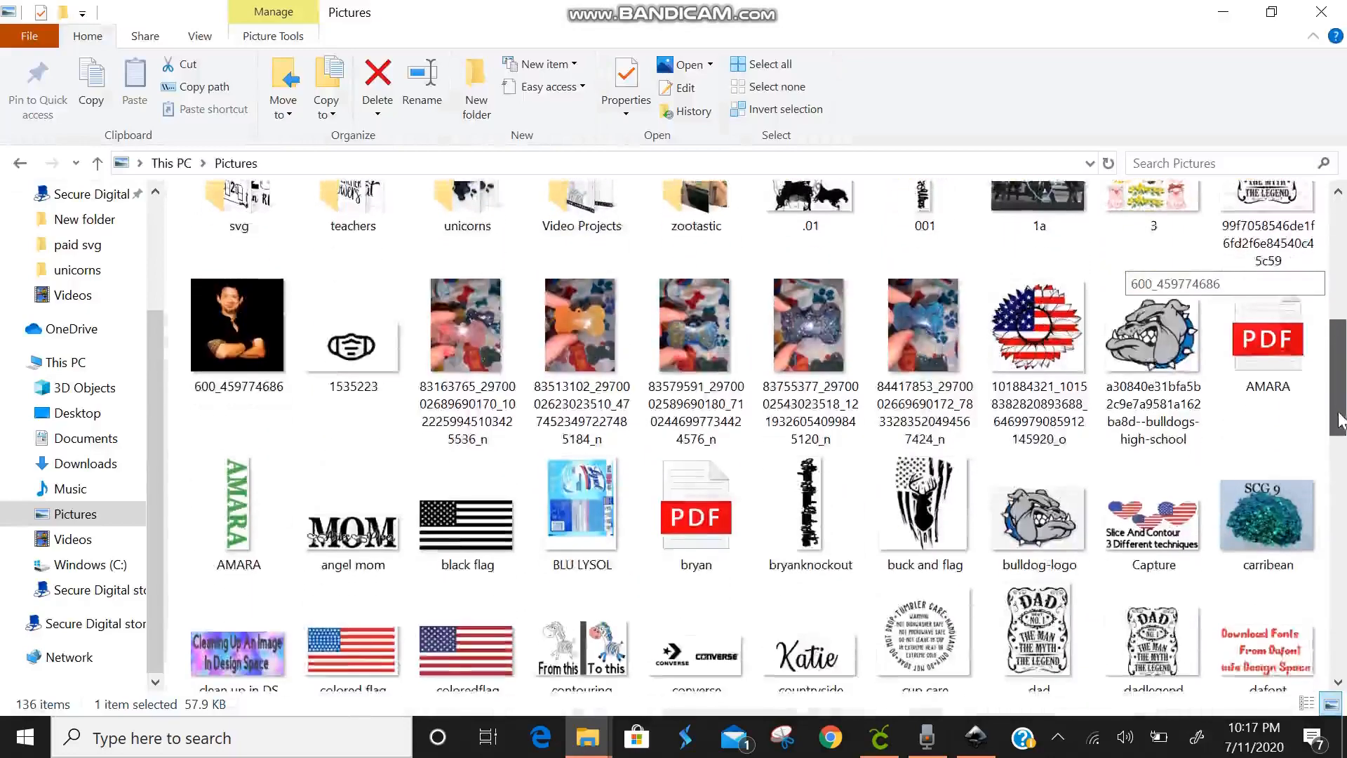
pyautogui.scroll(-3)
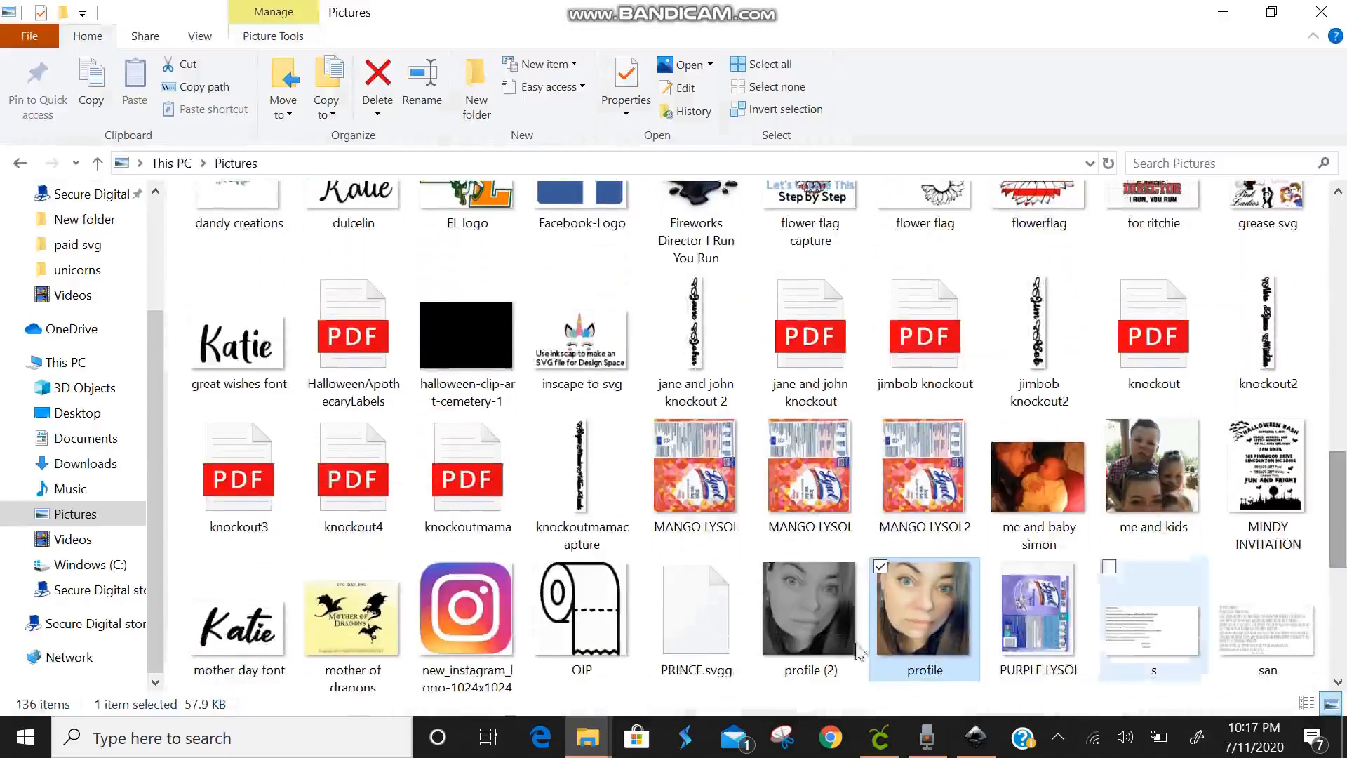
pyautogui.scroll(-3)
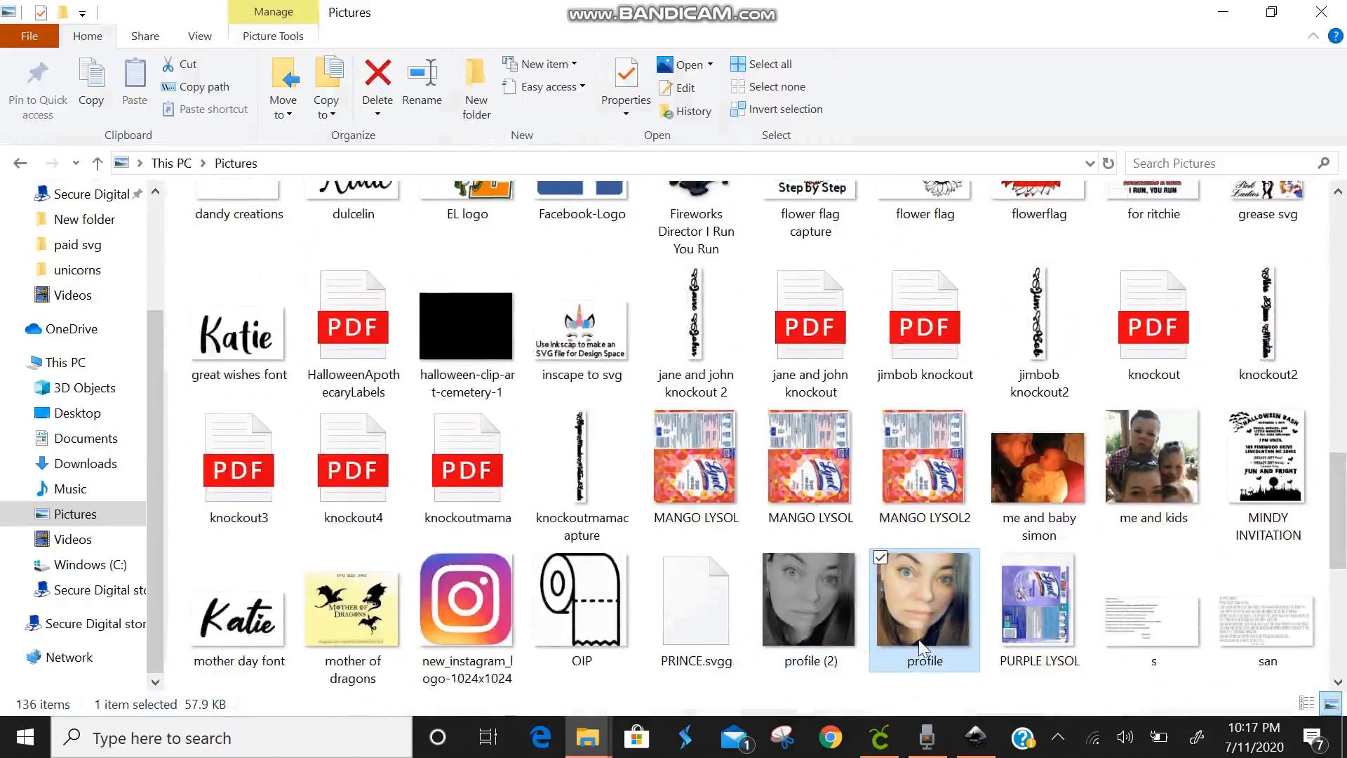
# - Open the profile photo in Windows Photos' editor and browse its Filters list
pyautogui.doubleClick(924, 602)
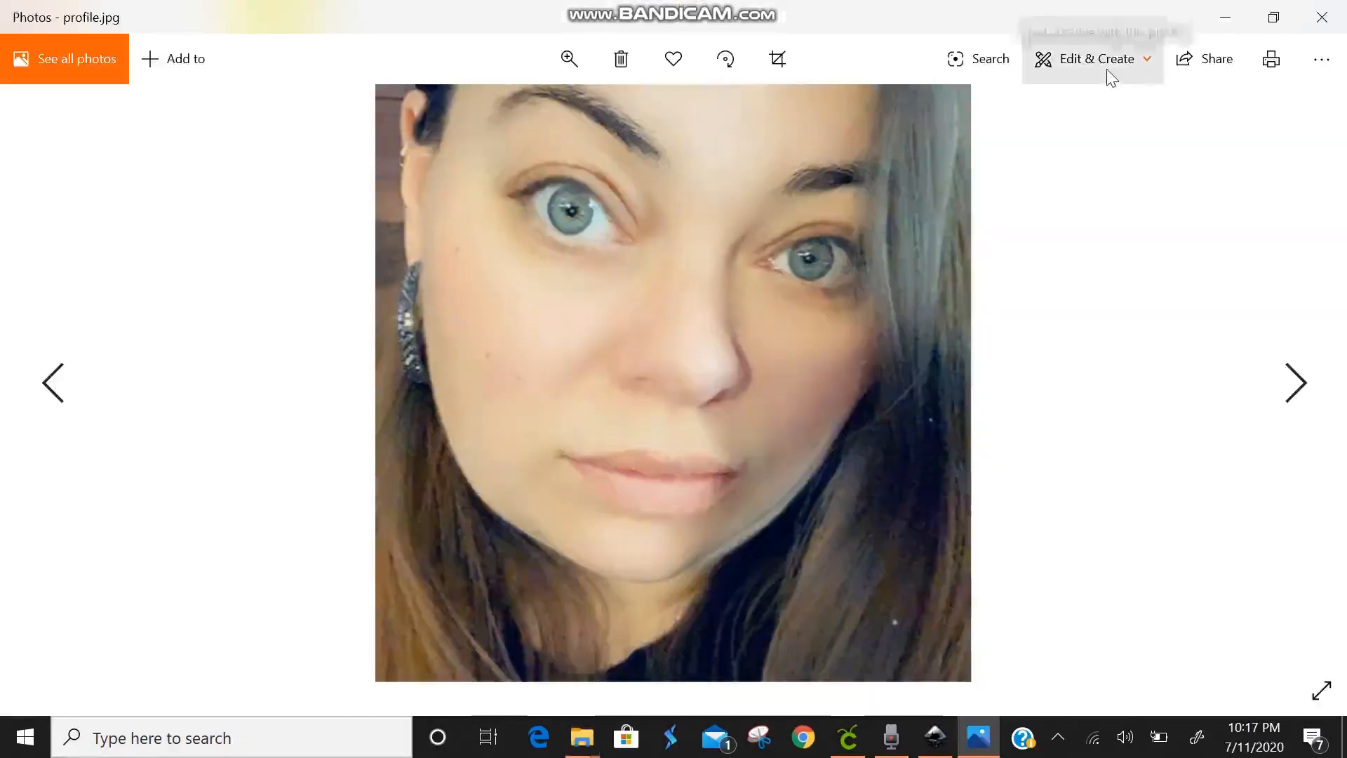
pyautogui.click(1092, 59)
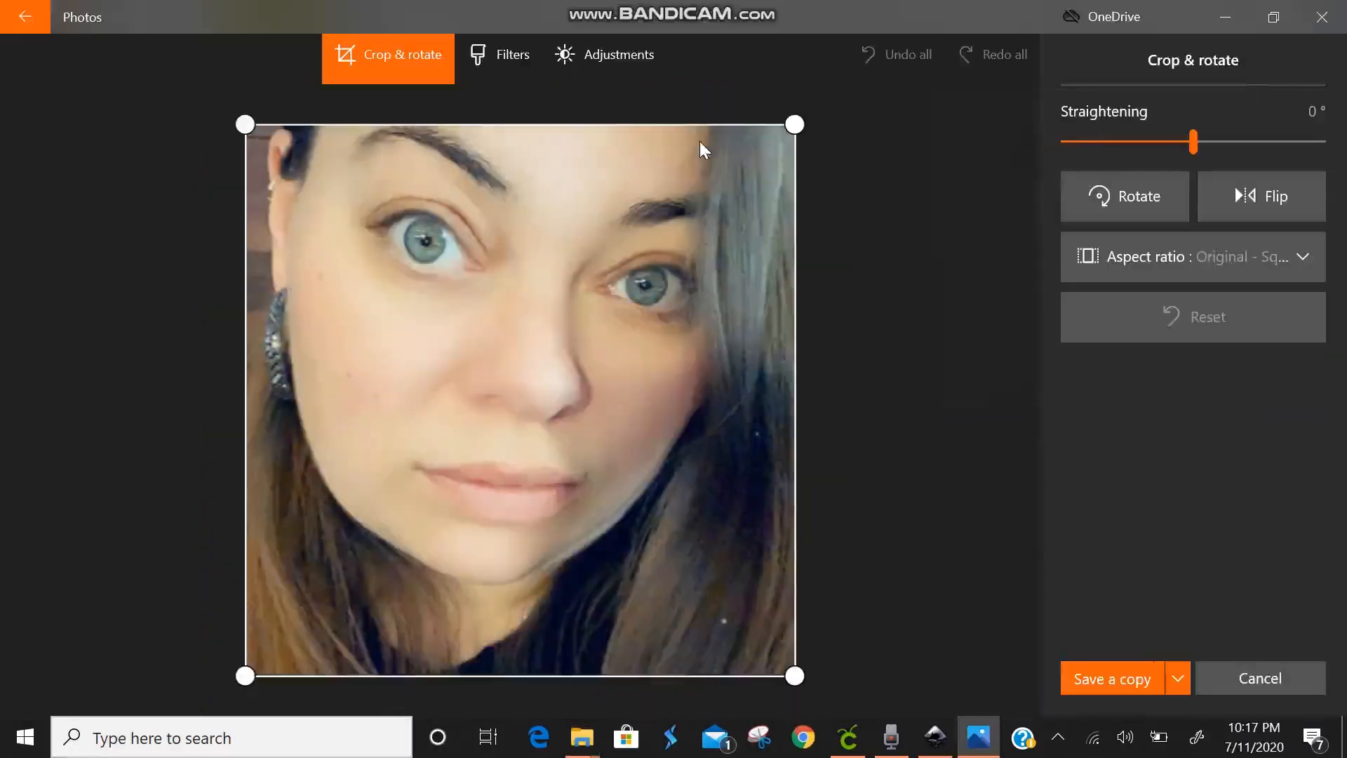
pyautogui.click(498, 55)
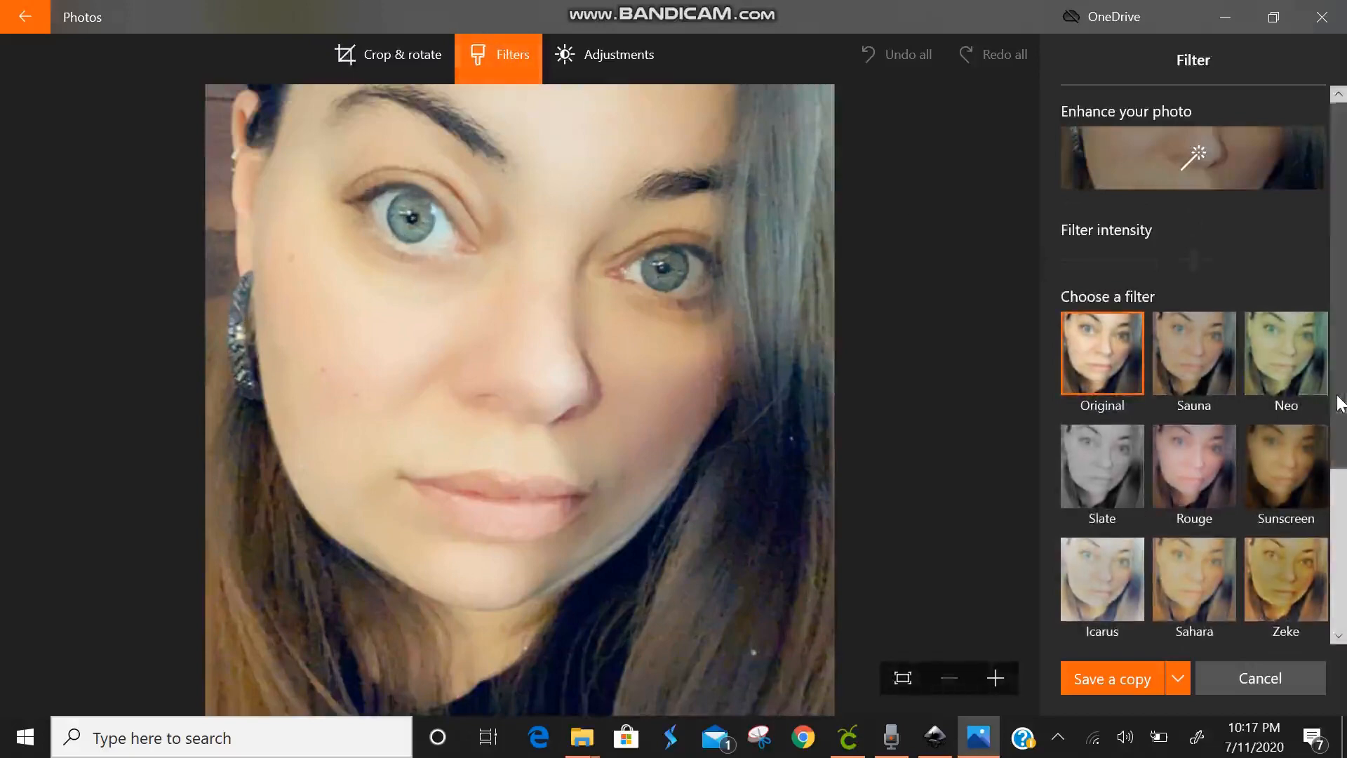
pyautogui.scroll(-3)
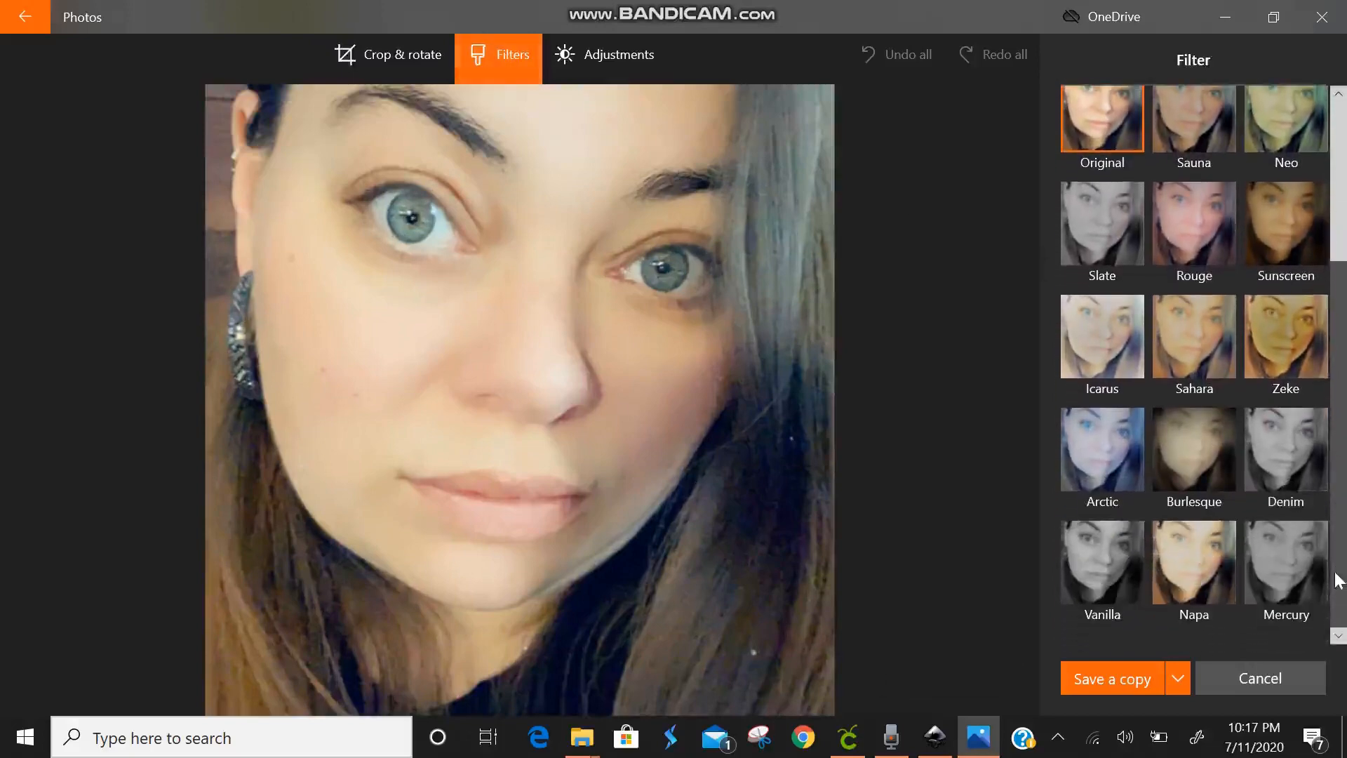
pyautogui.click(1103, 563)
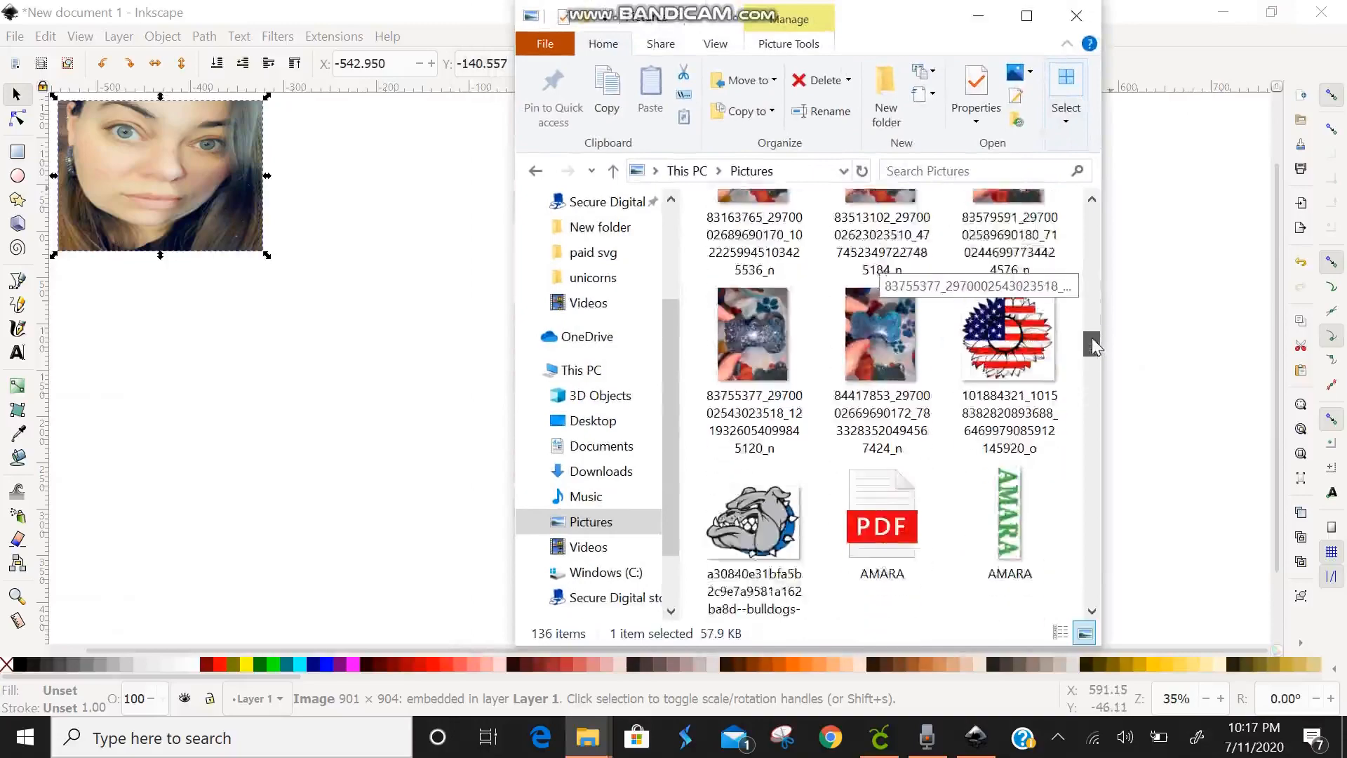
# - Drag the profile photo from Pictures into Inkscape, bringing up its jpeg import options
pyautogui.scroll(-3)
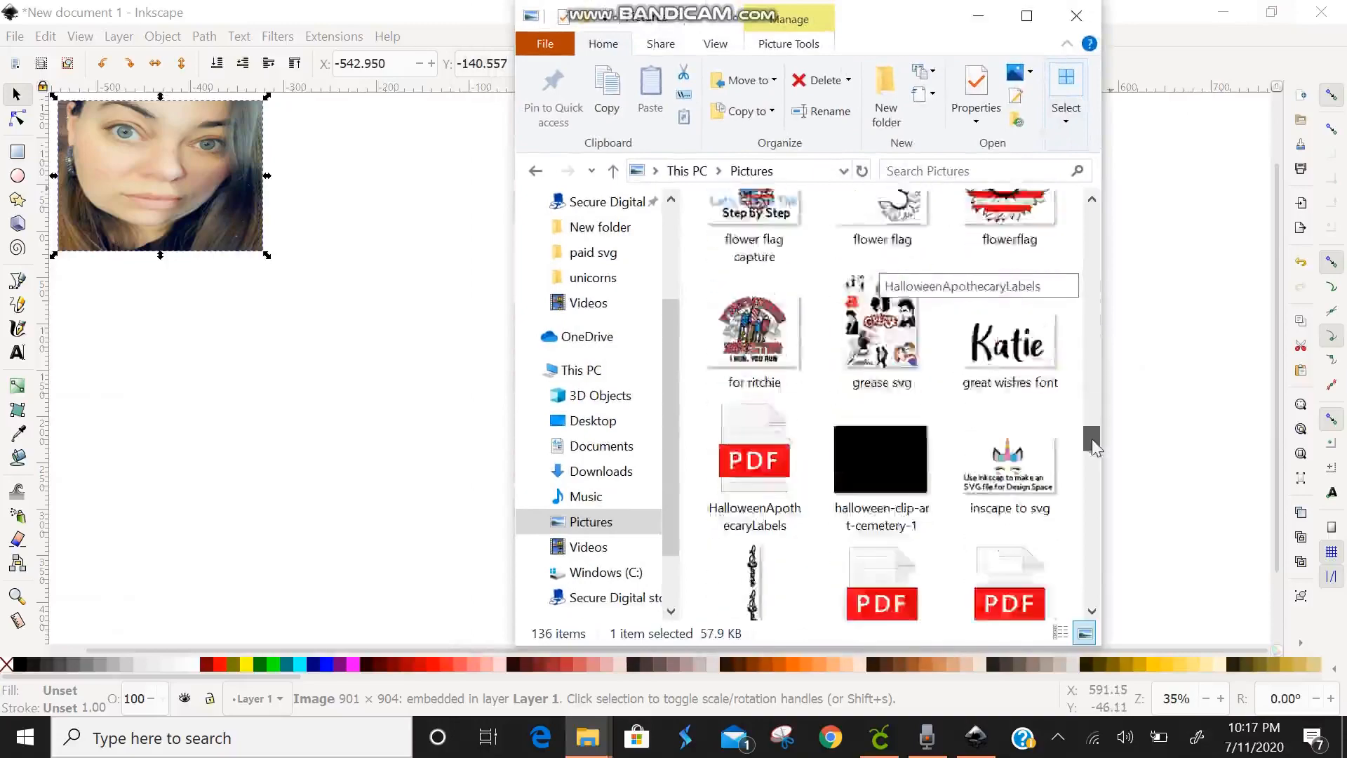
pyautogui.scroll(-3)
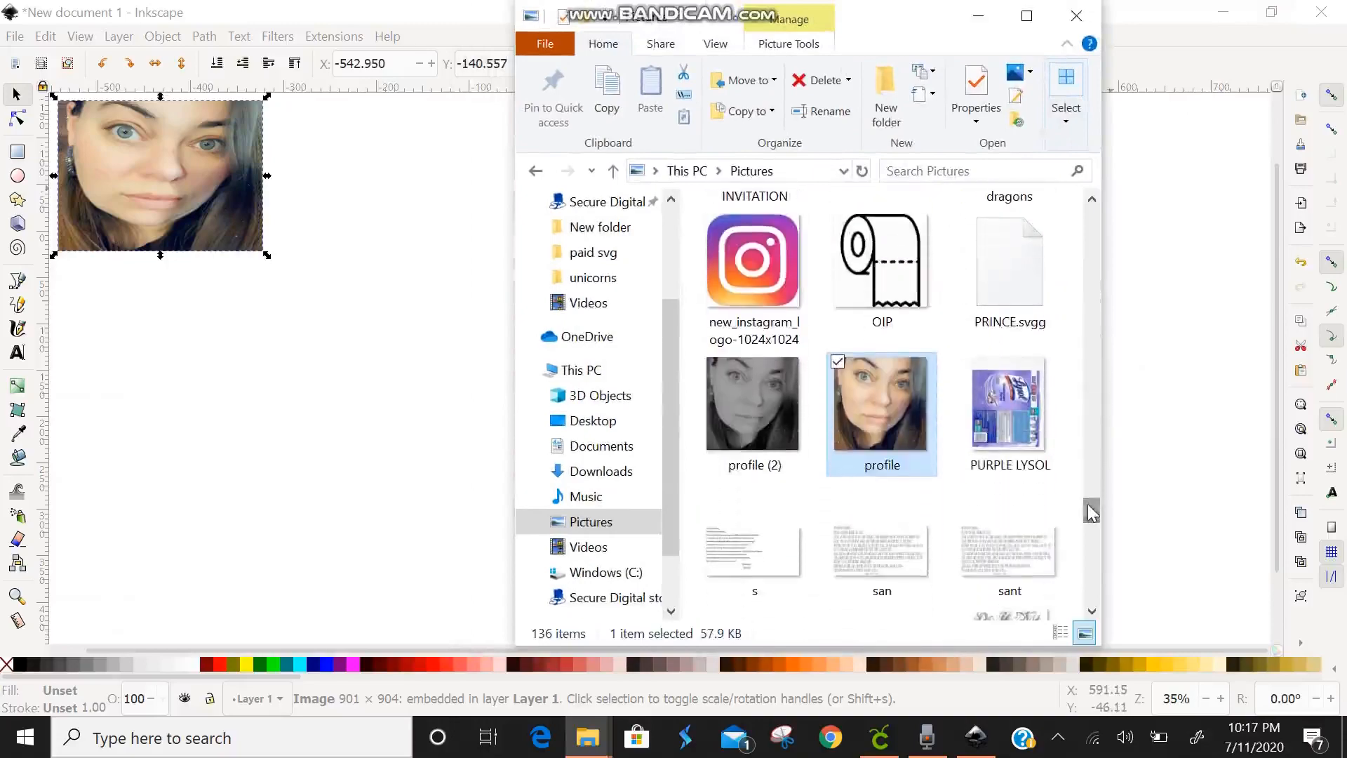
pyautogui.click(754, 404)
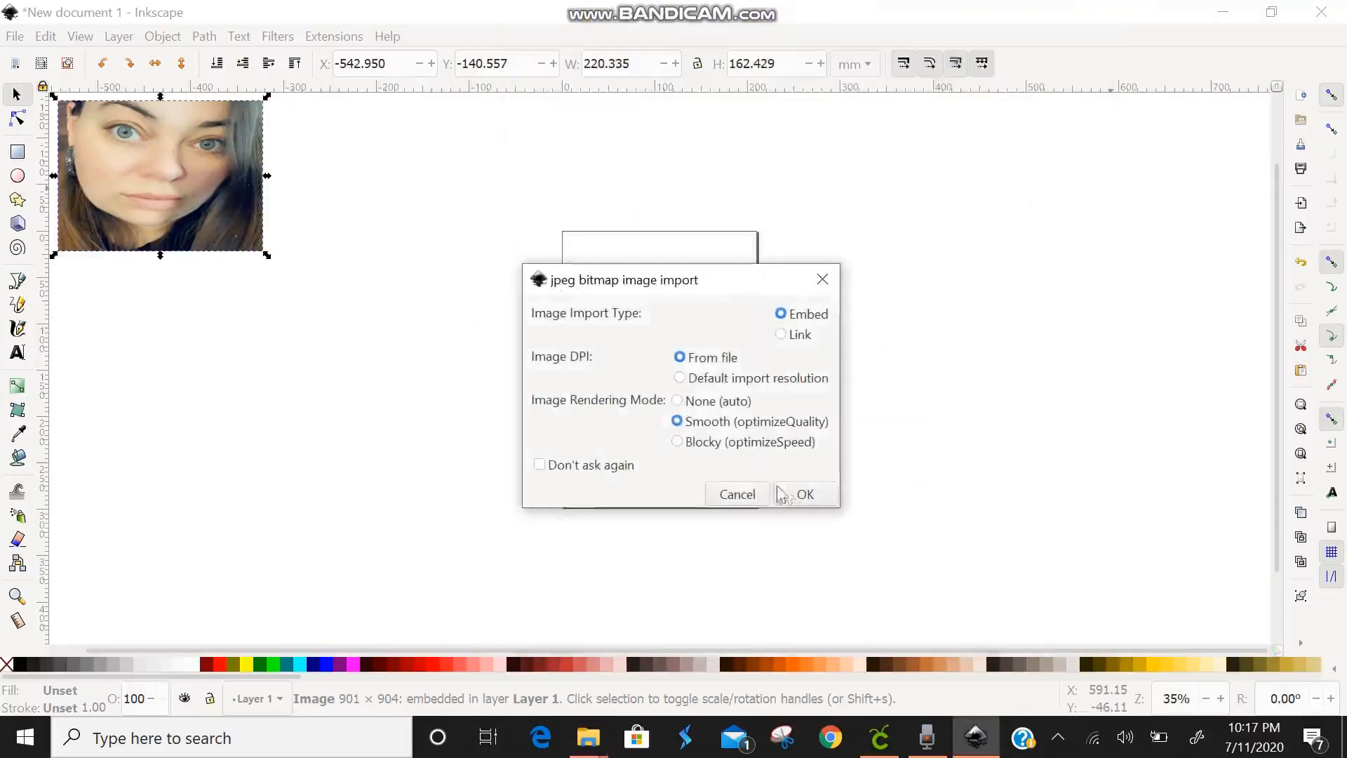
# - Embed the grayscale photo and shrink it to match the colour photo beside it
pyautogui.click(804, 494)
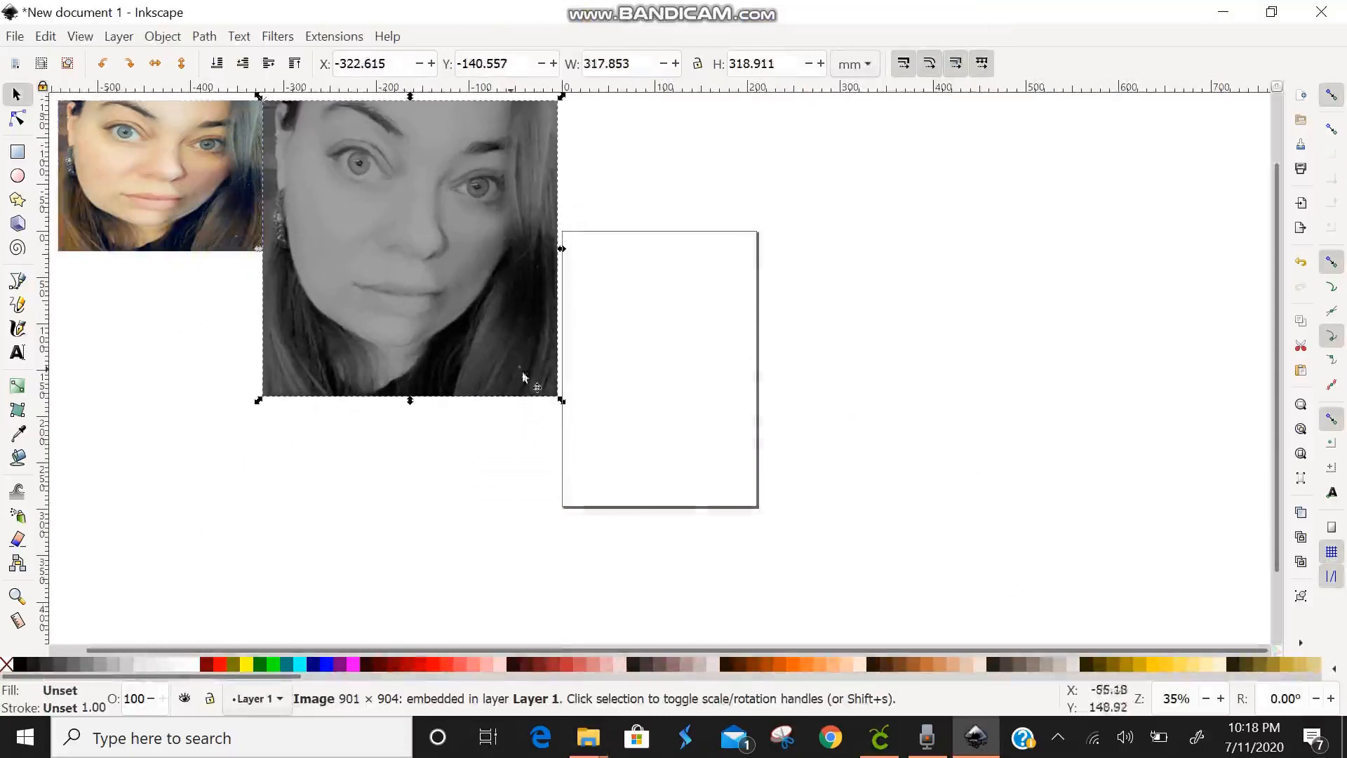
pyautogui.moveTo(561, 400); pyautogui.dragTo(496, 285)
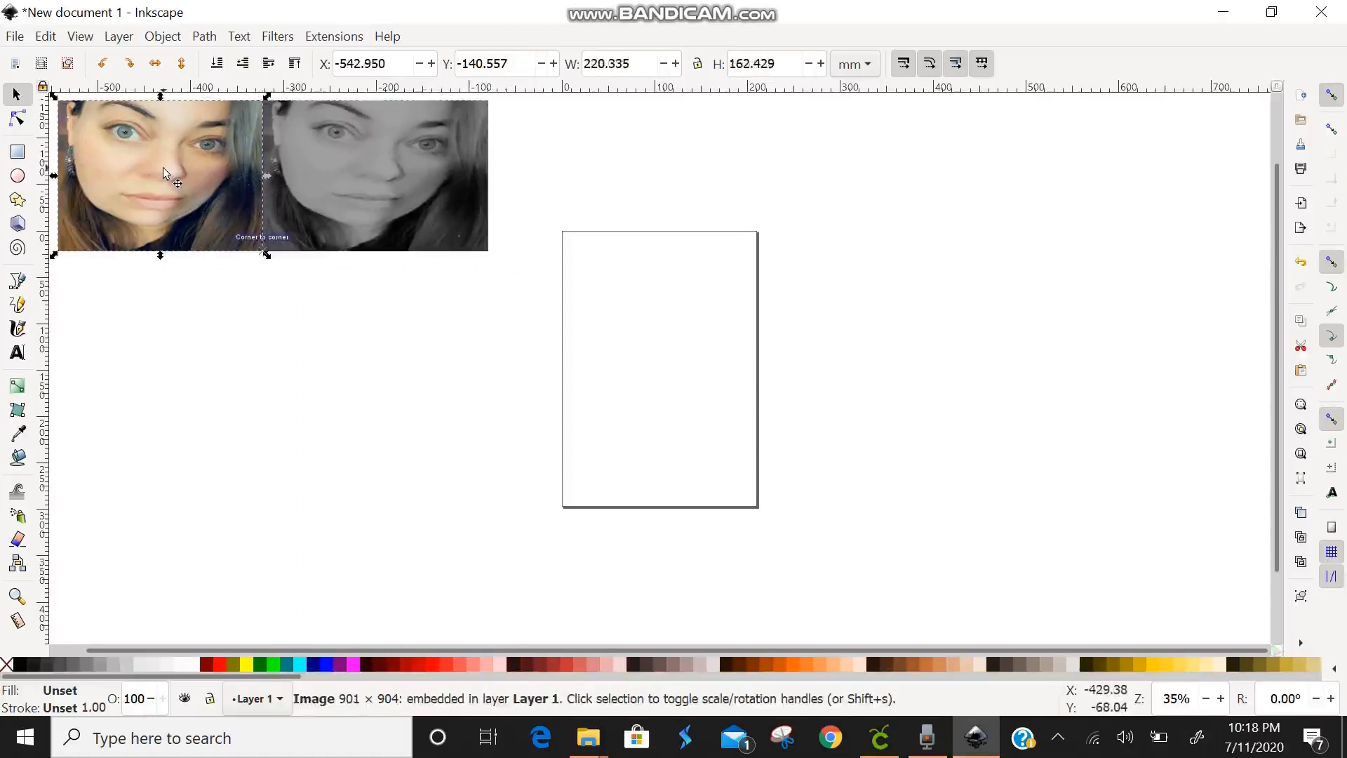
# - Duplicate the colour photo and move the copy to the right of the grey one
pyautogui.rightClick(162, 171)
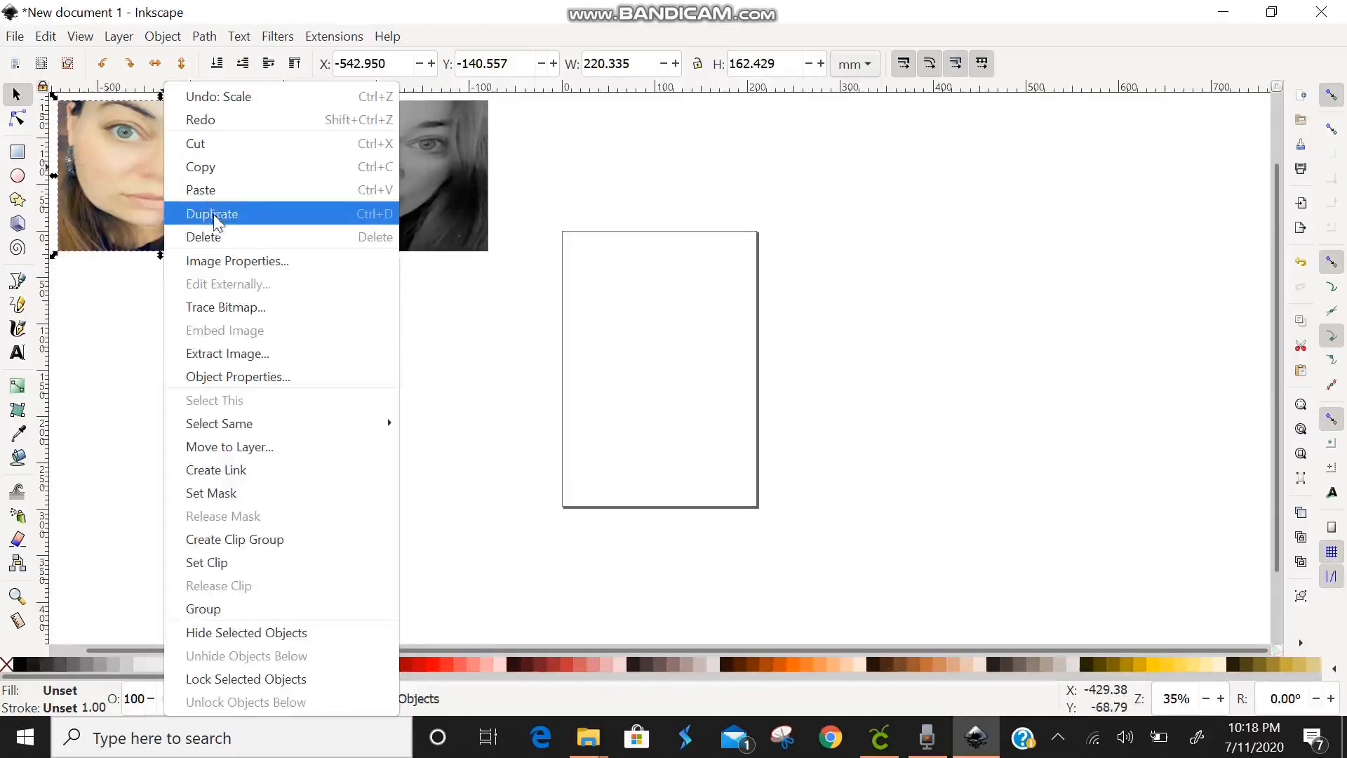
pyautogui.click(212, 213)
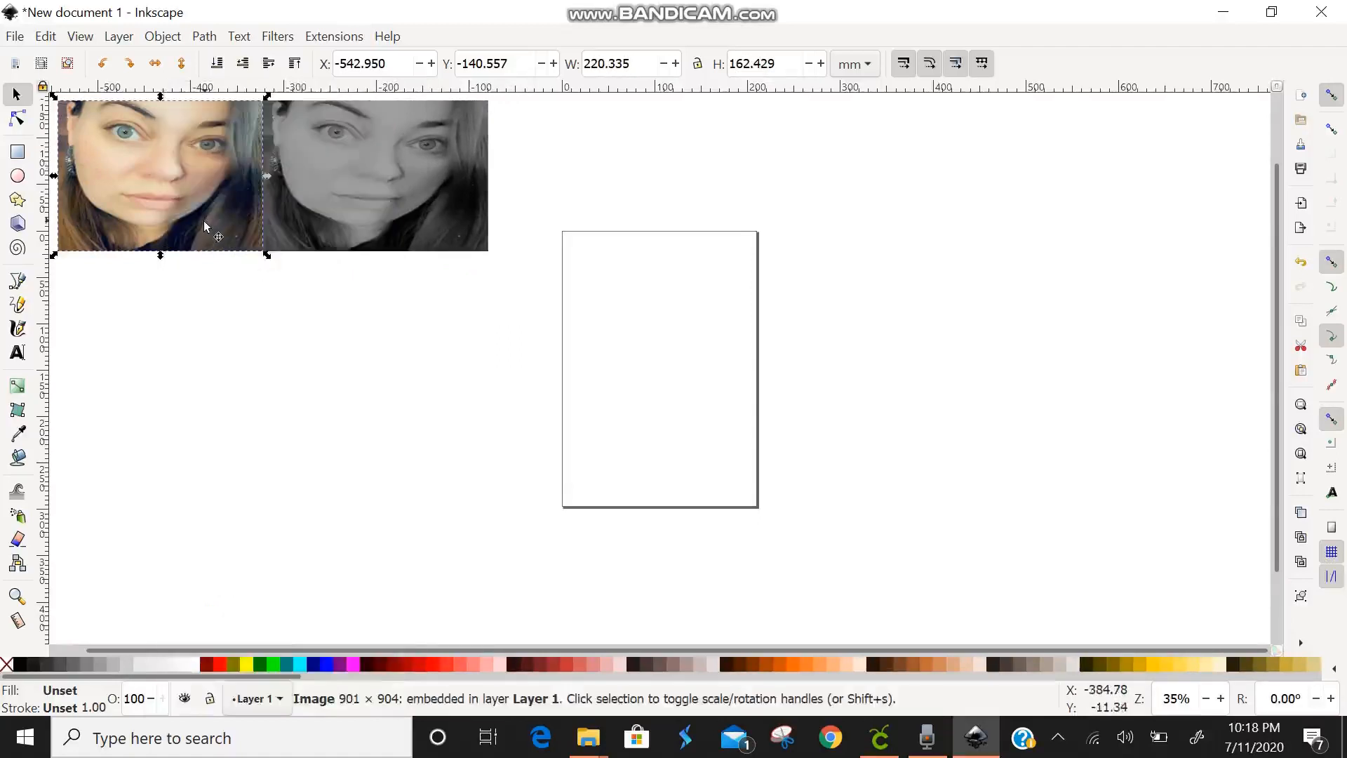
pyautogui.moveTo(204, 226); pyautogui.dragTo(622, 226)
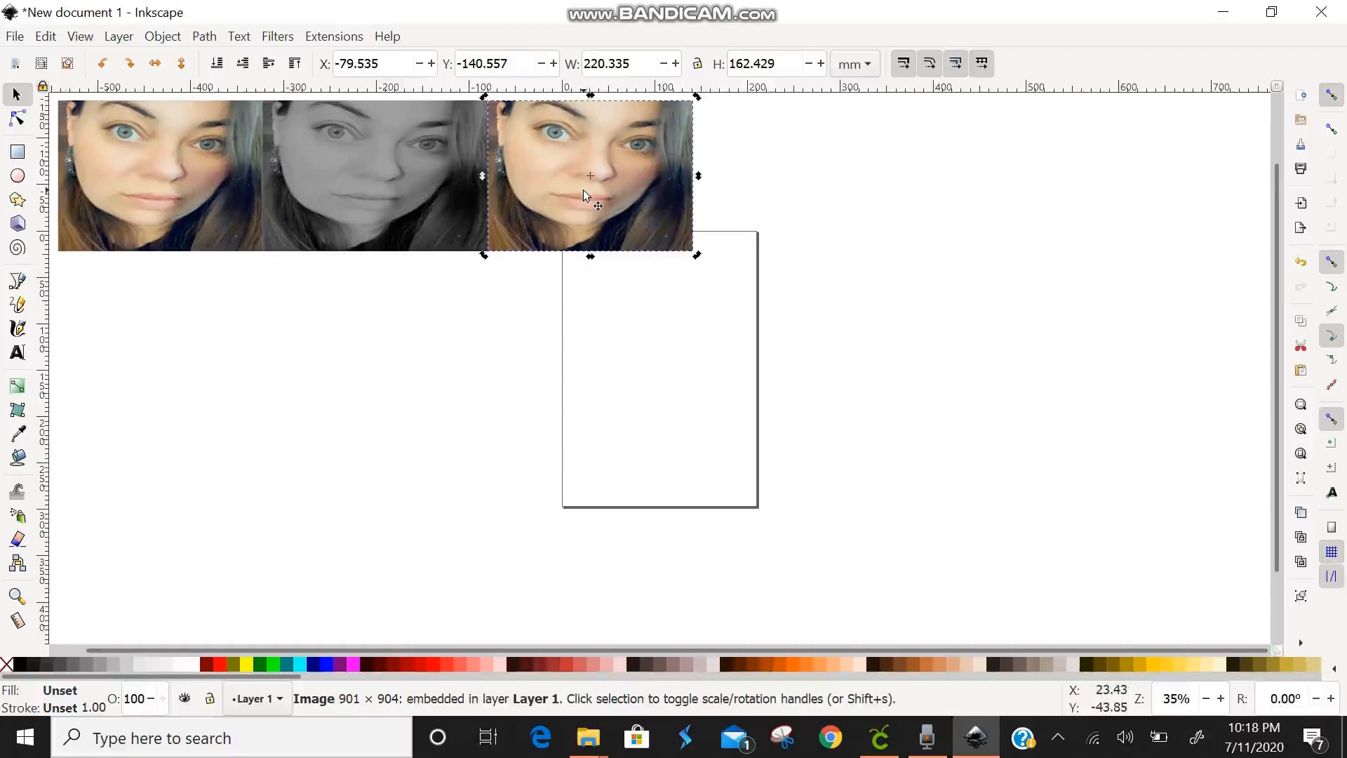
# - Apply Dark Glass, then Apparition, then Bubbly Bumps filters to the copied photo
pyautogui.click(277, 36)
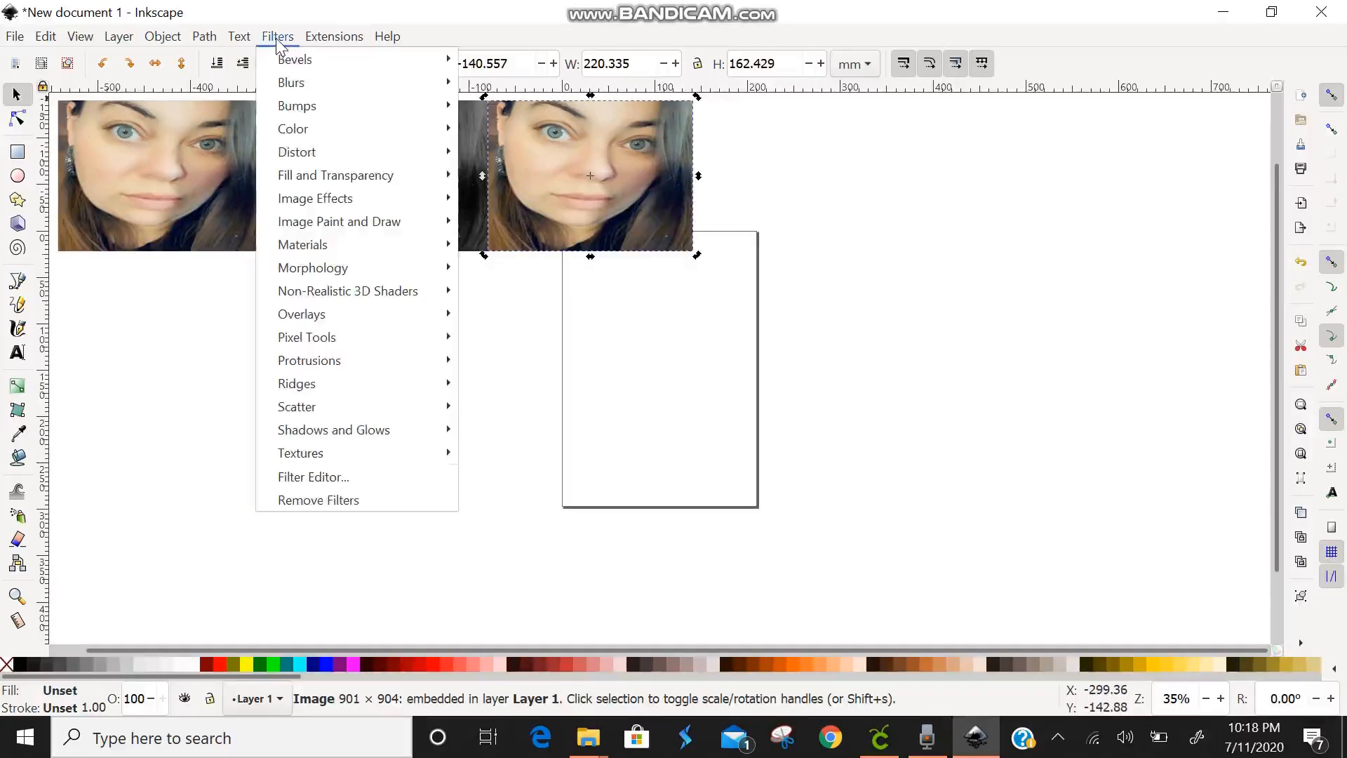
pyautogui.moveTo(295, 59)
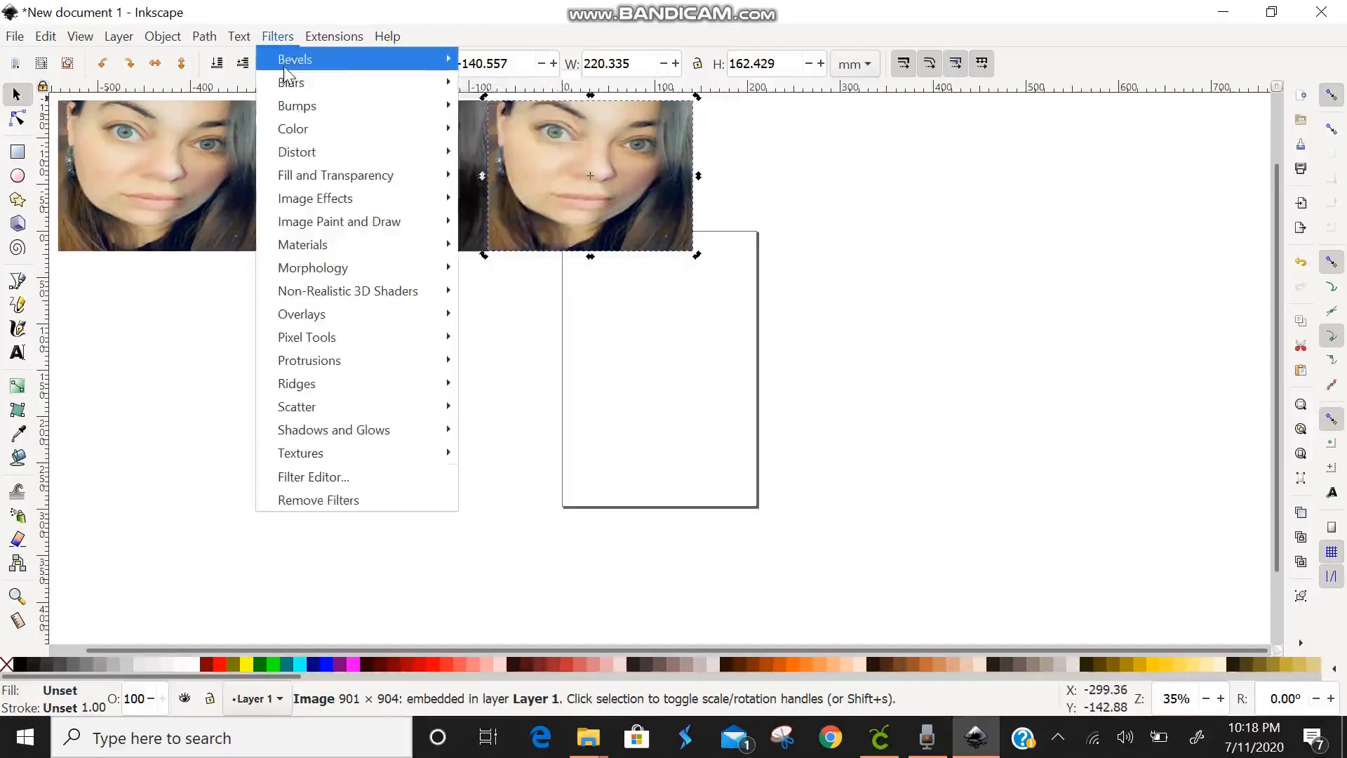
pyautogui.moveTo(294, 58)
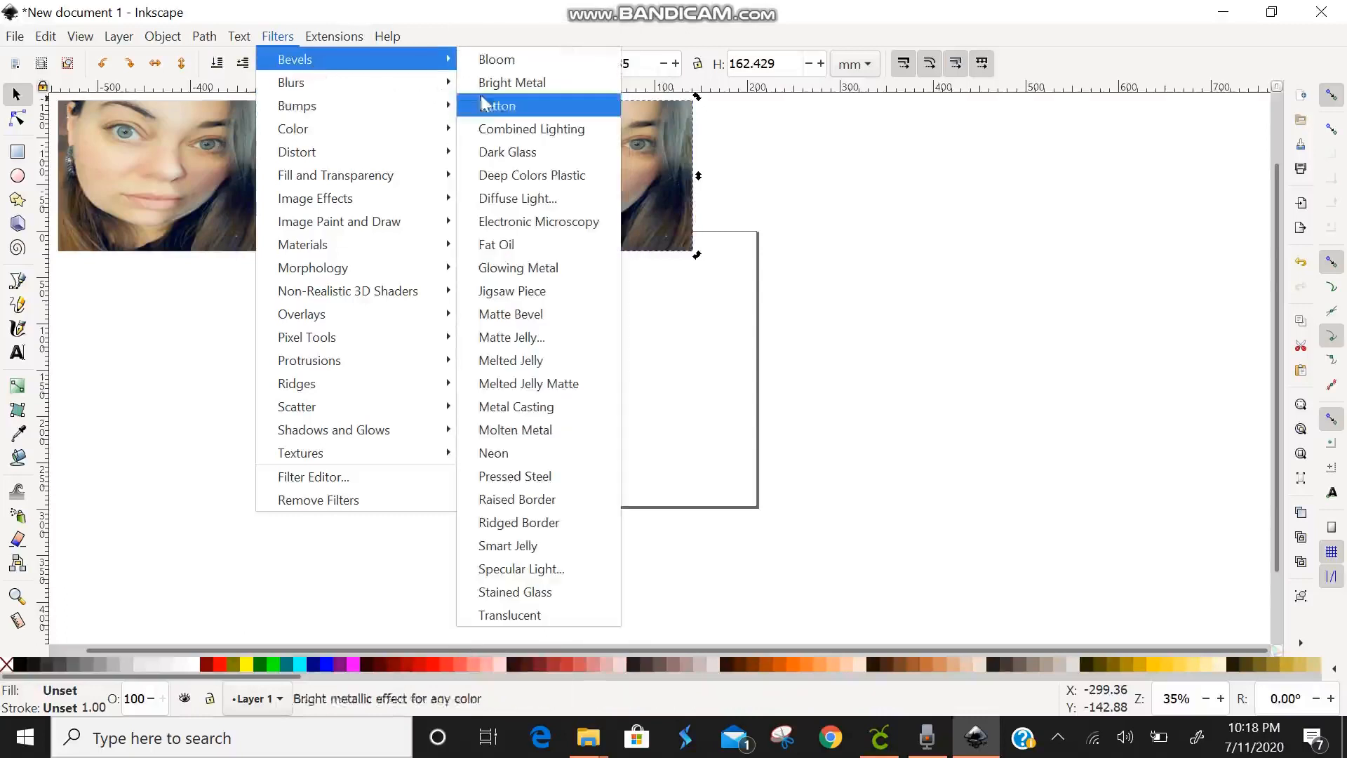
pyautogui.moveTo(506, 151)
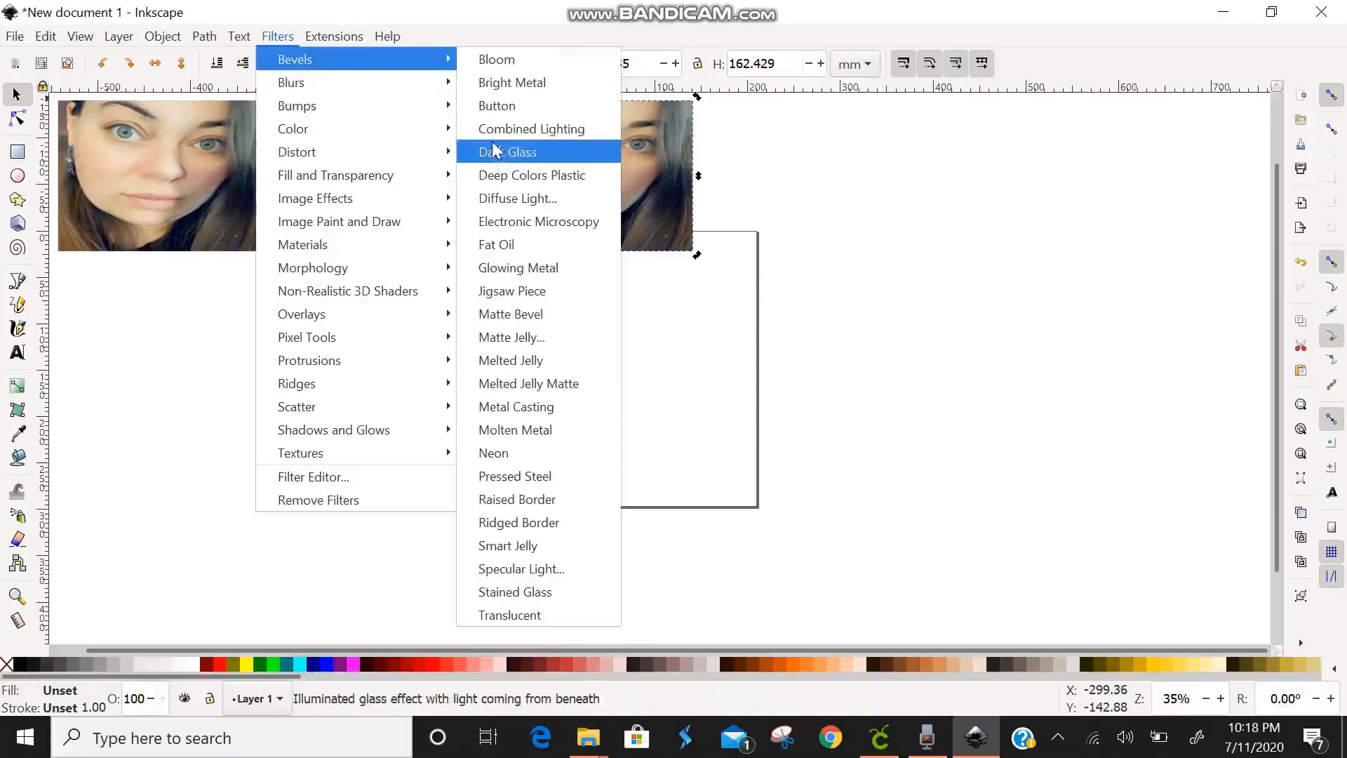
pyautogui.click(506, 152)
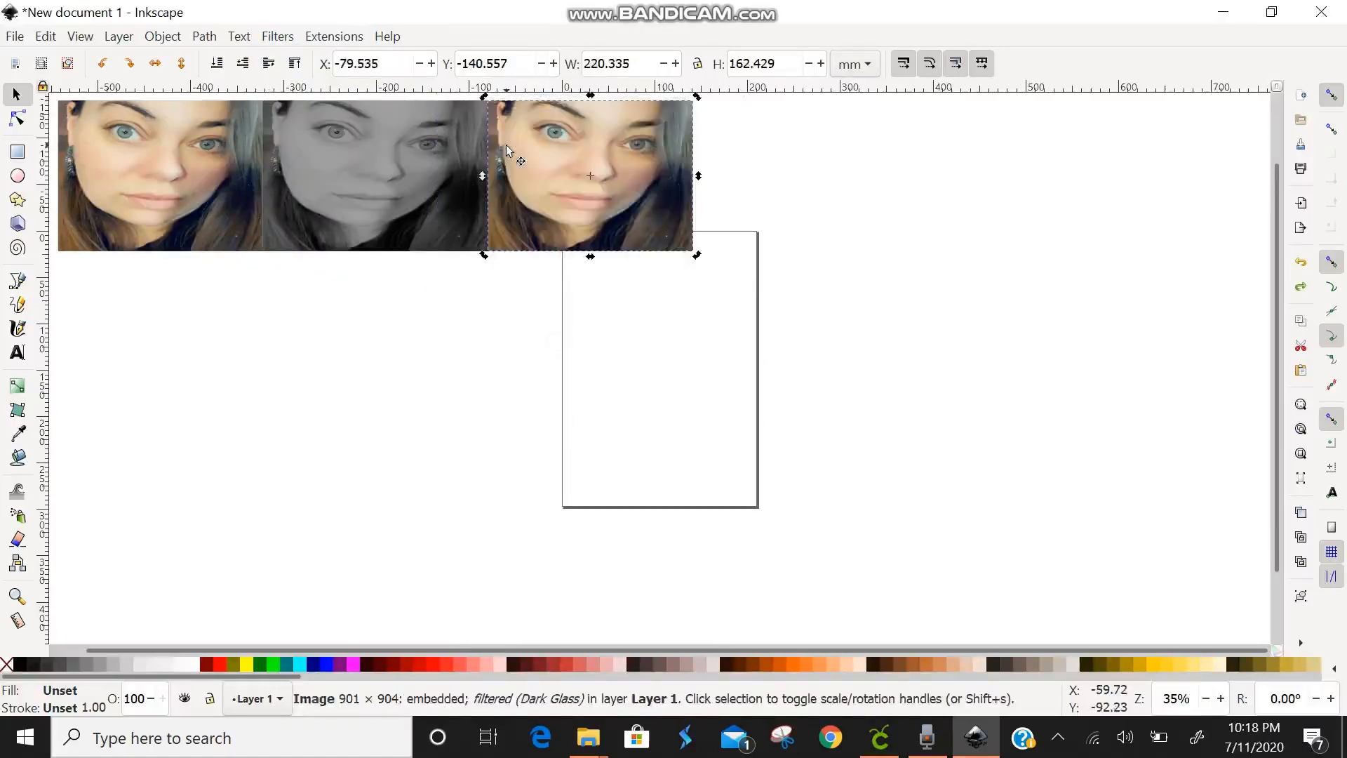
pyautogui.click(276, 37)
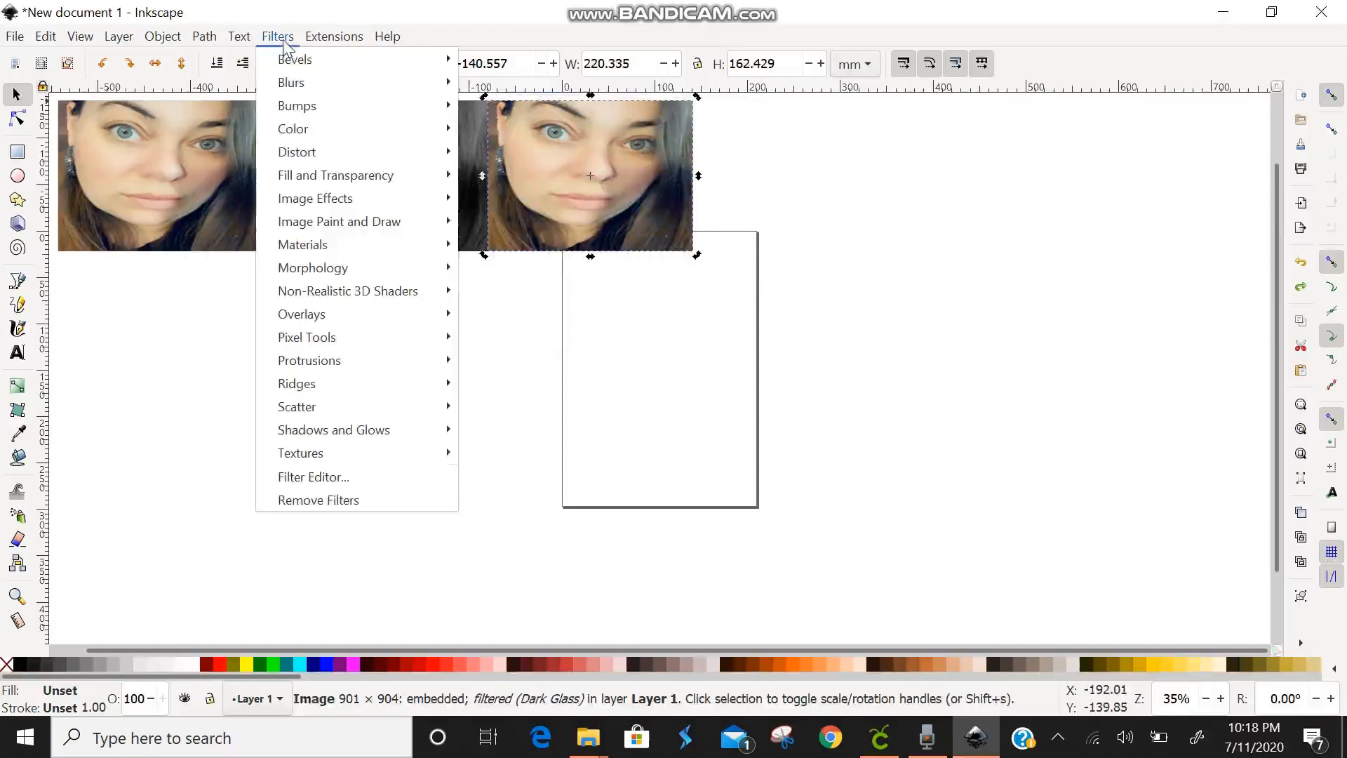
pyautogui.moveTo(290, 81)
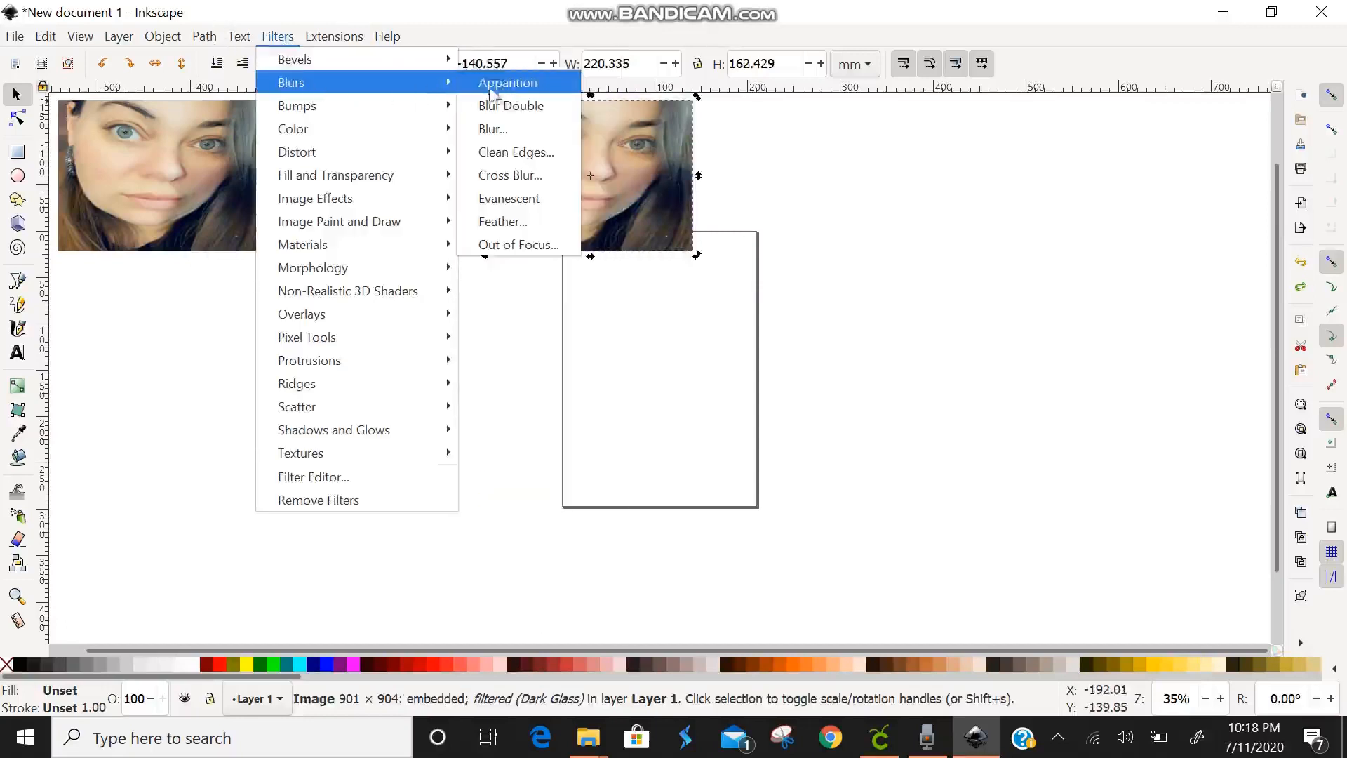
pyautogui.click(506, 82)
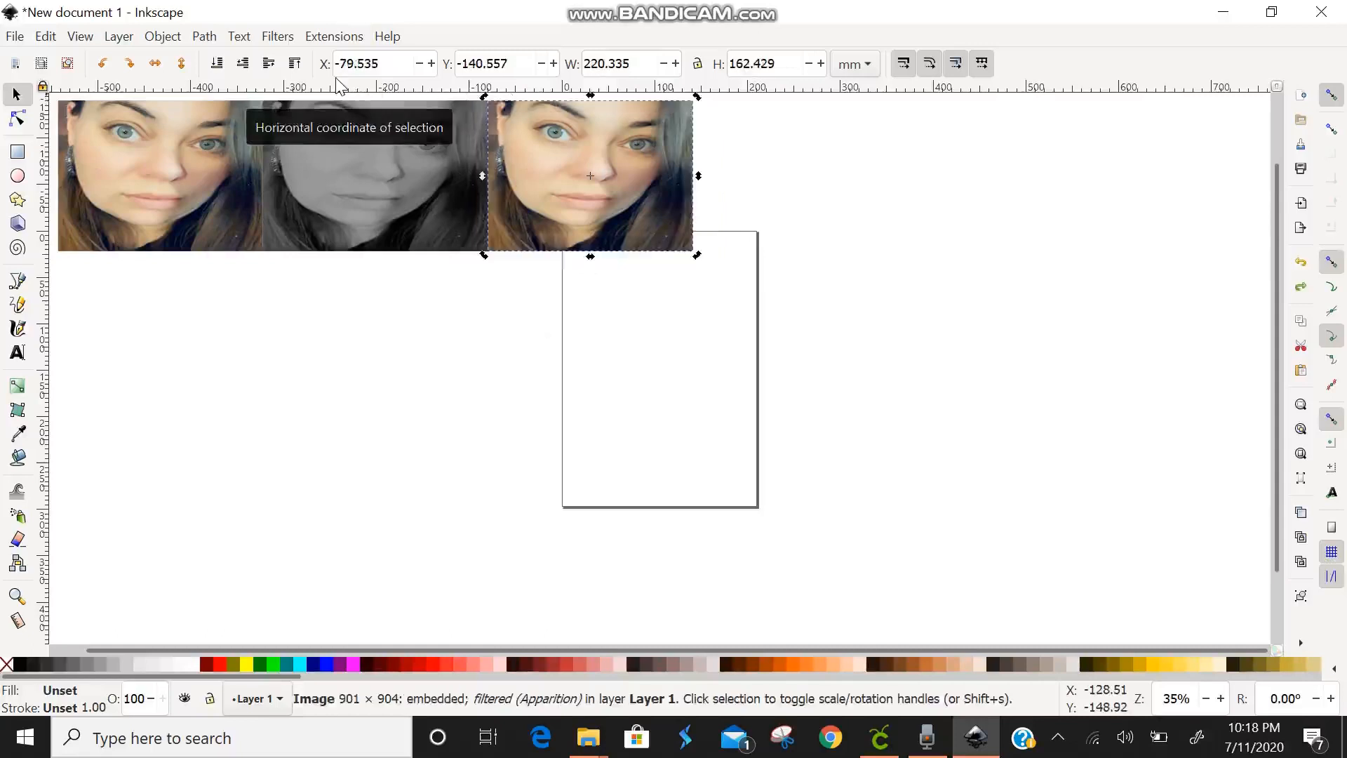
pyautogui.click(276, 37)
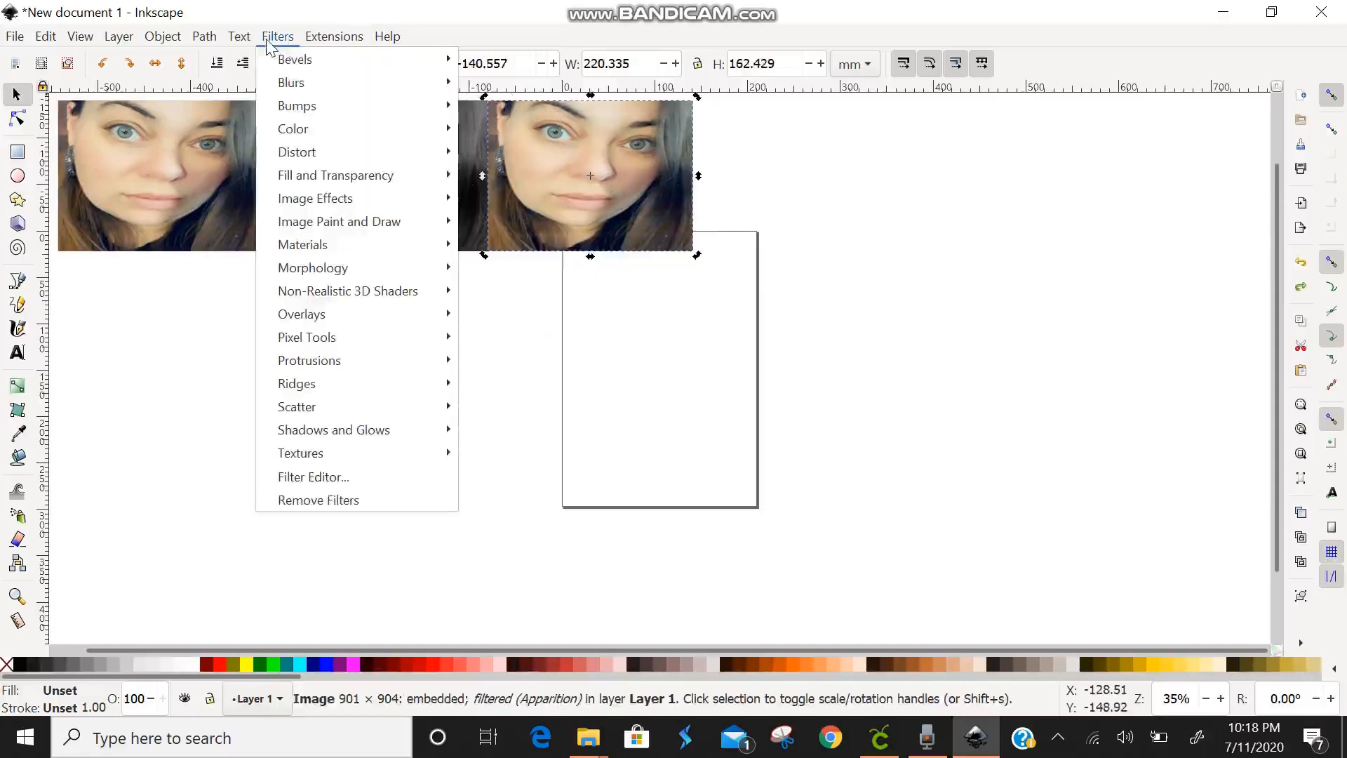
pyautogui.moveTo(296, 106)
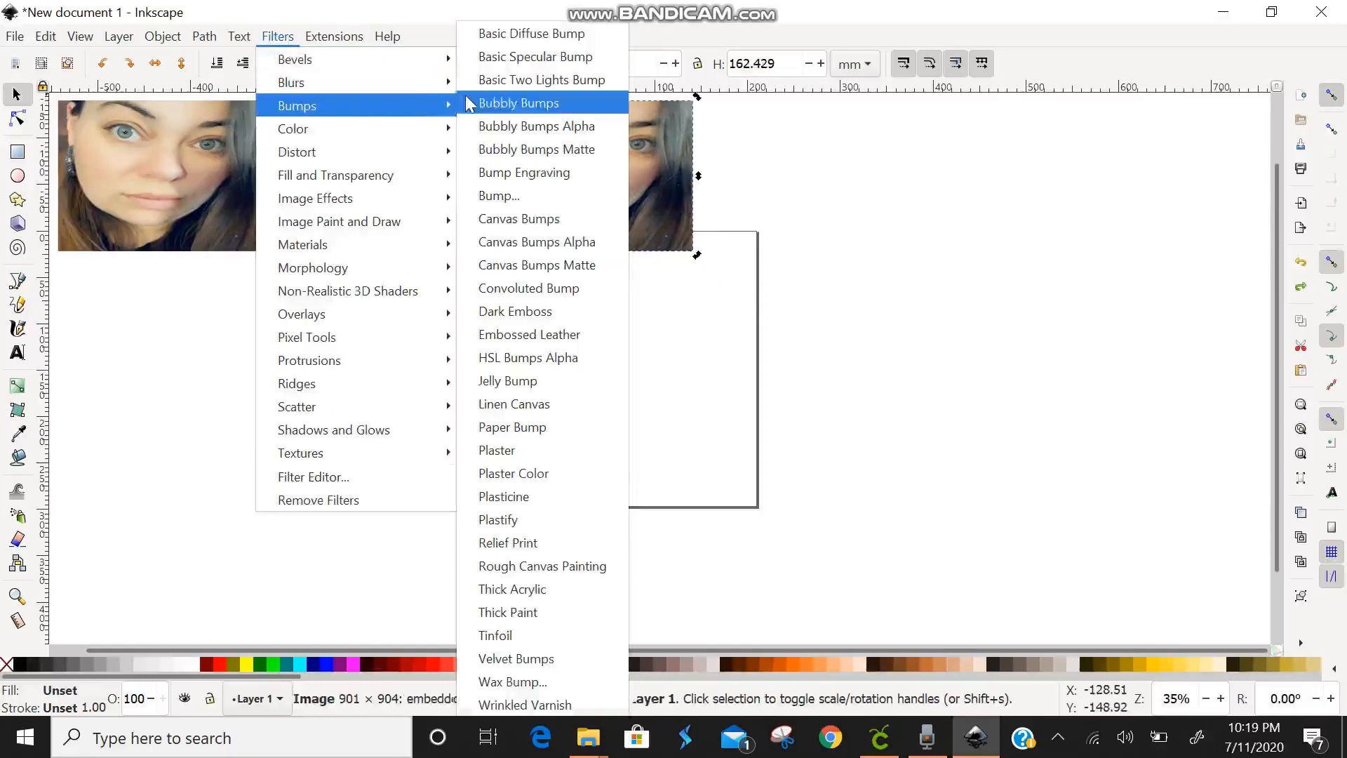
pyautogui.click(518, 102)
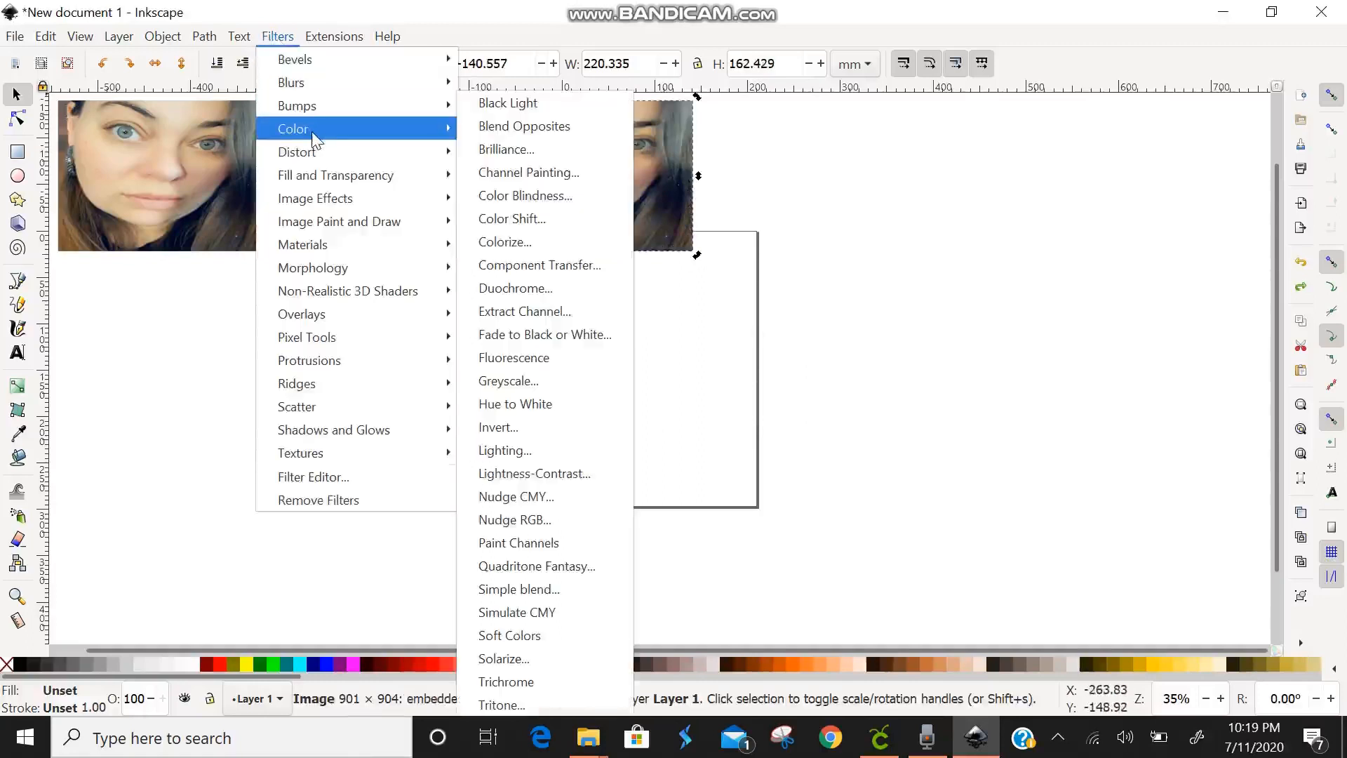
pyautogui.moveTo(524, 195)
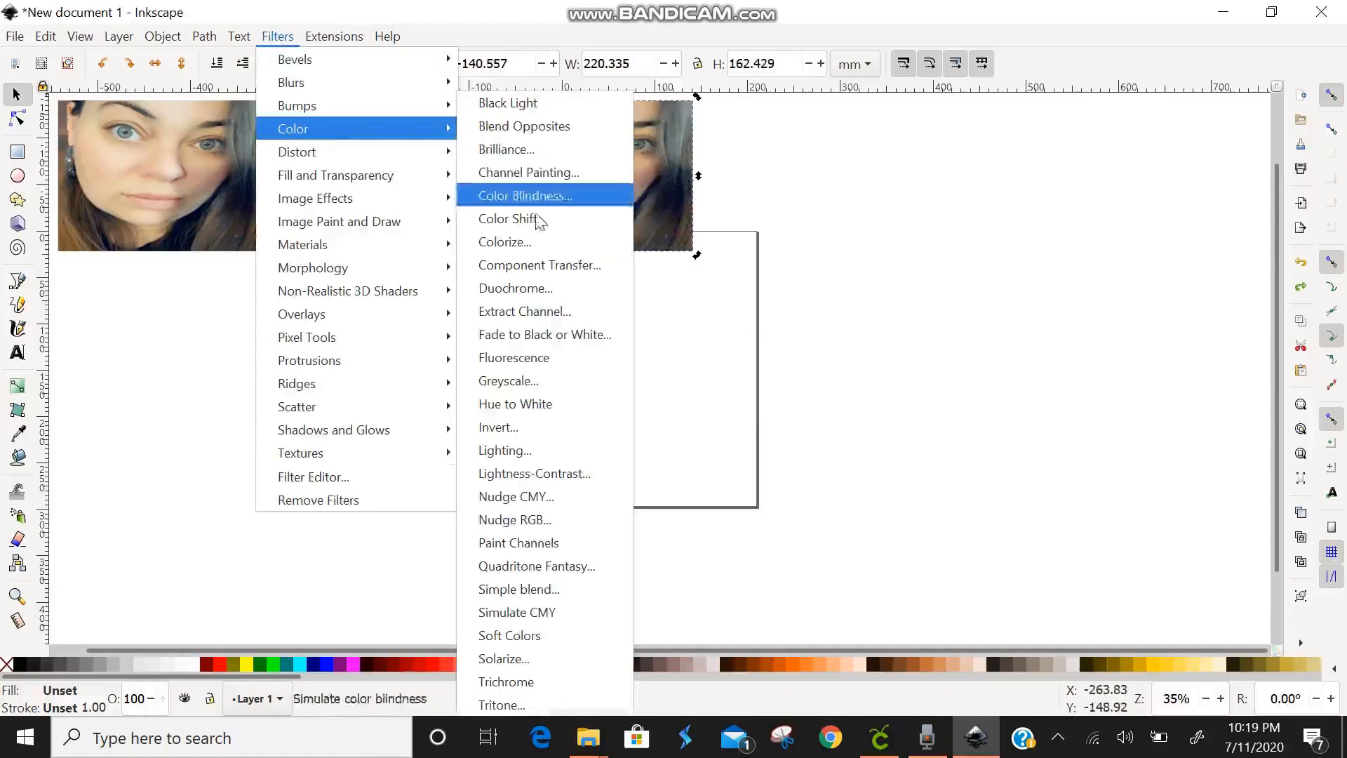
# - Apply the Greyscale colour filter with Live preview to the copy and close its dialog
pyautogui.click(508, 380)
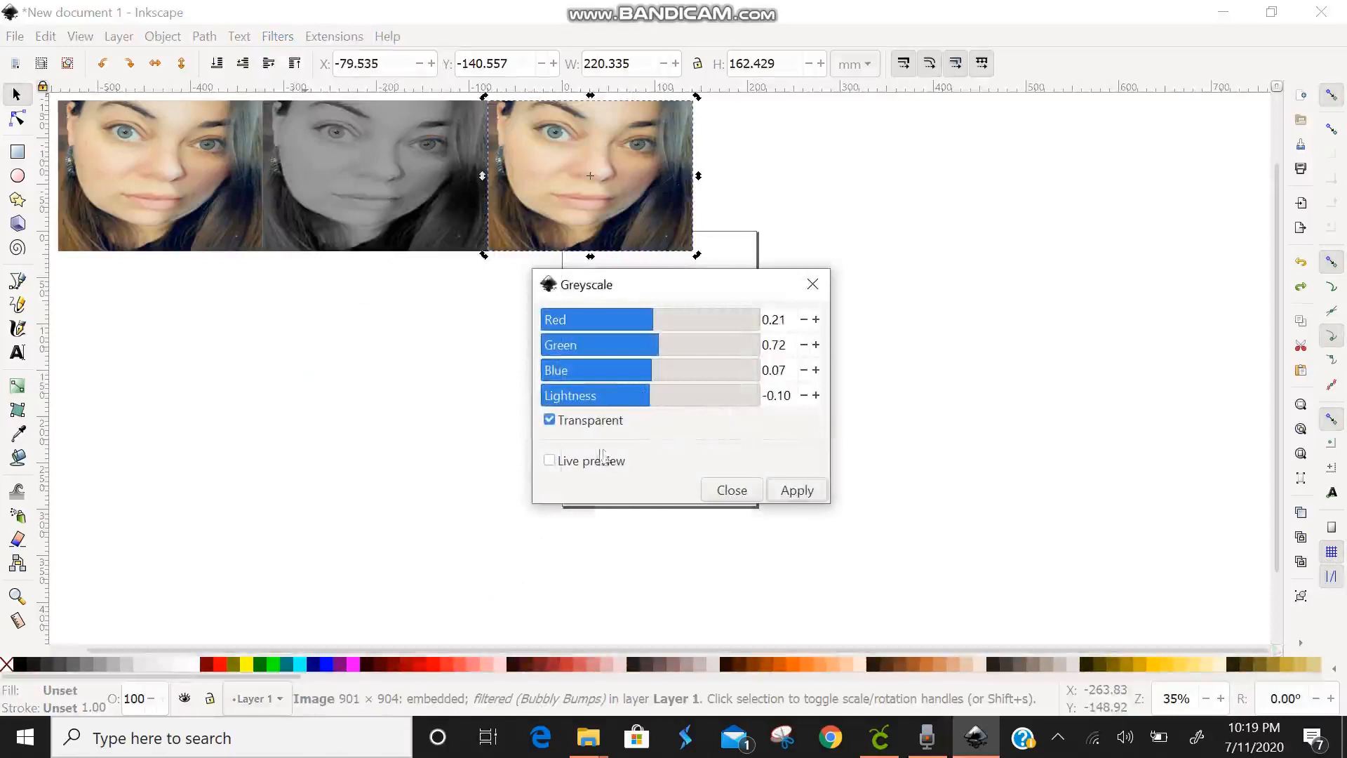
pyautogui.click(550, 460)
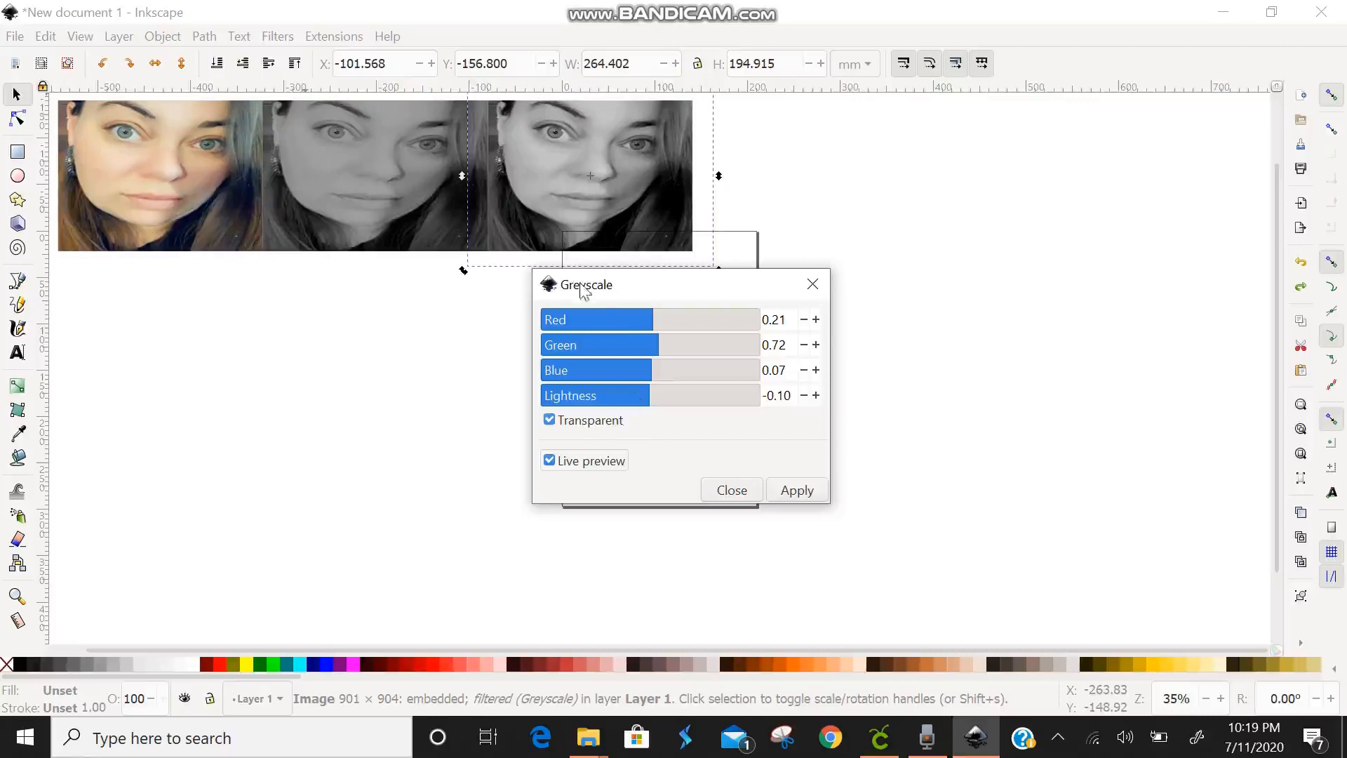
pyautogui.moveTo(895, 251)
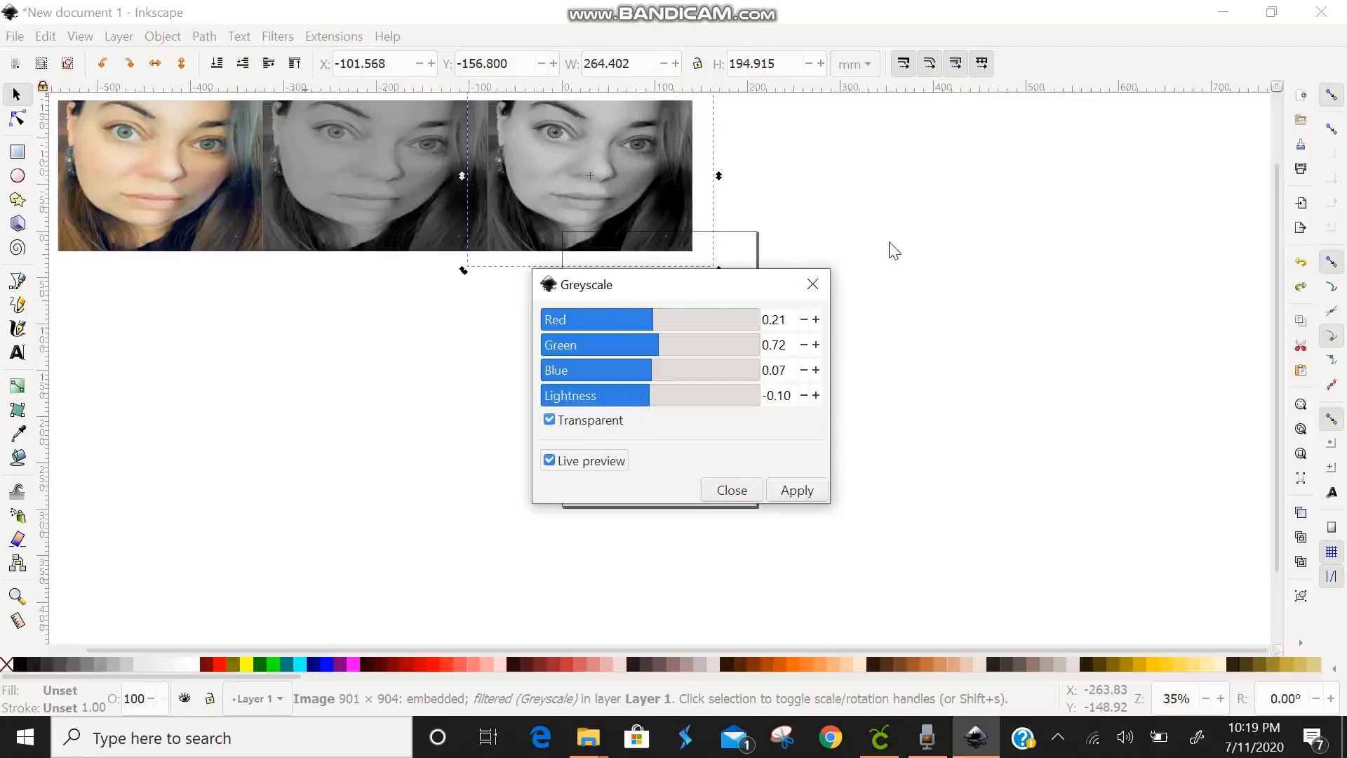
pyautogui.moveTo(711, 292)
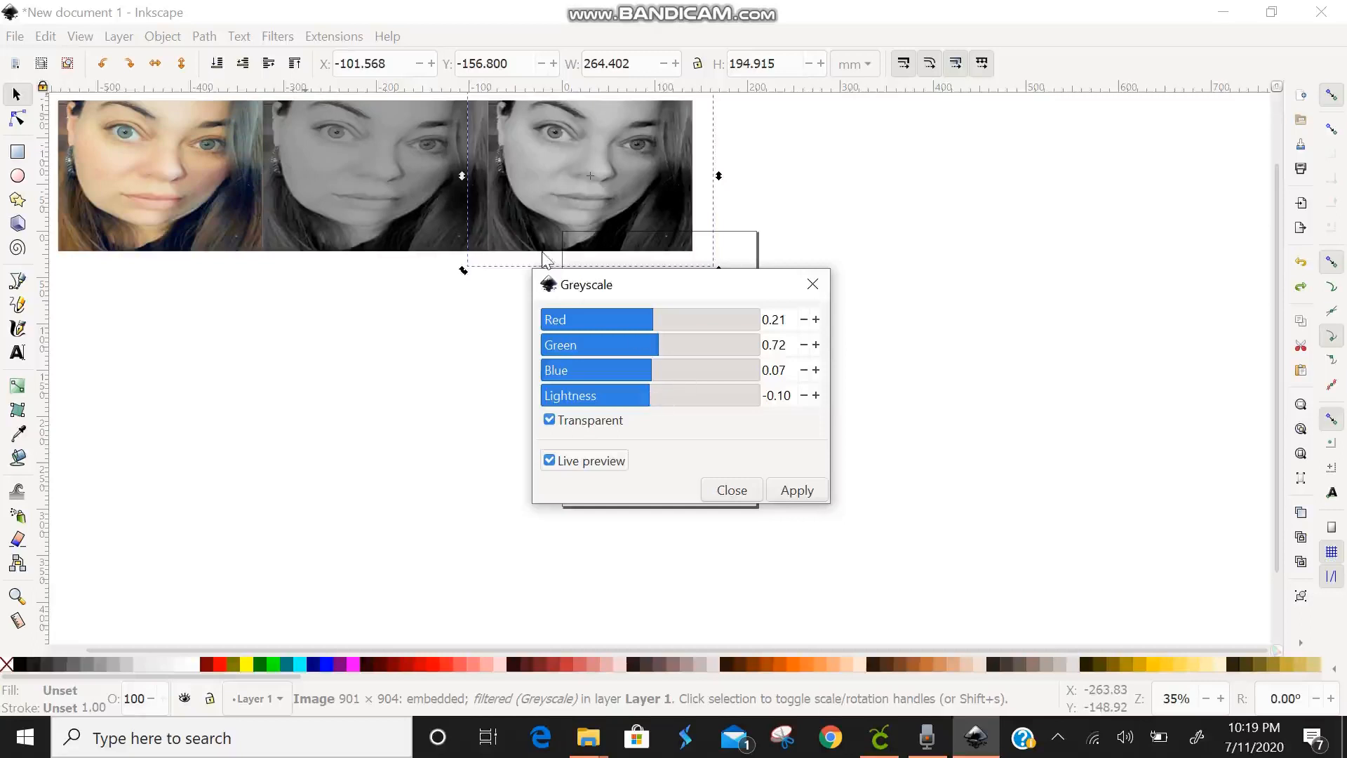
pyautogui.moveTo(788, 226)
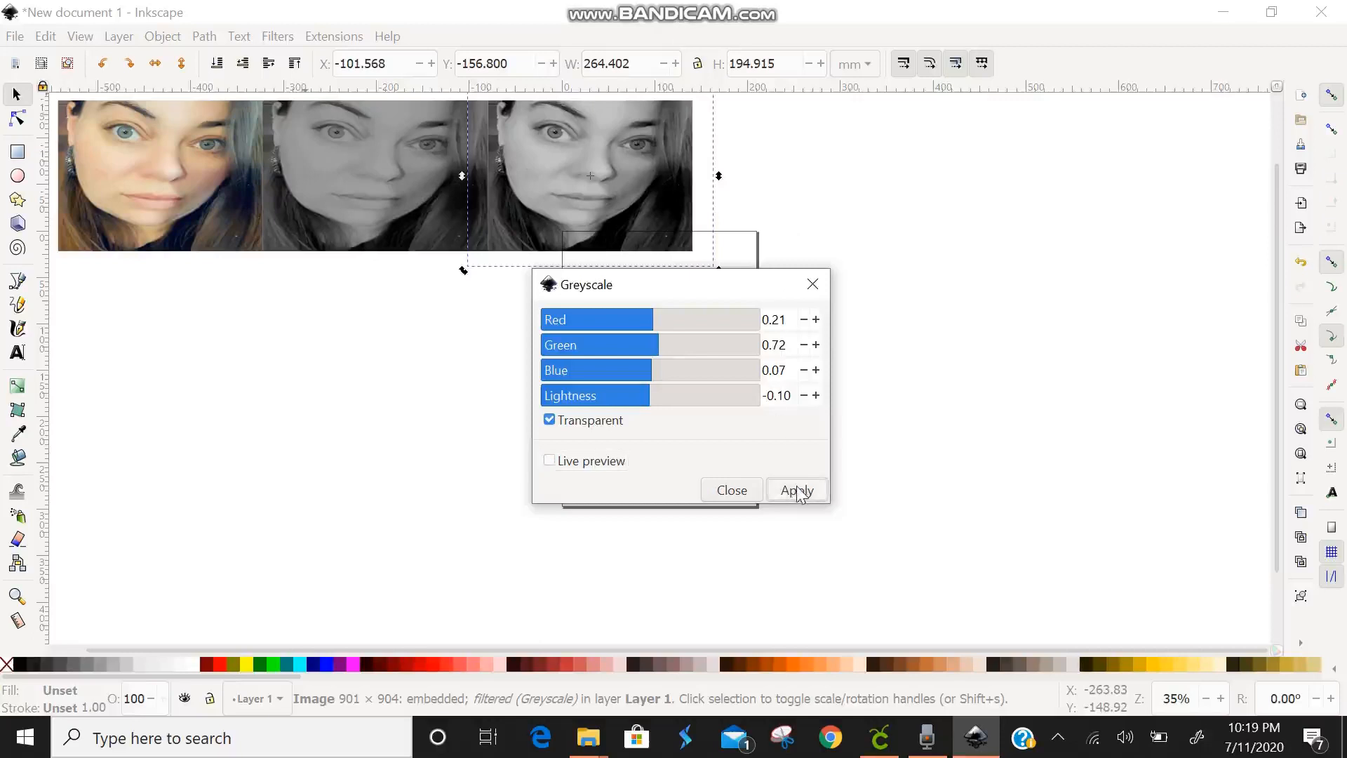
pyautogui.click(794, 489)
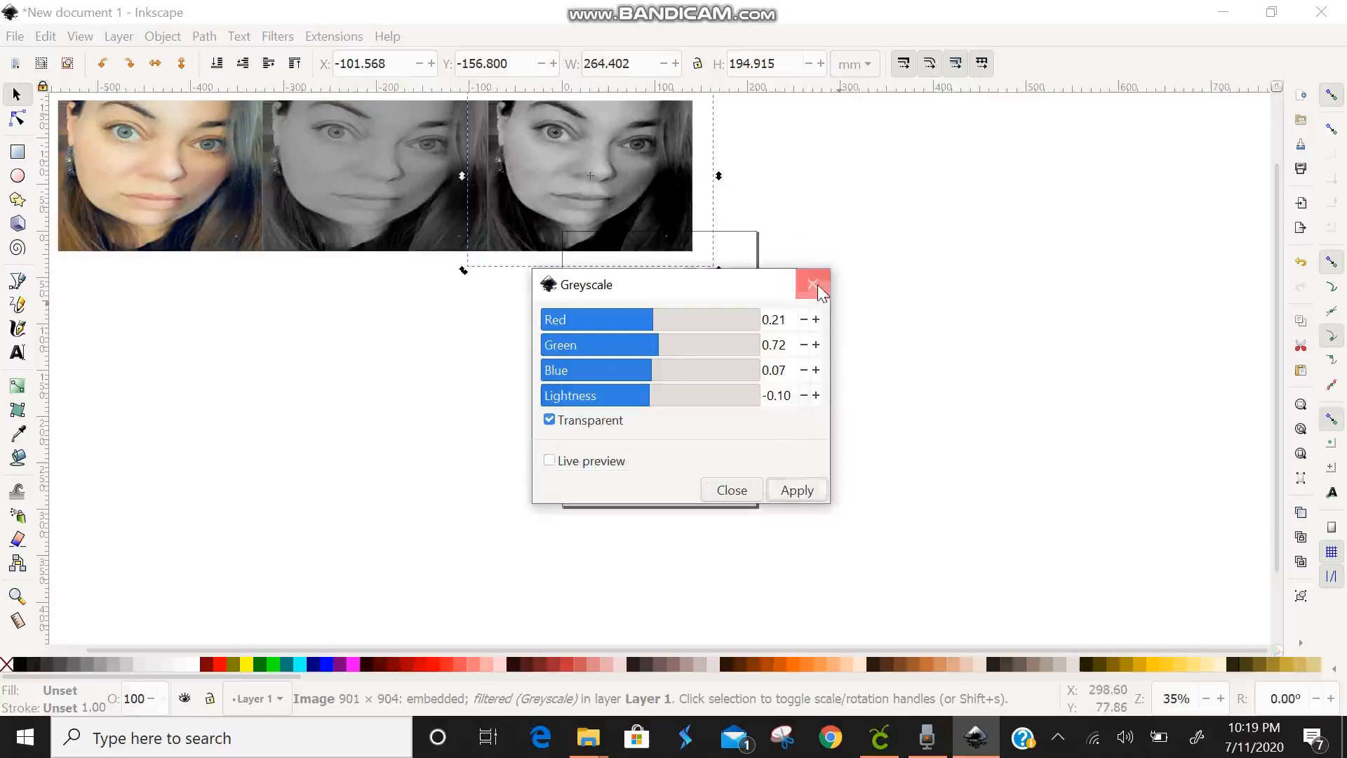
pyautogui.click(812, 283)
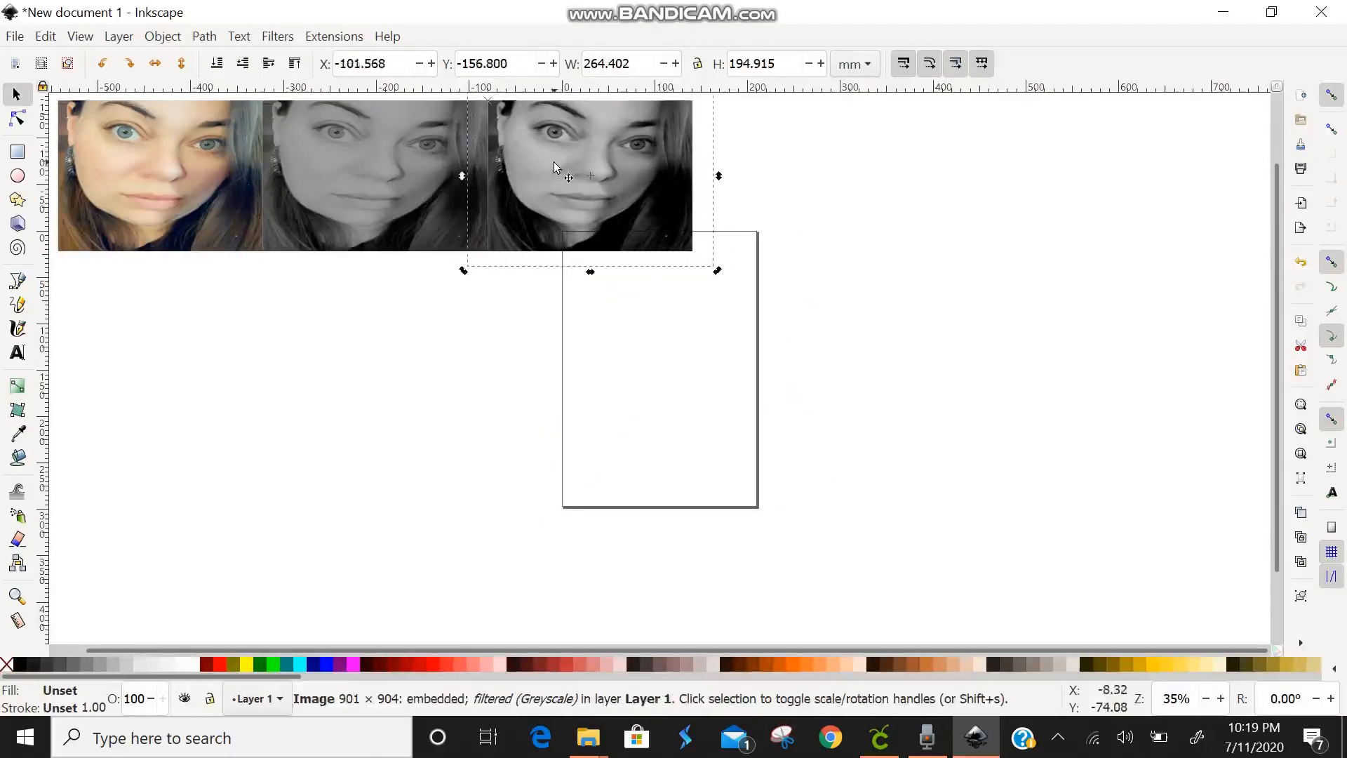
pyautogui.moveTo(167, 185)
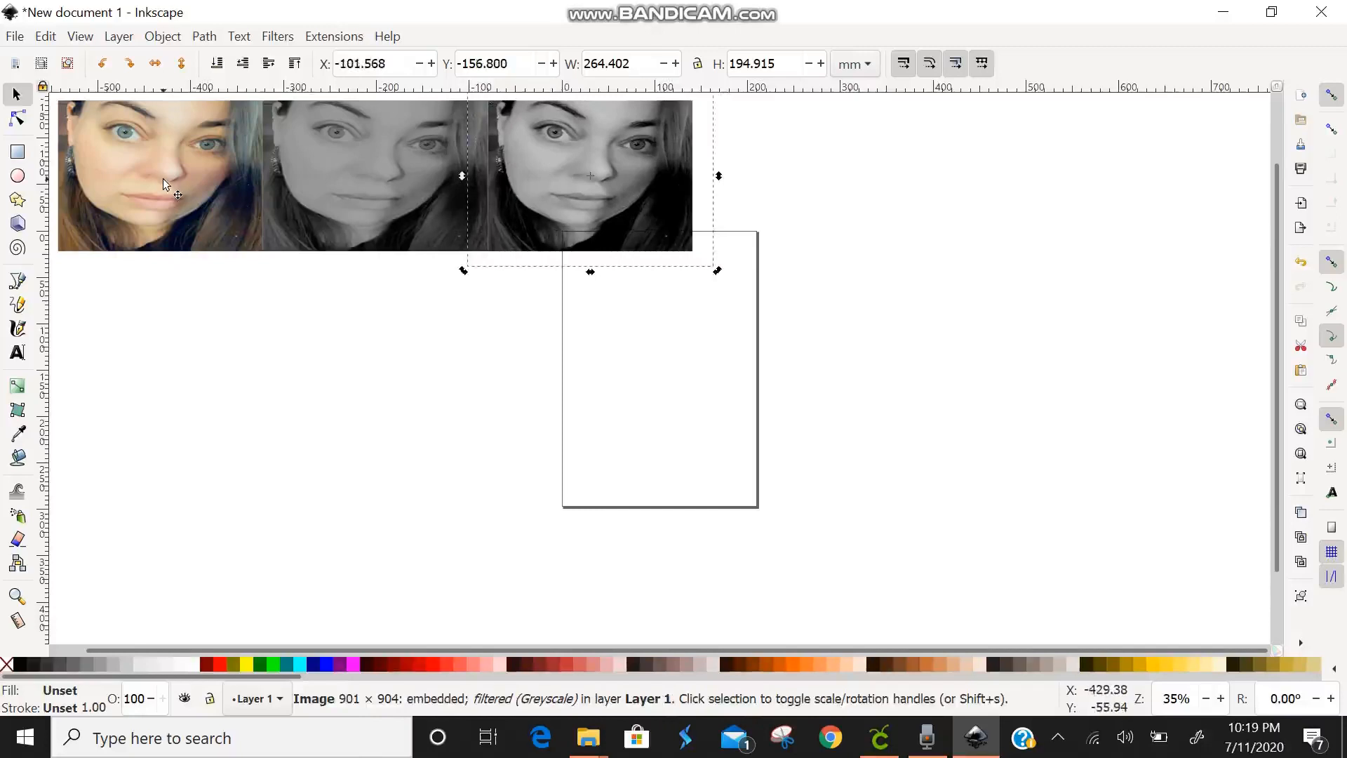
# - Bring up Trace Bitmap for the greyscale face photo from its context menu
pyautogui.rightClick(162, 184)
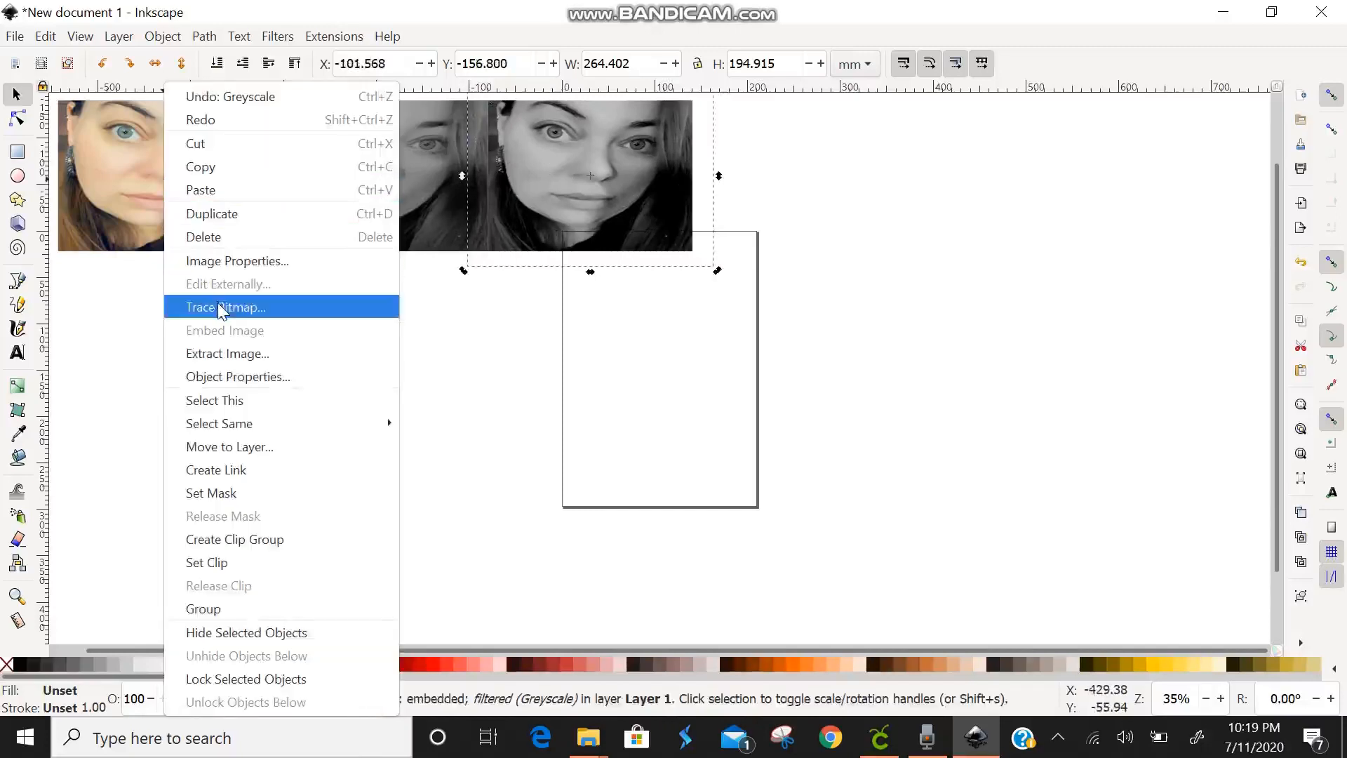
pyautogui.moveTo(266, 364)
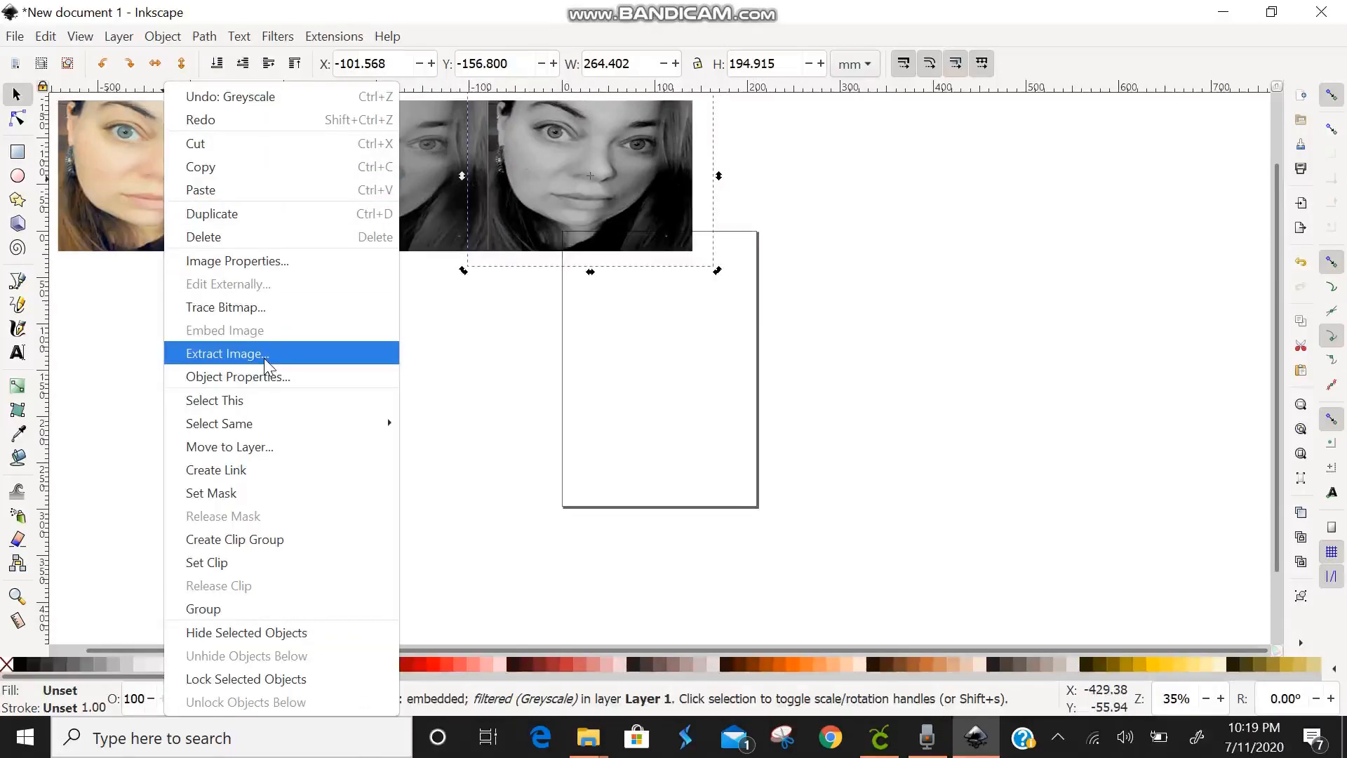
pyautogui.moveTo(259, 334)
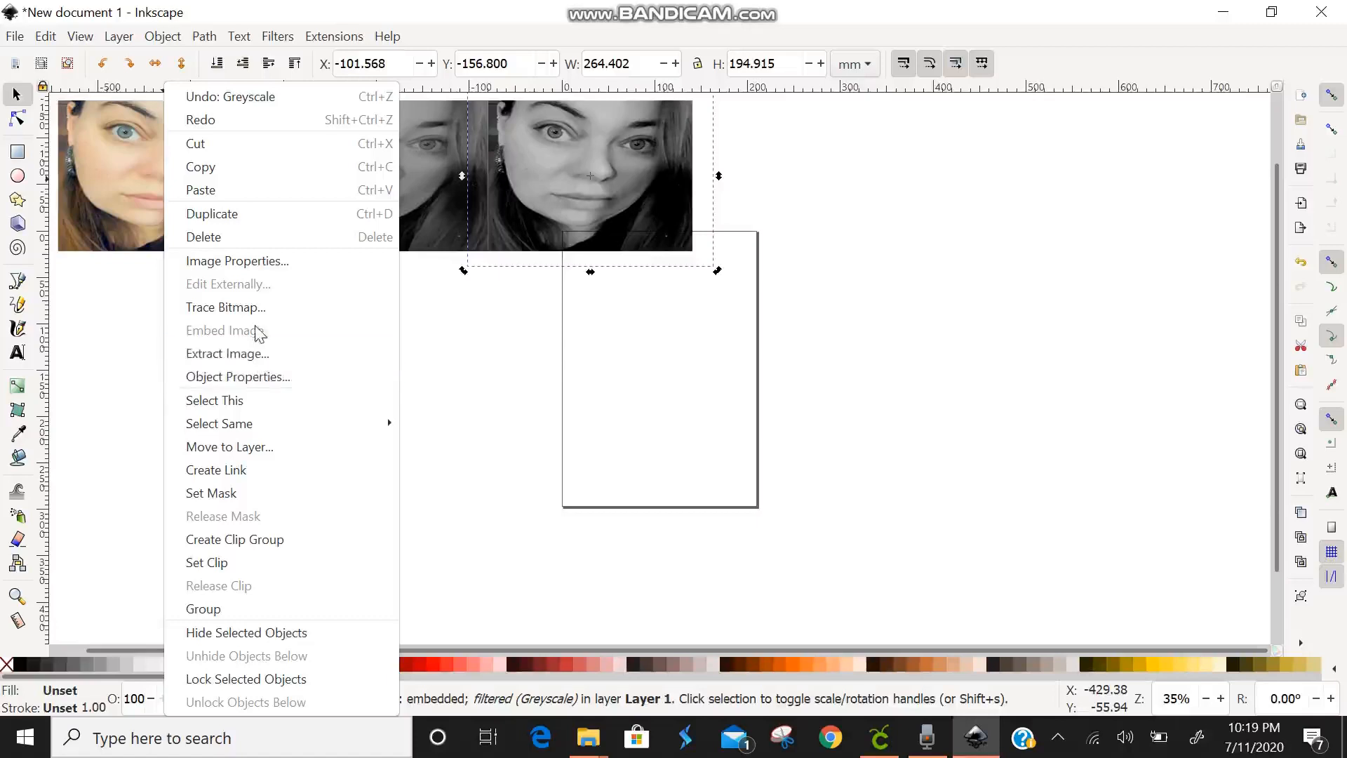
pyautogui.click(225, 308)
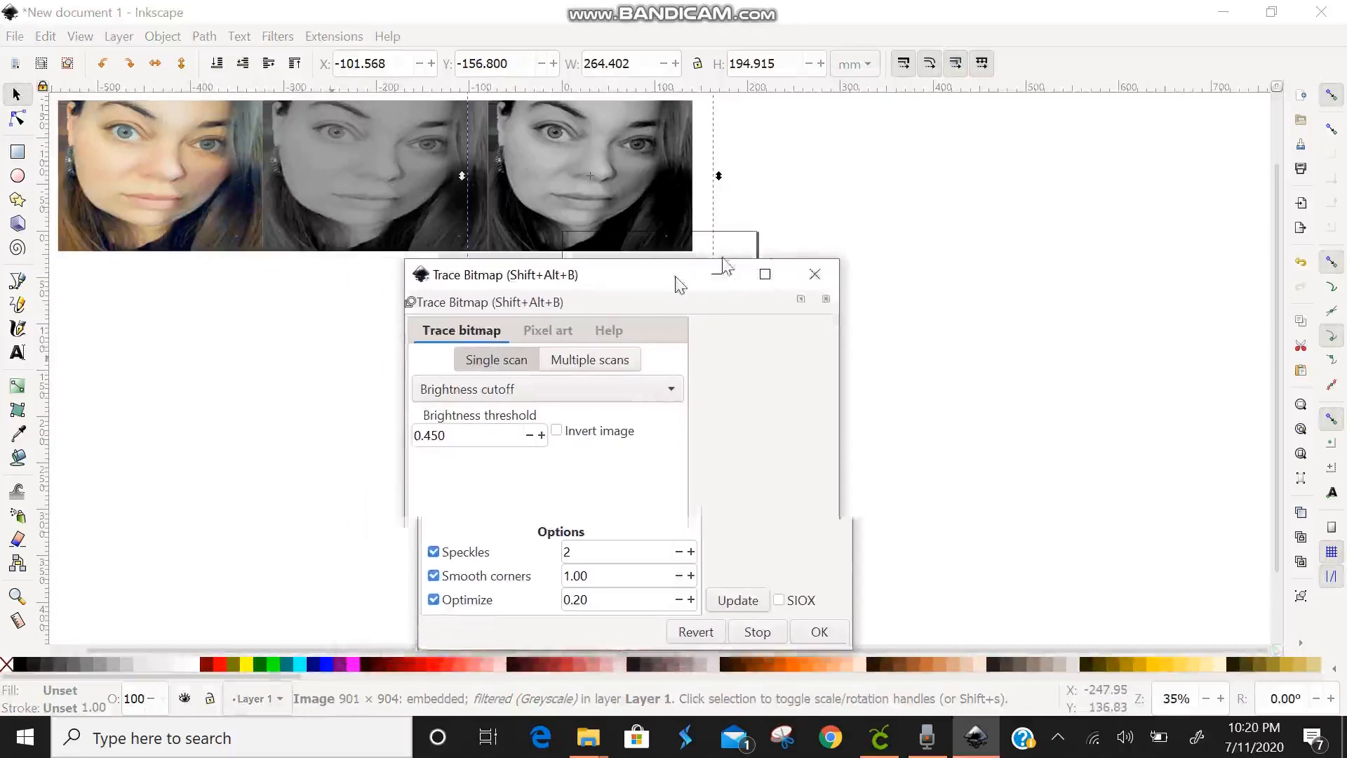
# - Run a Multiple scans > Grays trace with 8 scans on the greyscale face, then dismiss Trace Bitmap
pyautogui.moveTo(679, 274); pyautogui.dragTo(979, 118)
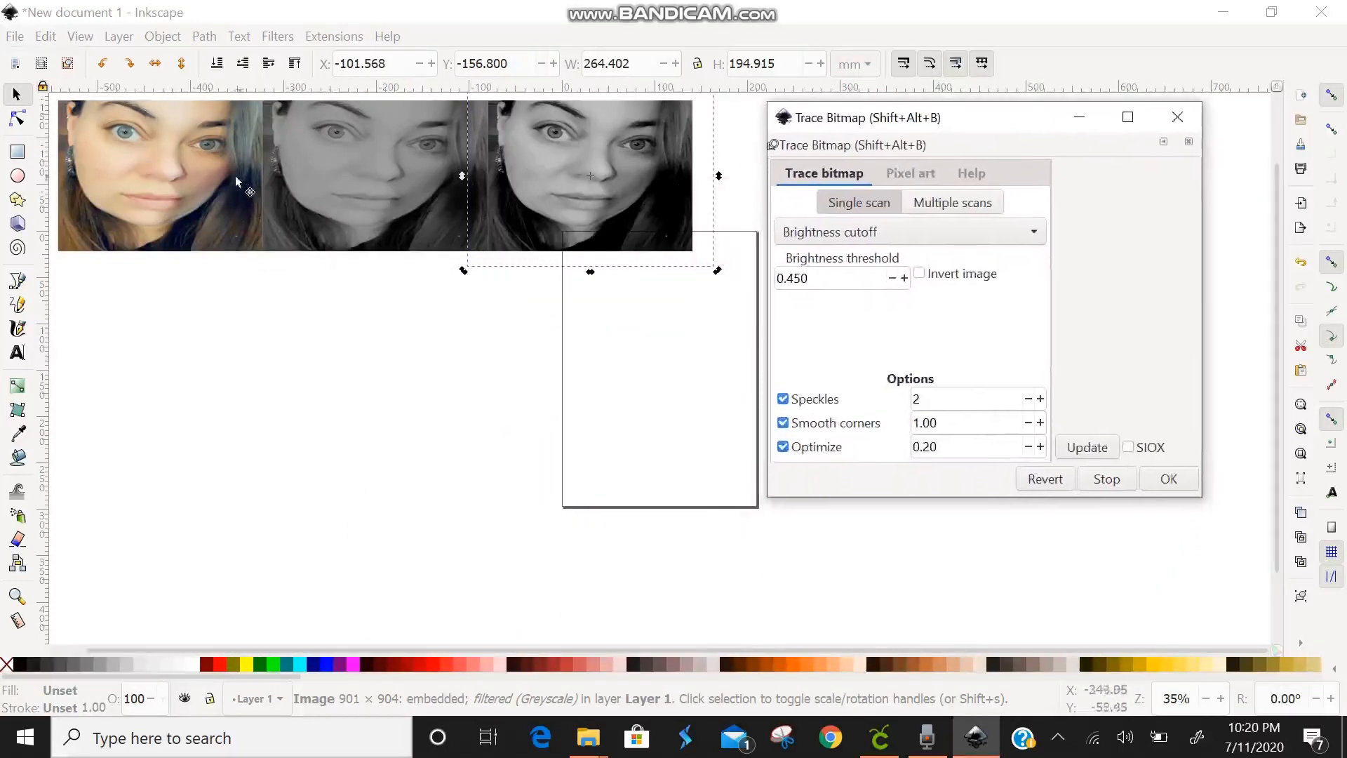
pyautogui.moveTo(601, 197)
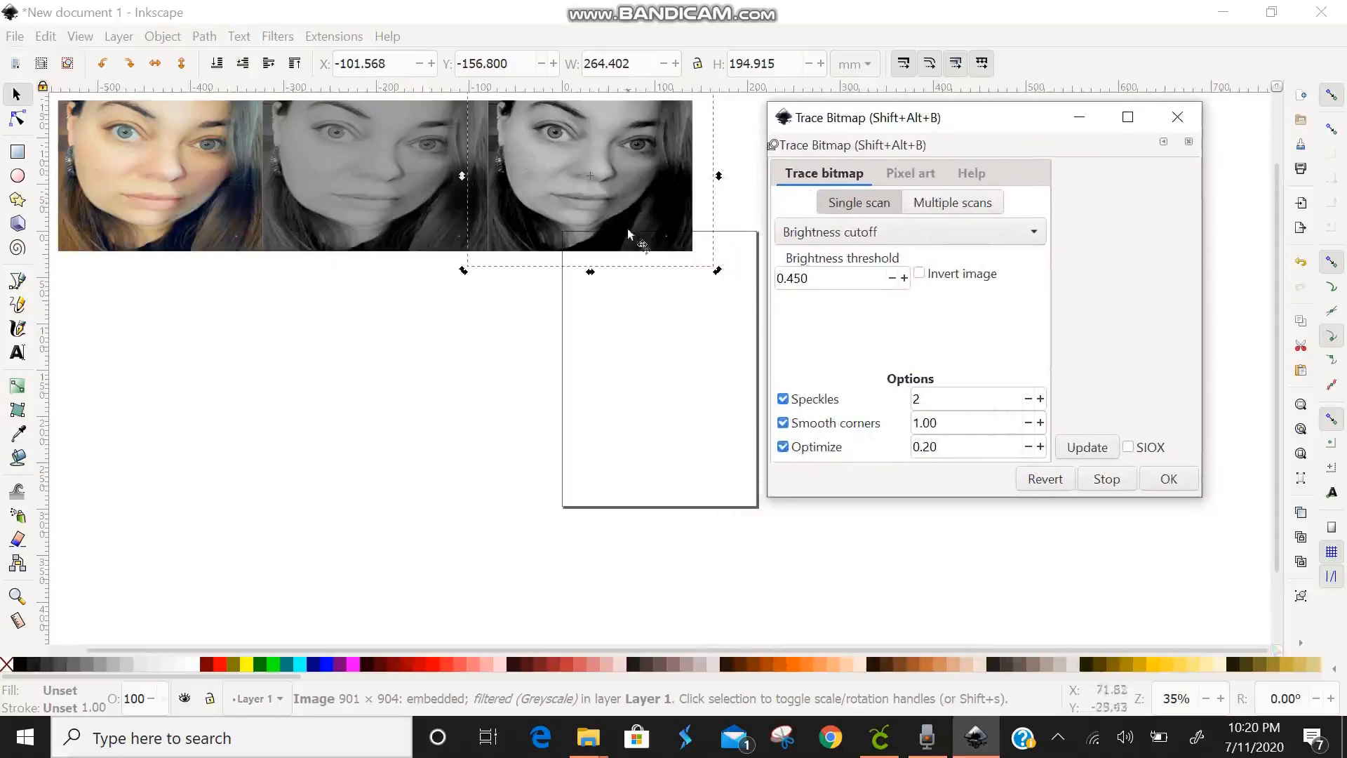
pyautogui.moveTo(588, 234)
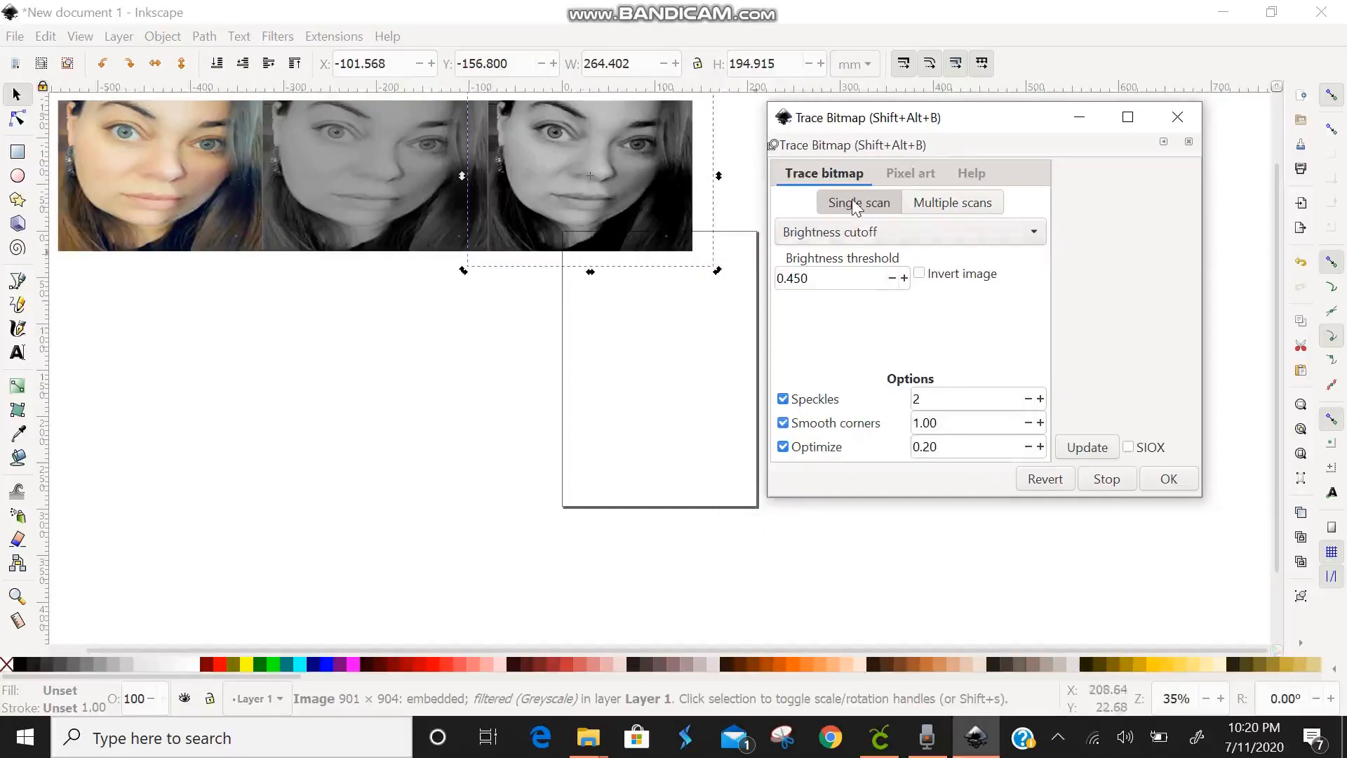
pyautogui.moveTo(854, 223)
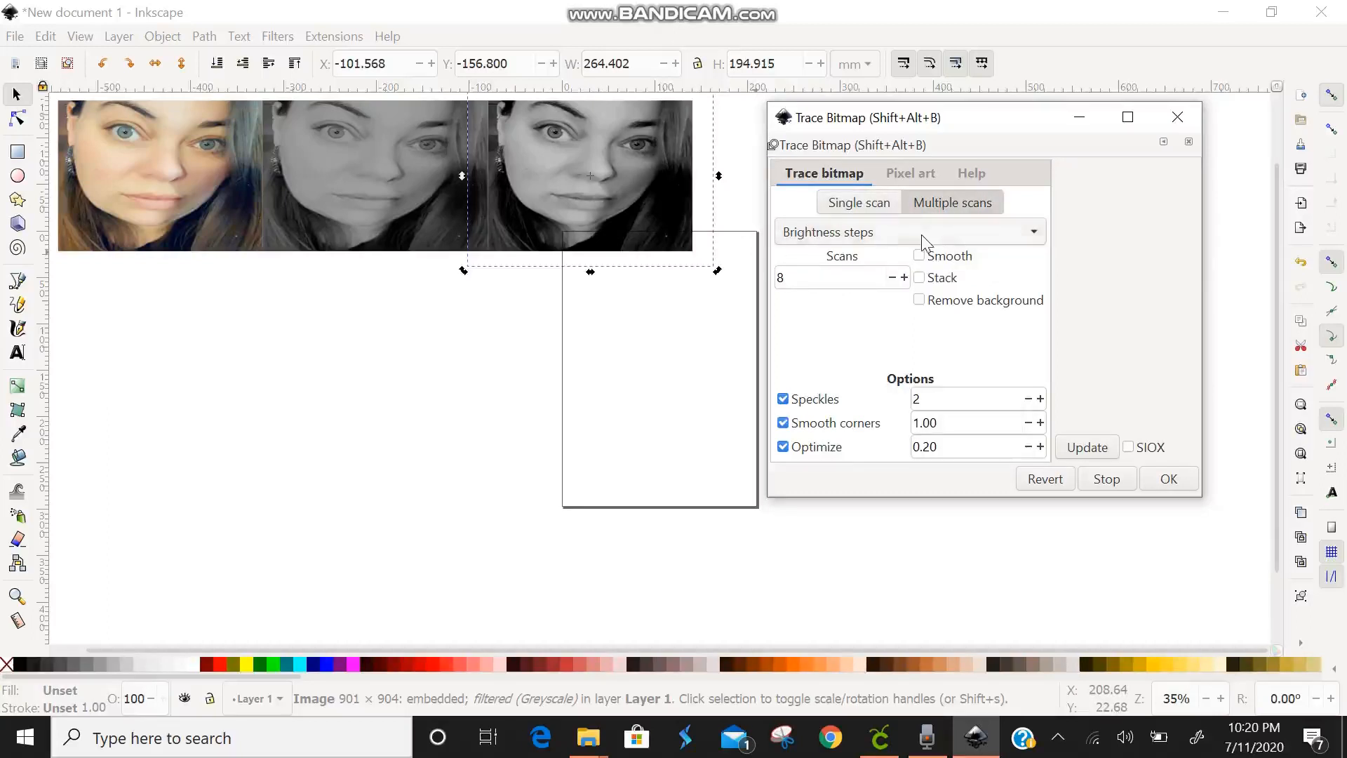
pyautogui.click(909, 231)
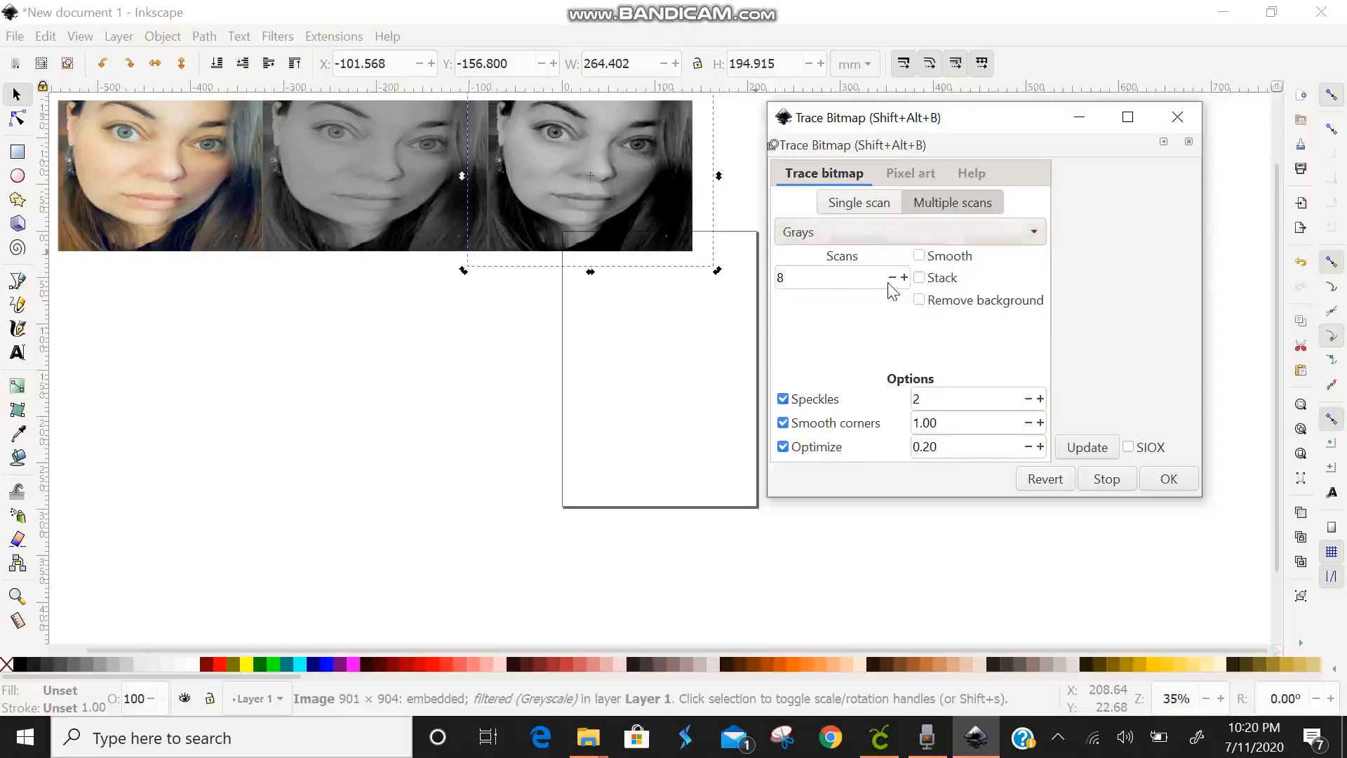
pyautogui.moveTo(894, 291)
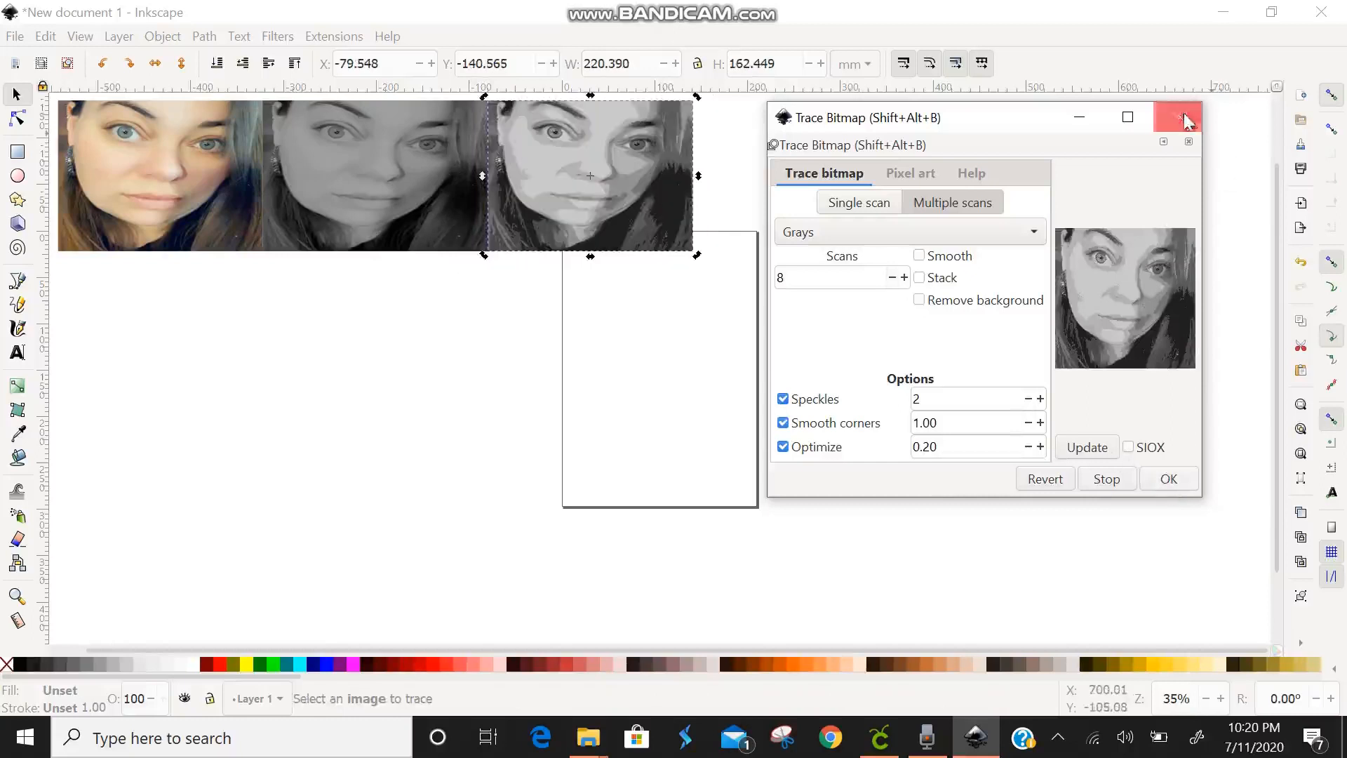
pyautogui.click(1177, 118)
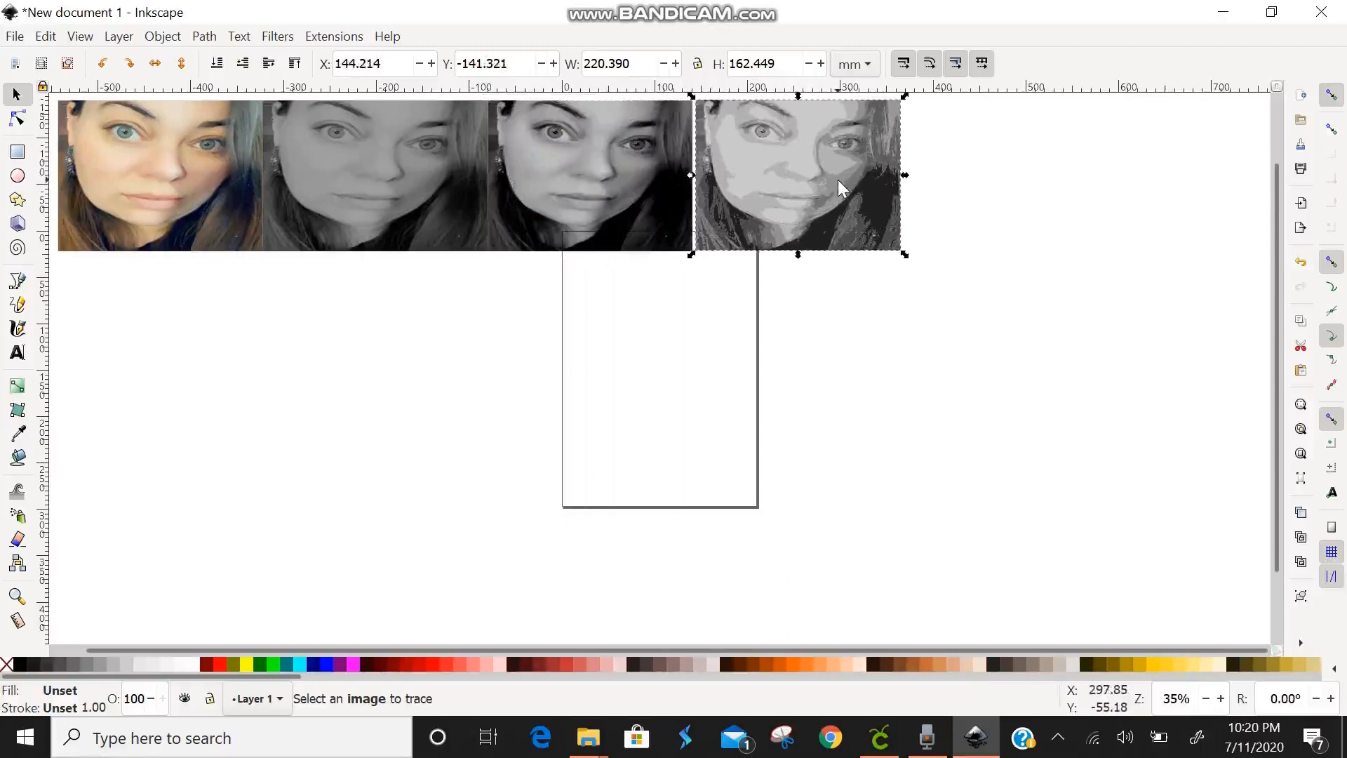
# - Drag the eight-level trace down onto the page and line the greyscale photo up at the row's fourth spot
pyautogui.rightClick(840, 187)
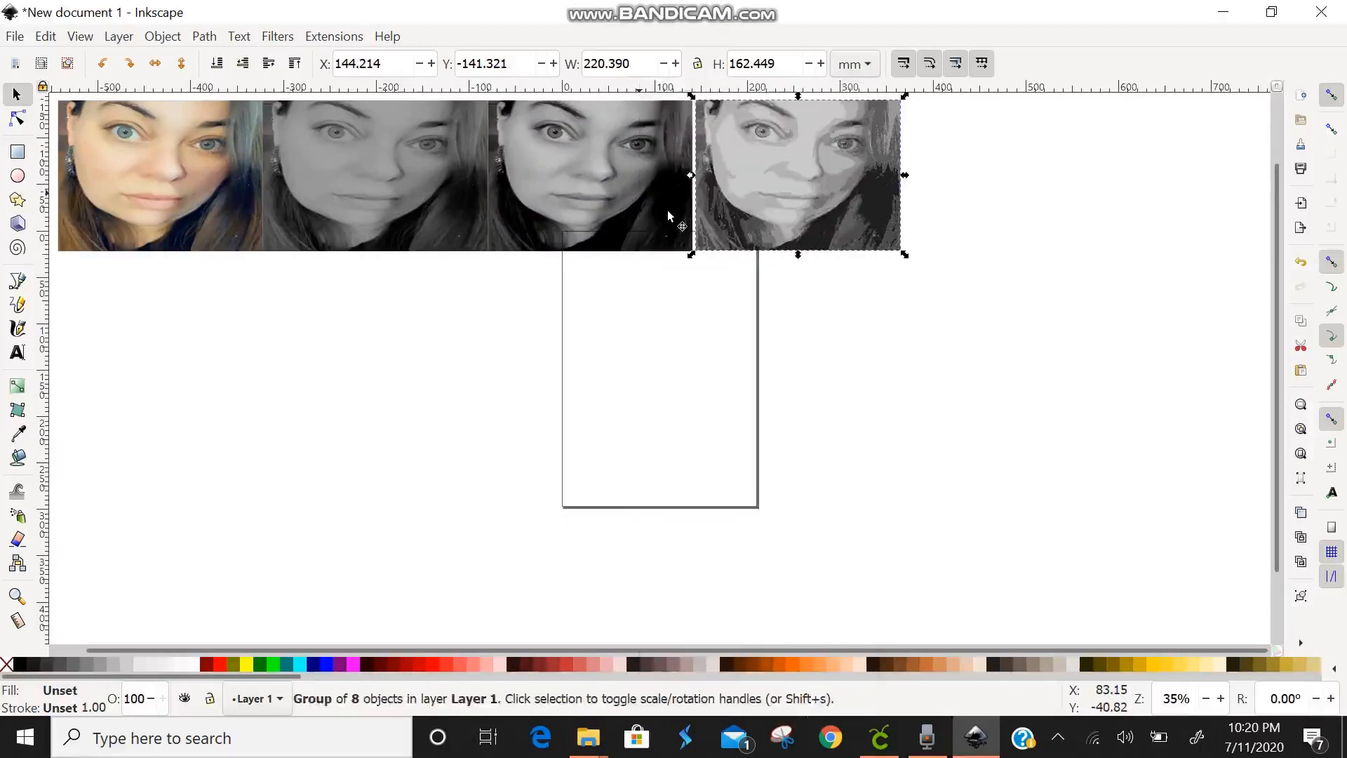
pyautogui.moveTo(797, 174); pyautogui.dragTo(732, 274)
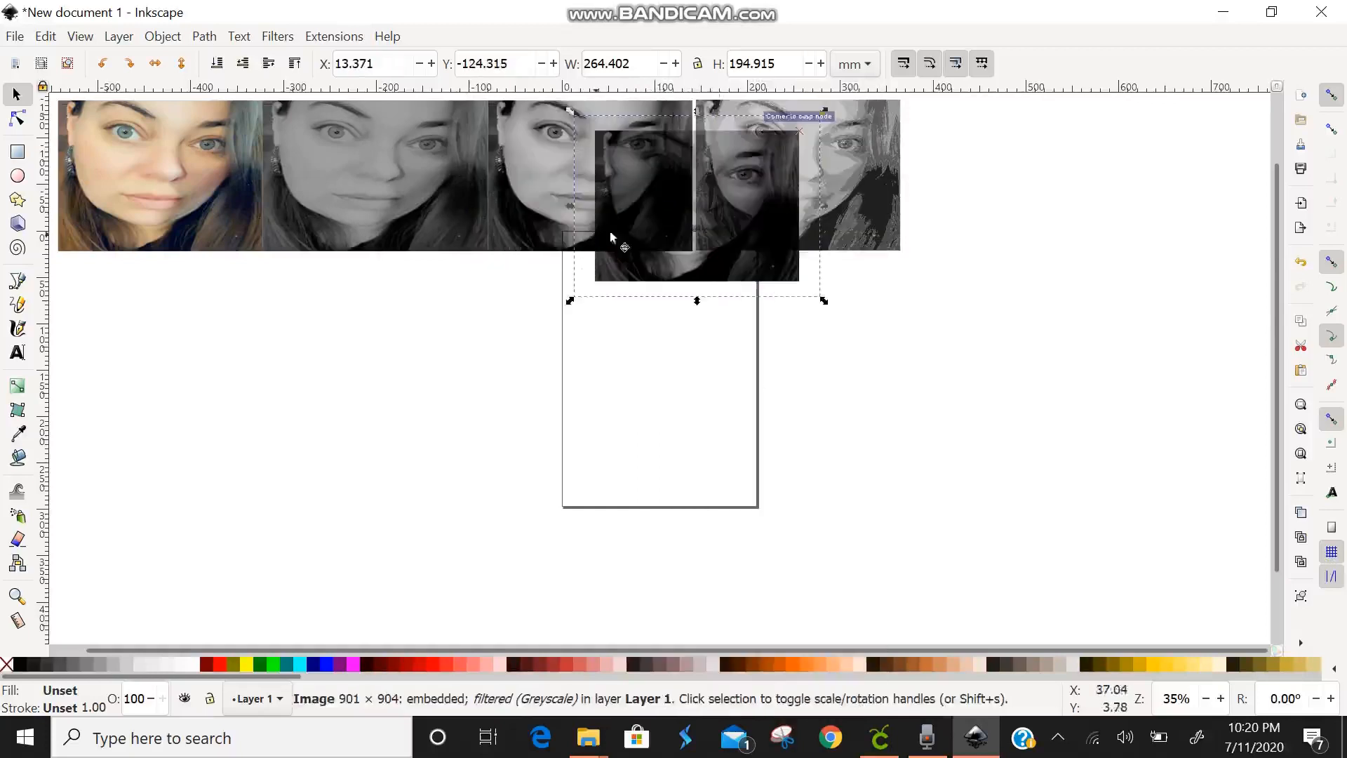
pyautogui.moveTo(610, 240); pyautogui.dragTo(962, 240)
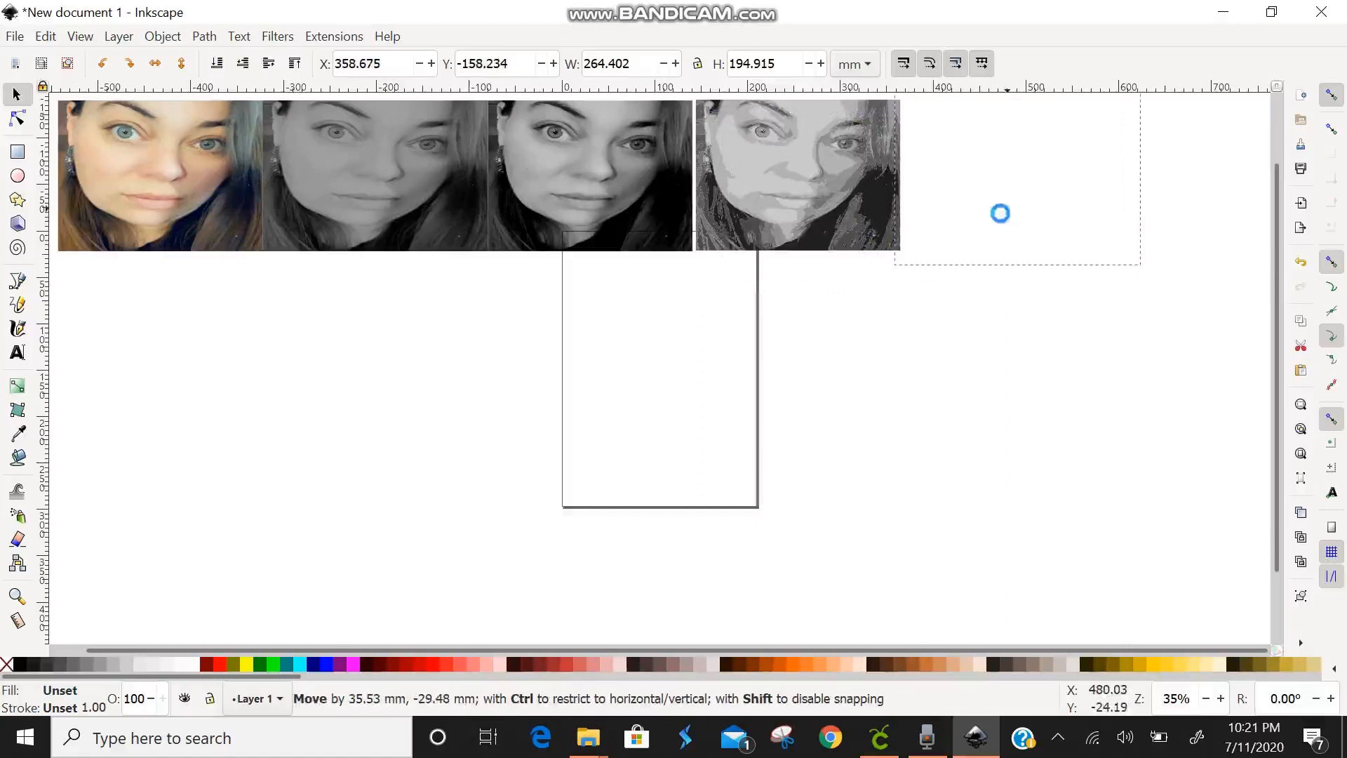
pyautogui.moveTo(1000, 213); pyautogui.dragTo(1000, 251)
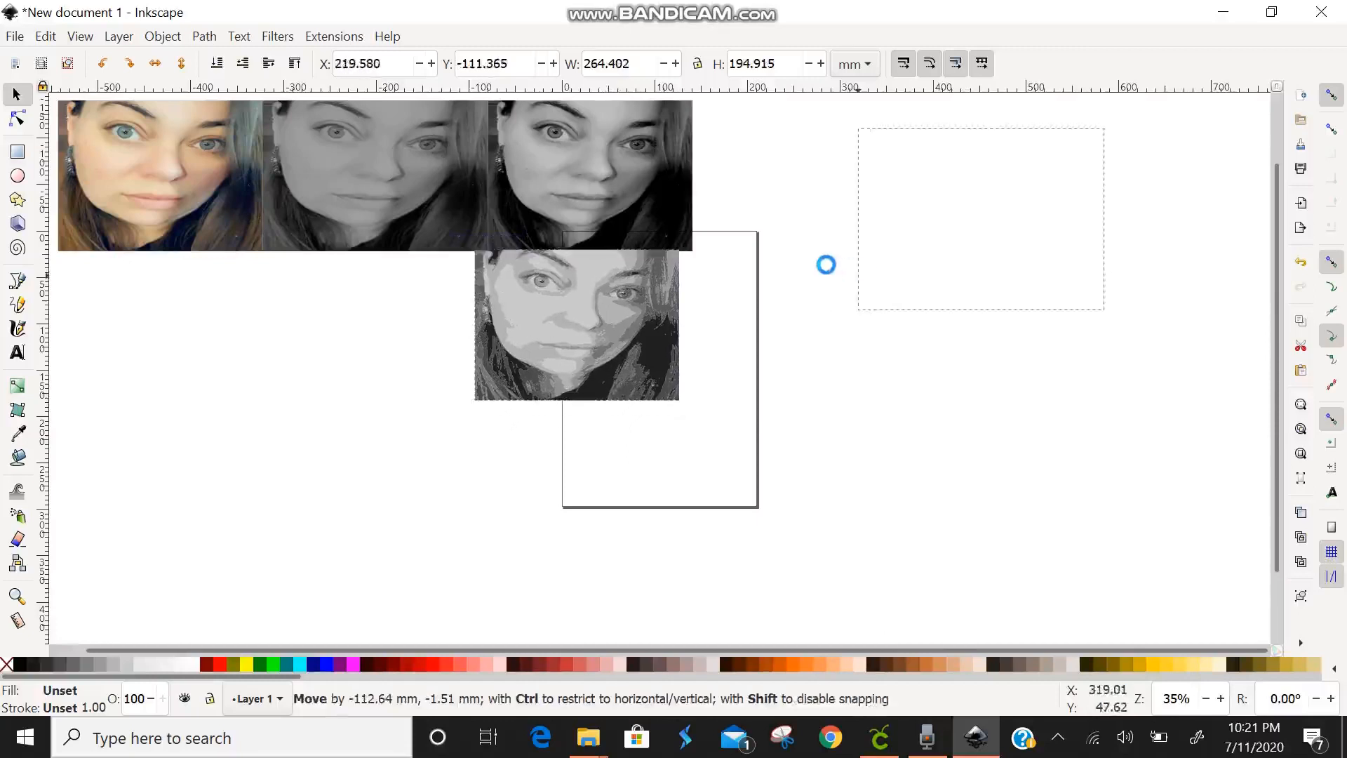
pyautogui.moveTo(825, 265); pyautogui.dragTo(720, 217)
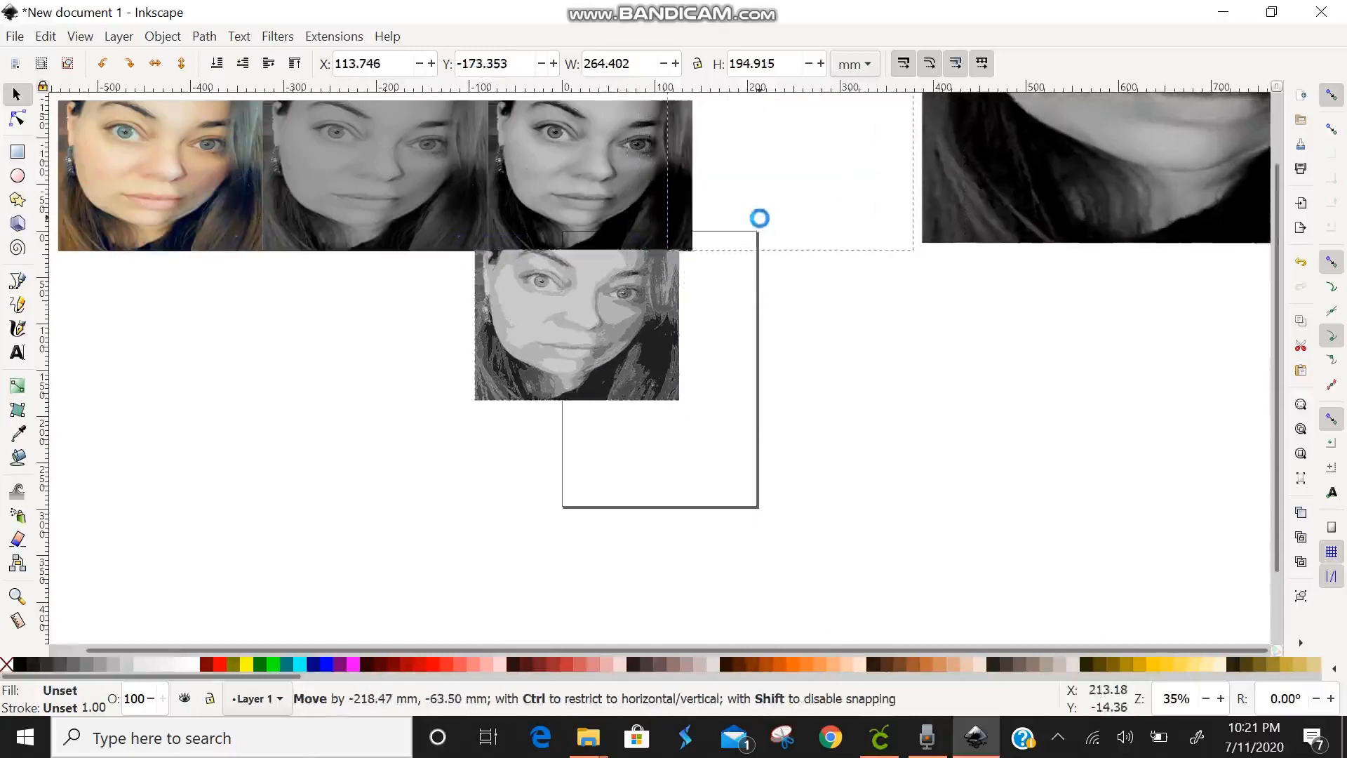
pyautogui.moveTo(759, 219); pyautogui.dragTo(773, 231)
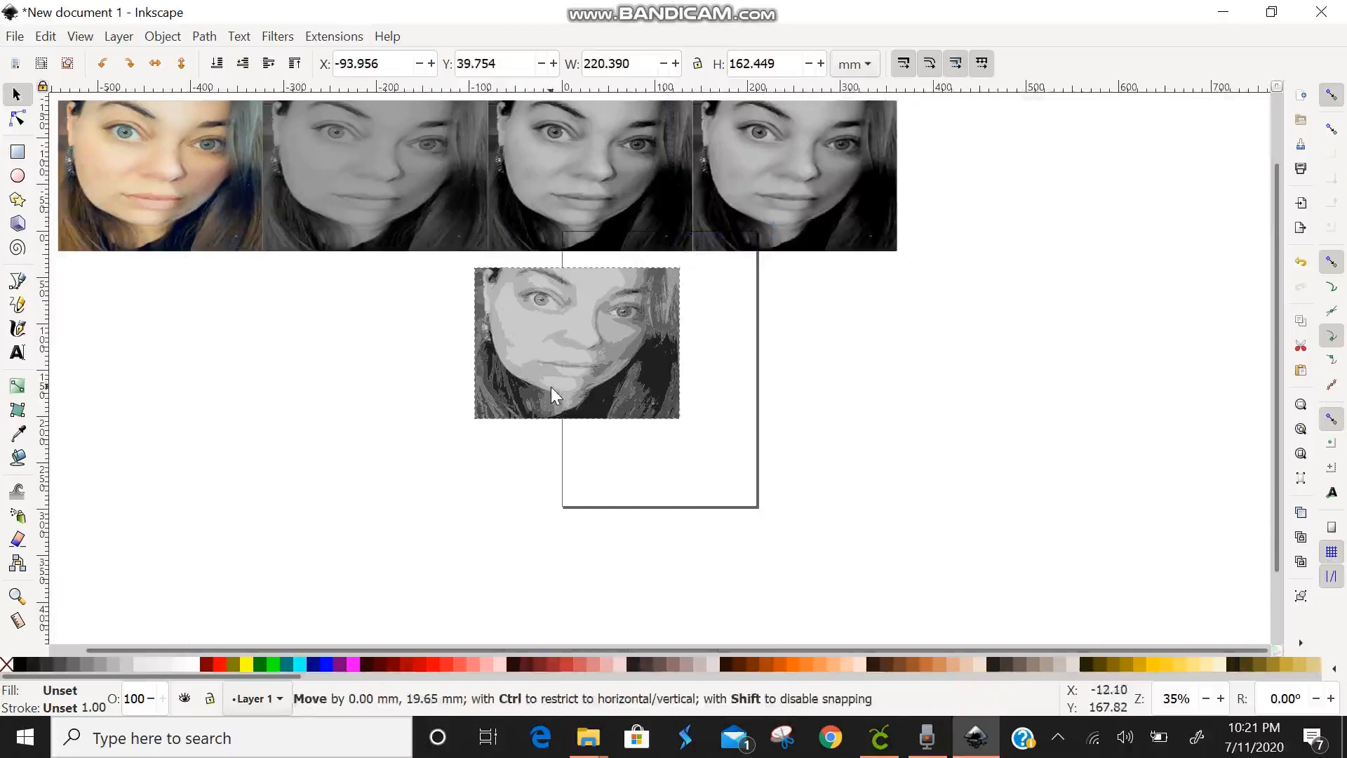
# - Ungroup the eight-level grey trace into its shade paths and realign the greyscale photo with the row
pyautogui.rightClick(554, 395)
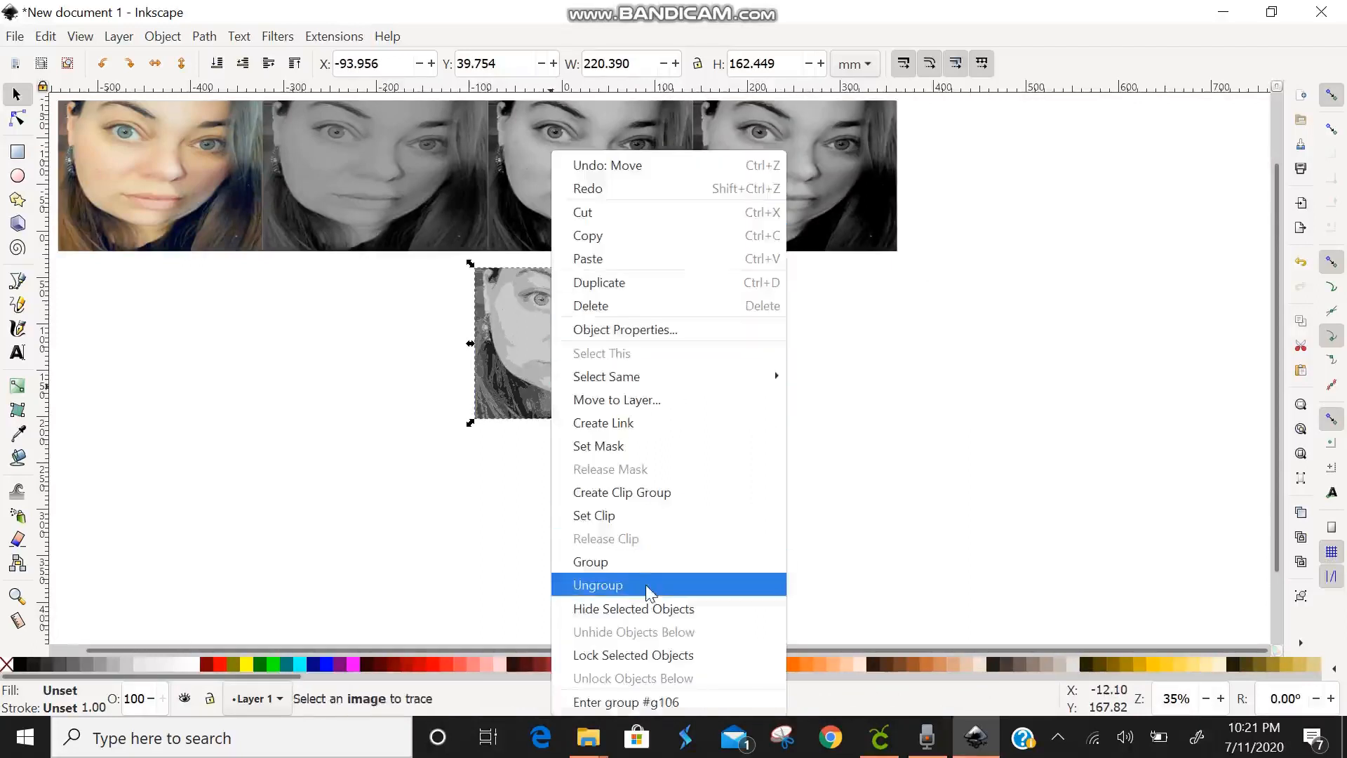
pyautogui.click(598, 583)
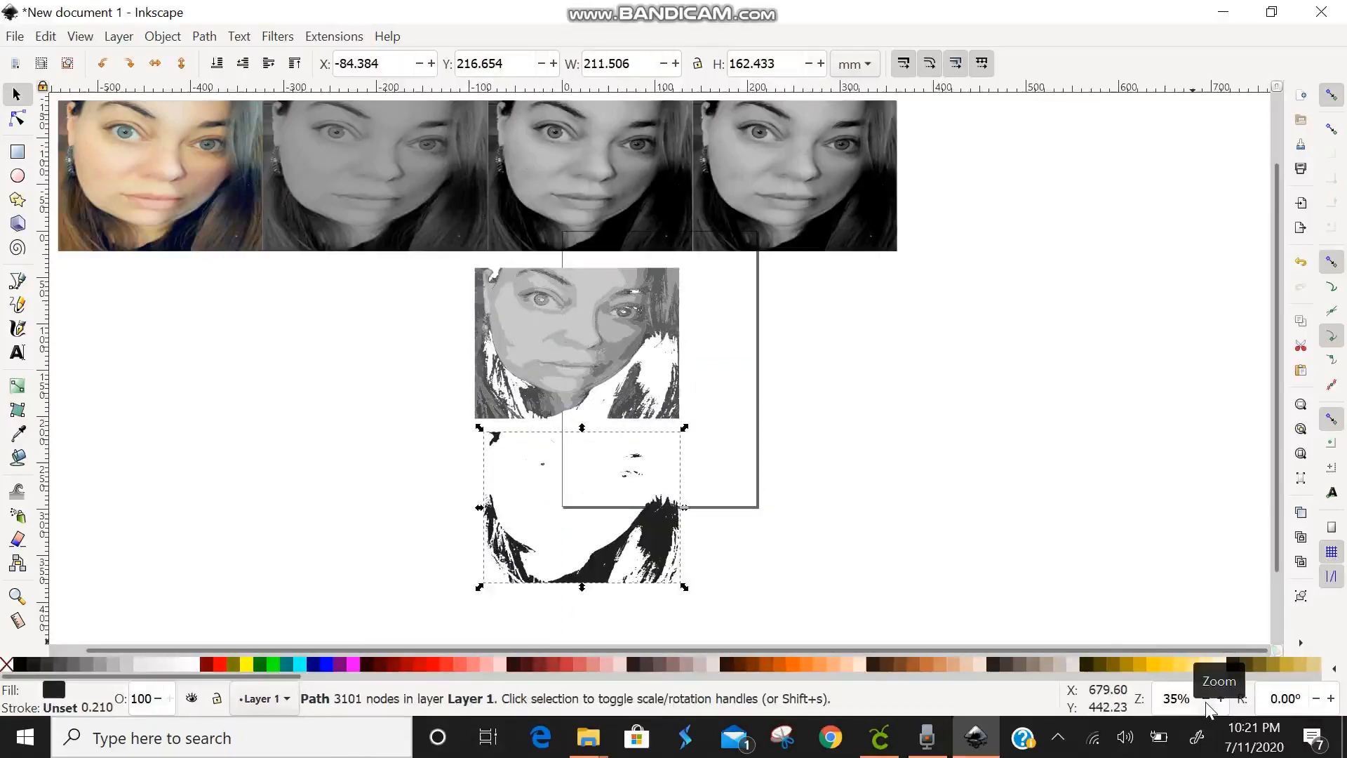
pyautogui.click(1205, 699)
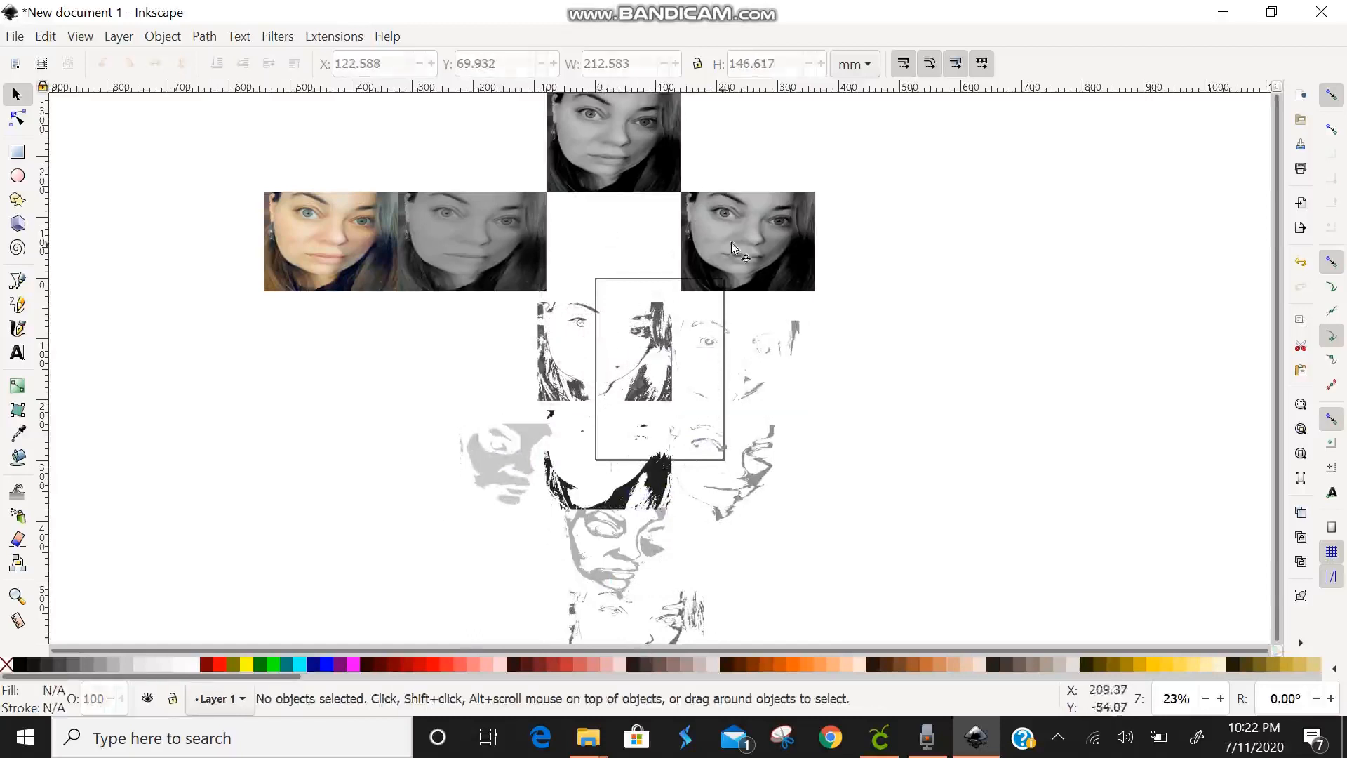
pyautogui.moveTo(748, 240); pyautogui.dragTo(469, 155)
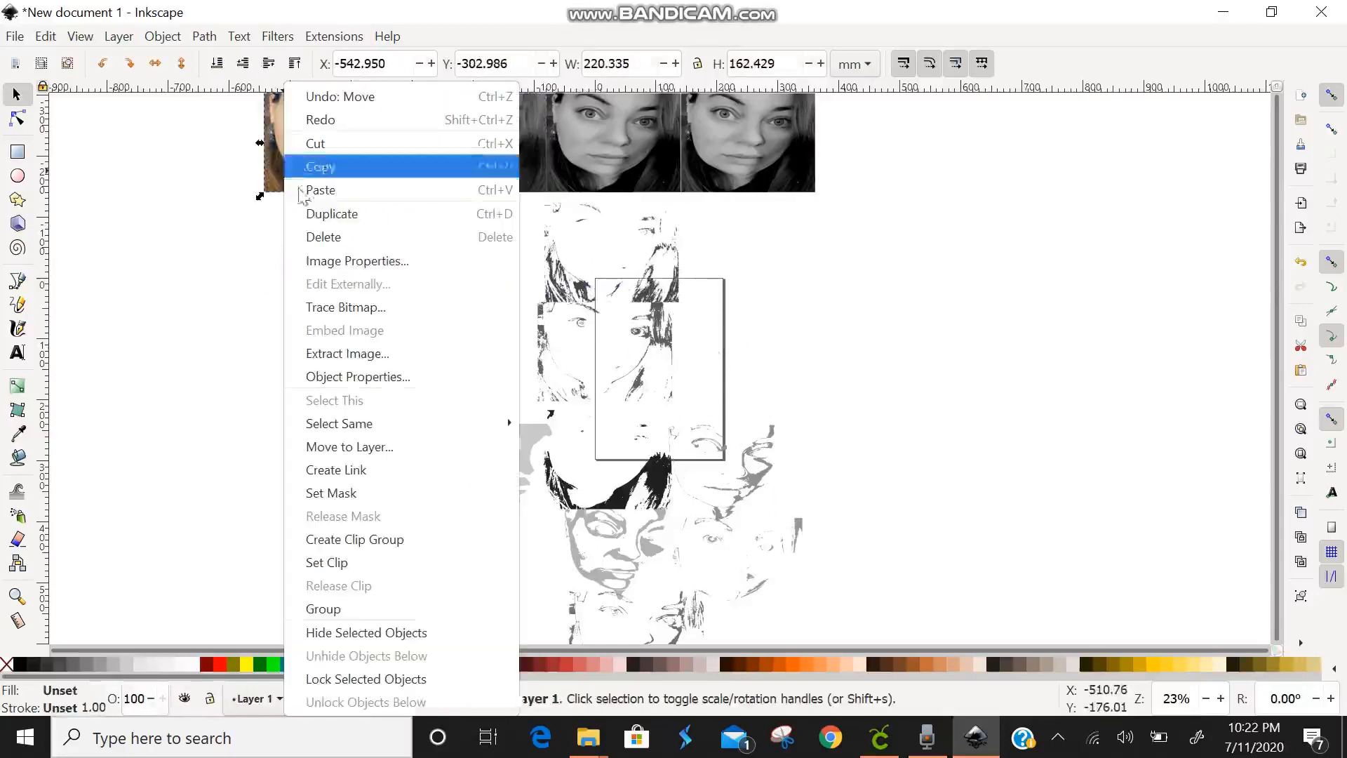
# - Trace the colour photo with Grays reduced to 5 scans and pull the result below the photo
pyautogui.click(345, 307)
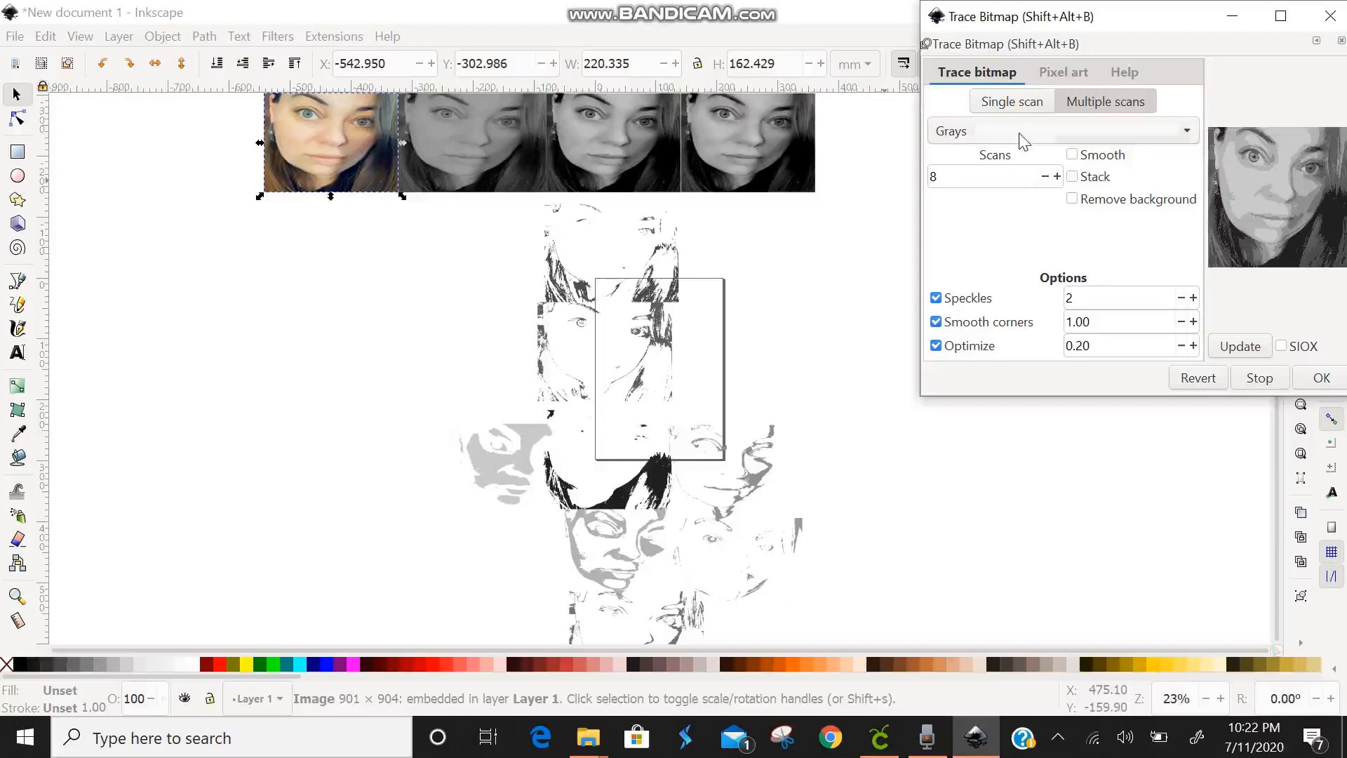
pyautogui.click(1047, 177)
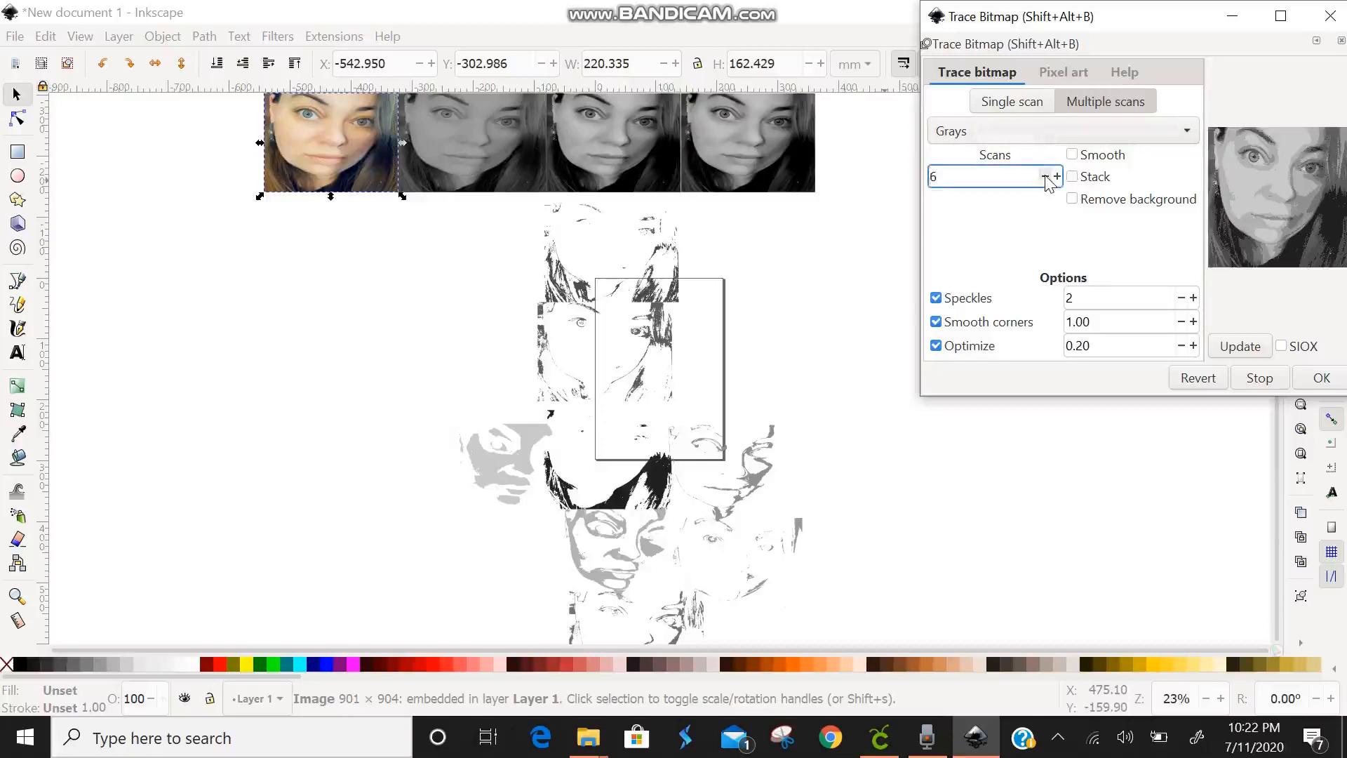
pyautogui.click(1044, 177)
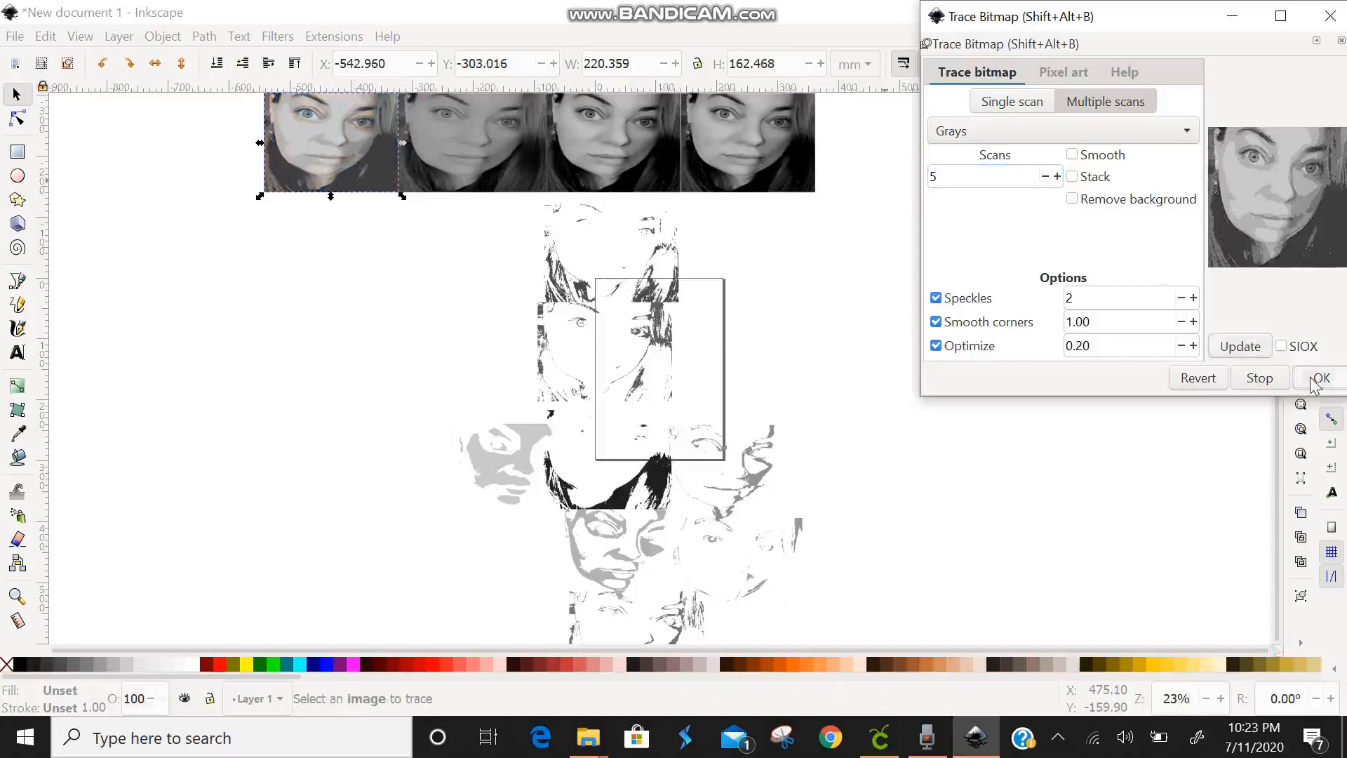
pyautogui.click(1322, 377)
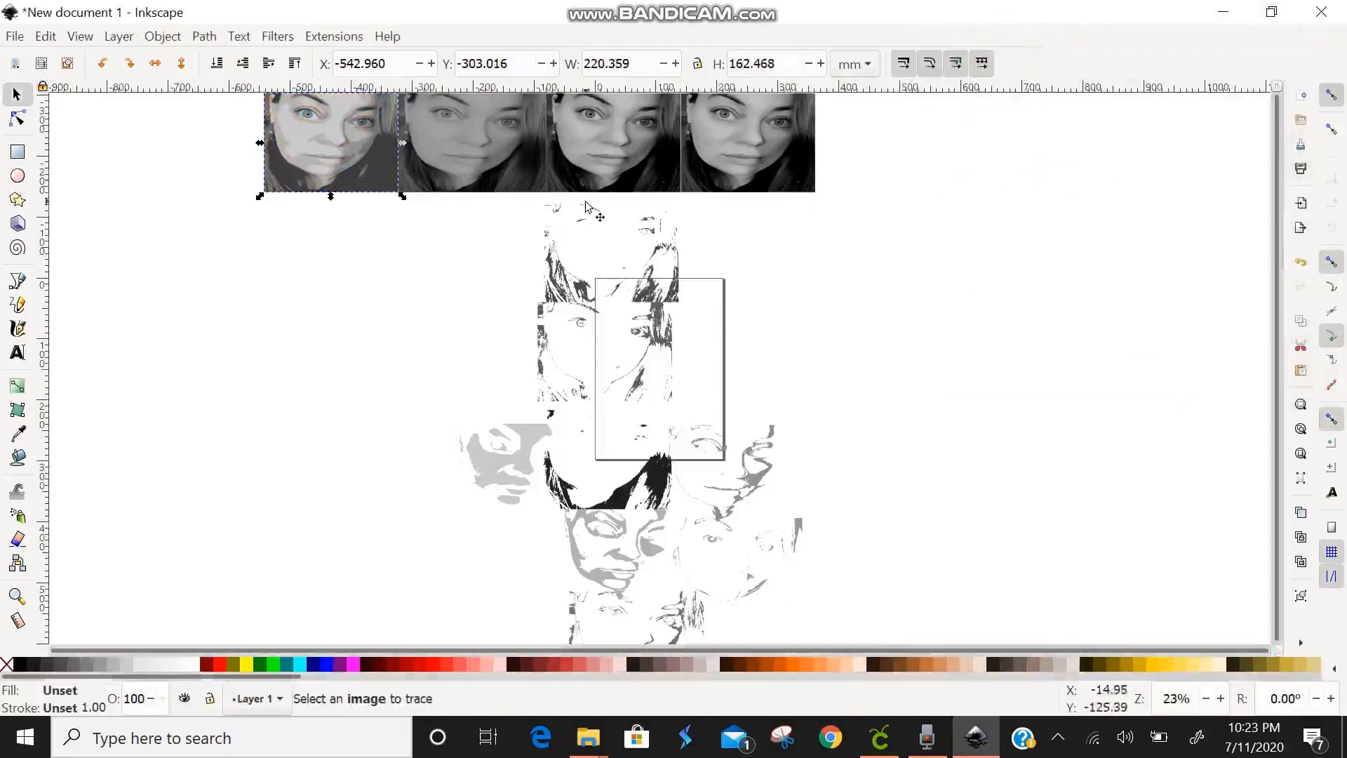
pyautogui.moveTo(331, 142); pyautogui.dragTo(323, 220)
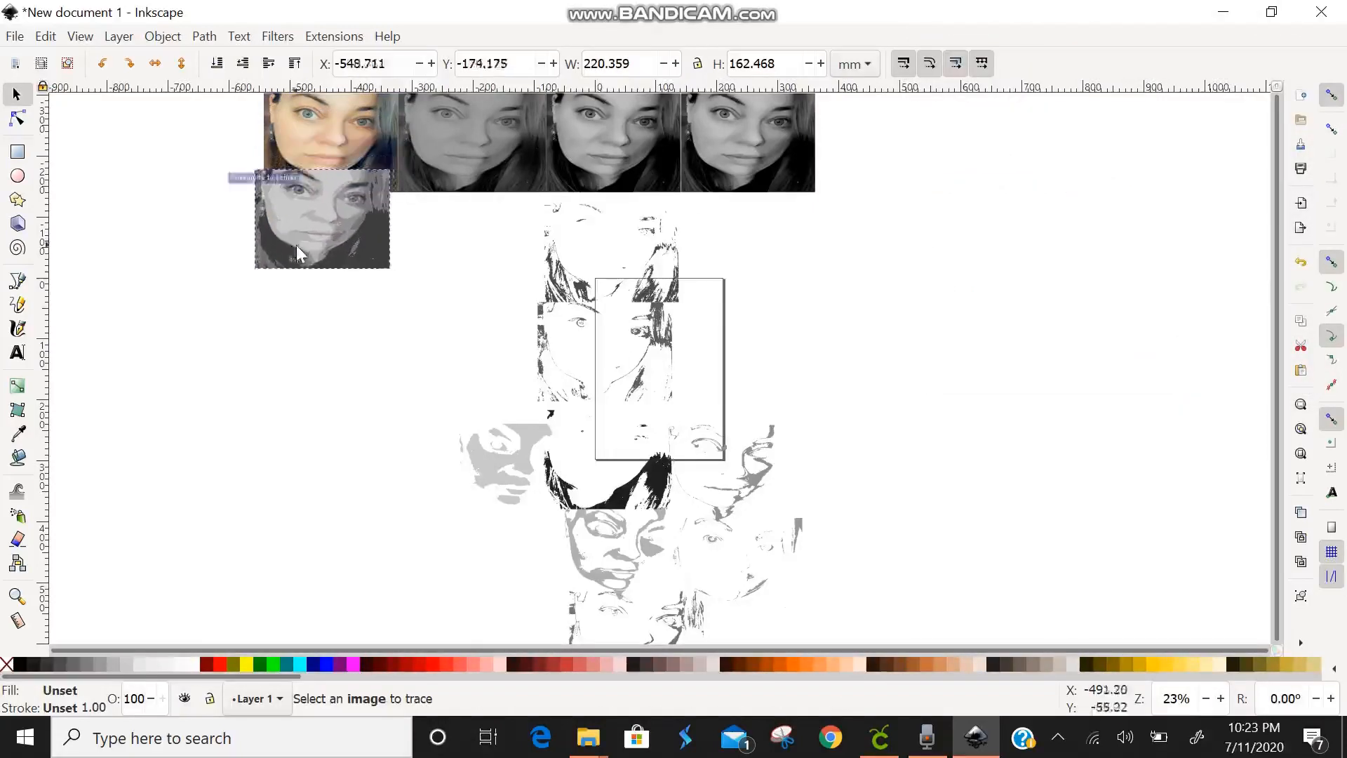
# - Pull the five-level trace's shade layers apart and park one grey piece to the page's right
pyautogui.rightClick(300, 254)
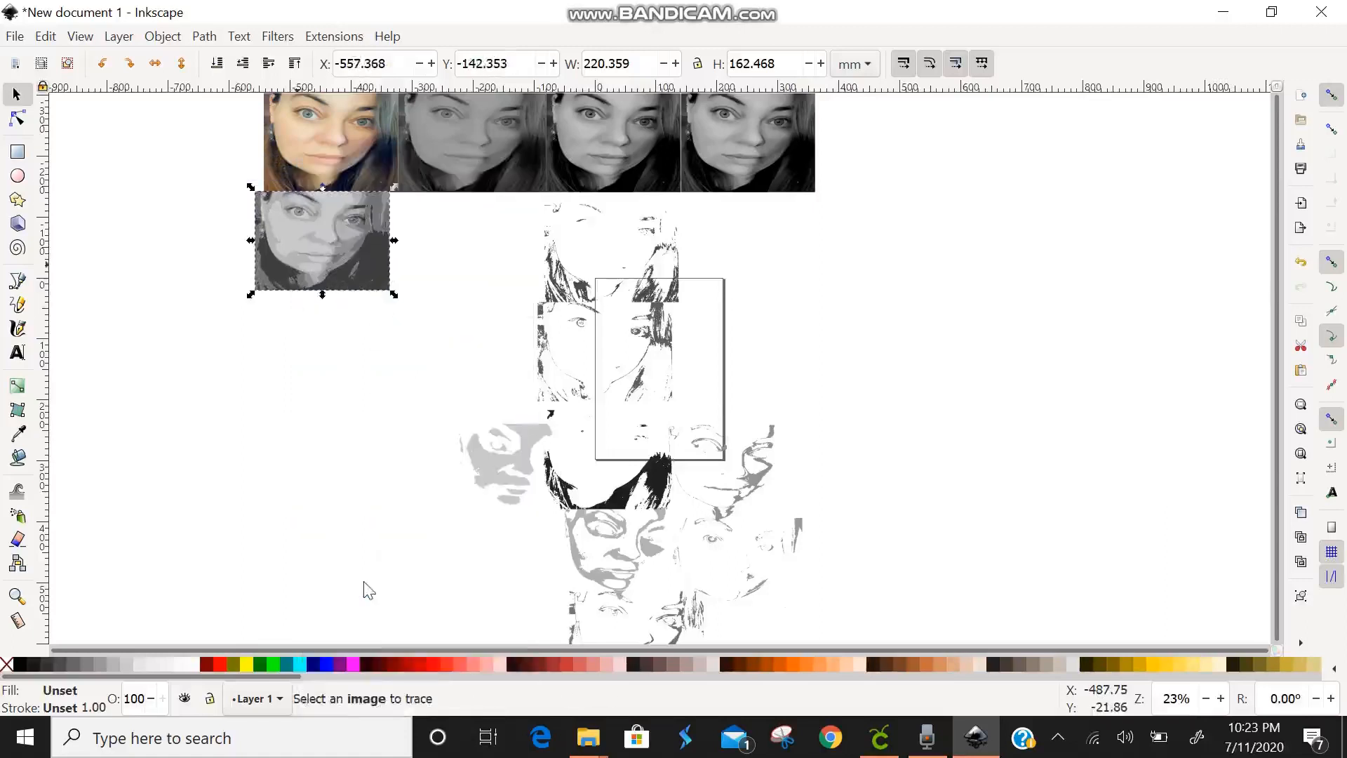
pyautogui.moveTo(322, 242); pyautogui.dragTo(323, 274)
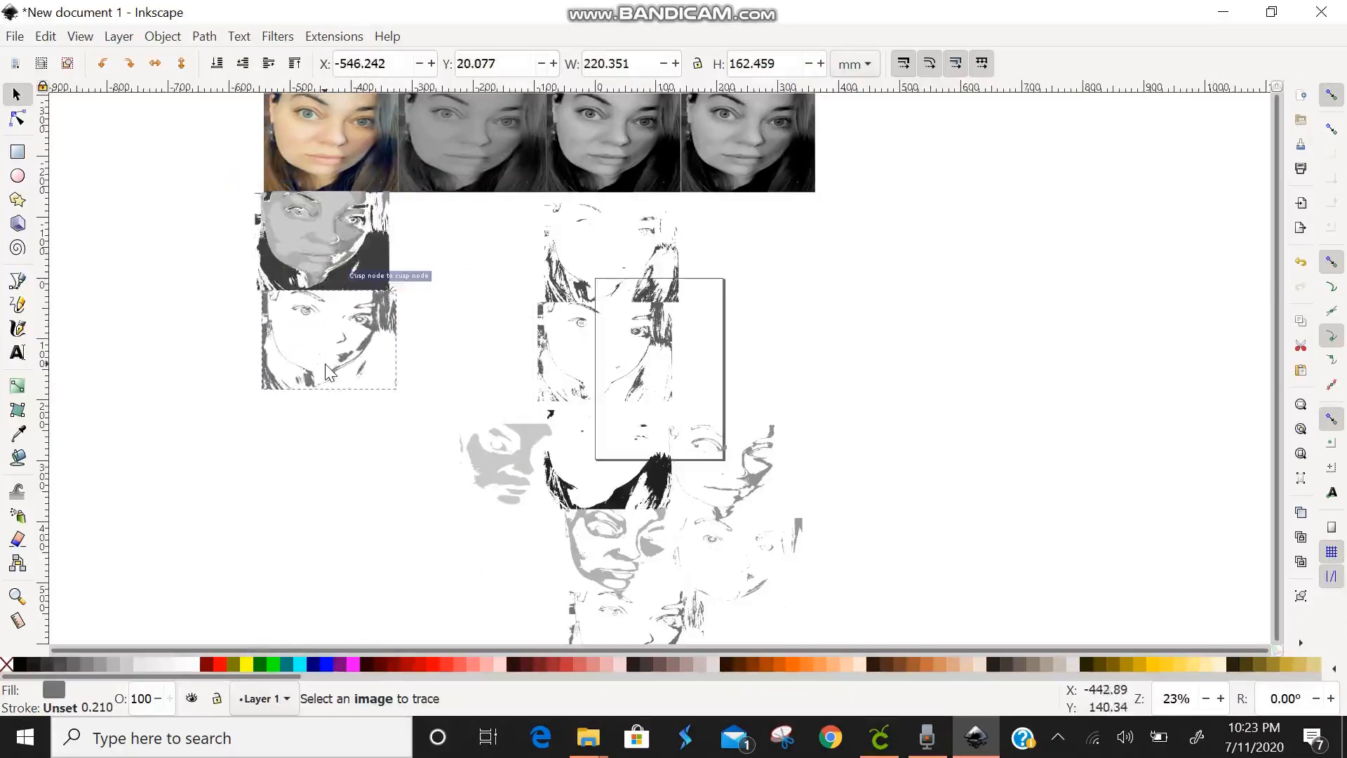
pyautogui.click(327, 335)
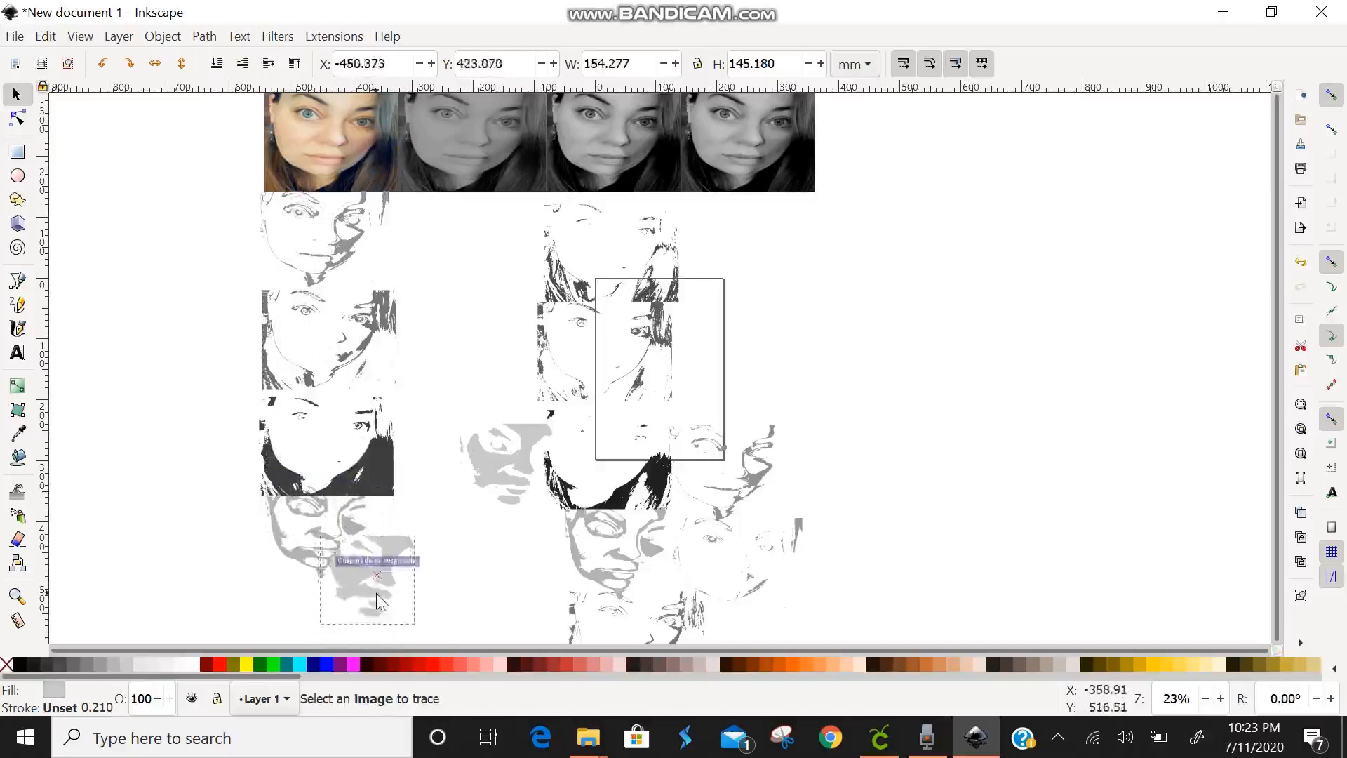
pyautogui.moveTo(376, 575); pyautogui.dragTo(303, 610)
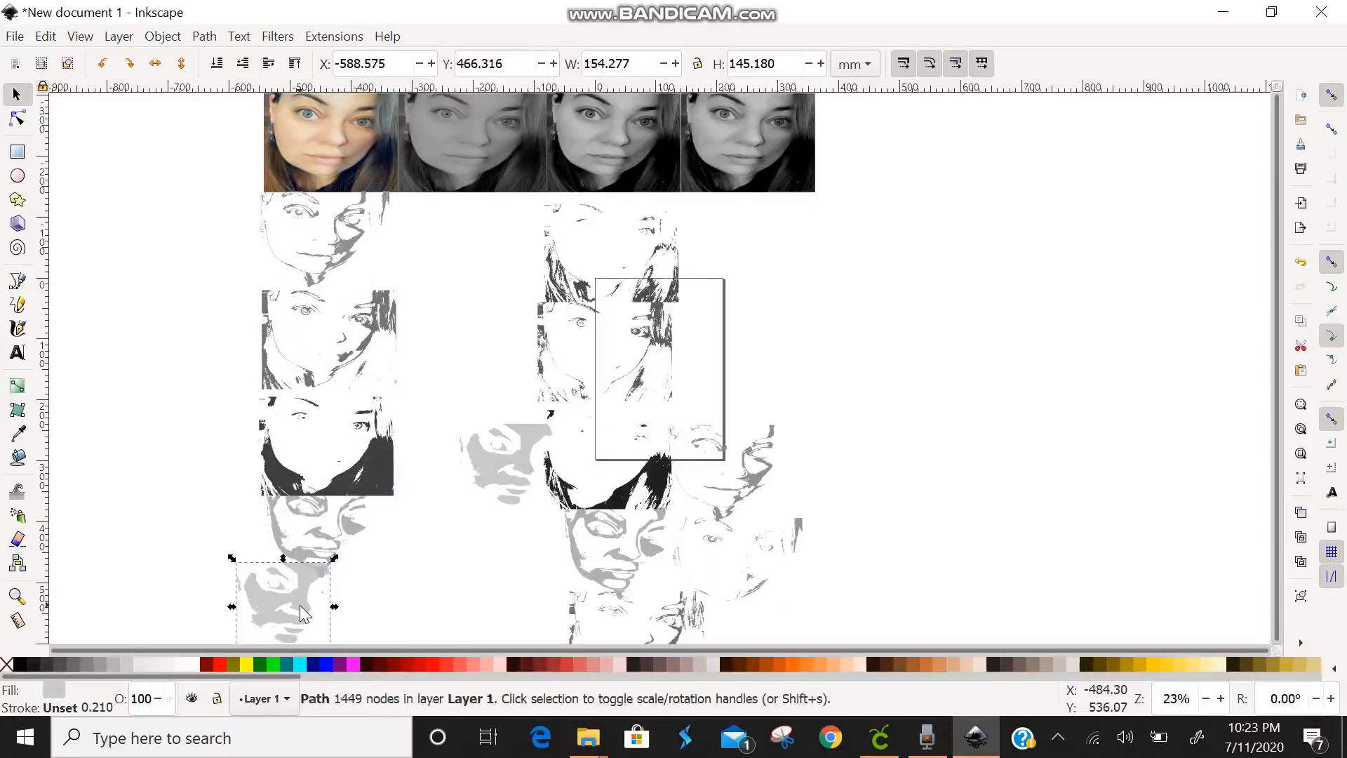
pyautogui.moveTo(282, 592); pyautogui.dragTo(533, 465)
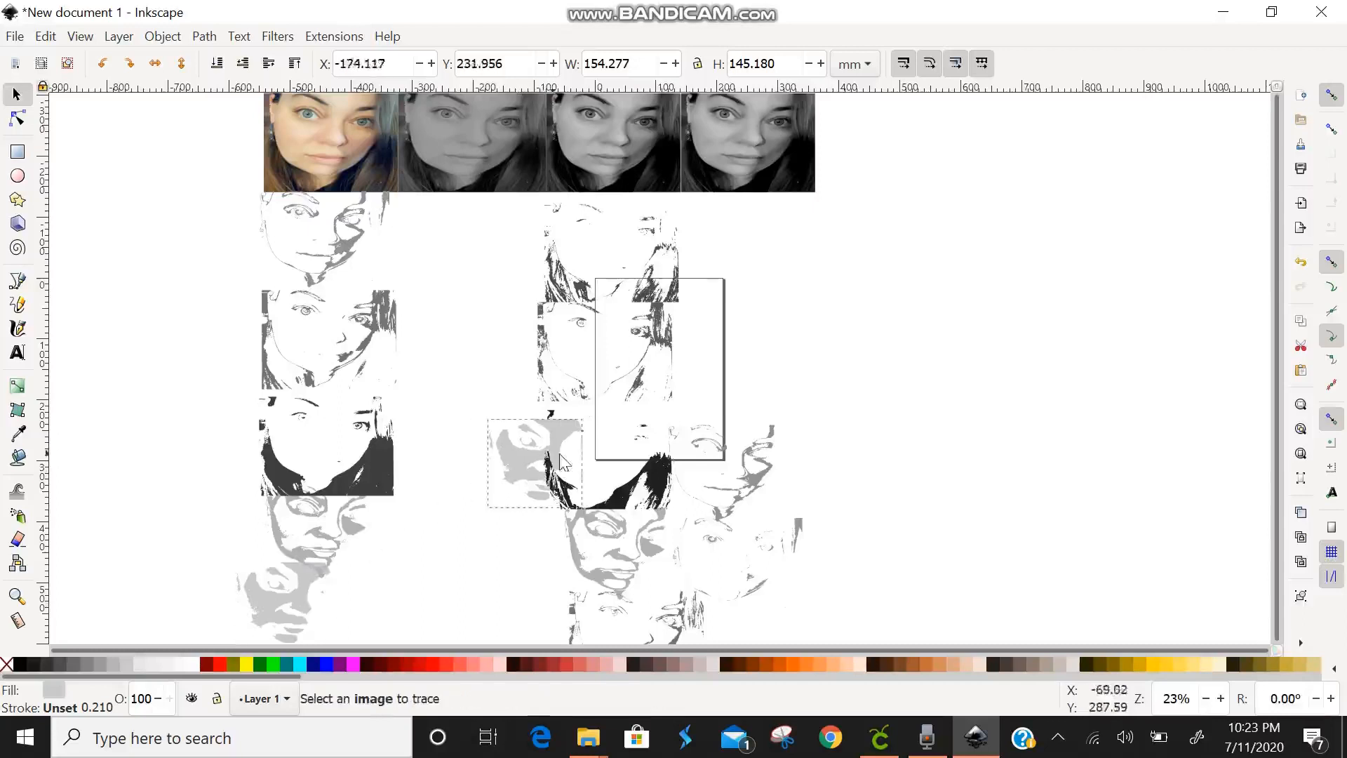
pyautogui.moveTo(534, 465); pyautogui.dragTo(713, 391)
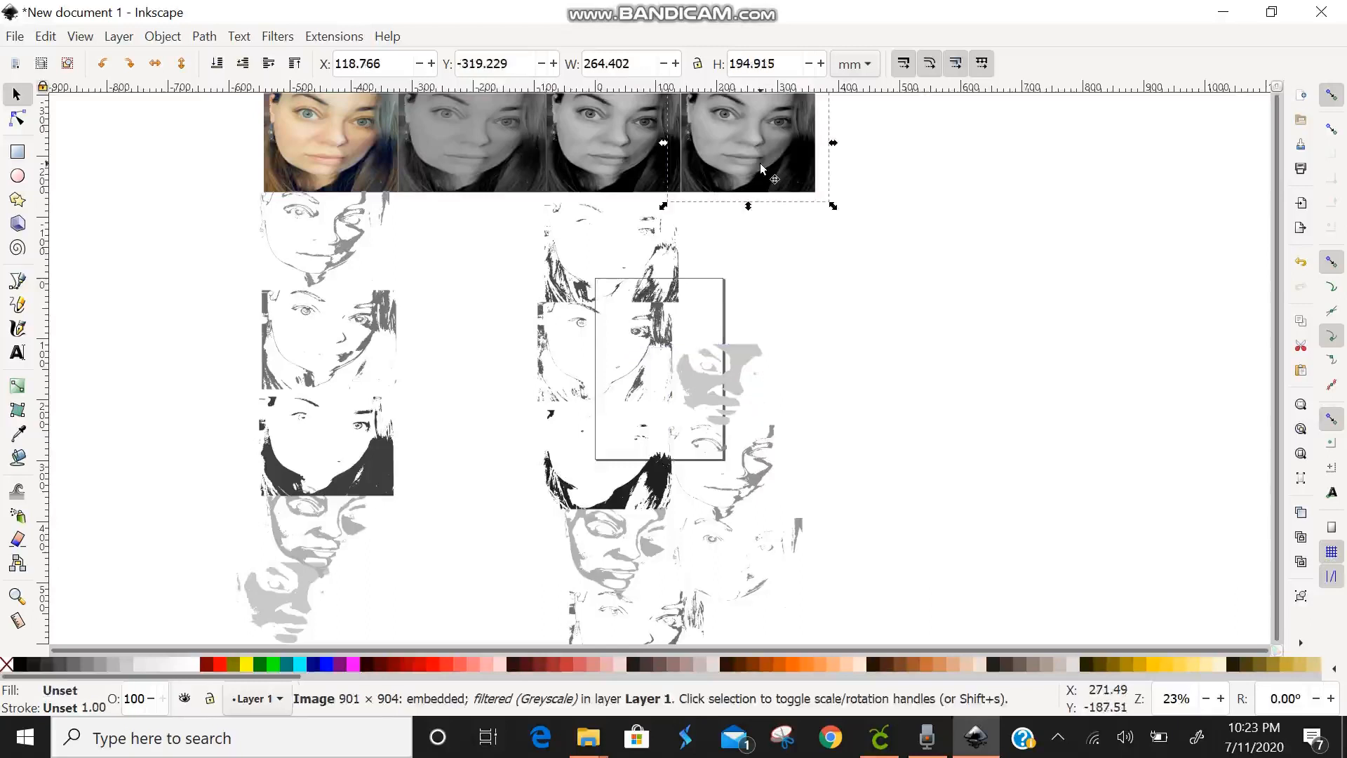
pyautogui.moveTo(461, 180)
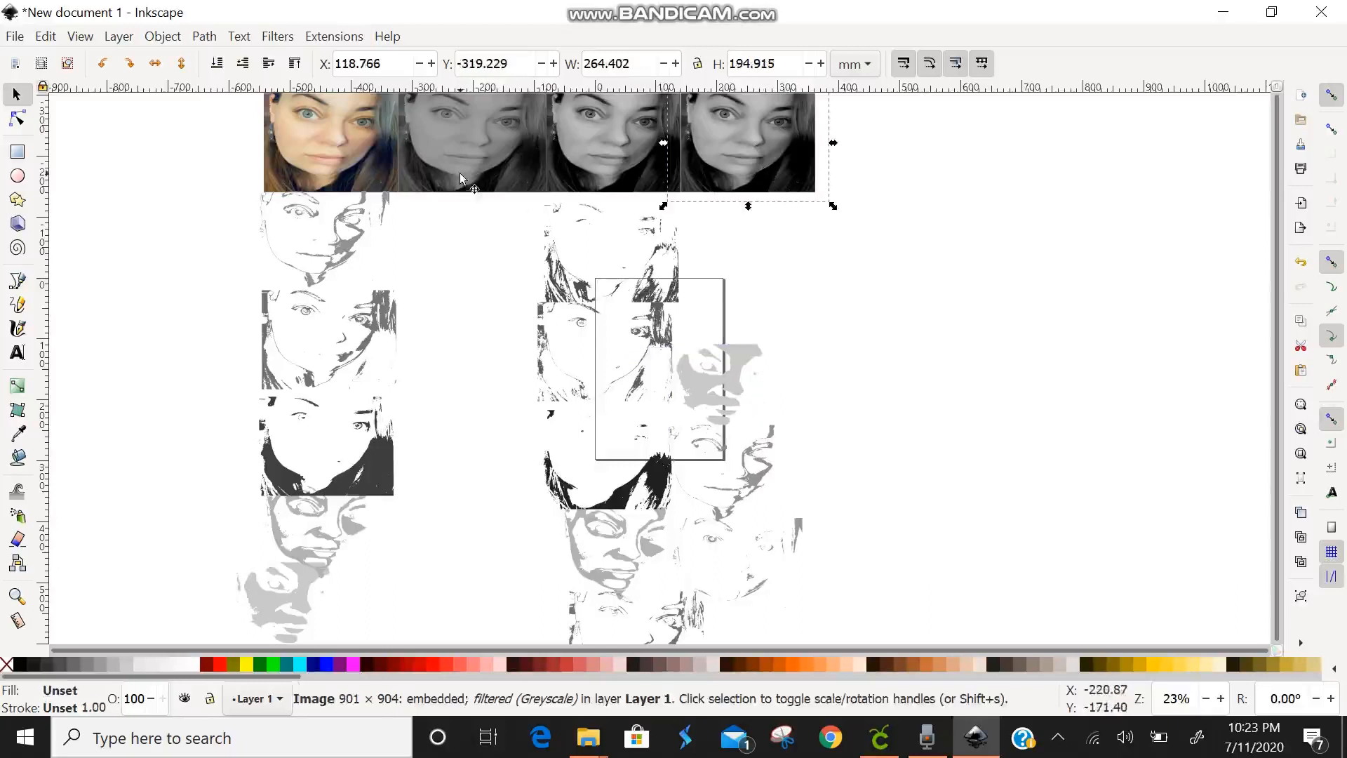
# - Trace the greyscale photo with Grays at 5 scans, updating the preview, and stack its pieces in a right-hand column
pyautogui.rightClick(765, 137)
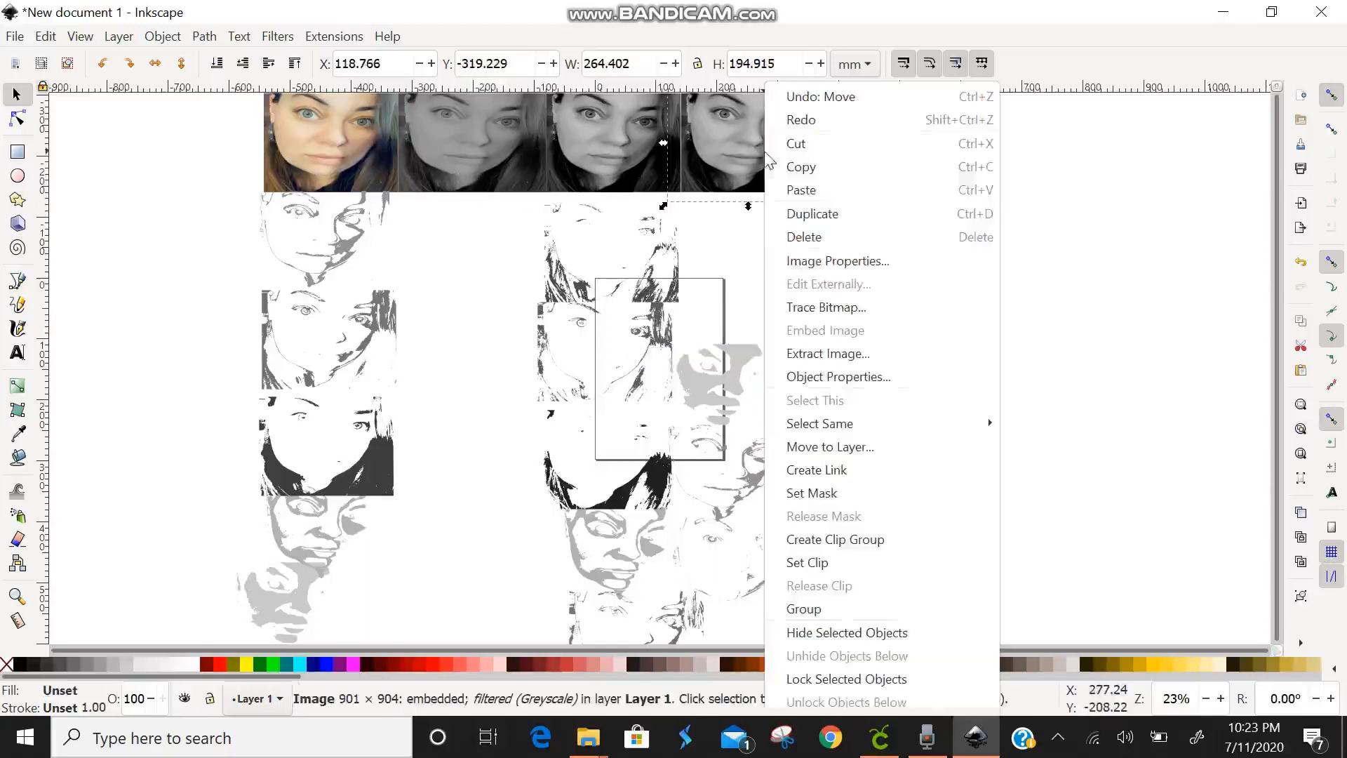
pyautogui.click(825, 307)
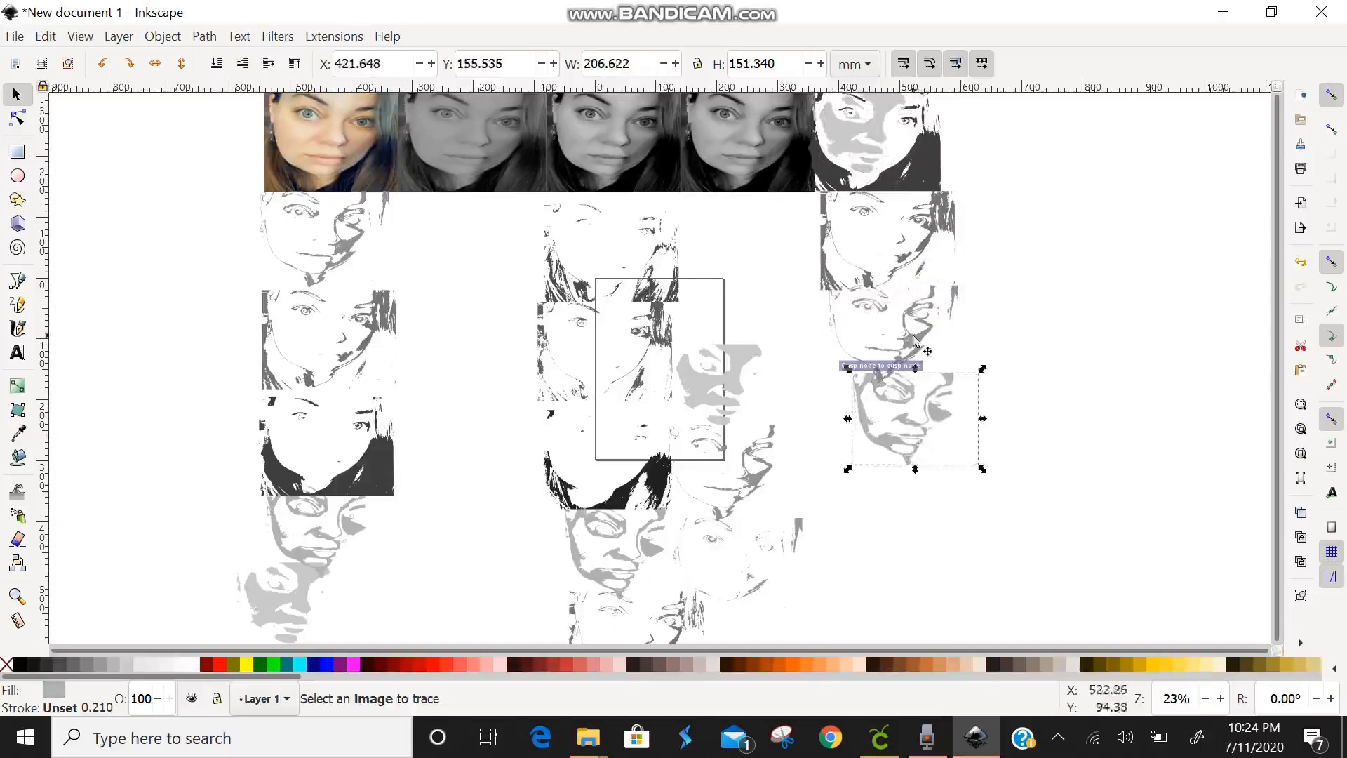
pyautogui.moveTo(914, 418); pyautogui.dragTo(913, 508)
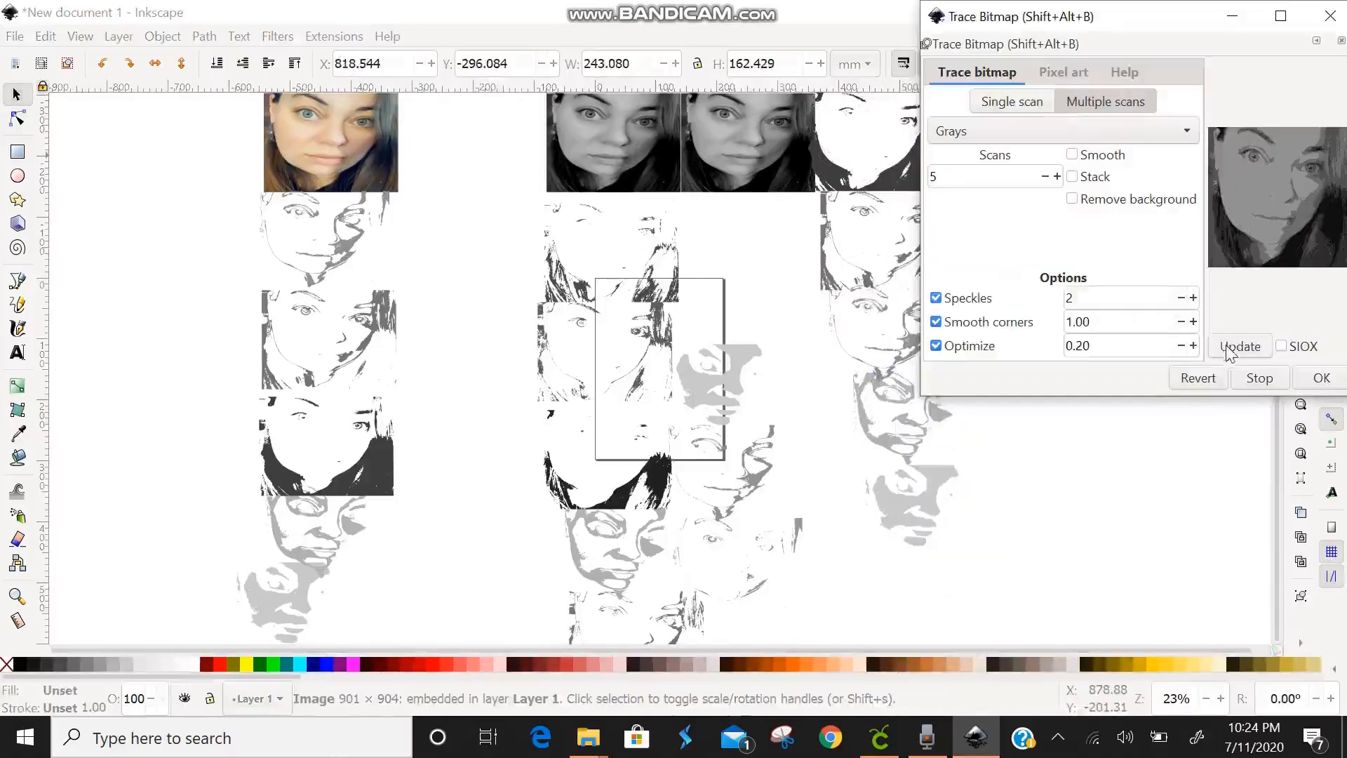
pyautogui.click(1239, 347)
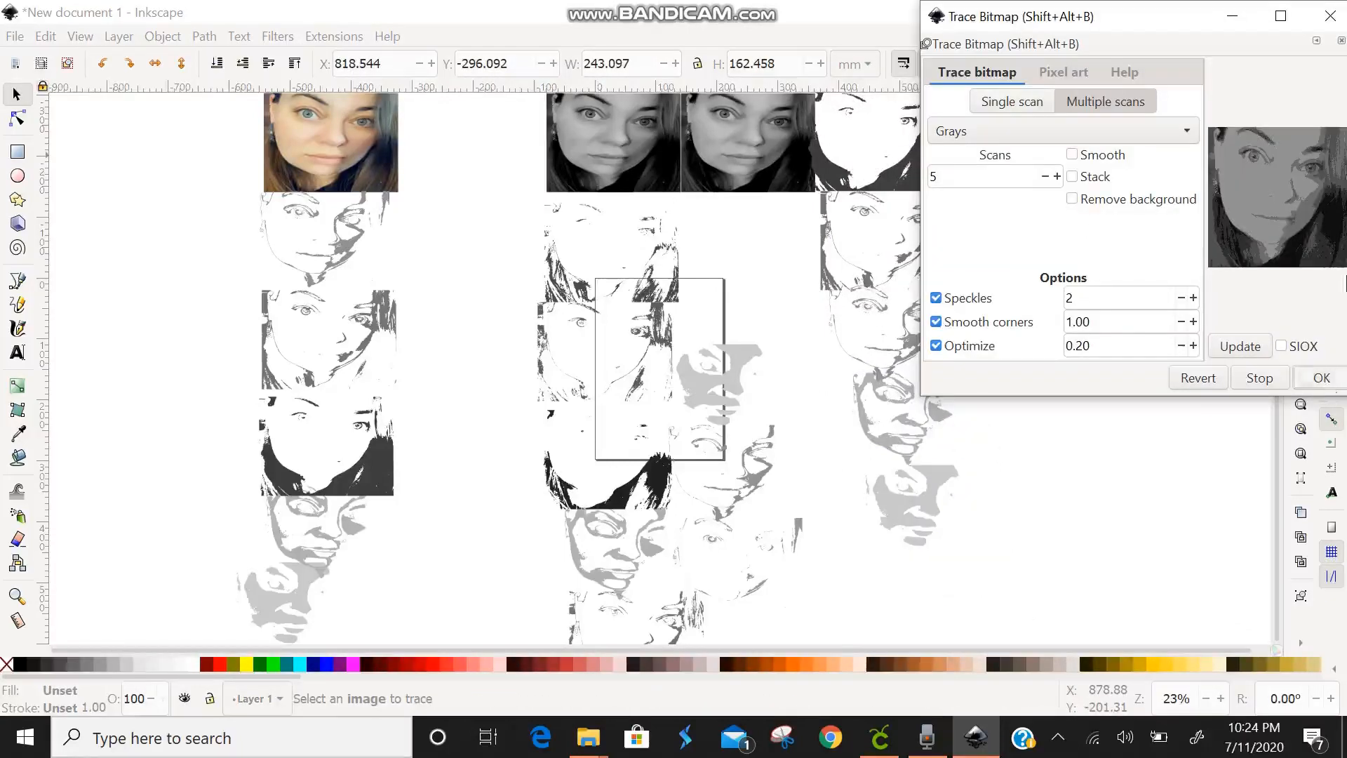
pyautogui.rightClick(1186, 259)
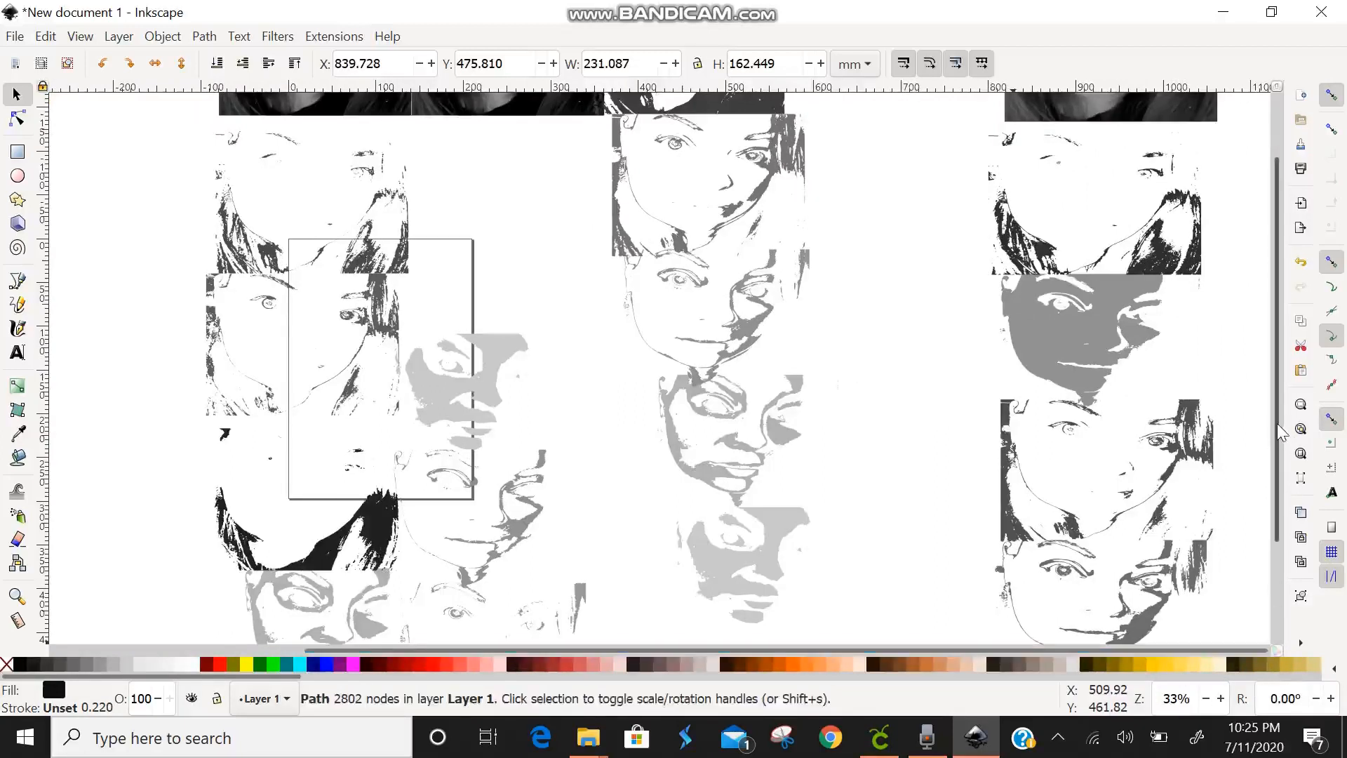
# - Move the black hair-and-chin trace out of the right-hand column and delete it
pyautogui.scroll(-3)
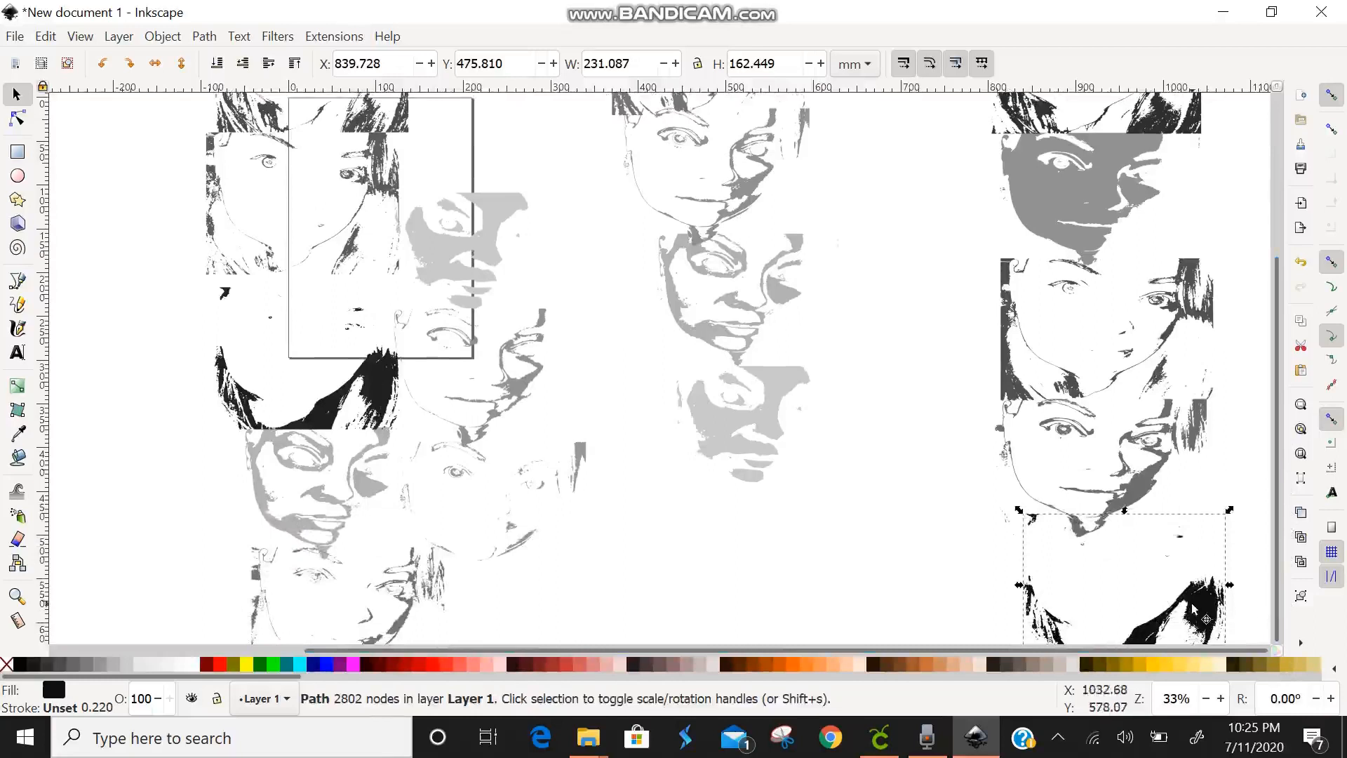
pyautogui.moveTo(1125, 550); pyautogui.dragTo(910, 528)
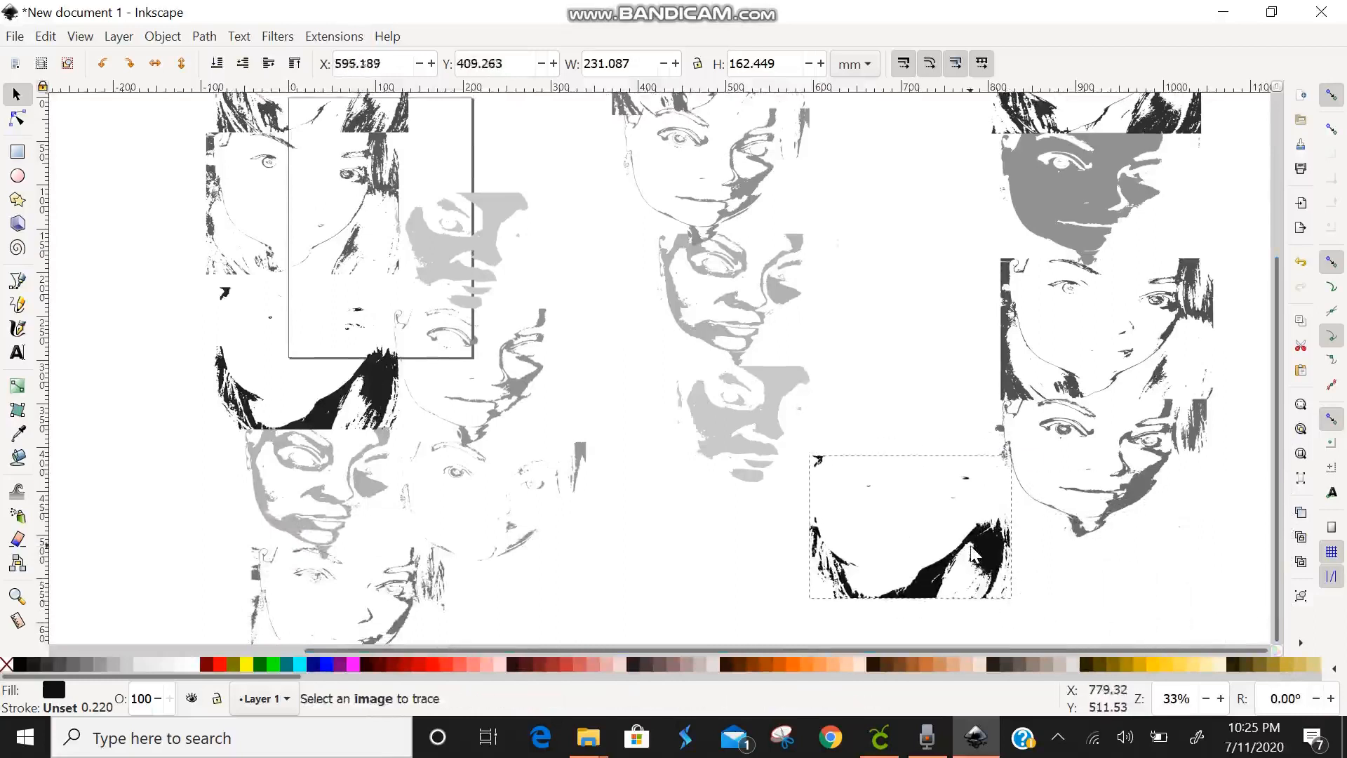
pyautogui.rightClick(909, 529)
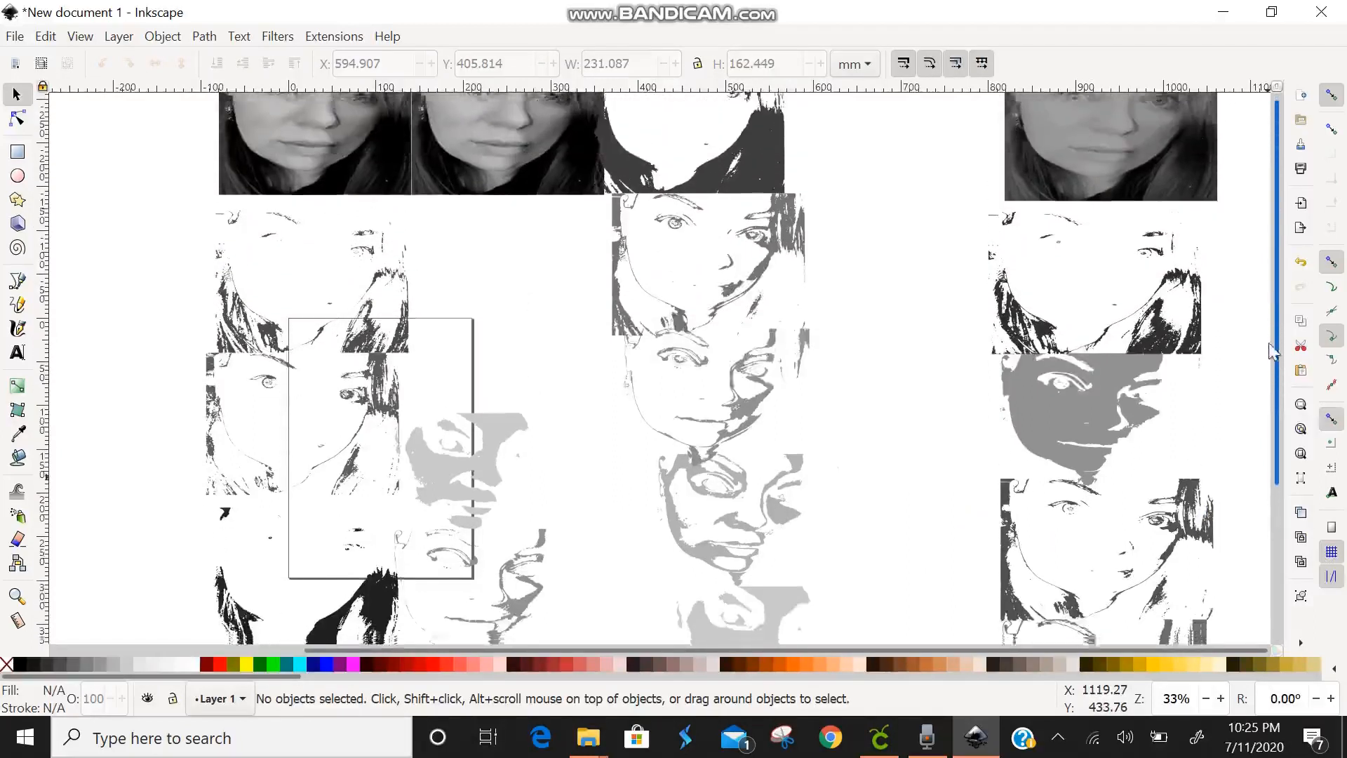
pyautogui.scroll(-3)
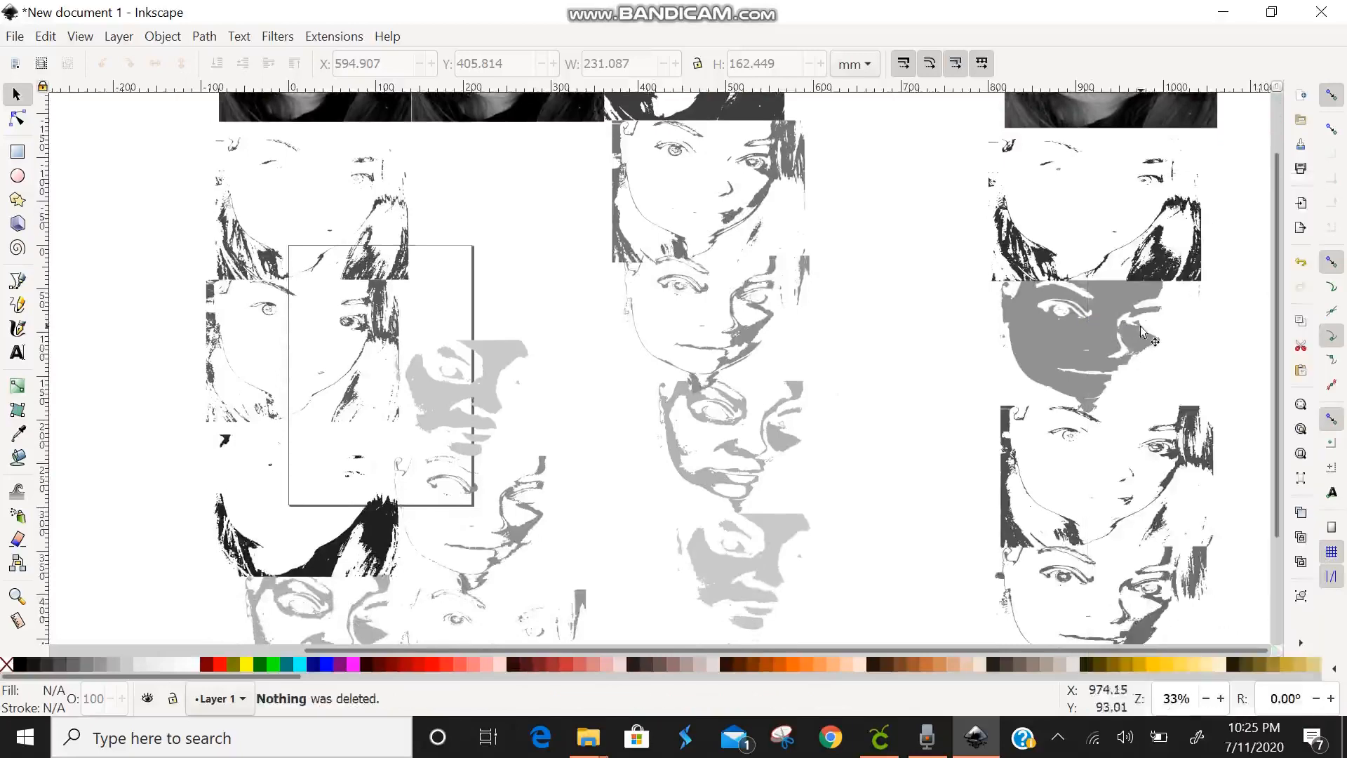
# - Delete the solid dark-grey face trace and regroup the remaining line-art traces beneath the greyscale photo
pyautogui.click(1091, 343)
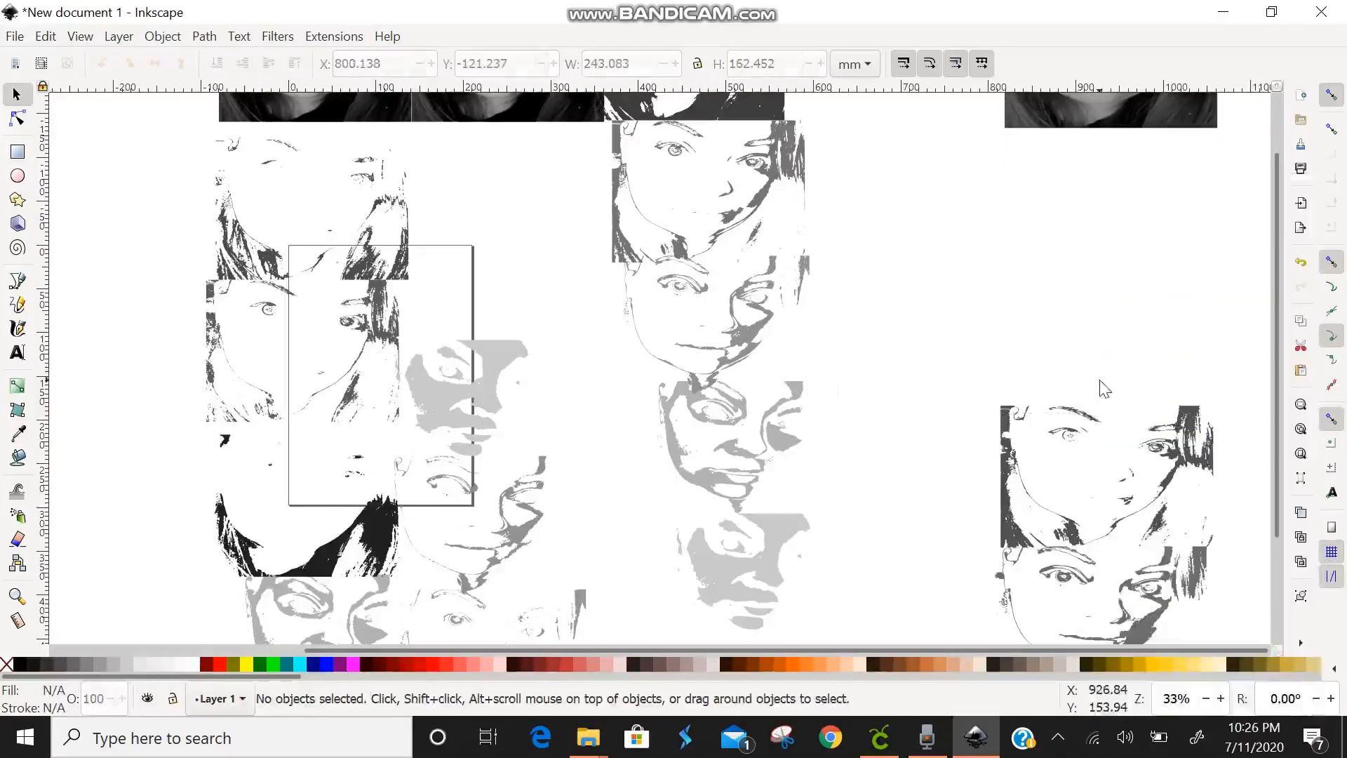
pyautogui.moveTo(1138, 496)
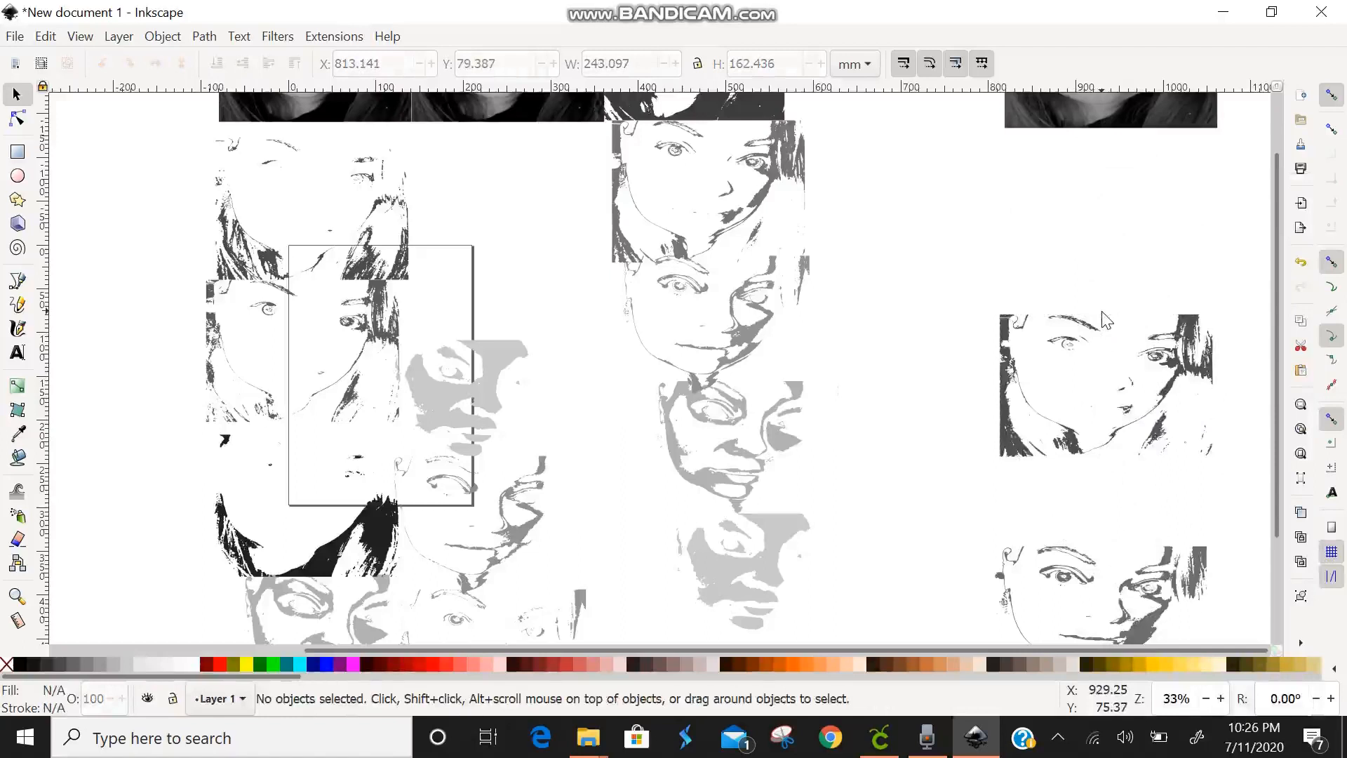
pyautogui.moveTo(1086, 364)
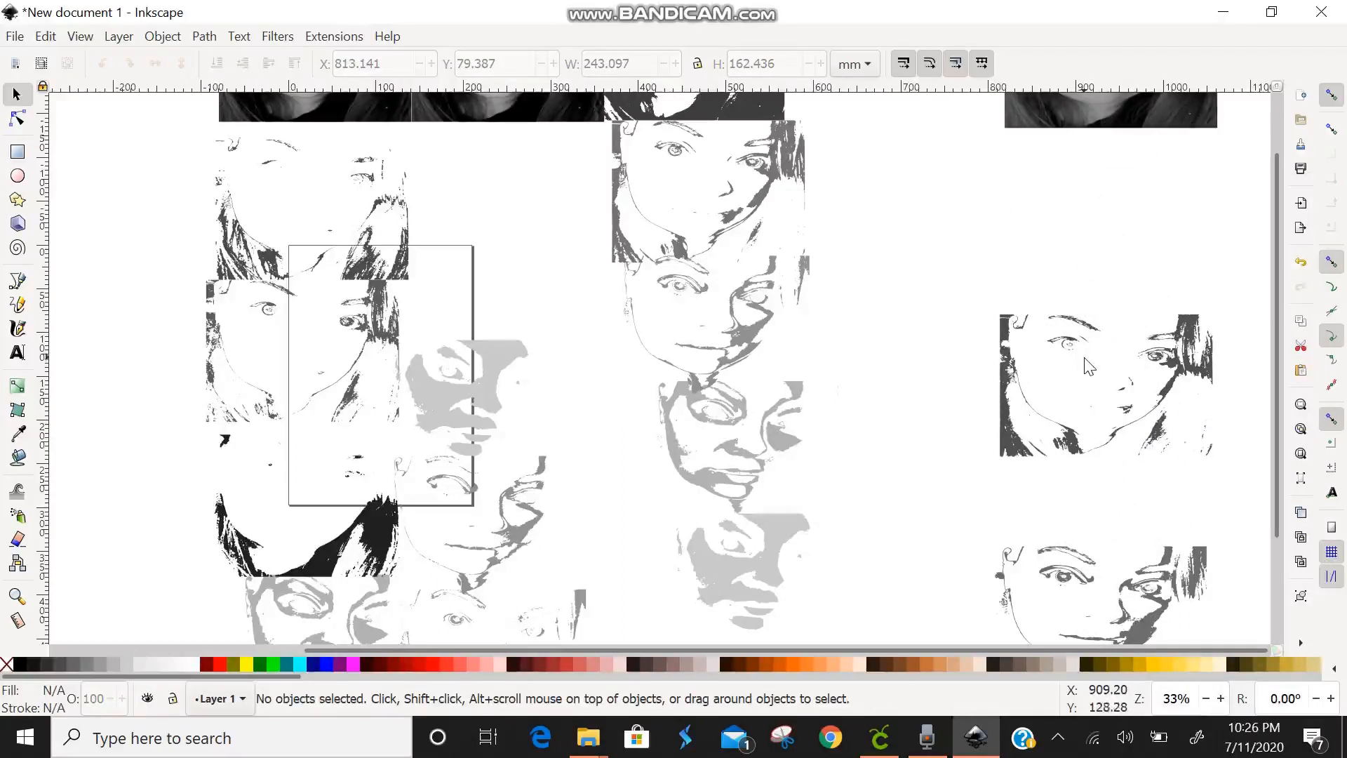
pyautogui.moveTo(1092, 438)
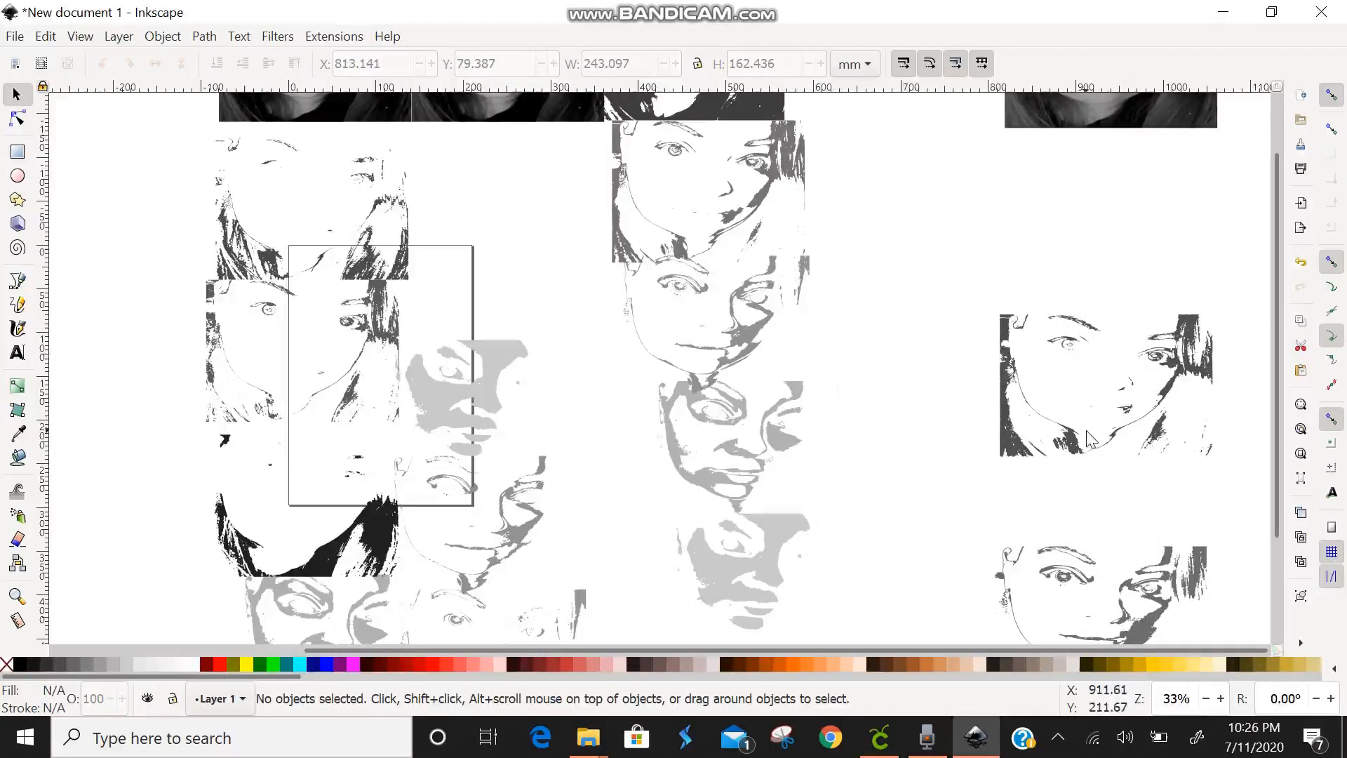
pyautogui.click(1105, 384)
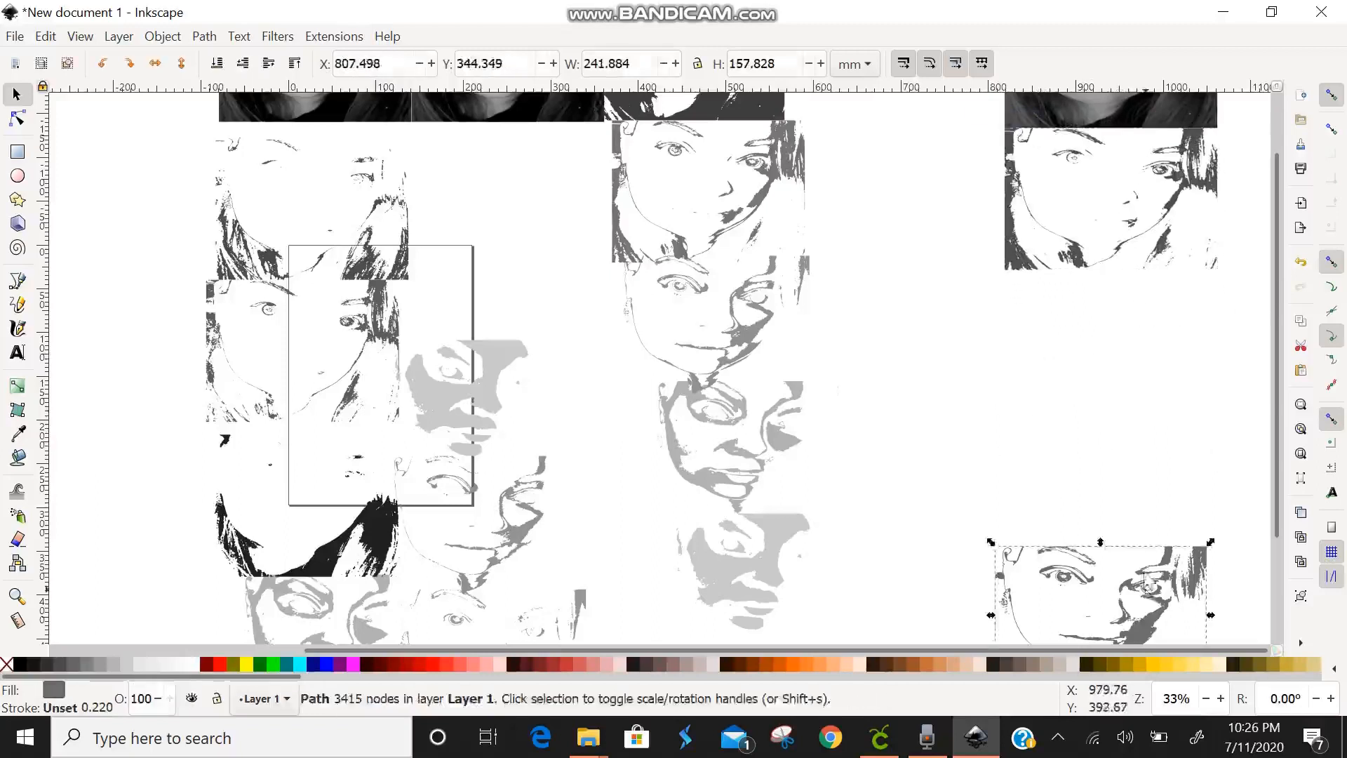
pyautogui.rightClick(1108, 340)
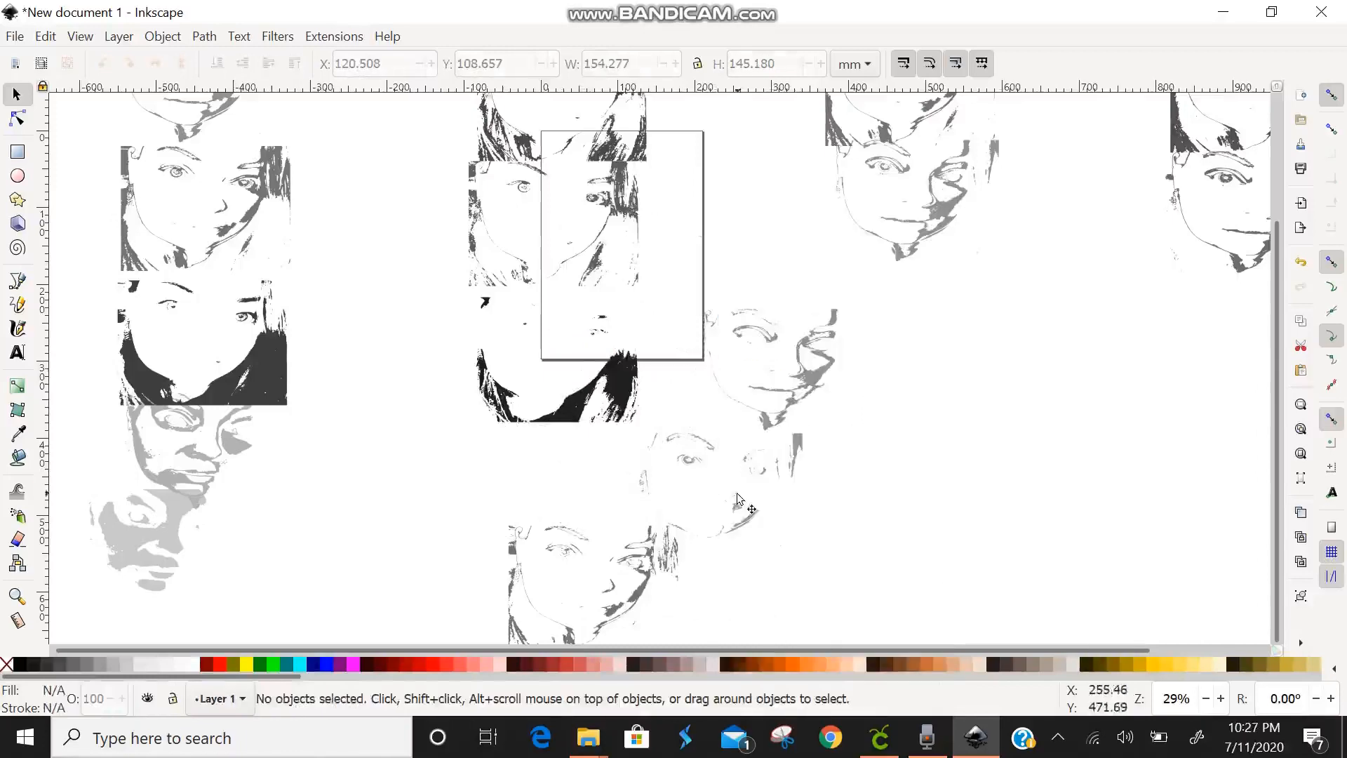
# - Select a grey line-art face trace and position it over the page rectangle
pyautogui.scroll(-3)
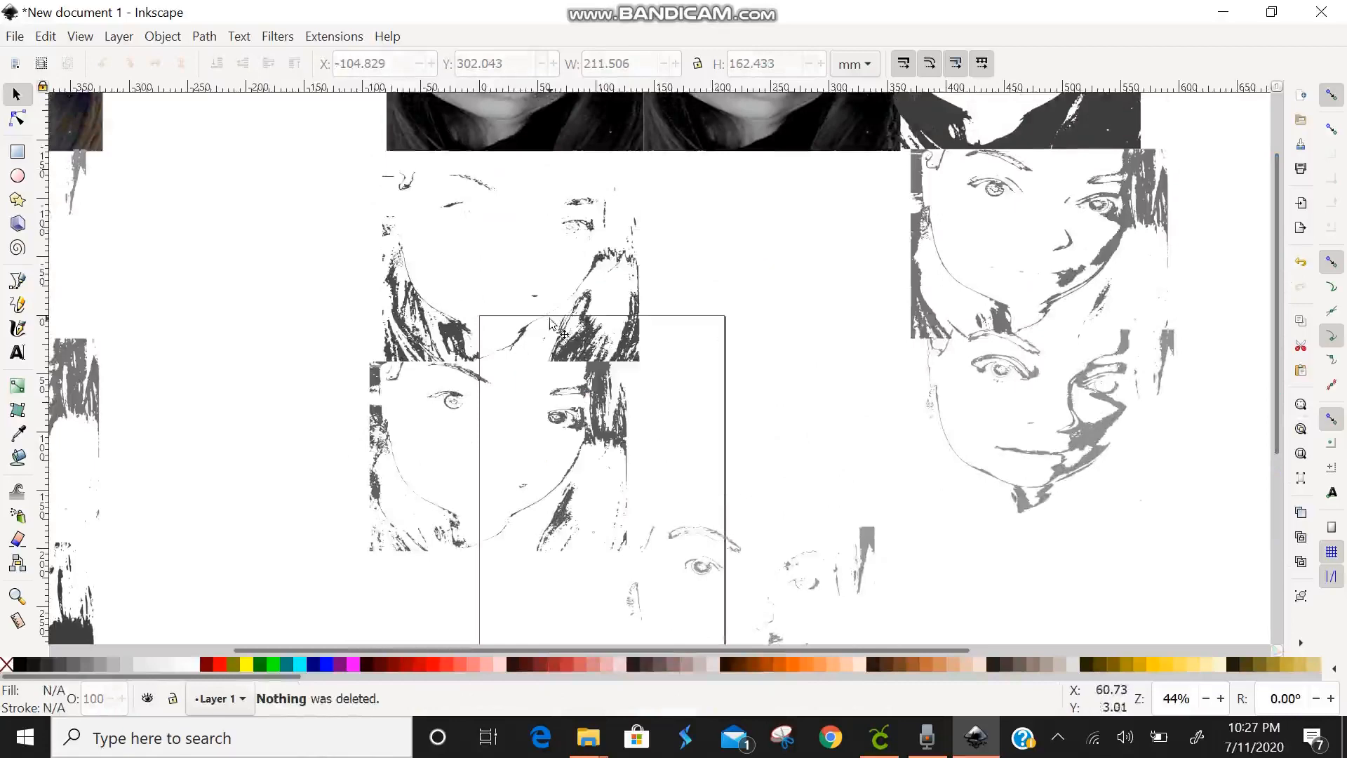
pyautogui.click(507, 258)
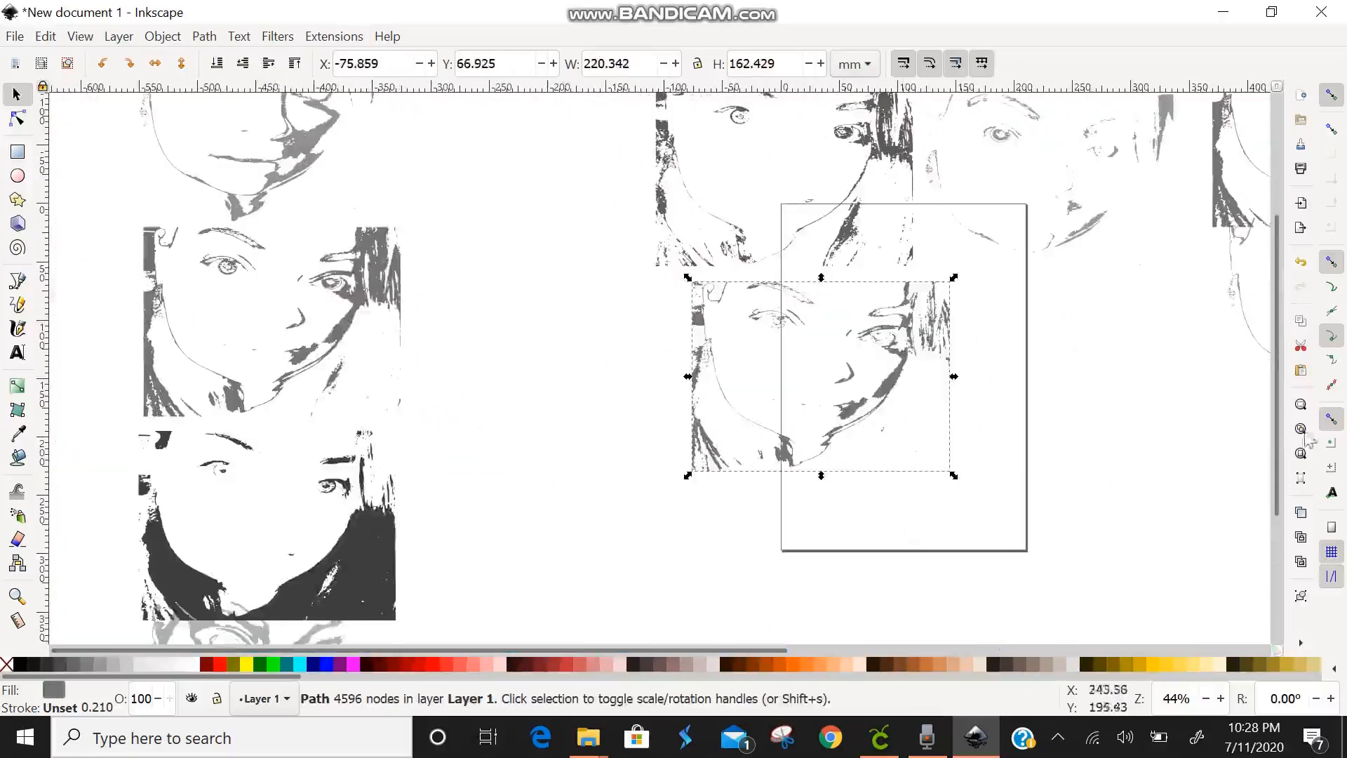
pyautogui.scroll(-3)
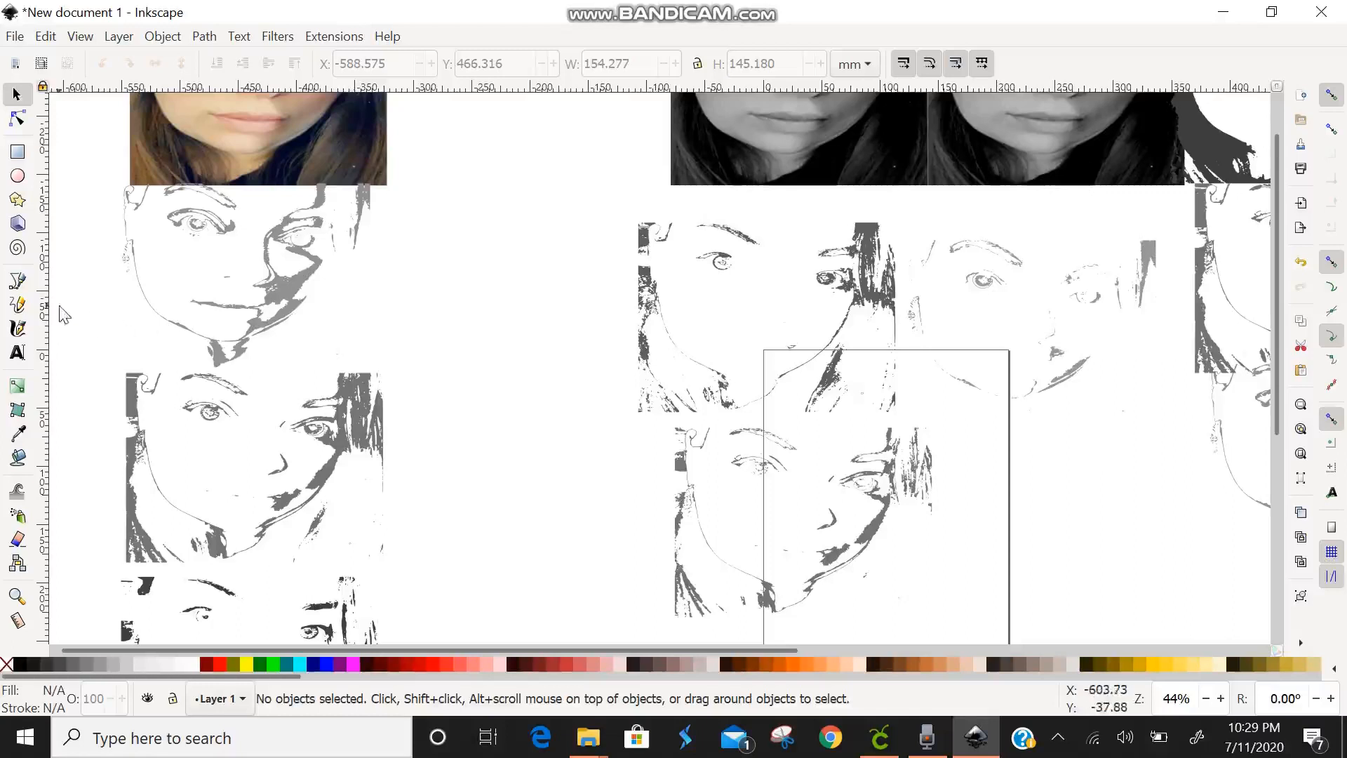
# - Save the traced face design via File > Save As… before switching to Cricut Design Space
pyautogui.click(14, 36)
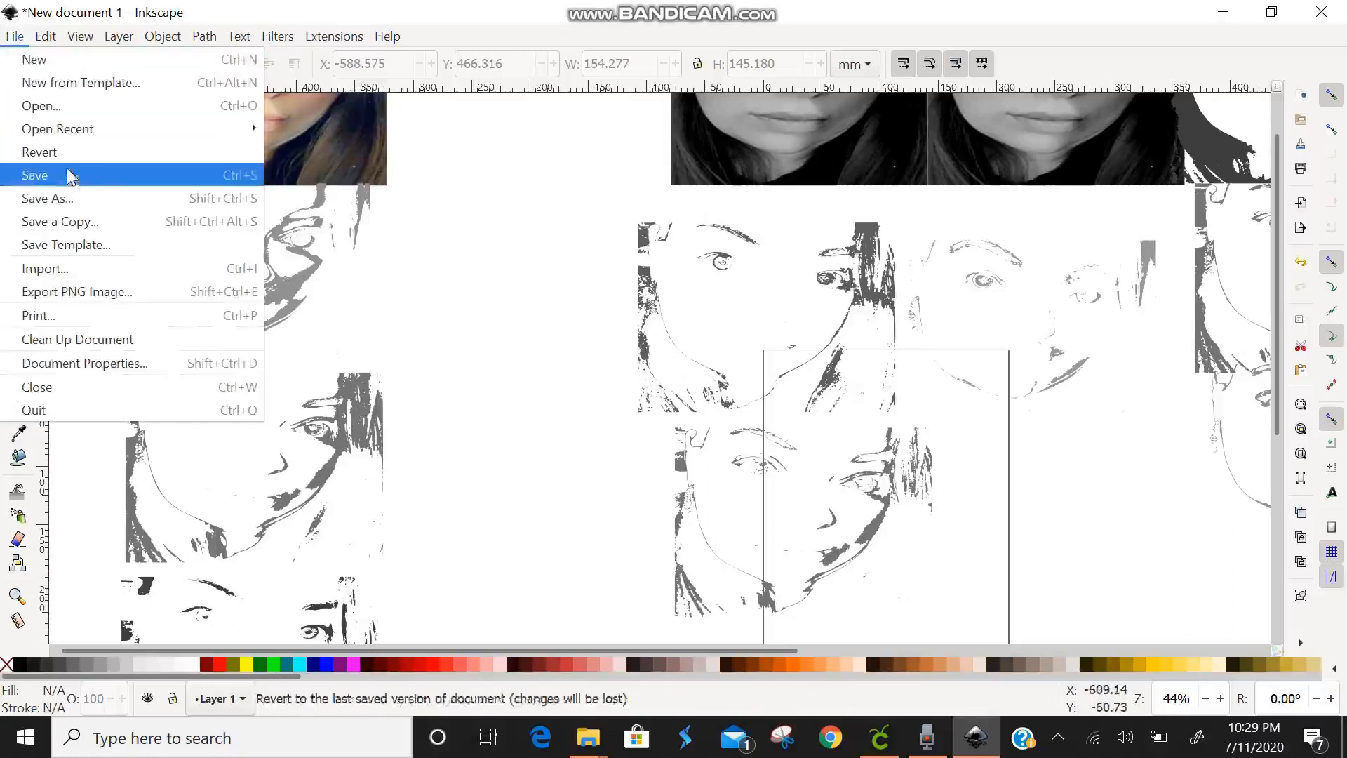
pyautogui.moveTo(45, 197)
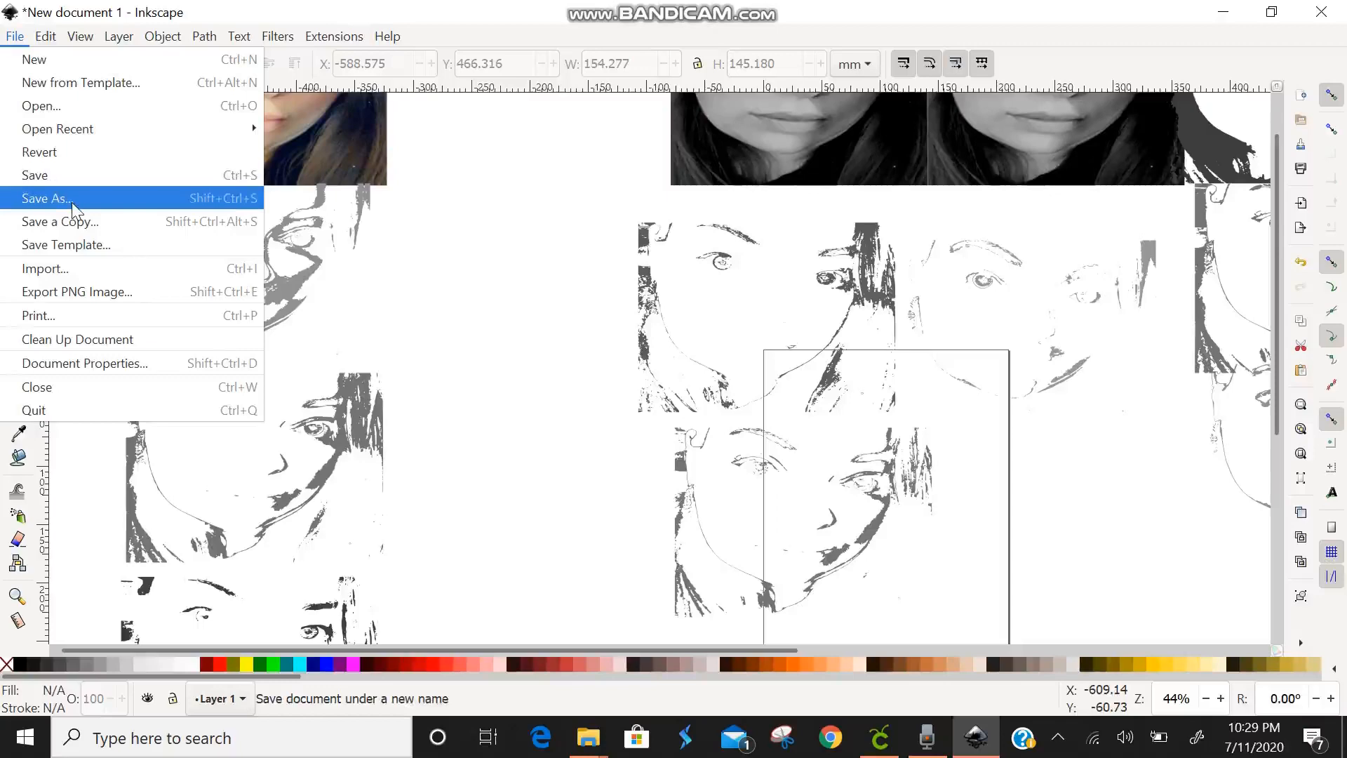
pyautogui.click(45, 198)
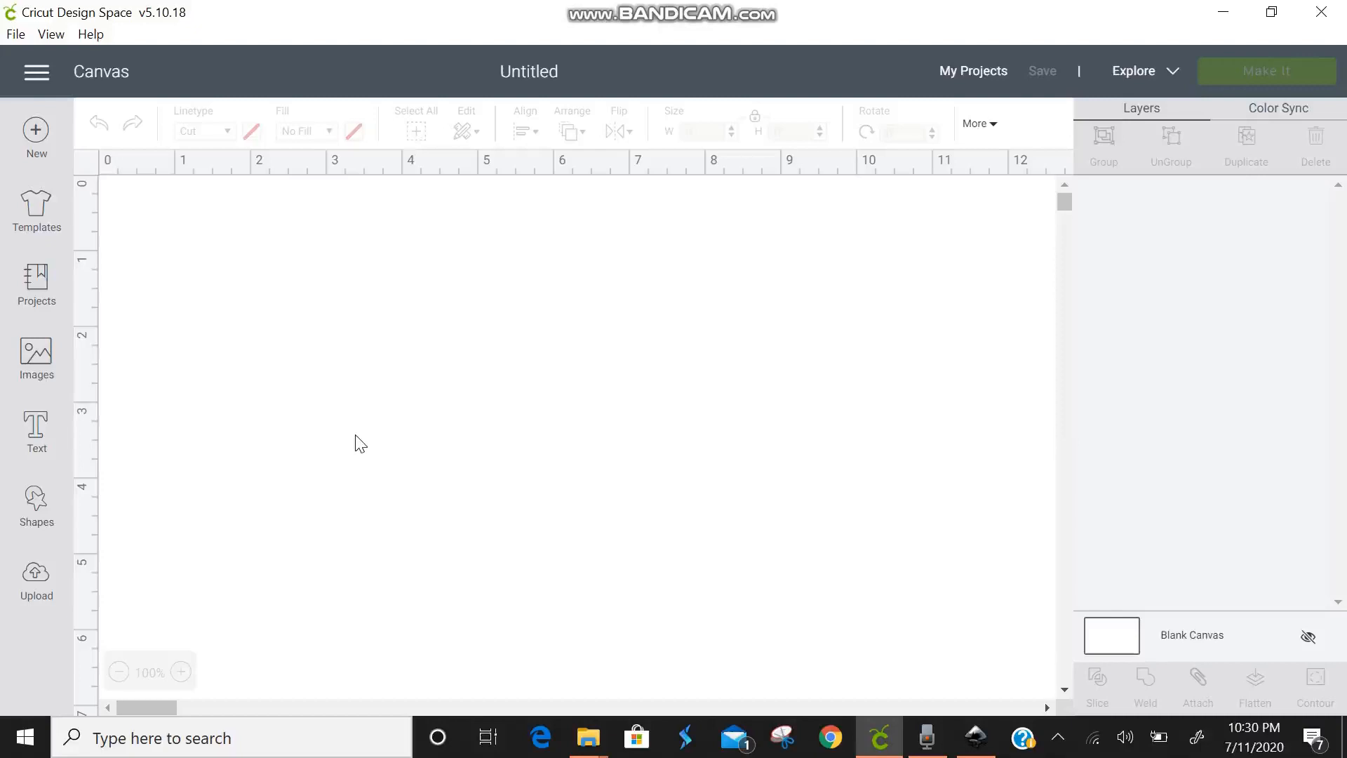
pyautogui.moveTo(112, 554)
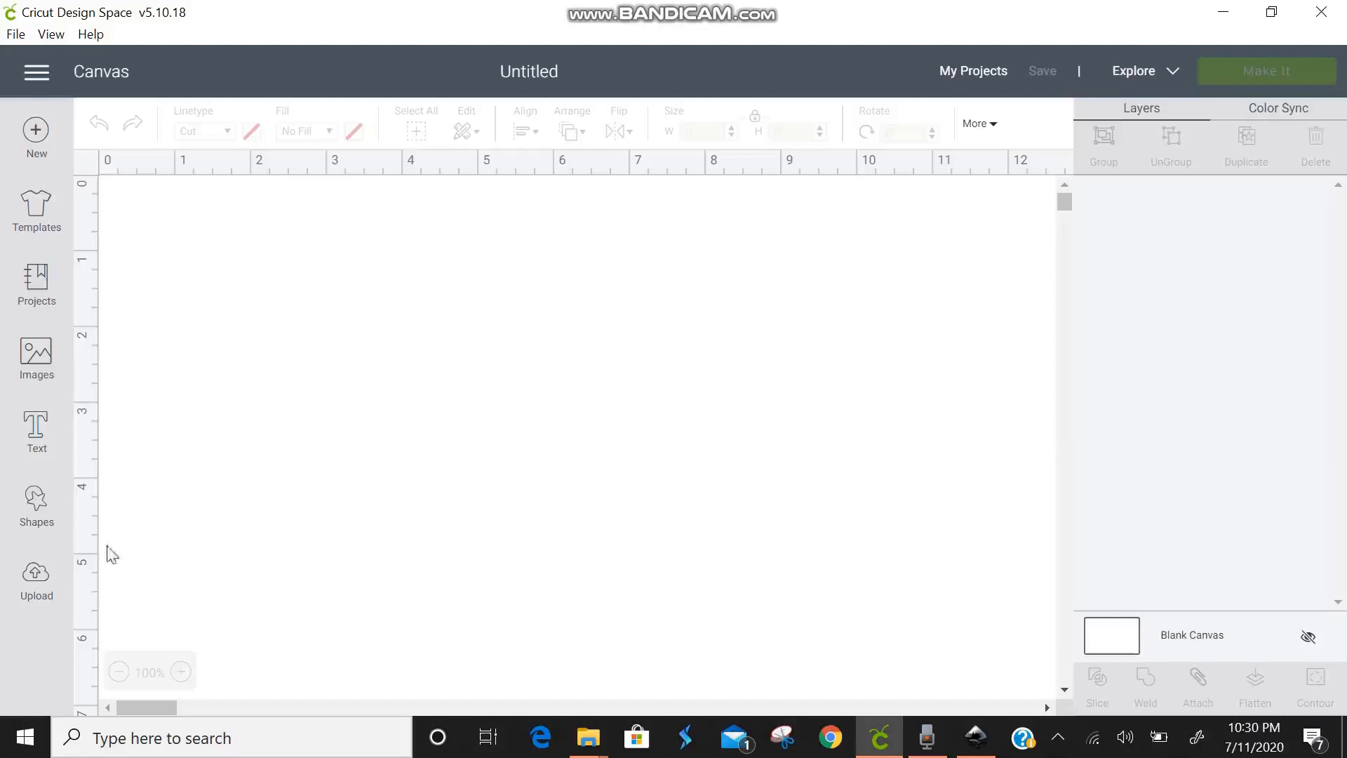
# - Go to Upload and choose Upload Image to reach the Browse screen
pyautogui.click(37, 579)
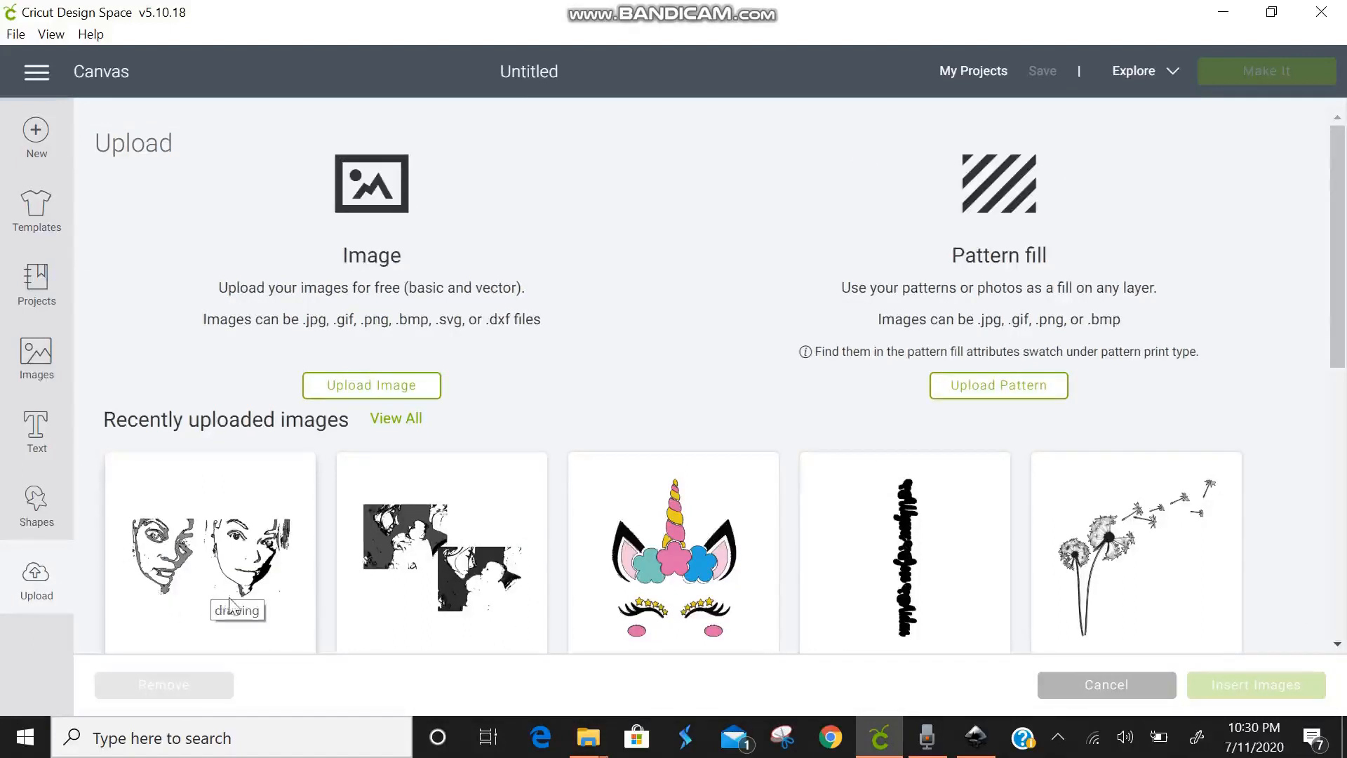
pyautogui.moveTo(331, 493)
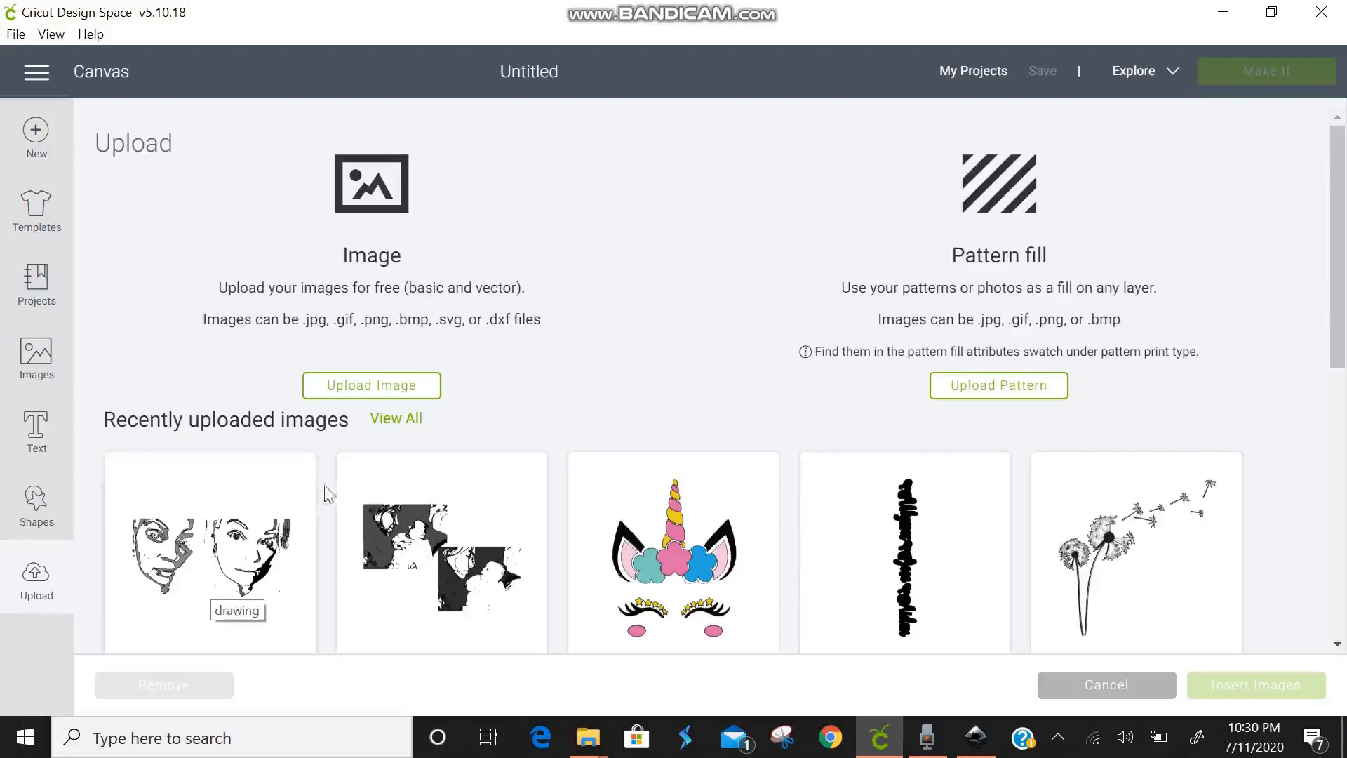
pyautogui.click(370, 385)
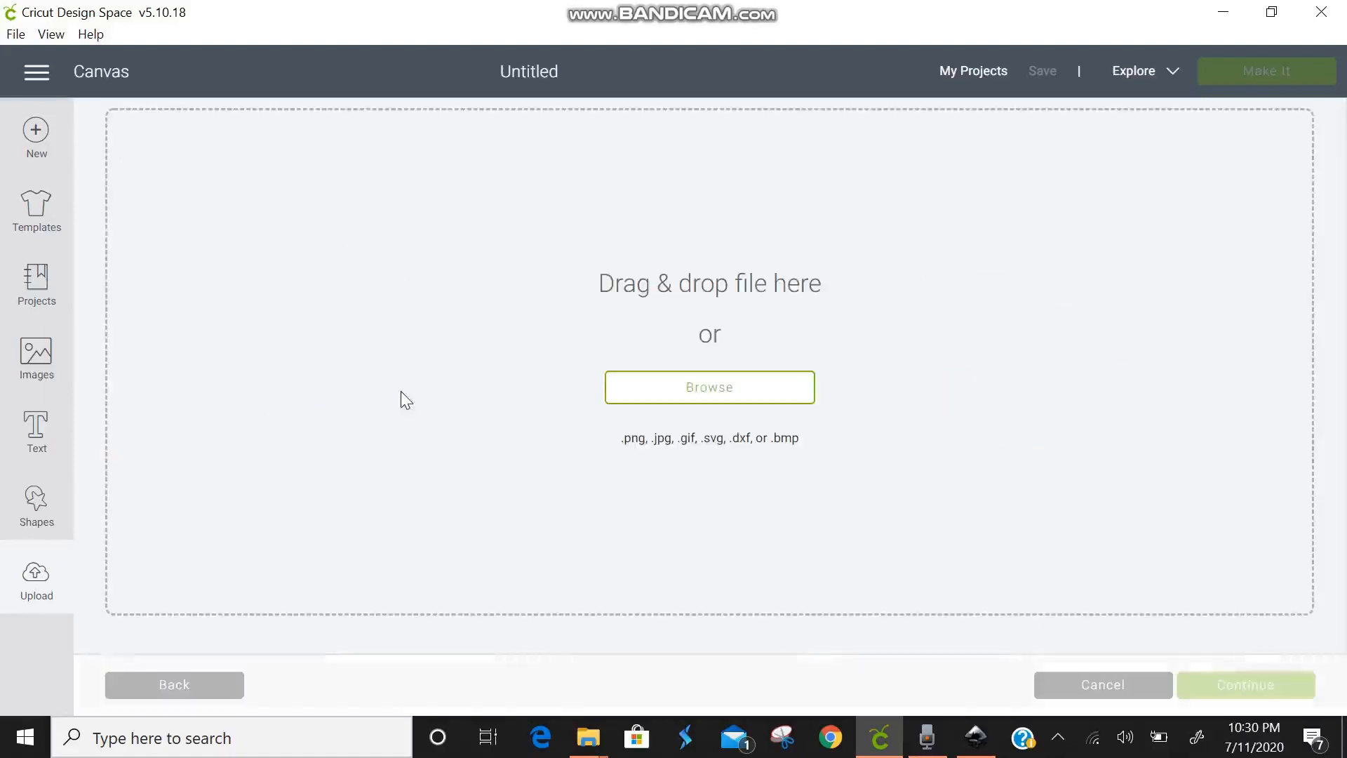
# - Browse to the paid svg folder and open the 'drawing' SVG for upload
pyautogui.click(708, 387)
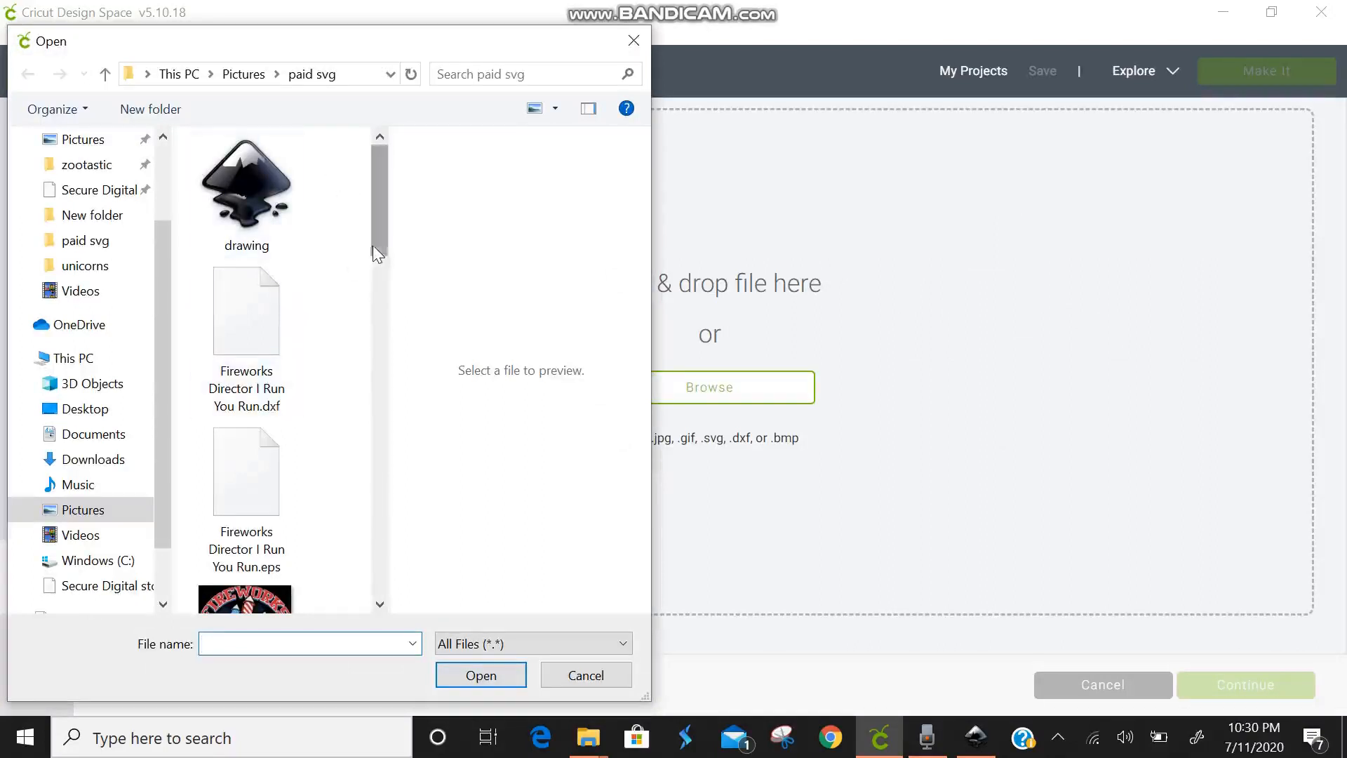
pyautogui.click(246, 186)
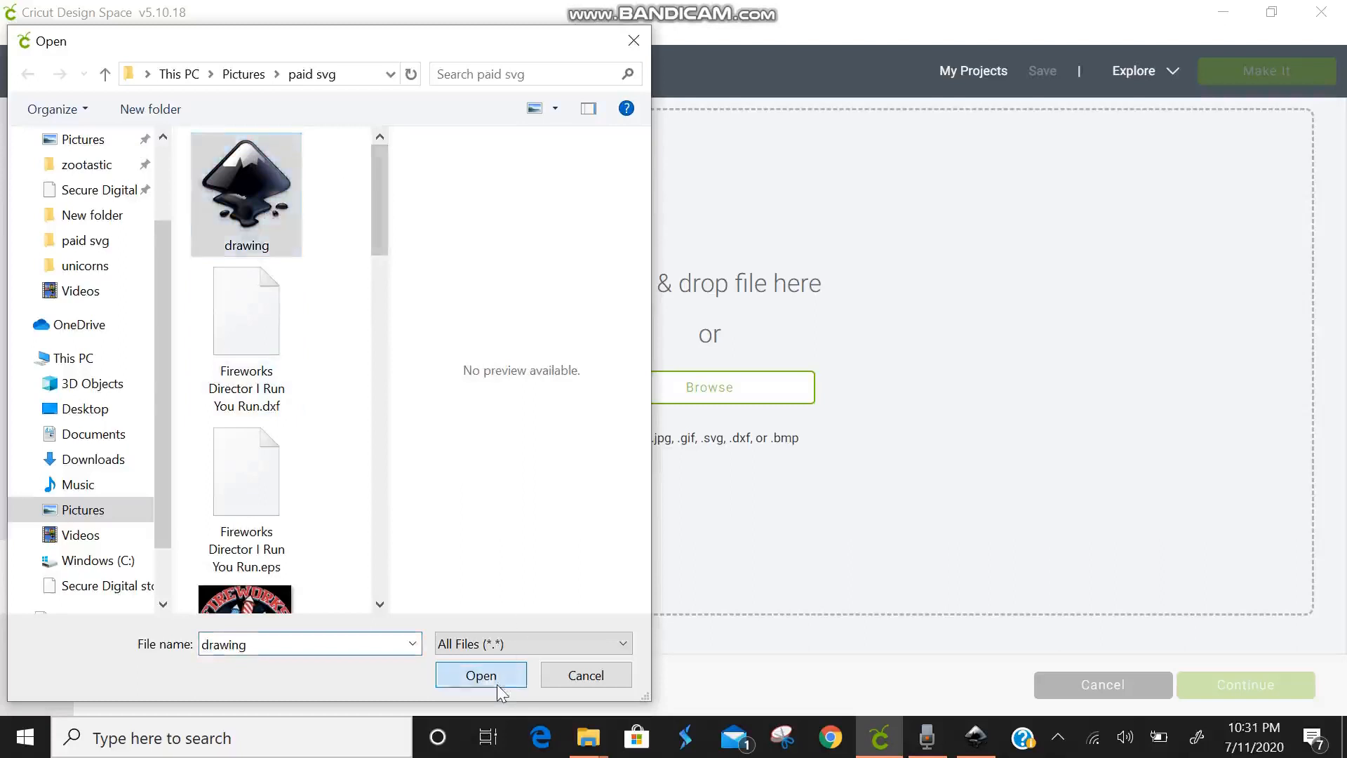
pyautogui.click(480, 674)
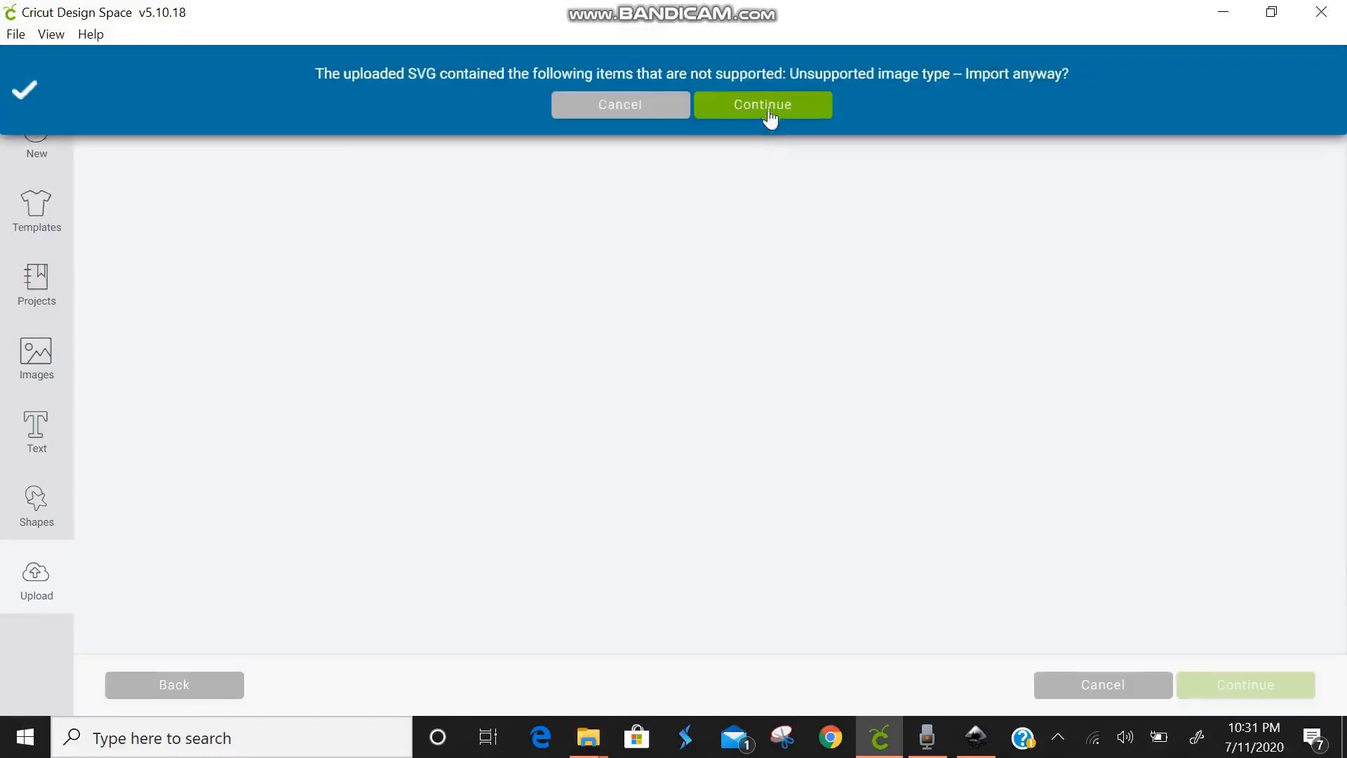
# - Continue past the unsupported-items warning and select the saved face drawing
pyautogui.click(761, 103)
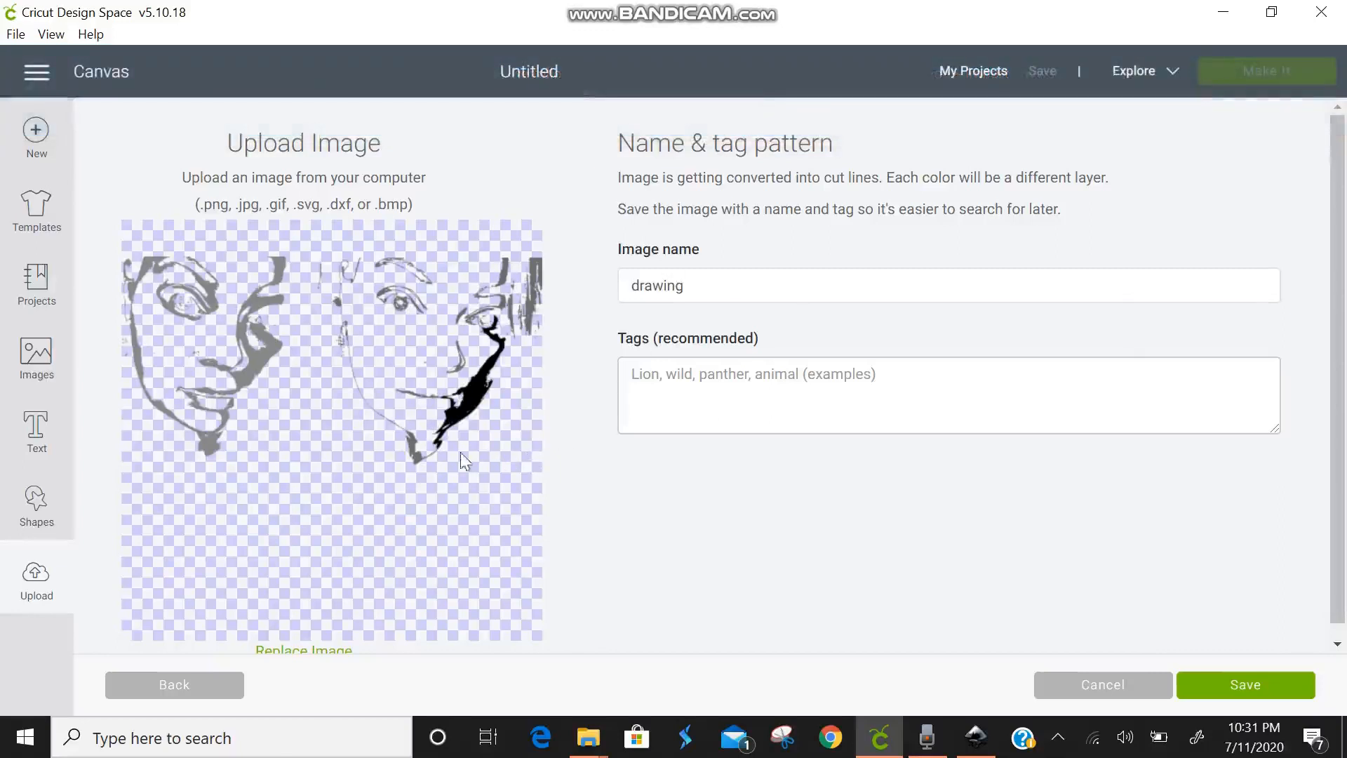
pyautogui.moveTo(474, 466)
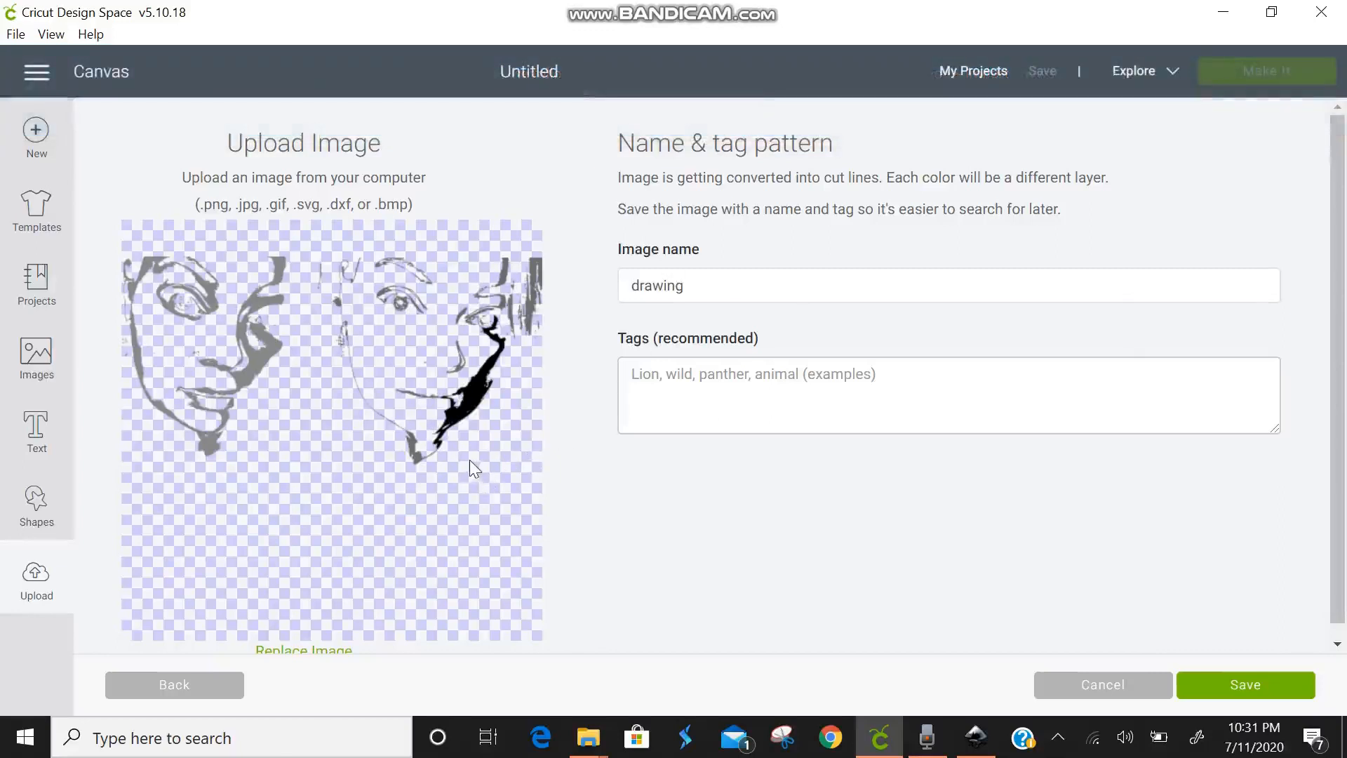
pyautogui.moveTo(489, 498)
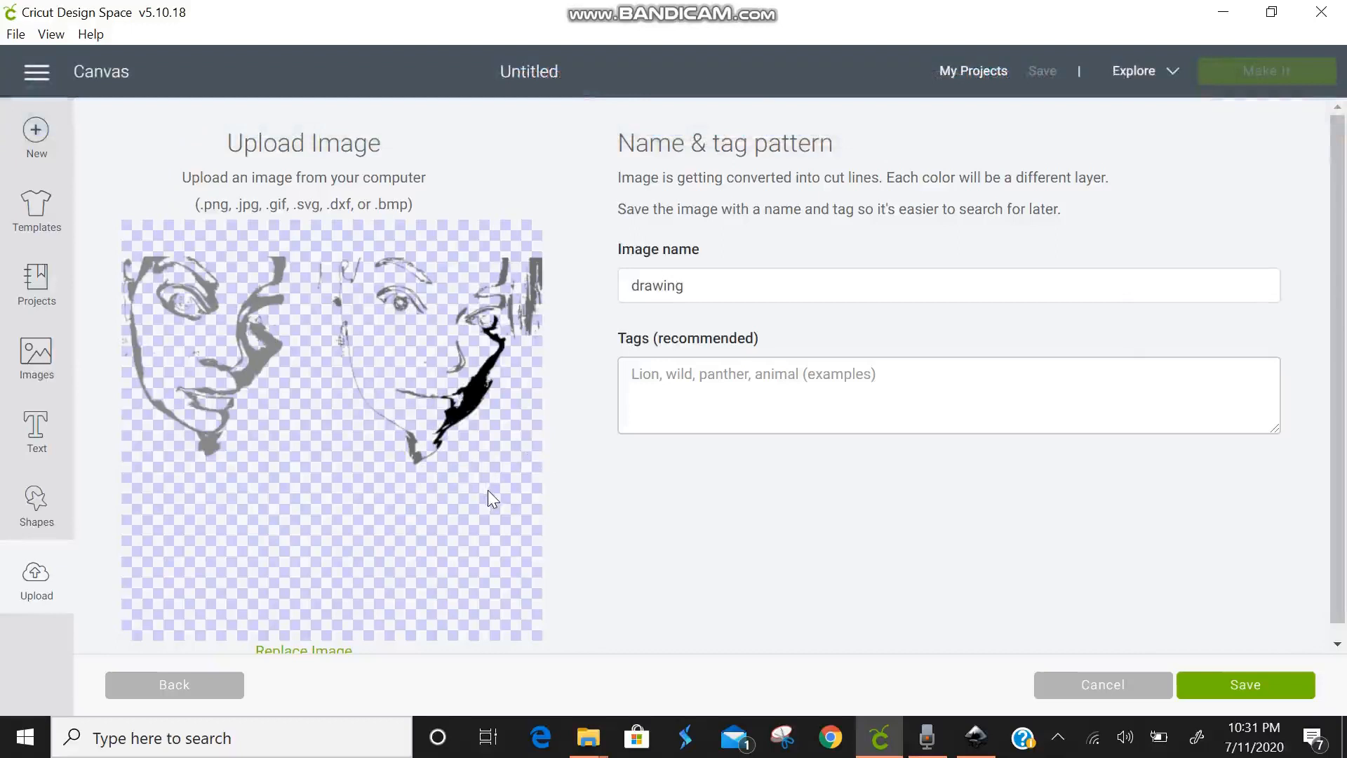
pyautogui.moveTo(1062, 668)
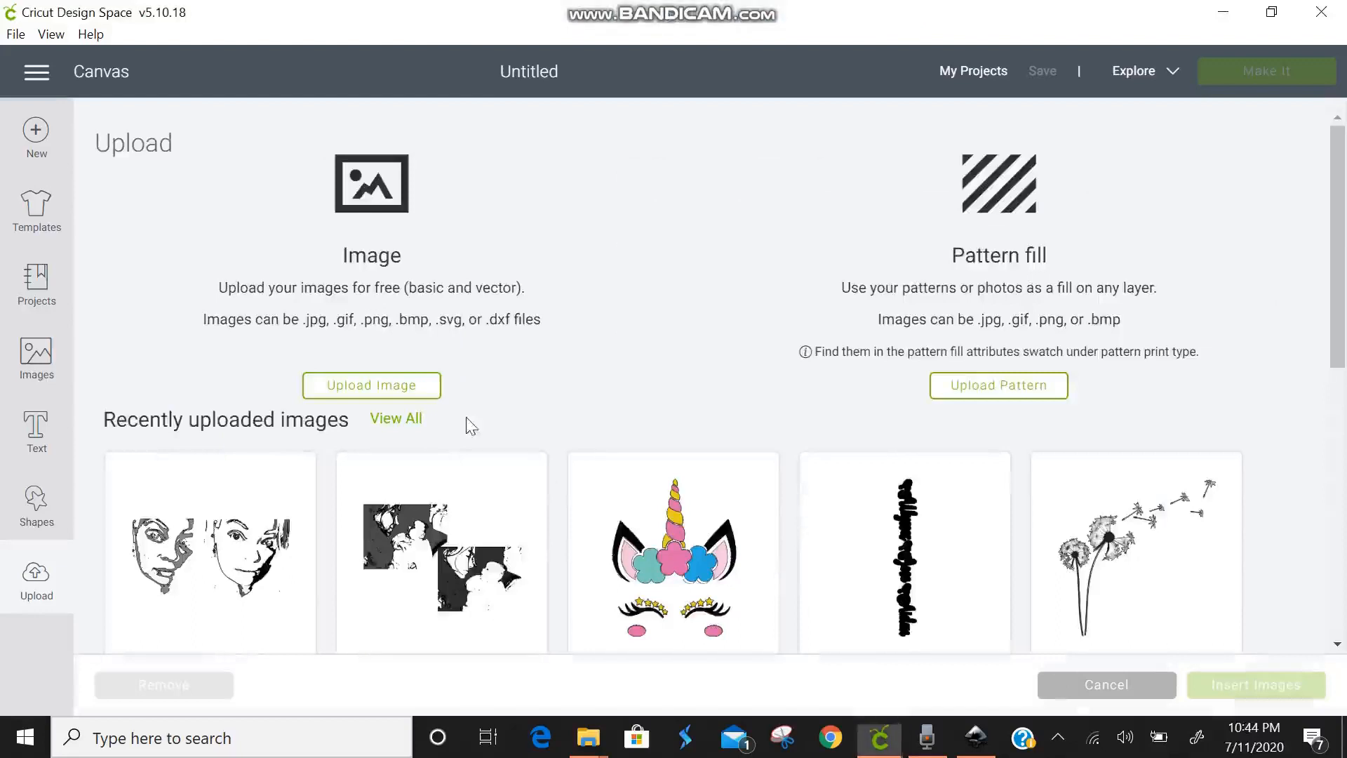
pyautogui.click(209, 553)
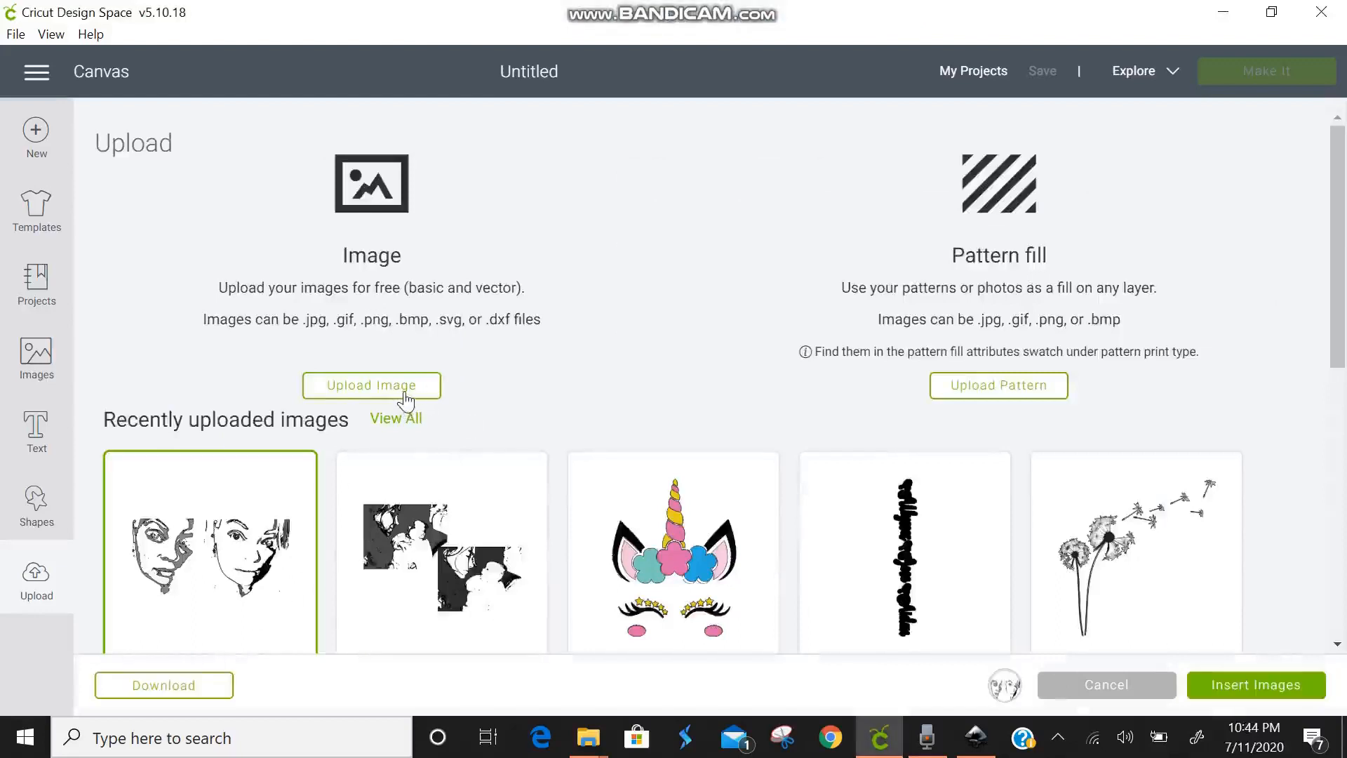
# - Insert the face drawing, ungroup its layers, and group the black piece with the right face
pyautogui.click(1107, 685)
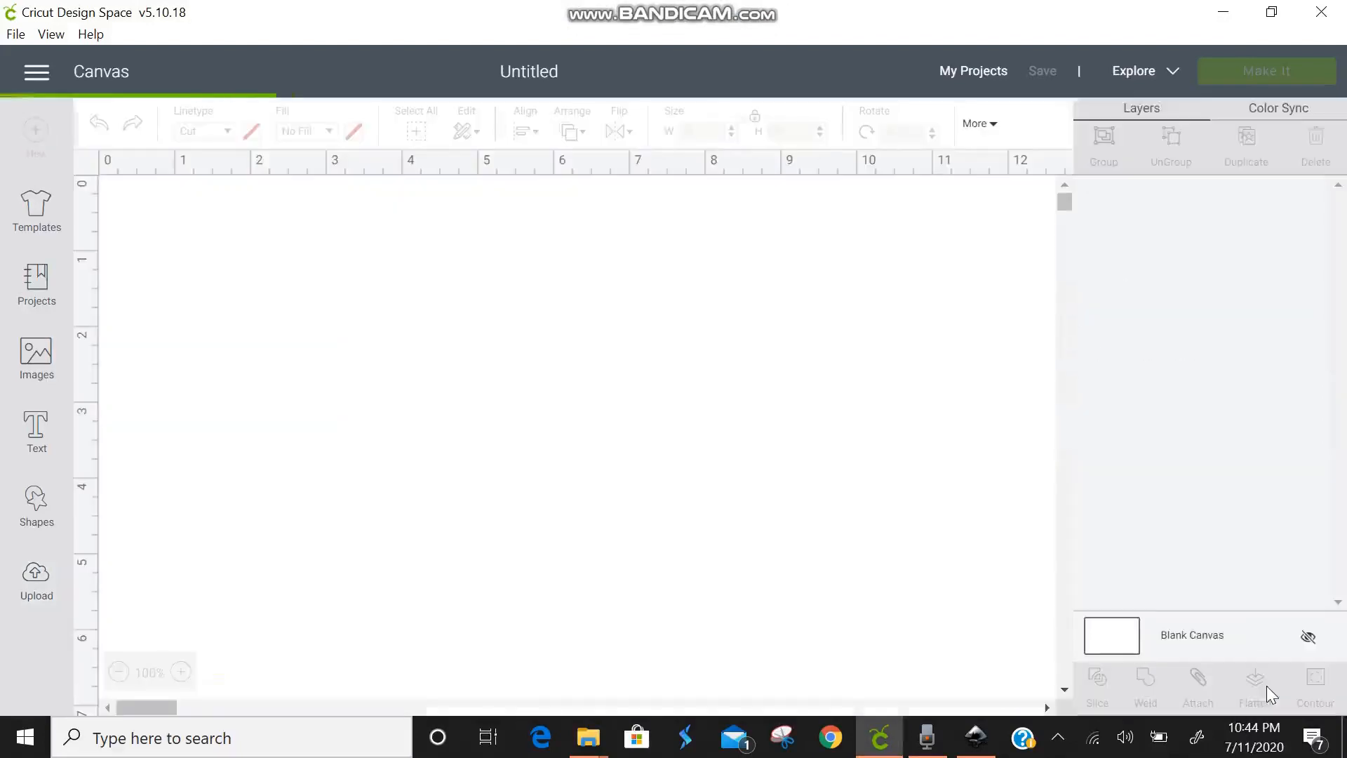
pyautogui.moveTo(925, 529)
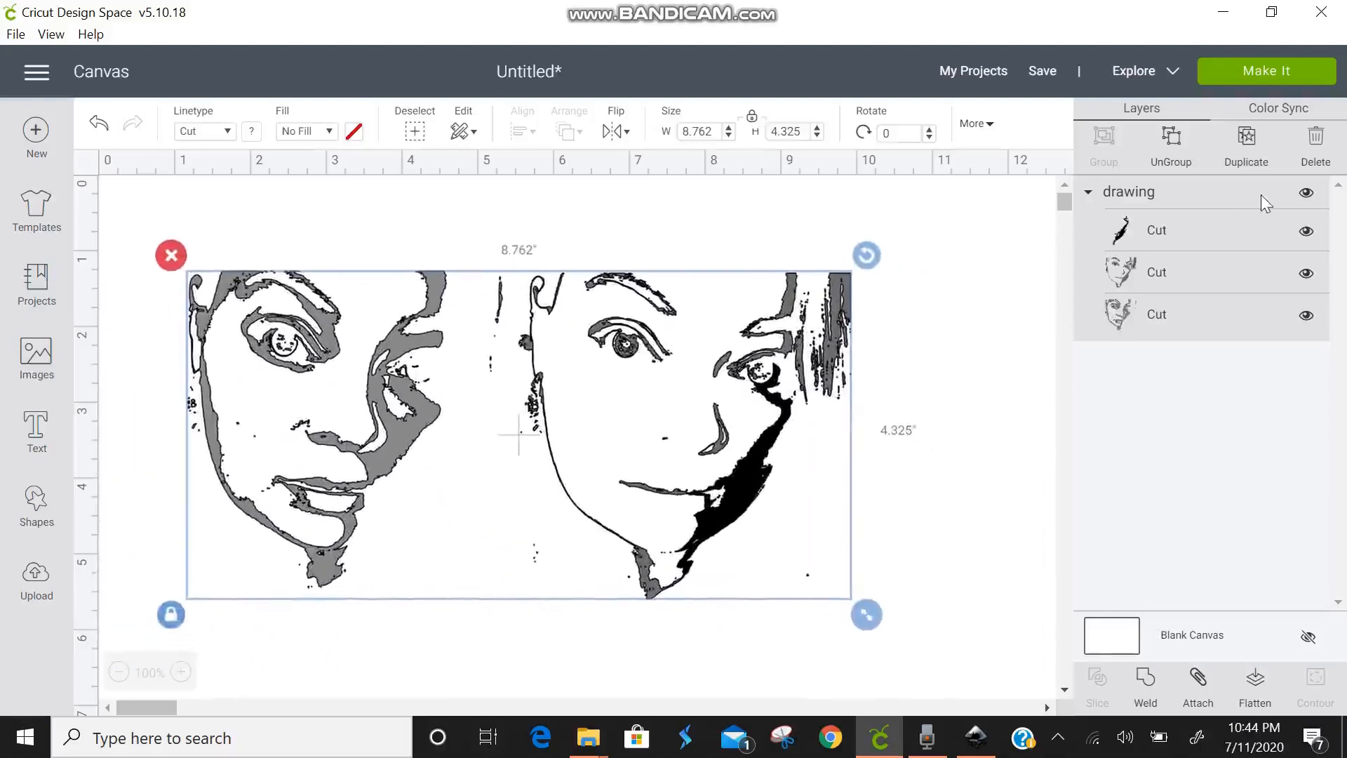
pyautogui.click(1170, 145)
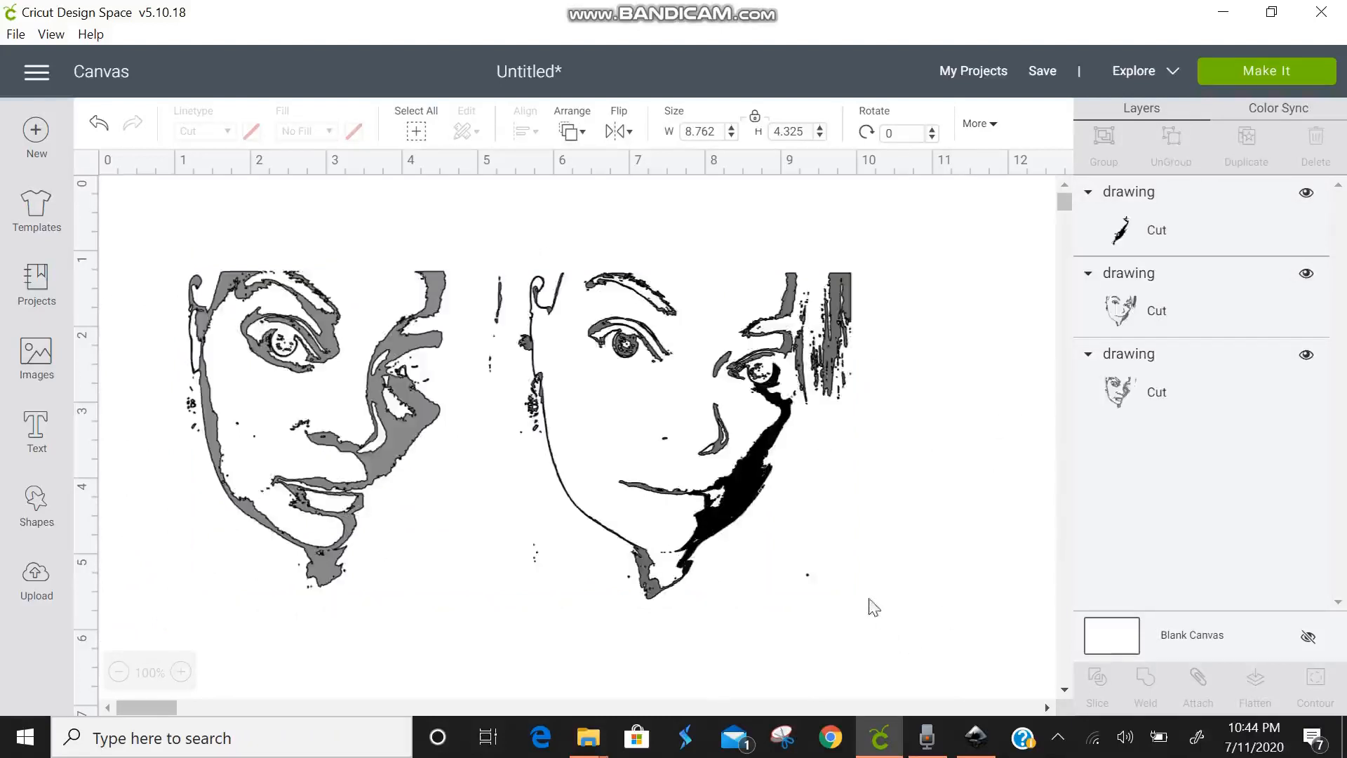
pyautogui.moveTo(719, 535)
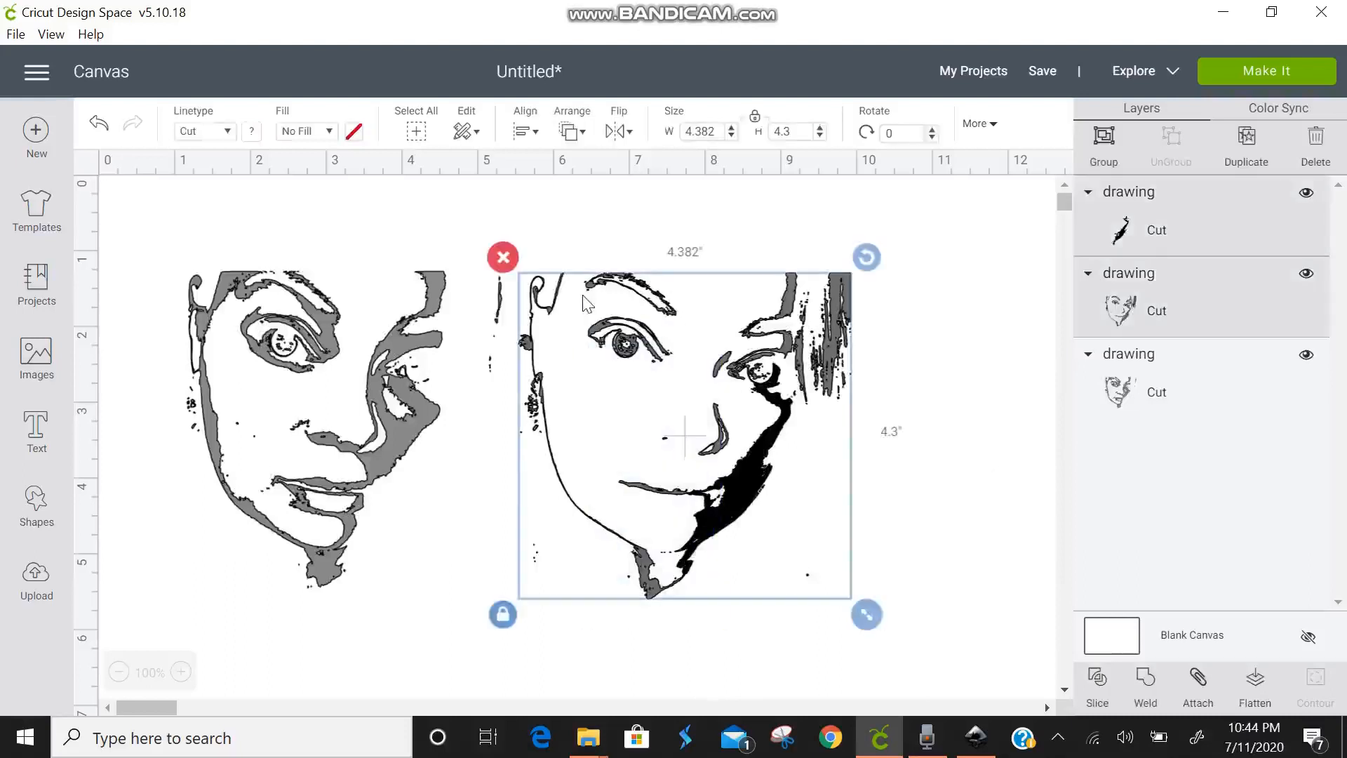
pyautogui.click(1102, 142)
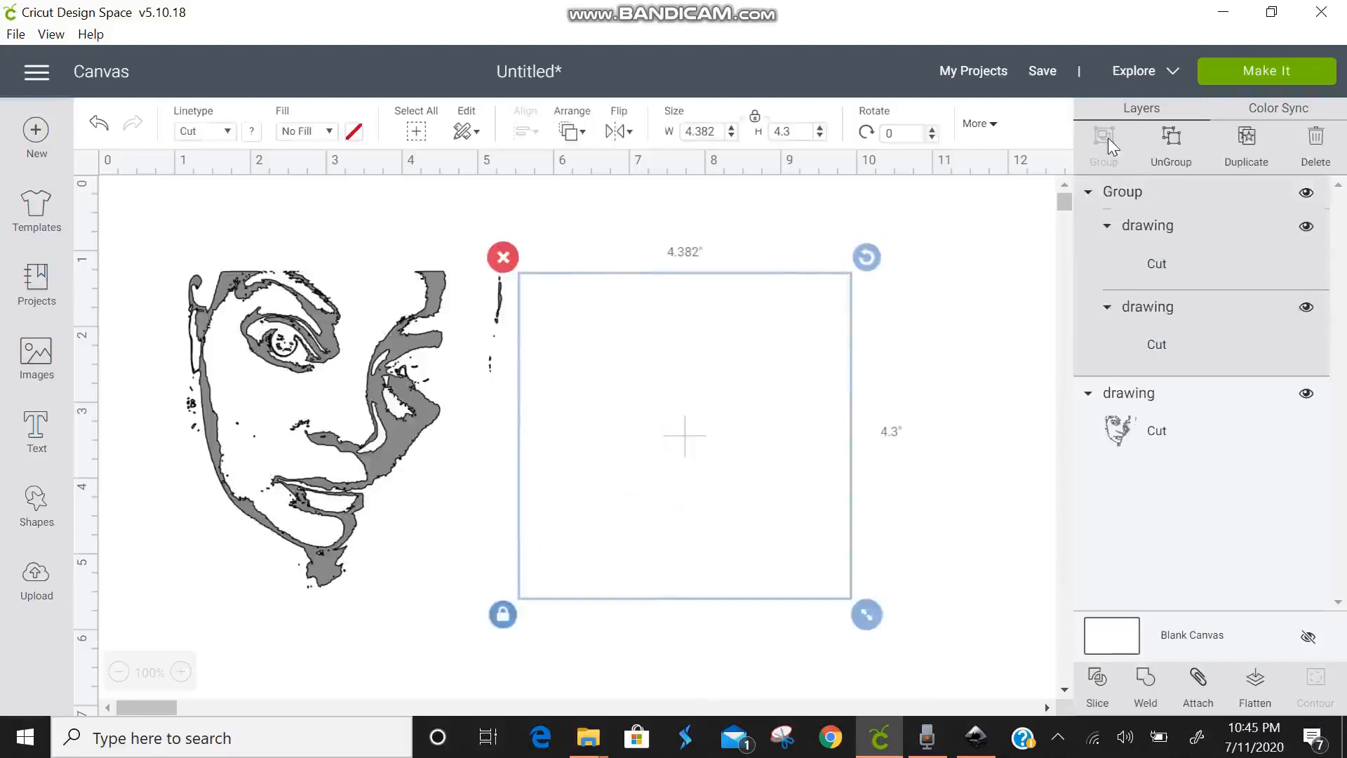
# - Weld the grouped right face and recolour both face layers black
pyautogui.click(1145, 687)
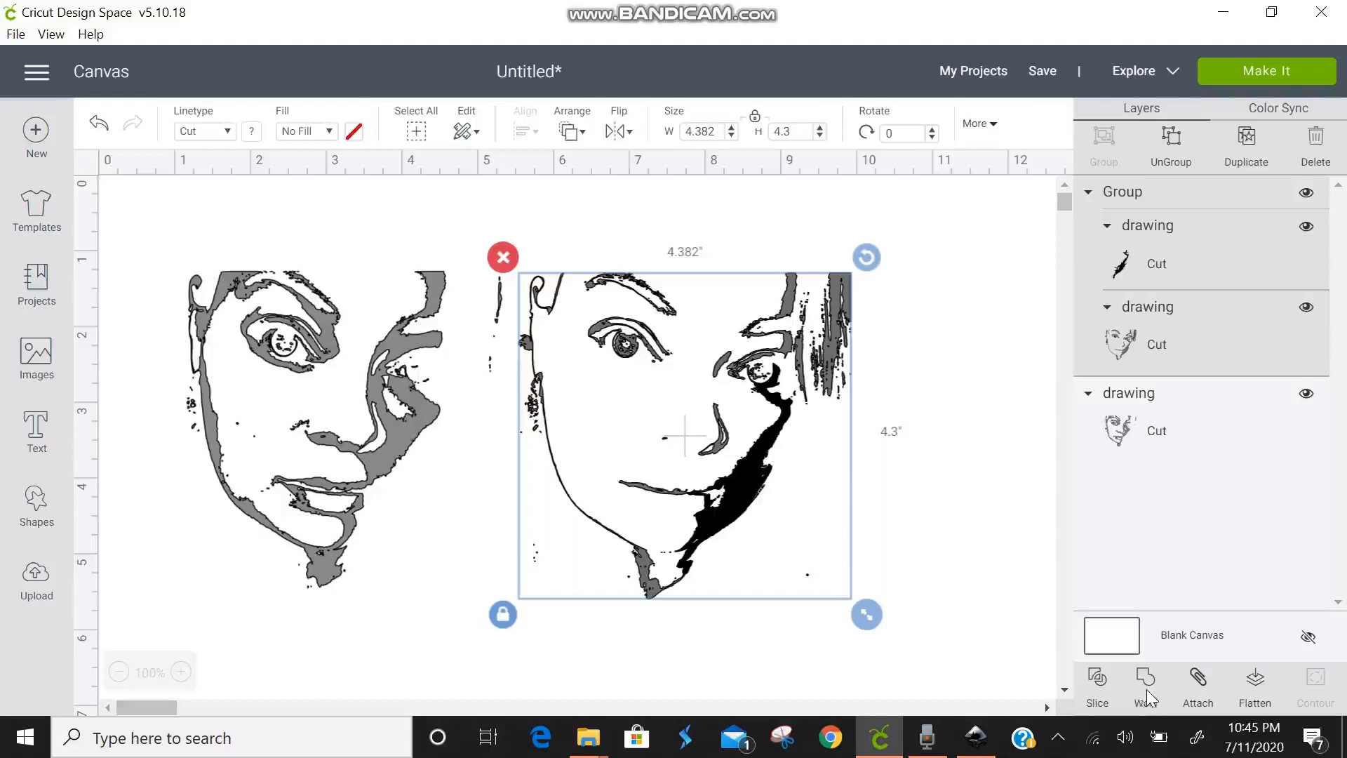
pyautogui.click(1144, 683)
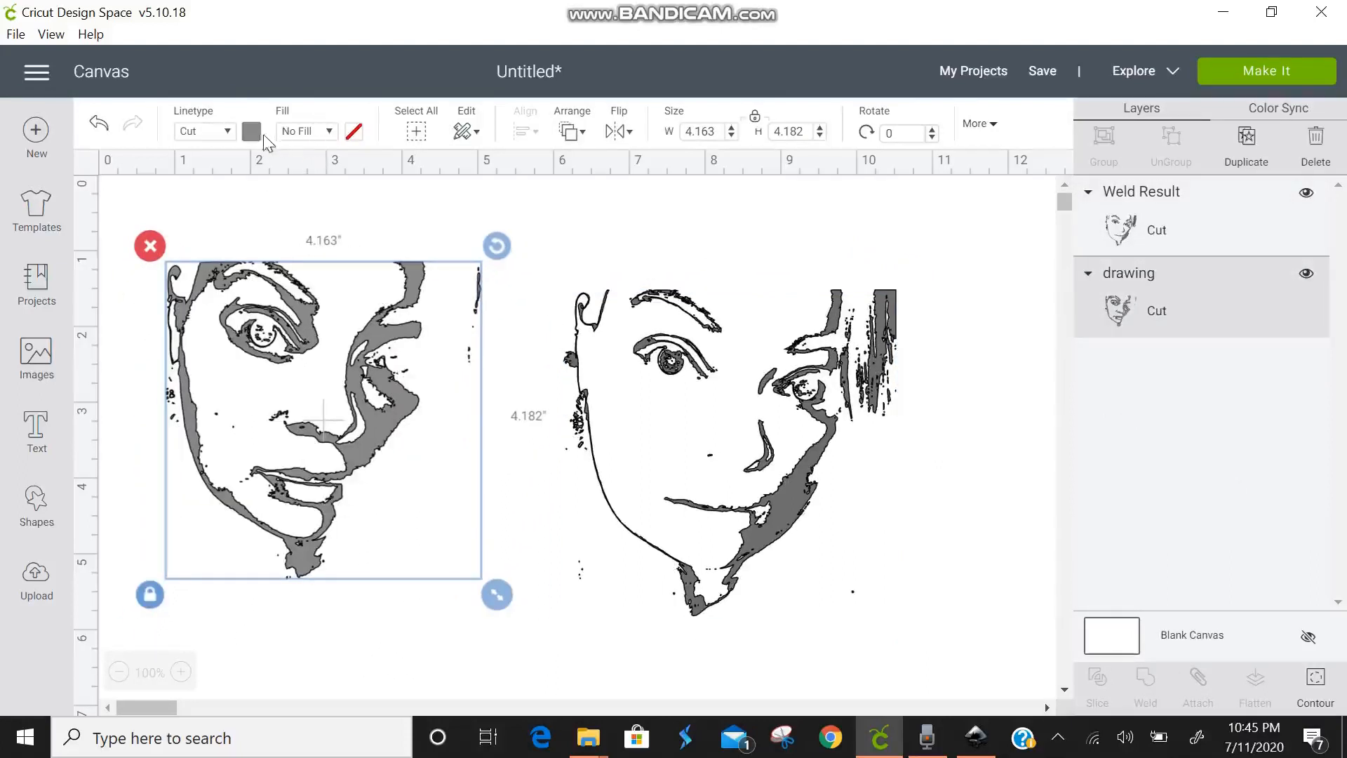
pyautogui.click(251, 130)
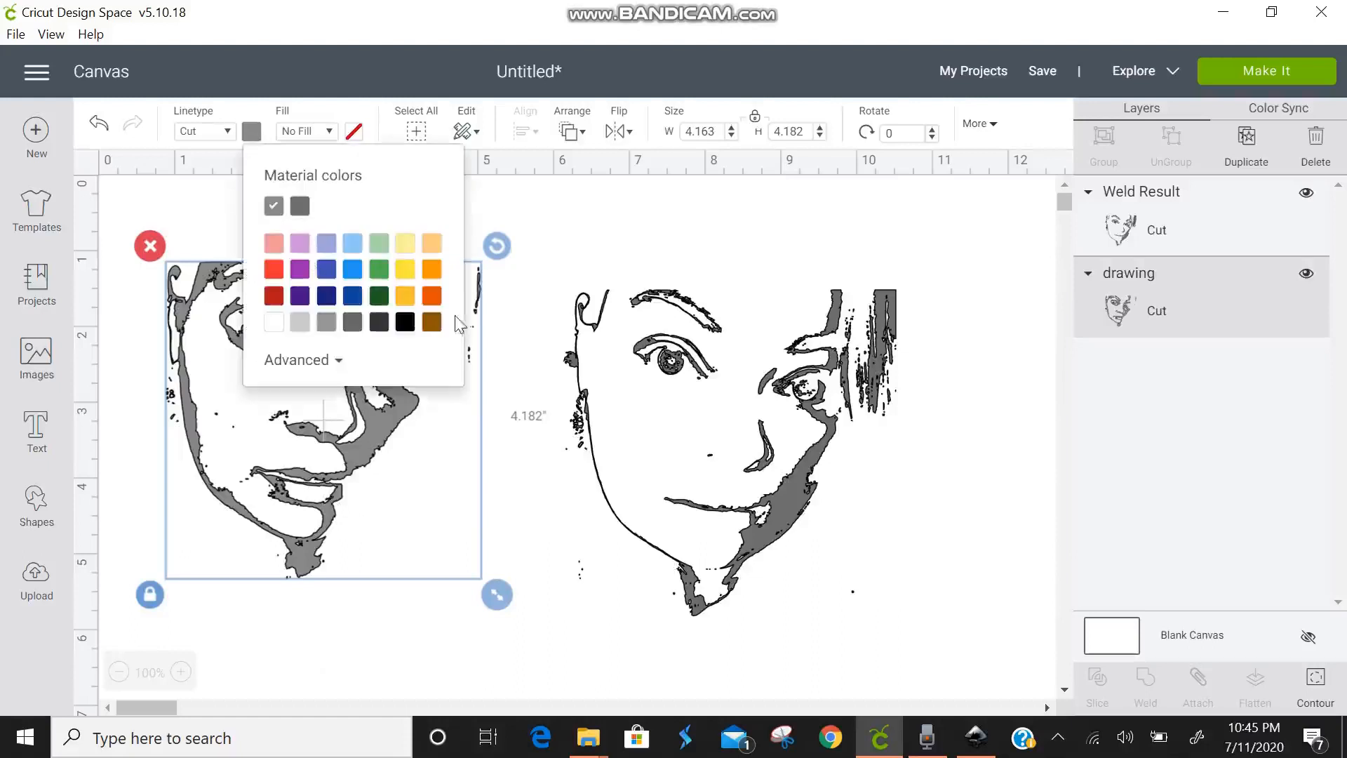
pyautogui.click(298, 205)
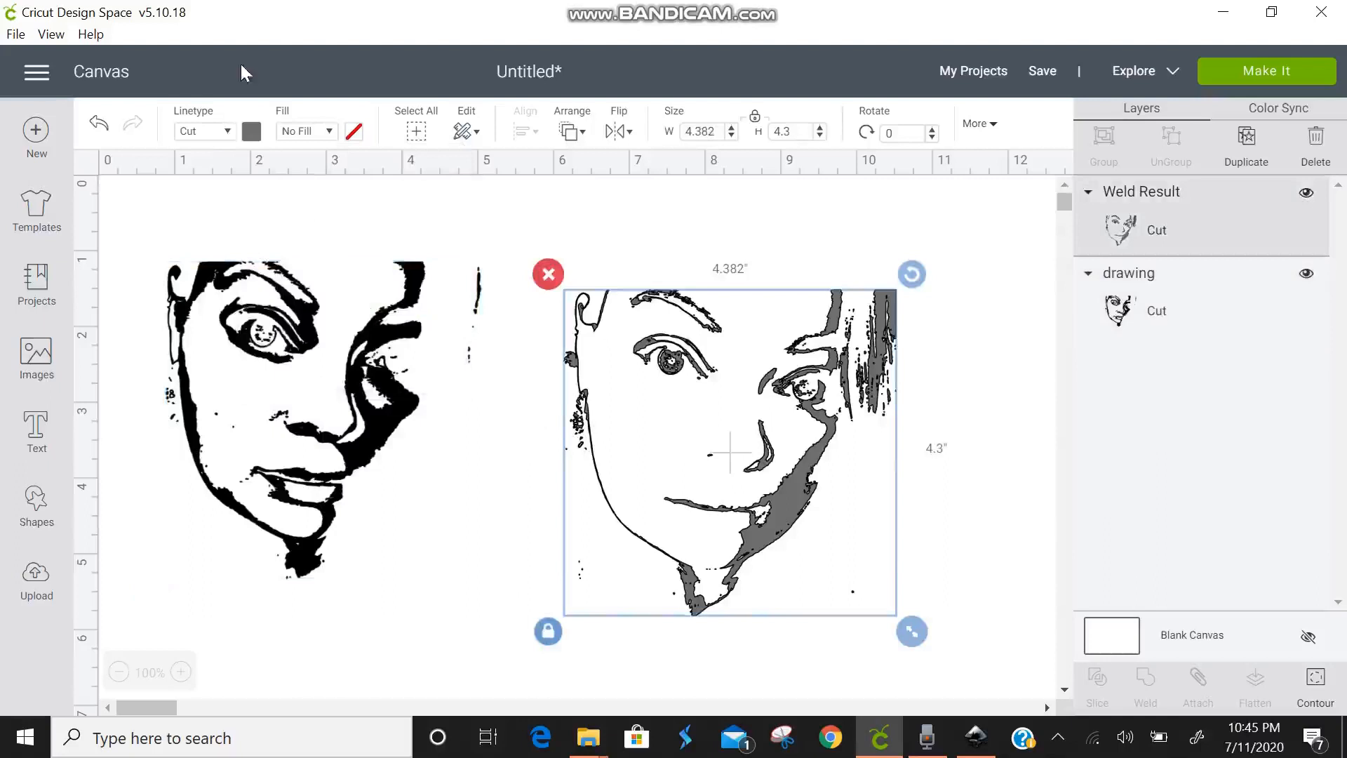
pyautogui.click(251, 130)
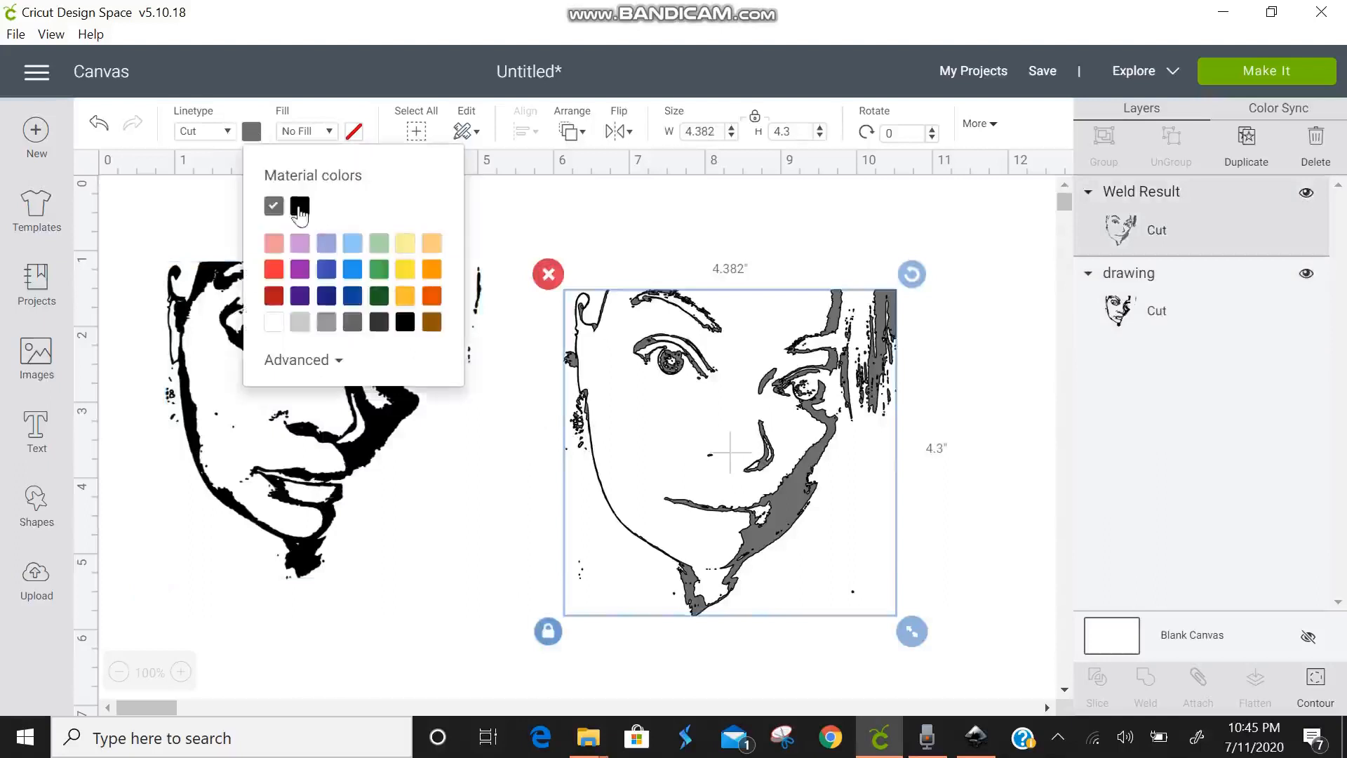
pyautogui.click(300, 208)
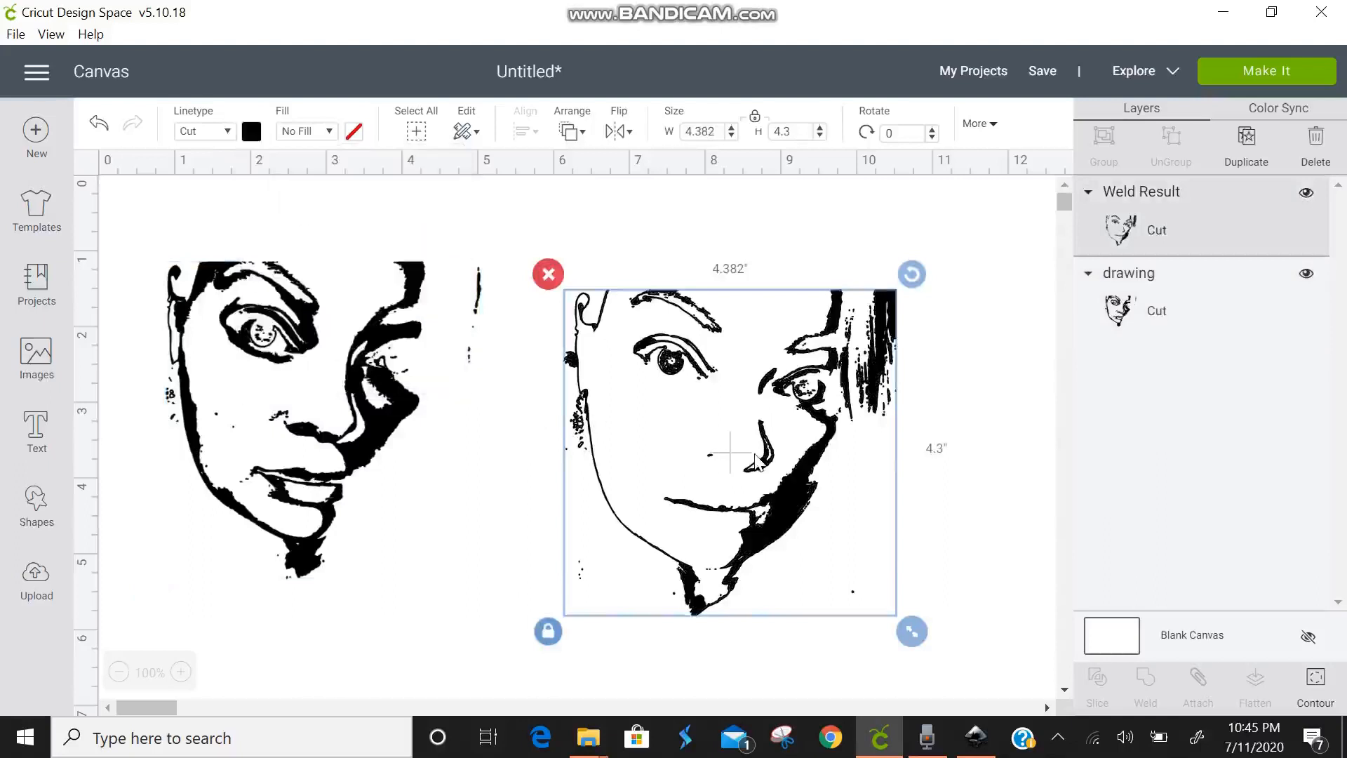
# - Drag the right face over the left face so they overlap as one solid face
pyautogui.moveTo(730, 450); pyautogui.dragTo(396, 400)
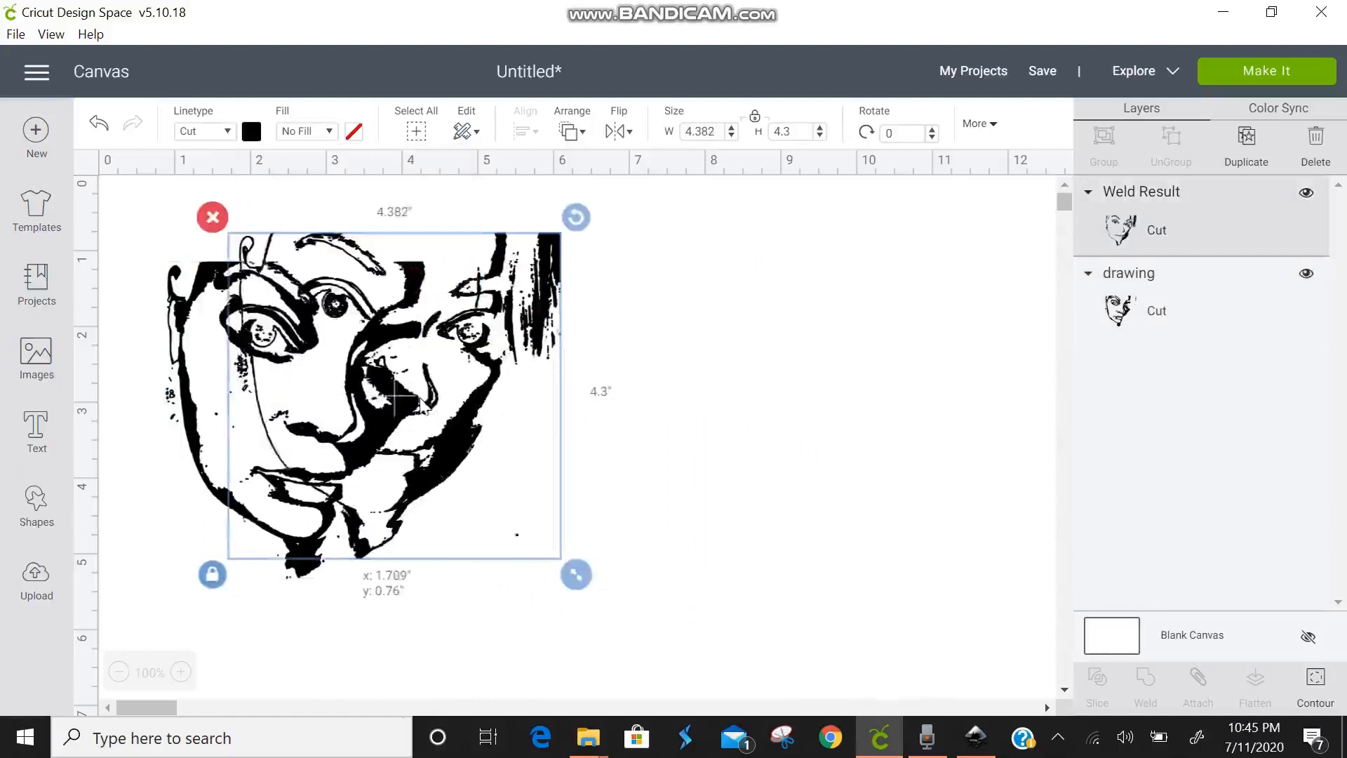
pyautogui.moveTo(404, 399); pyautogui.dragTo(323, 430)
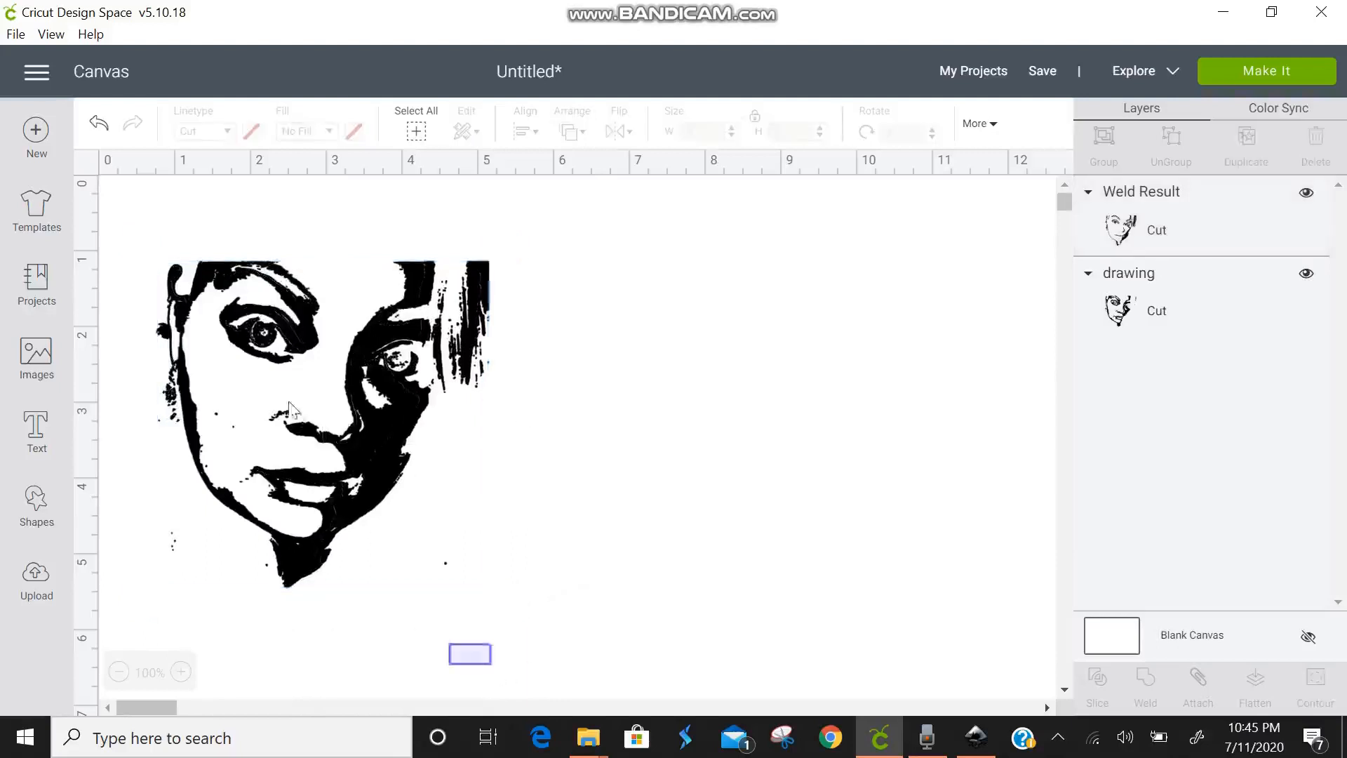
# - Spread out the drawing-2 face pieces and make the top-right face light purple
pyautogui.click(322, 420)
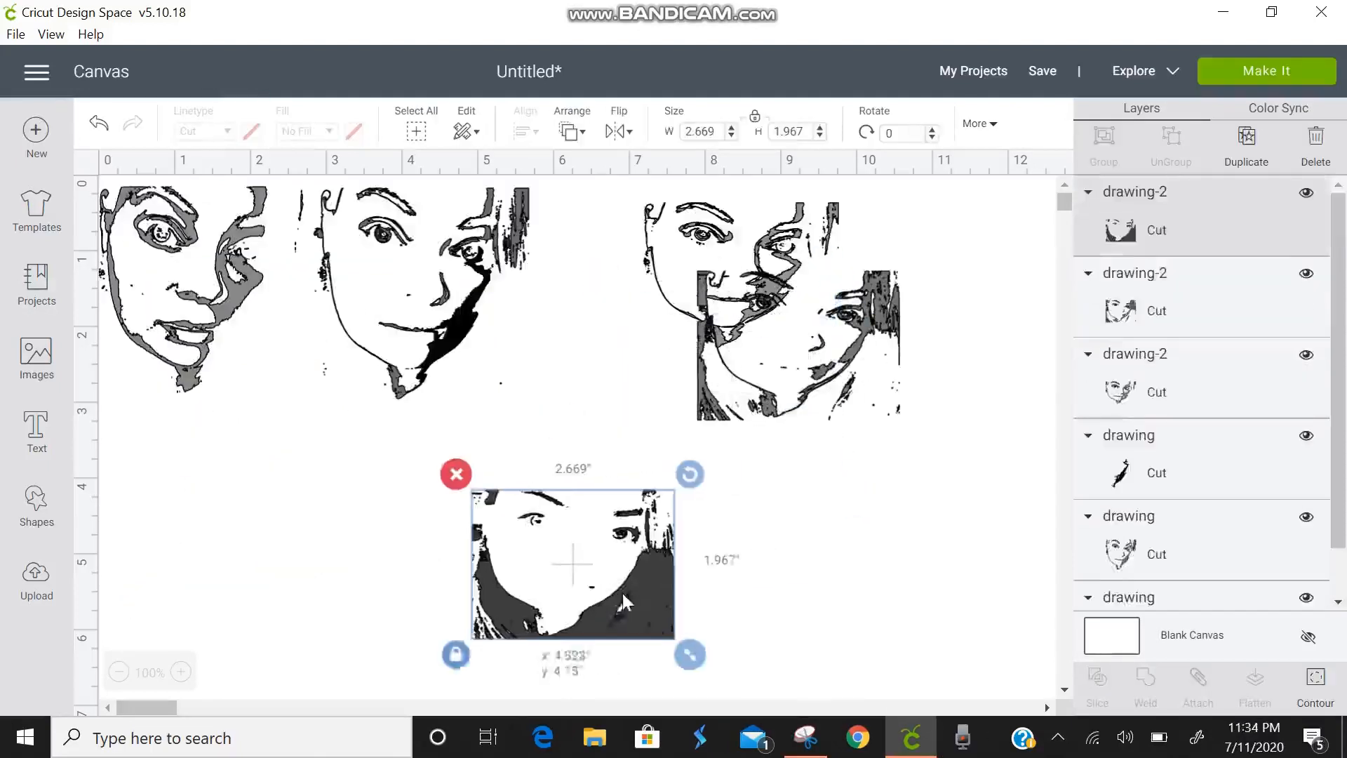
pyautogui.moveTo(571, 563); pyautogui.dragTo(855, 468)
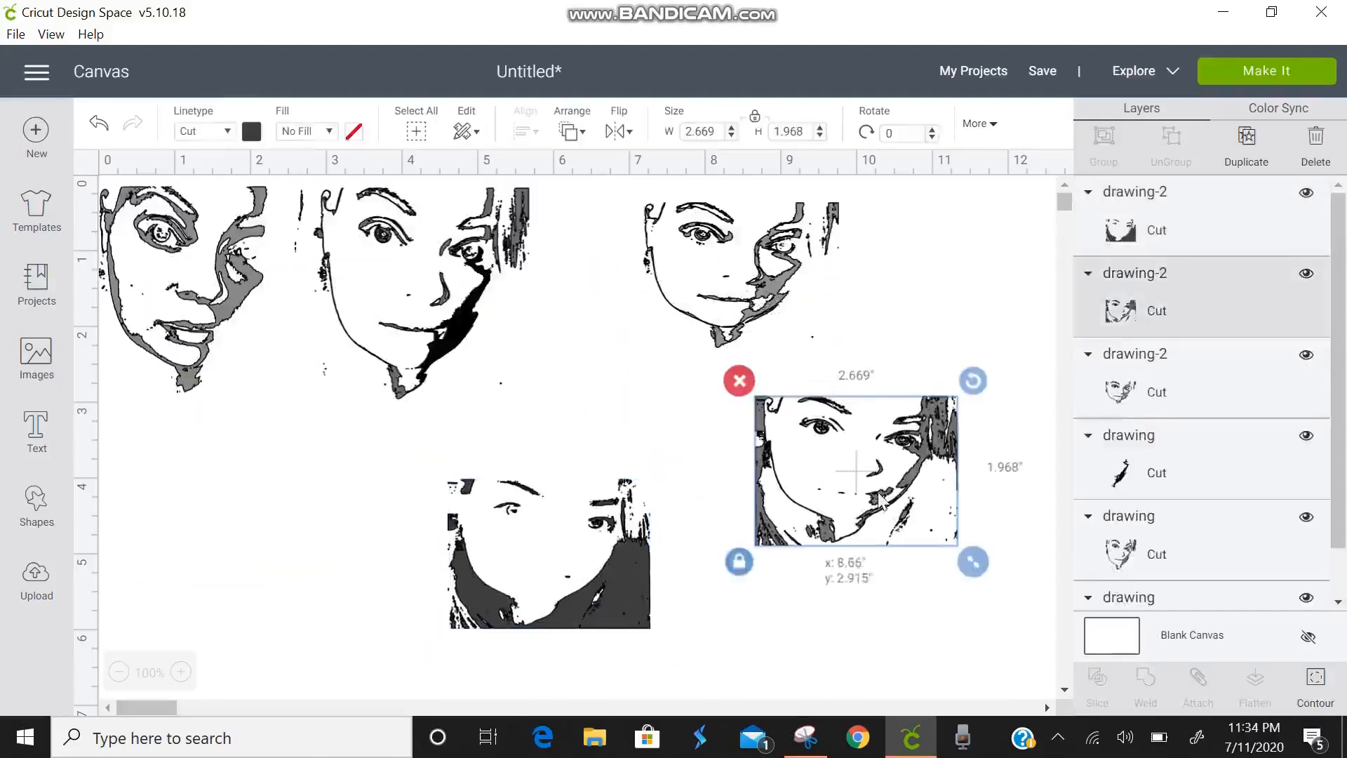
pyautogui.moveTo(856, 470); pyautogui.dragTo(590, 481)
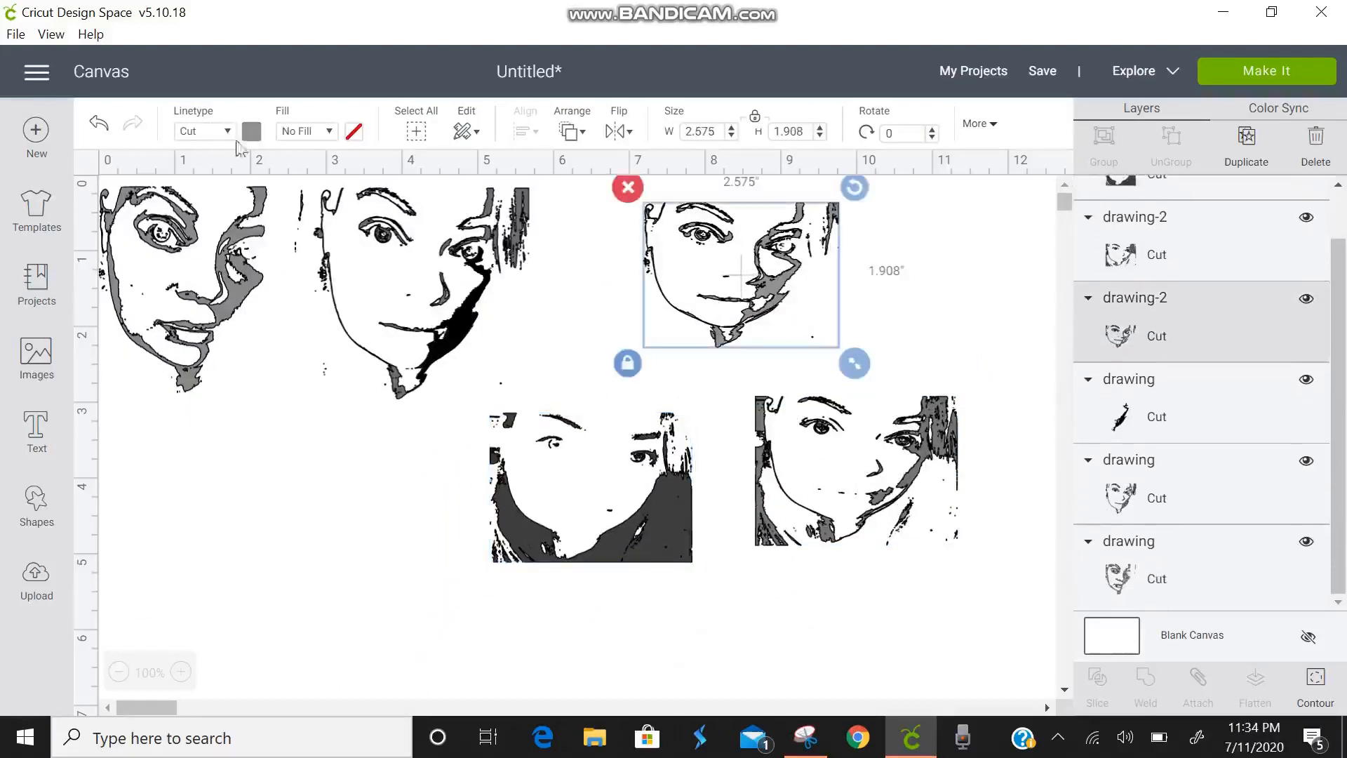
pyautogui.click(251, 131)
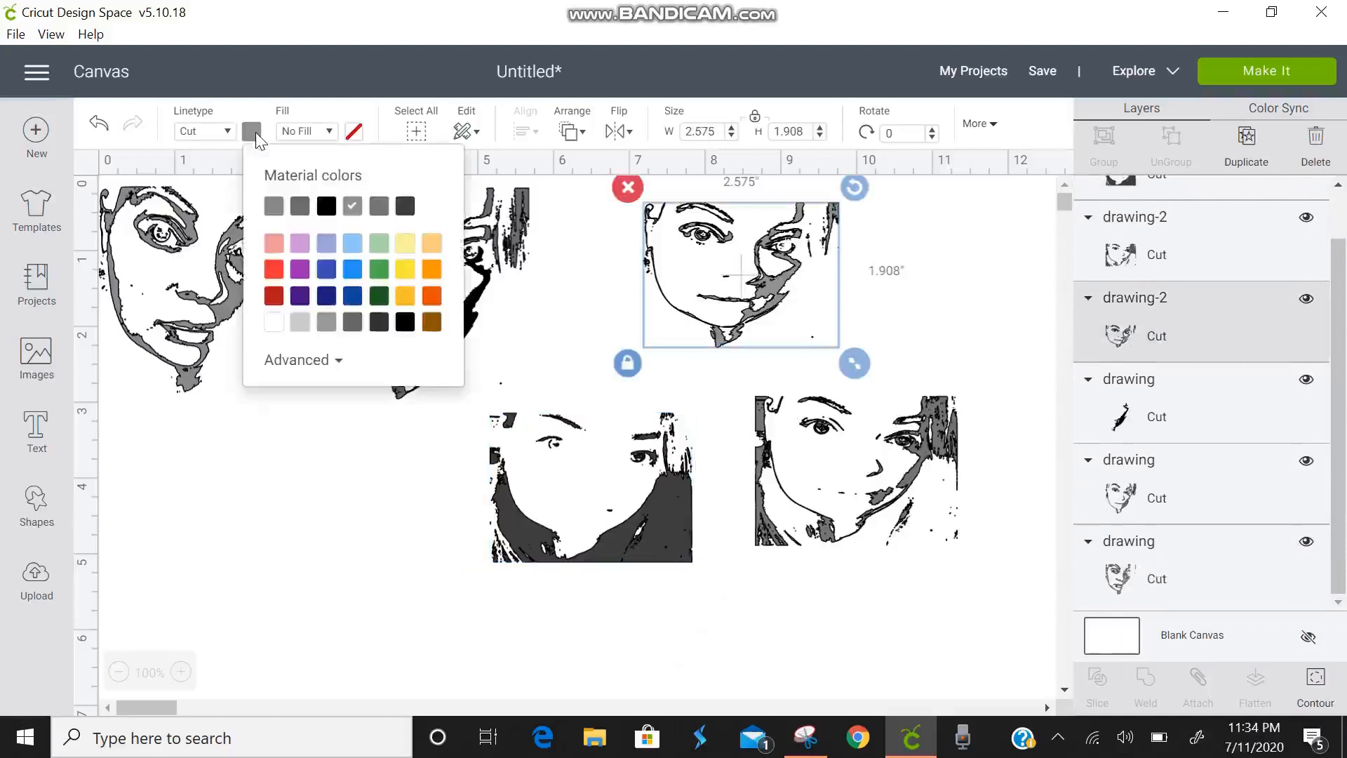
pyautogui.click(404, 207)
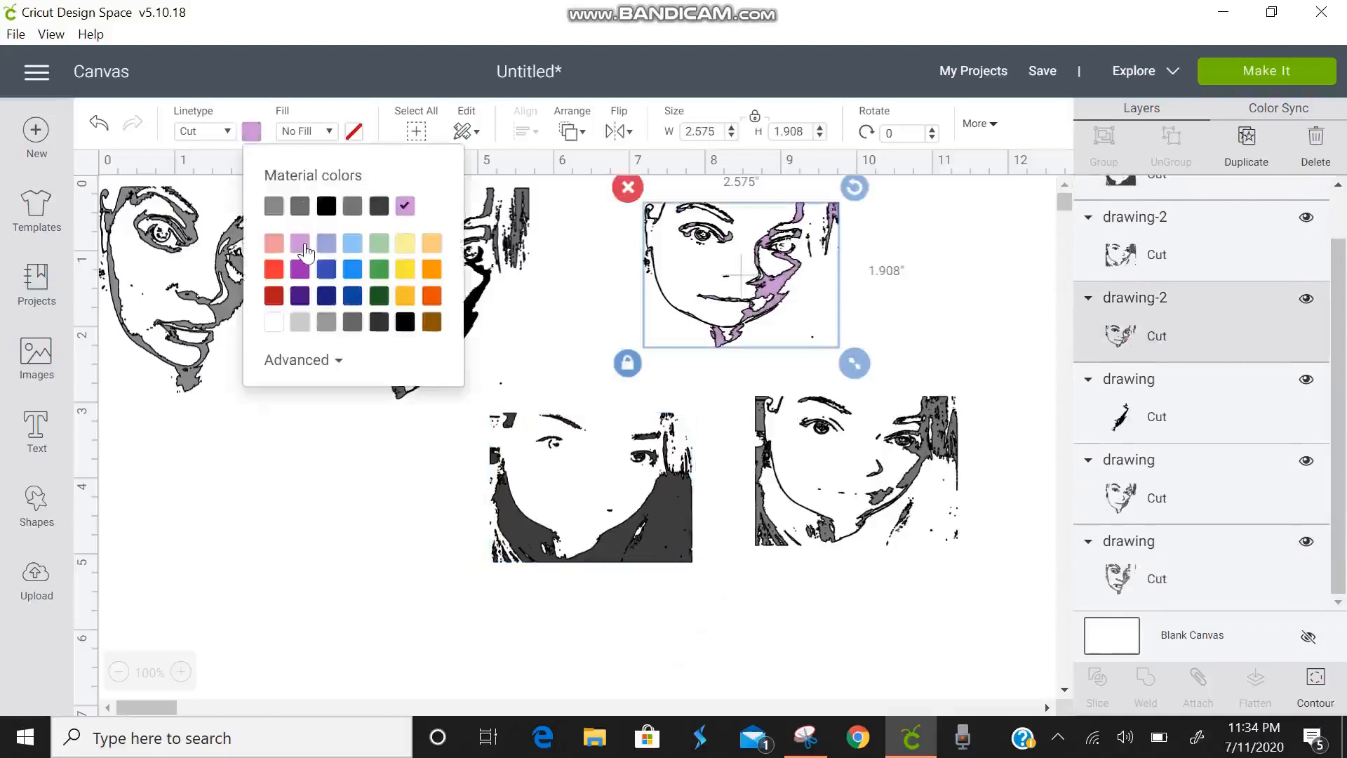
pyautogui.moveTo(936, 501)
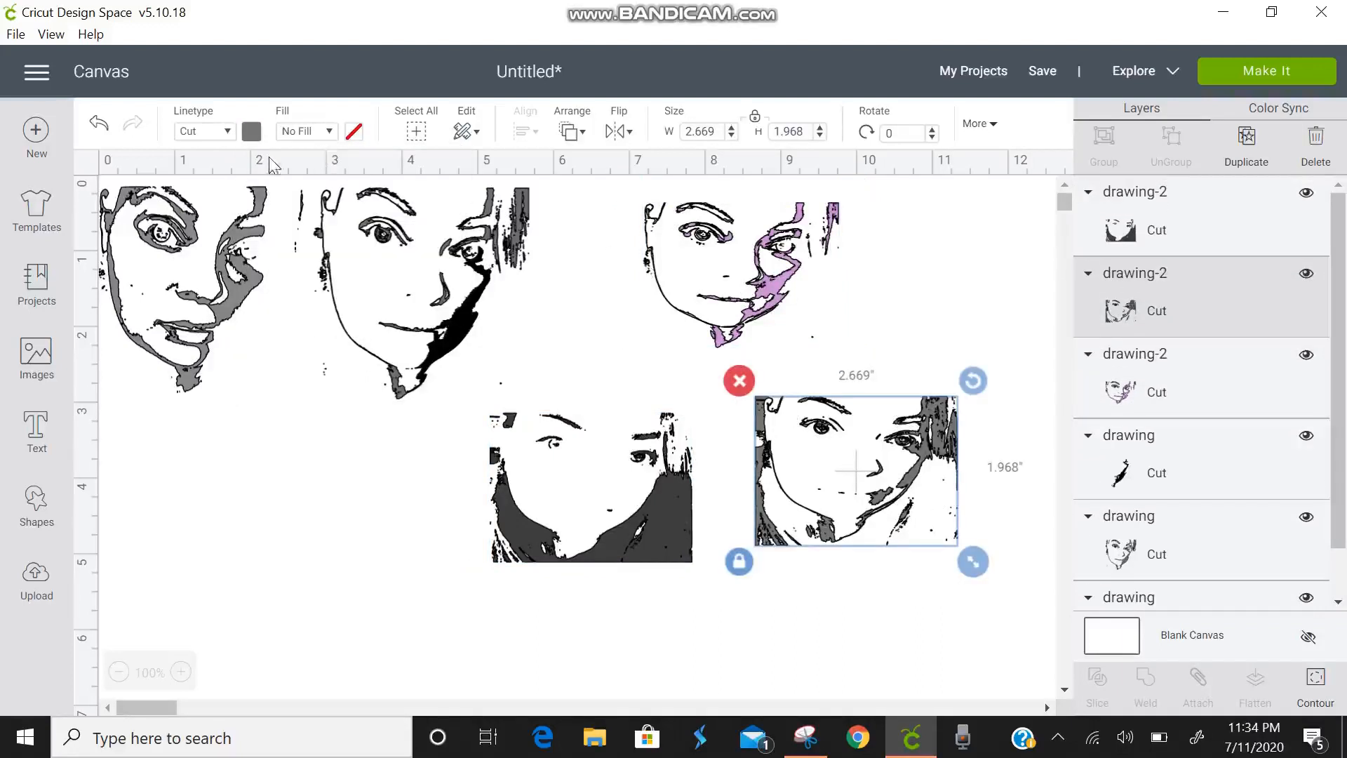
# - Make another face layer pink and stack the pink and purple layers onto the black trace
pyautogui.click(251, 131)
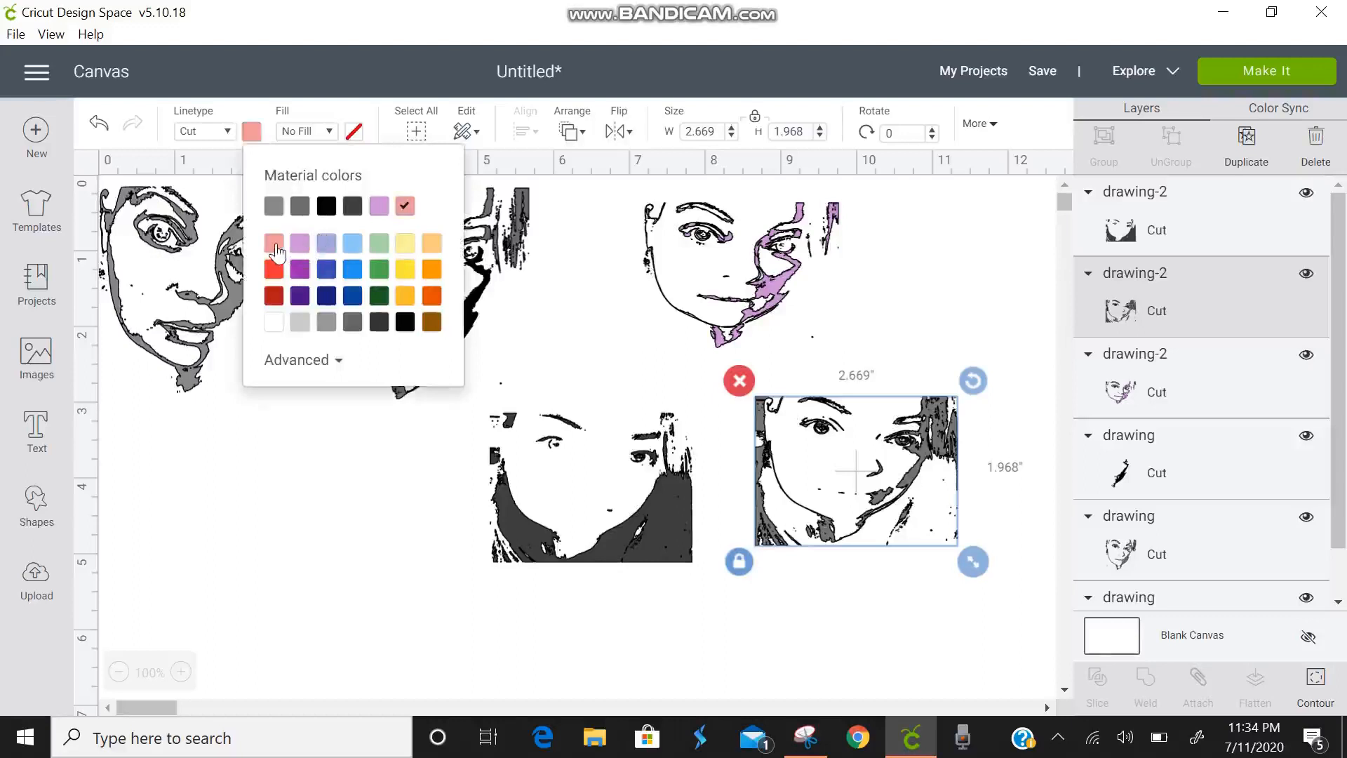
pyautogui.click(274, 243)
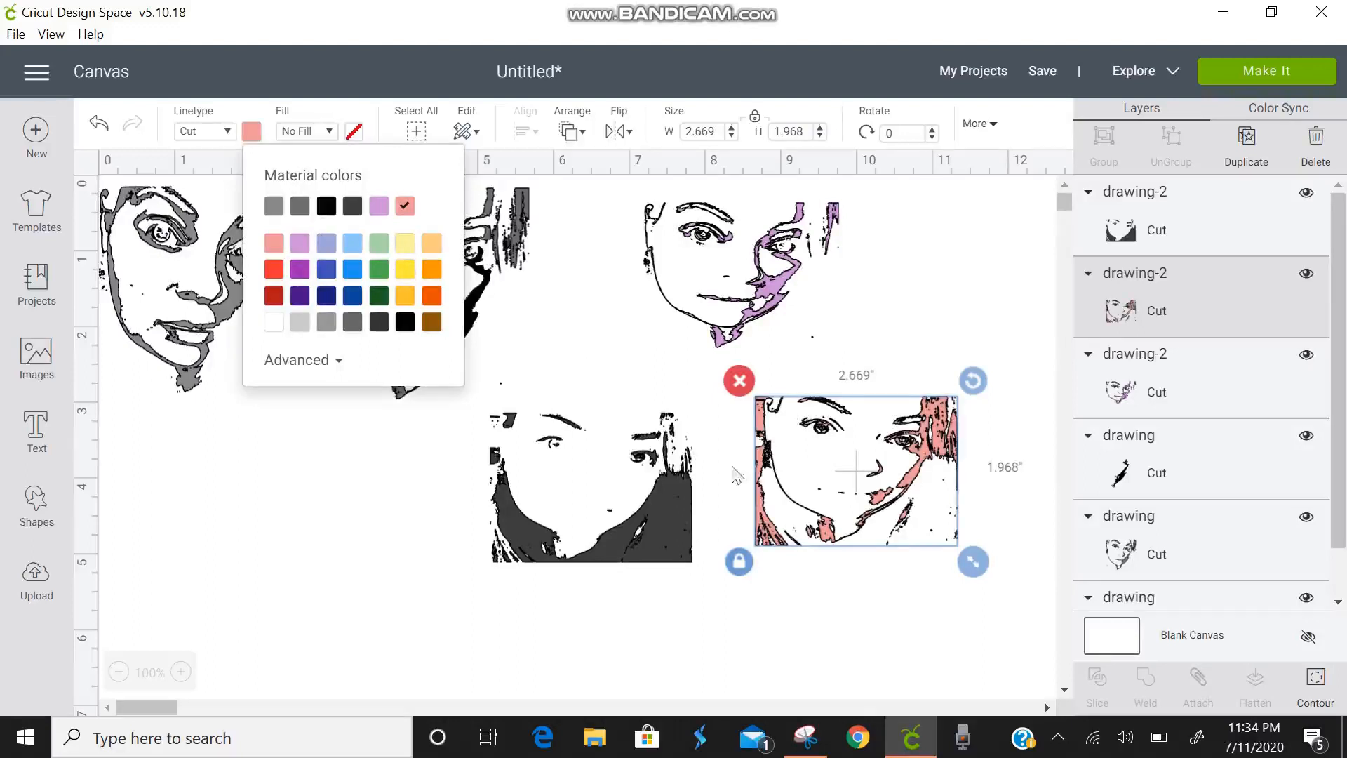
pyautogui.moveTo(854, 468); pyautogui.dragTo(590, 488)
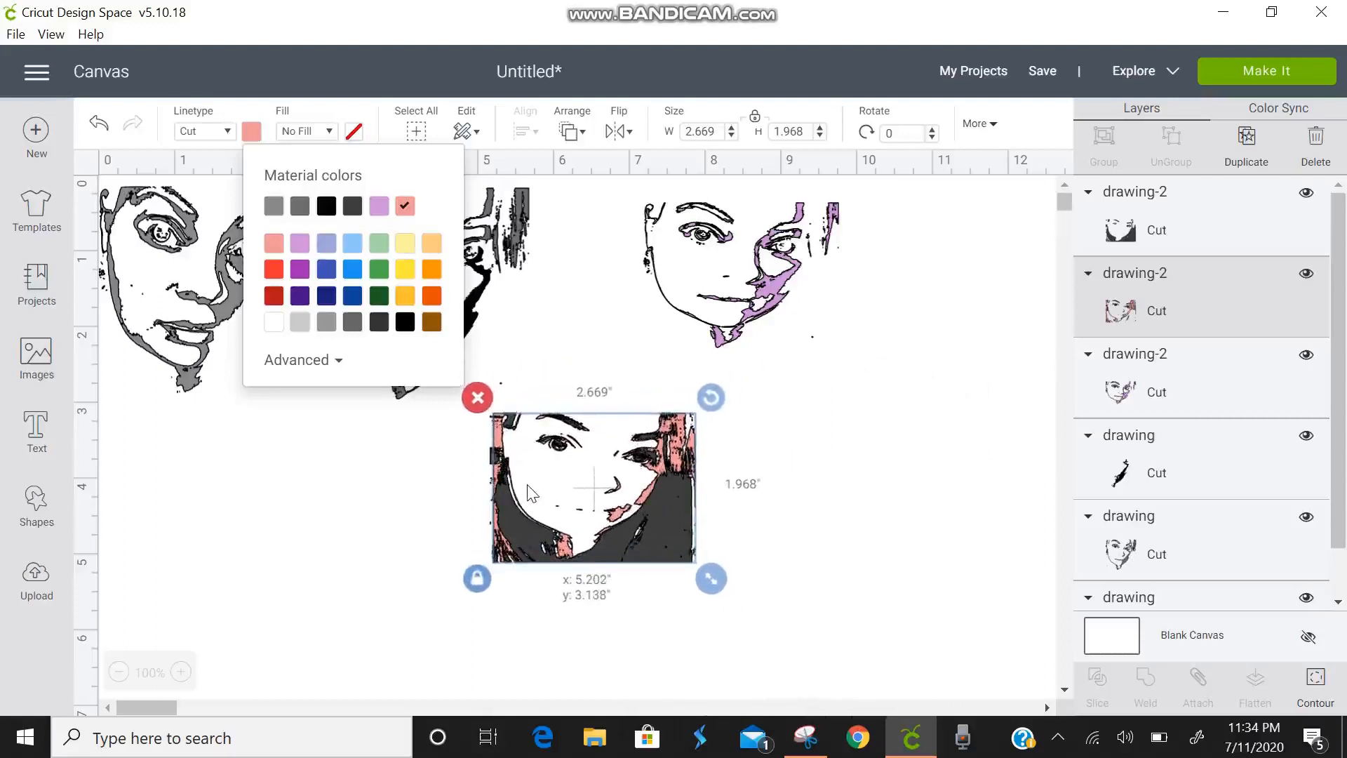
pyautogui.moveTo(533, 493); pyautogui.dragTo(526, 496)
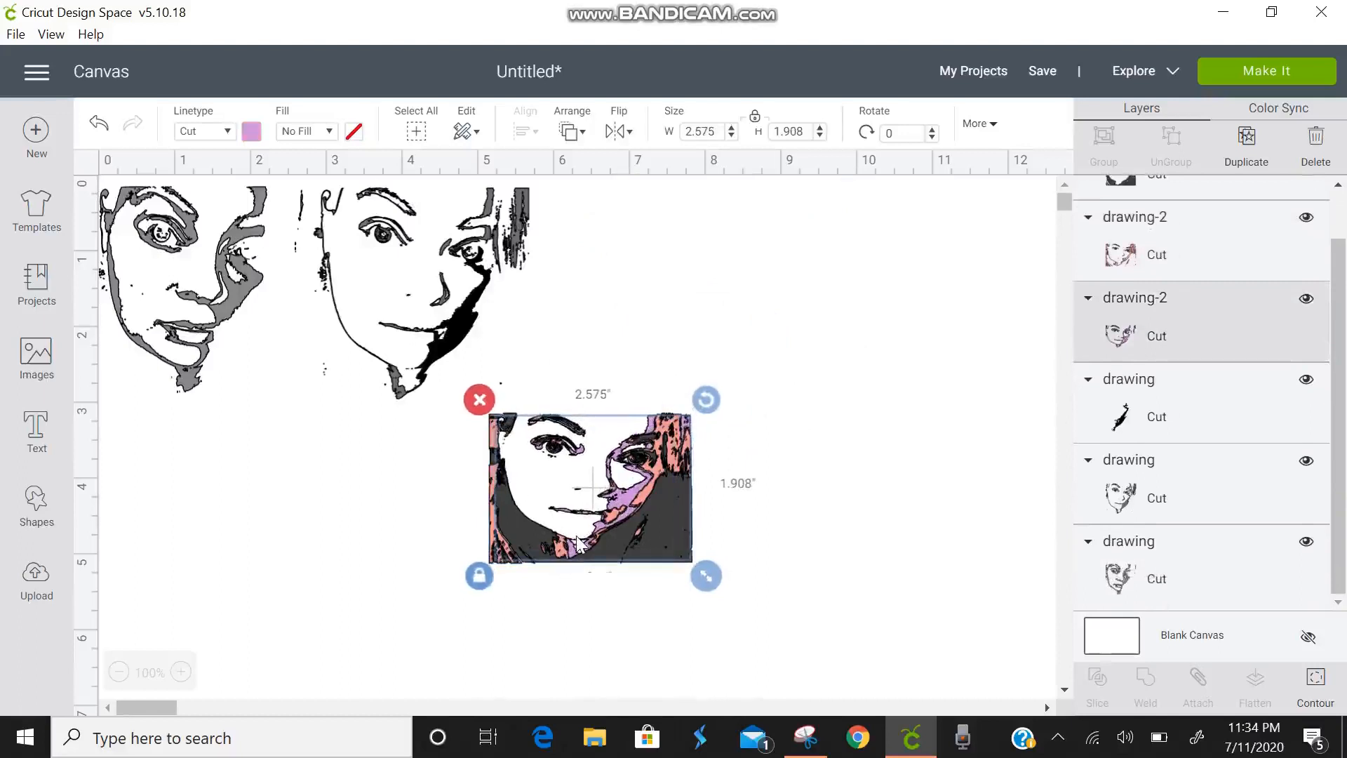
# - Scale the stacked pink/purple face design to about 4.945 x 3.658 in
pyautogui.click(790, 600)
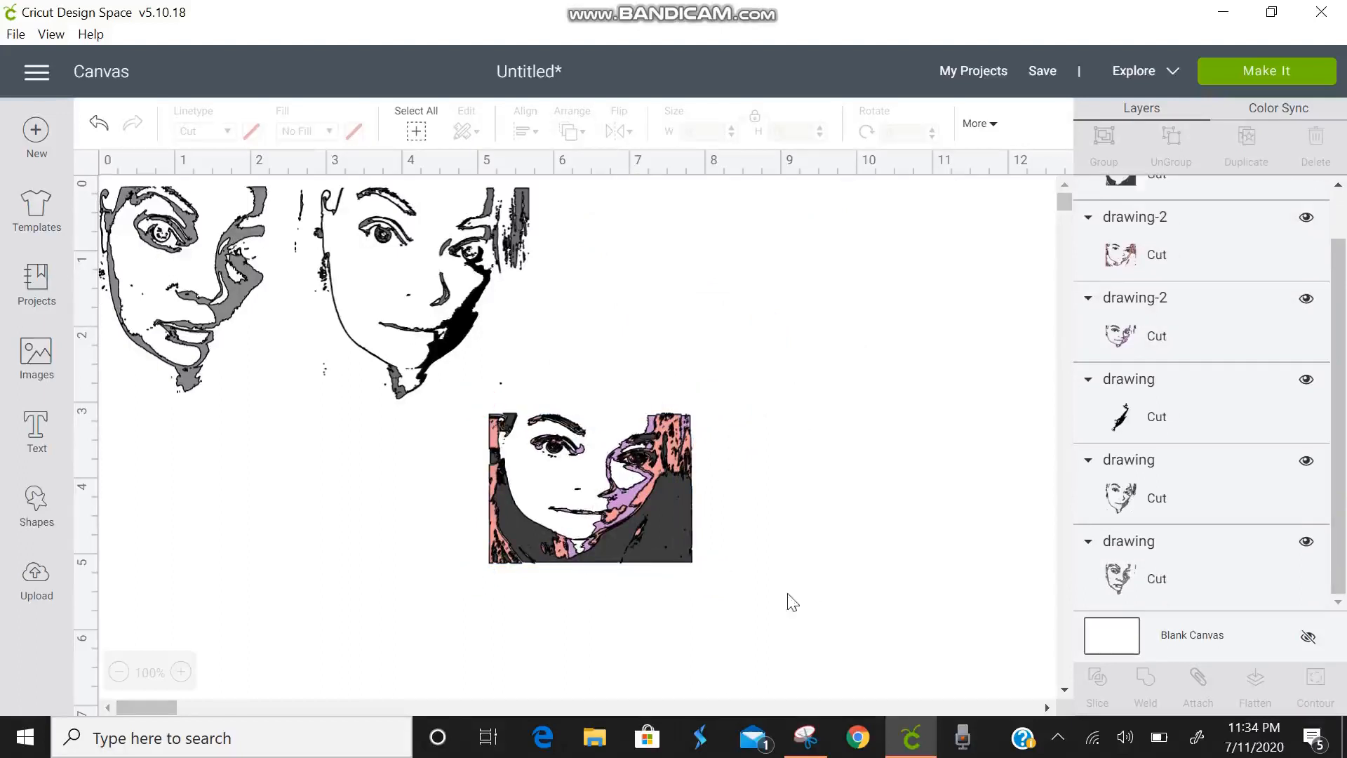
pyautogui.click(589, 487)
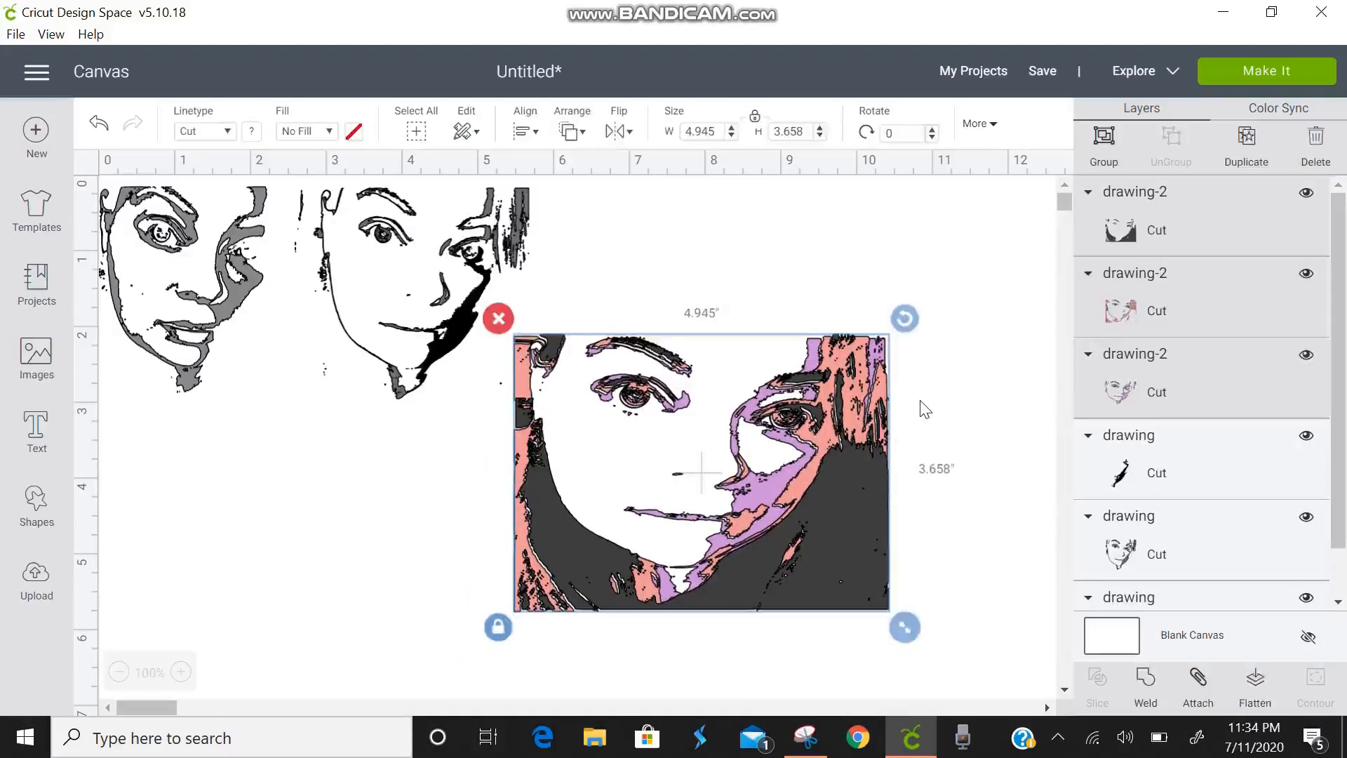
pyautogui.click(951, 514)
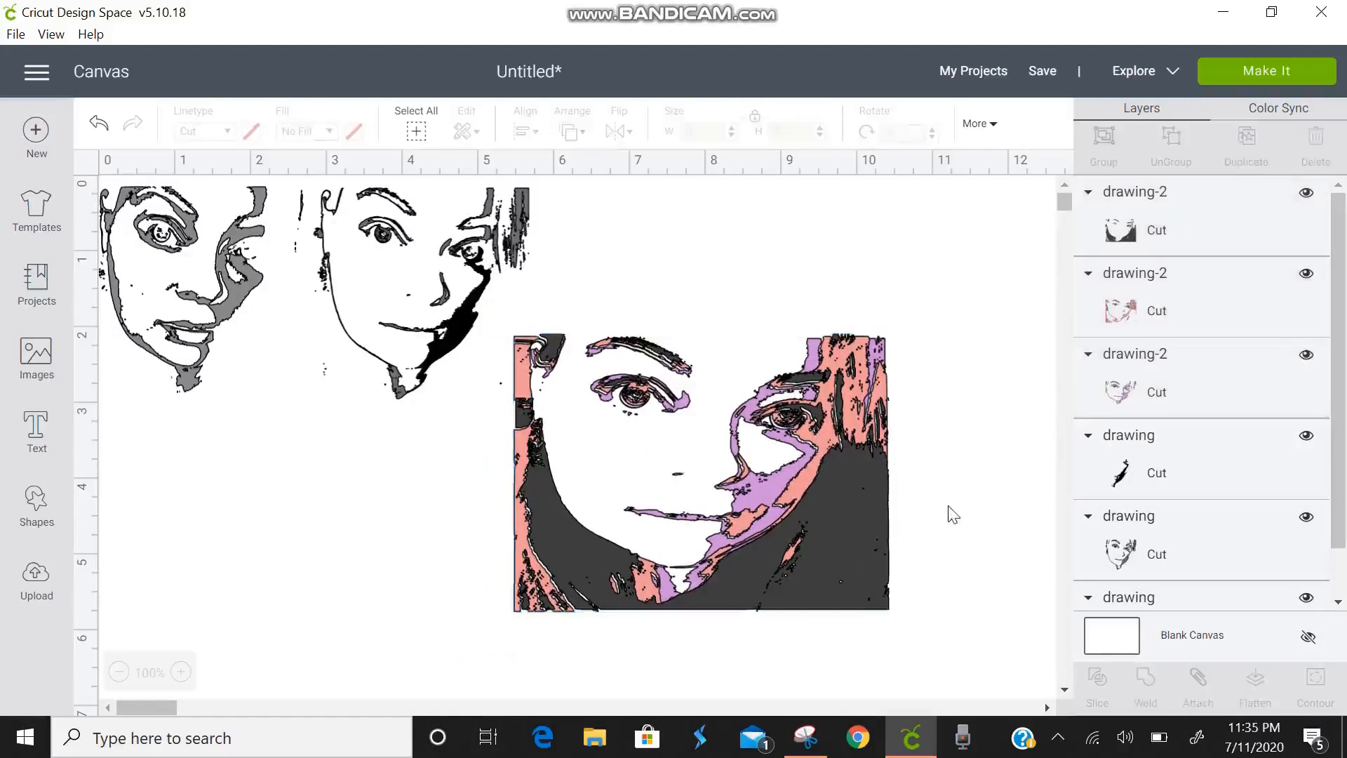
pyautogui.moveTo(303, 308)
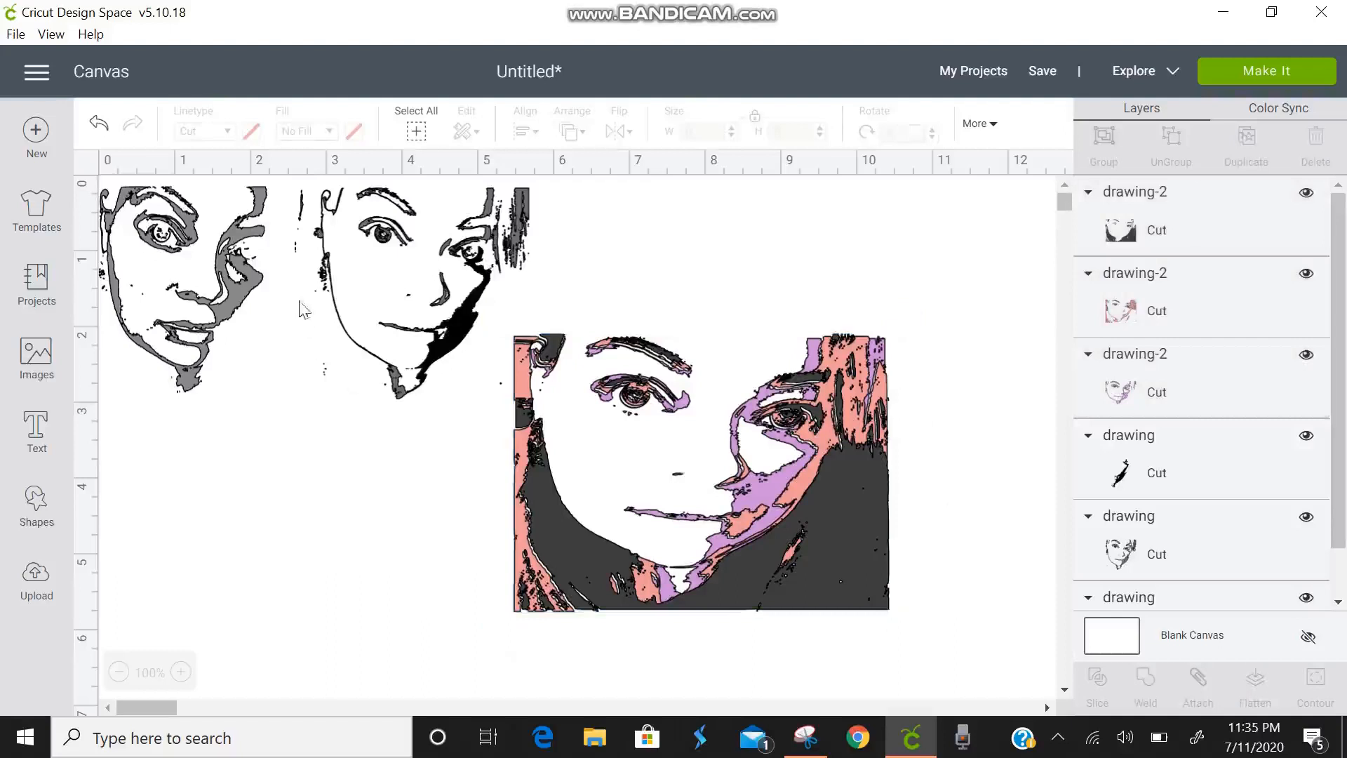
# - Recolour the first face's gray fill layer yellow and stack it on its black trace
pyautogui.click(202, 290)
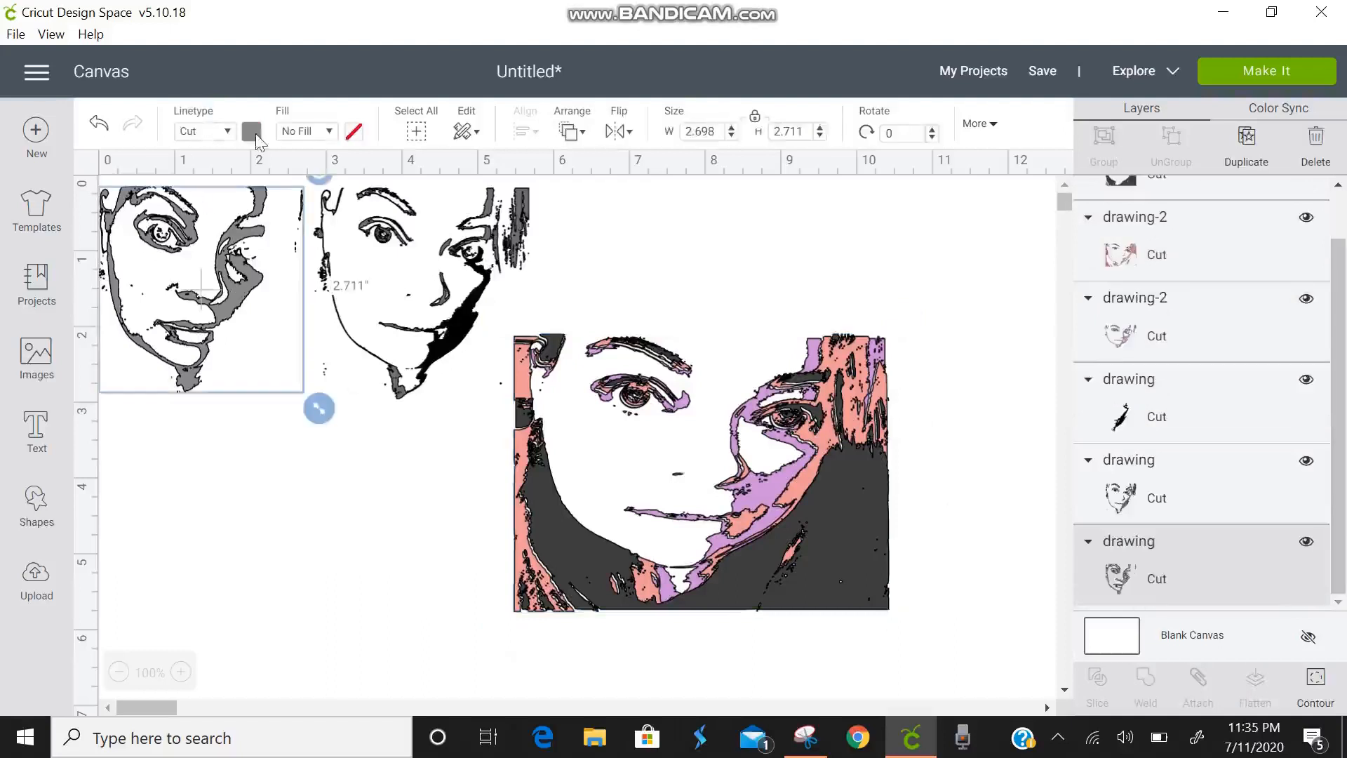
pyautogui.click(251, 132)
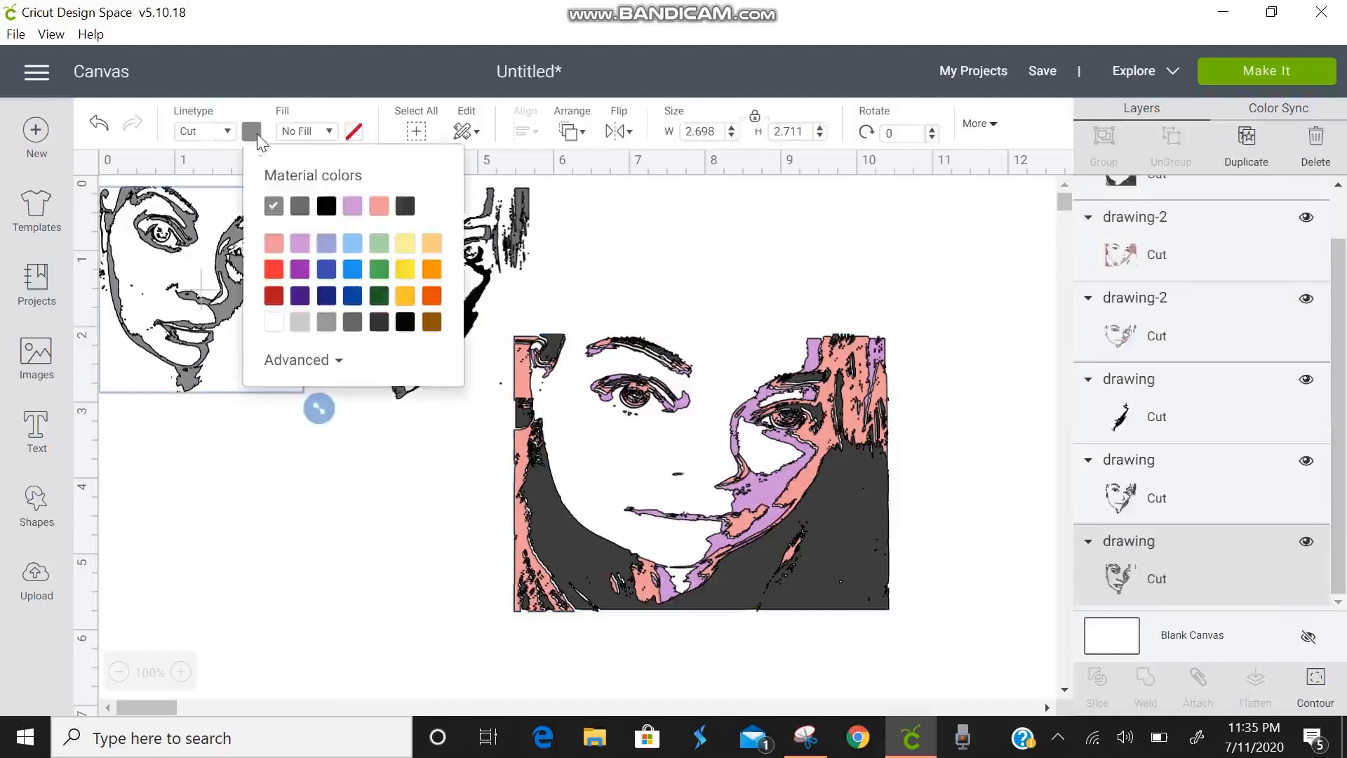
pyautogui.moveTo(413, 289)
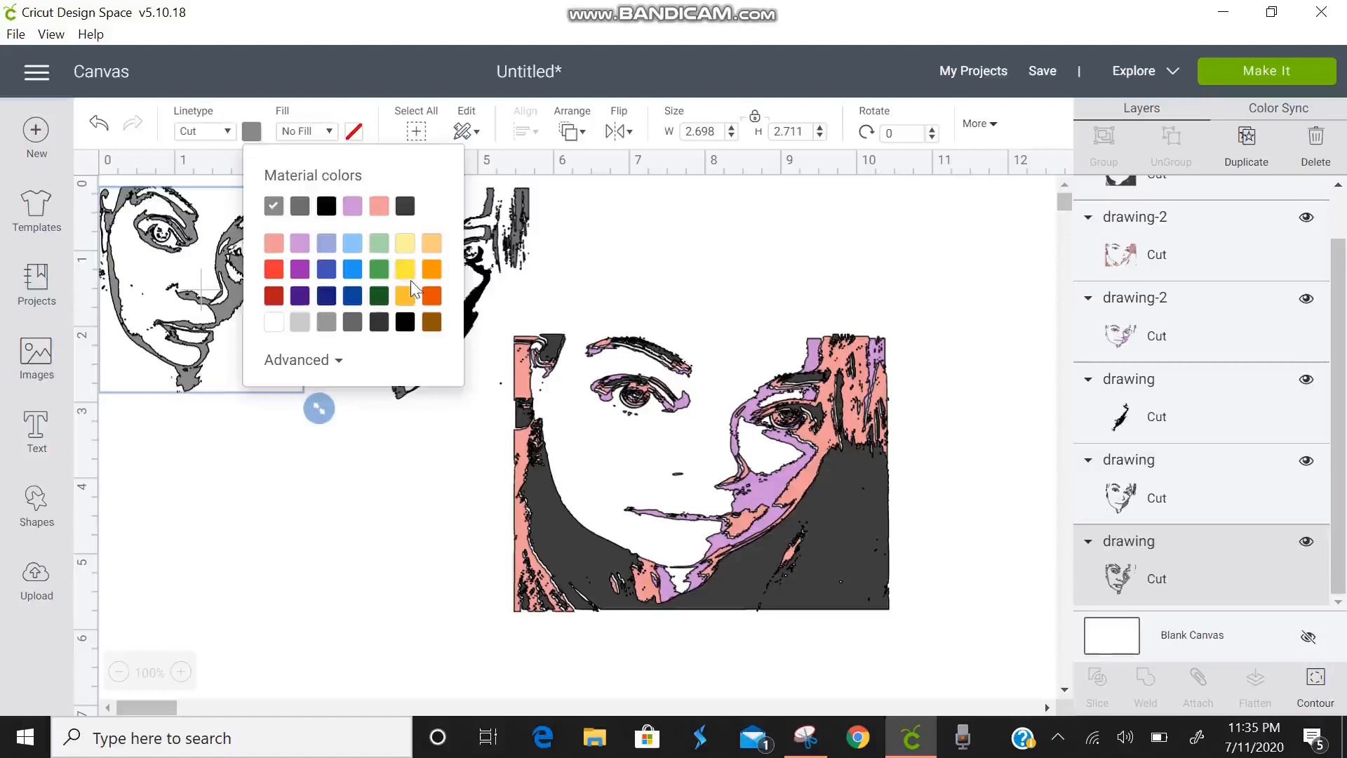
pyautogui.click(404, 269)
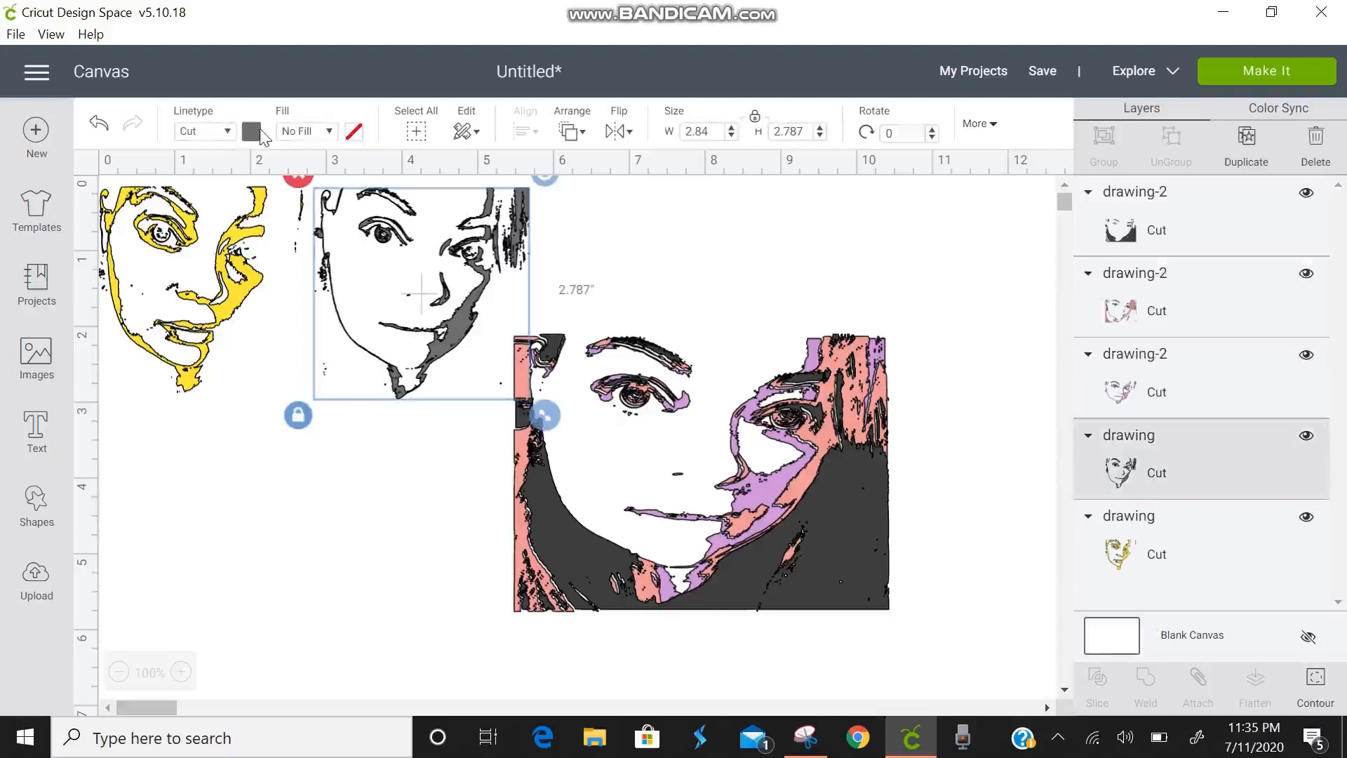
pyautogui.moveTo(421, 275); pyautogui.dragTo(274, 373)
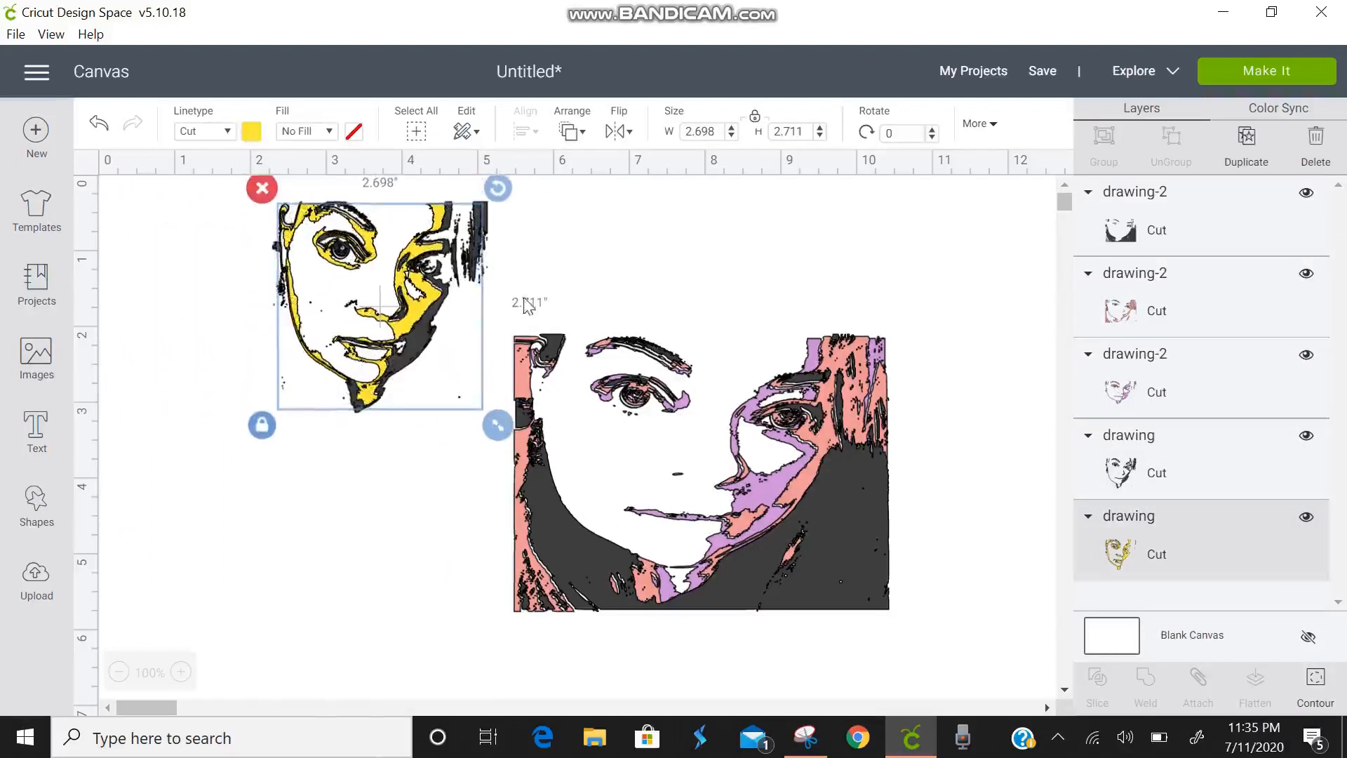
# - Select both layers of the yellow face and enlarge it to about 4.812 in
pyautogui.click(610, 297)
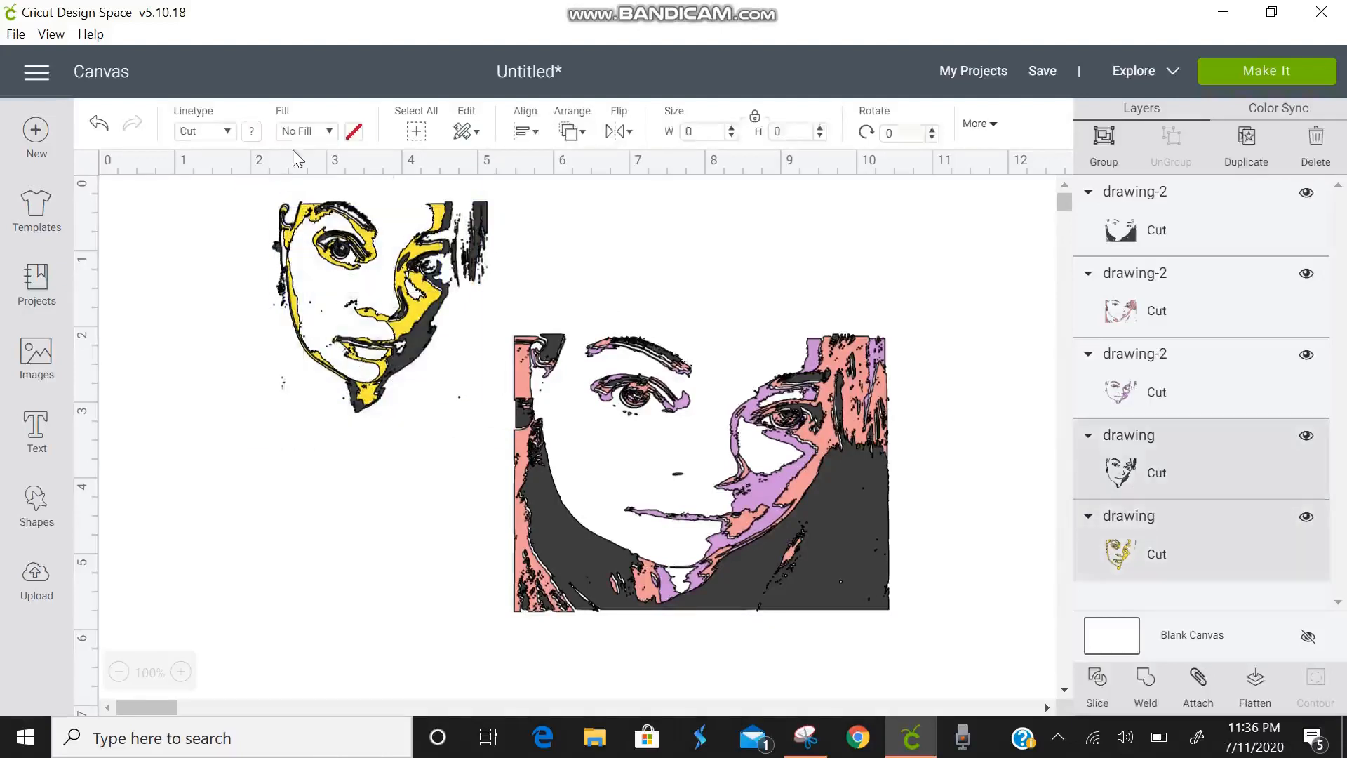
pyautogui.click(361, 300)
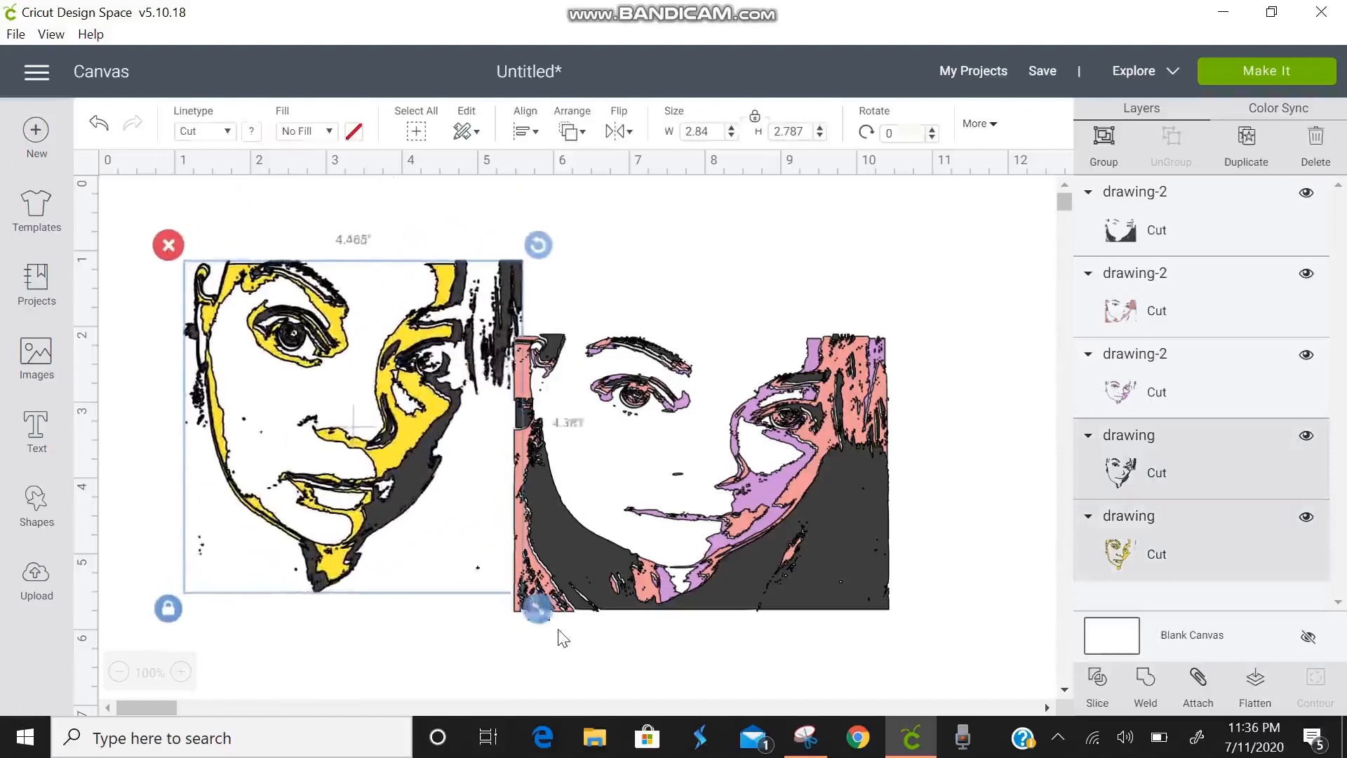
pyautogui.moveTo(537, 610); pyautogui.dragTo(562, 634)
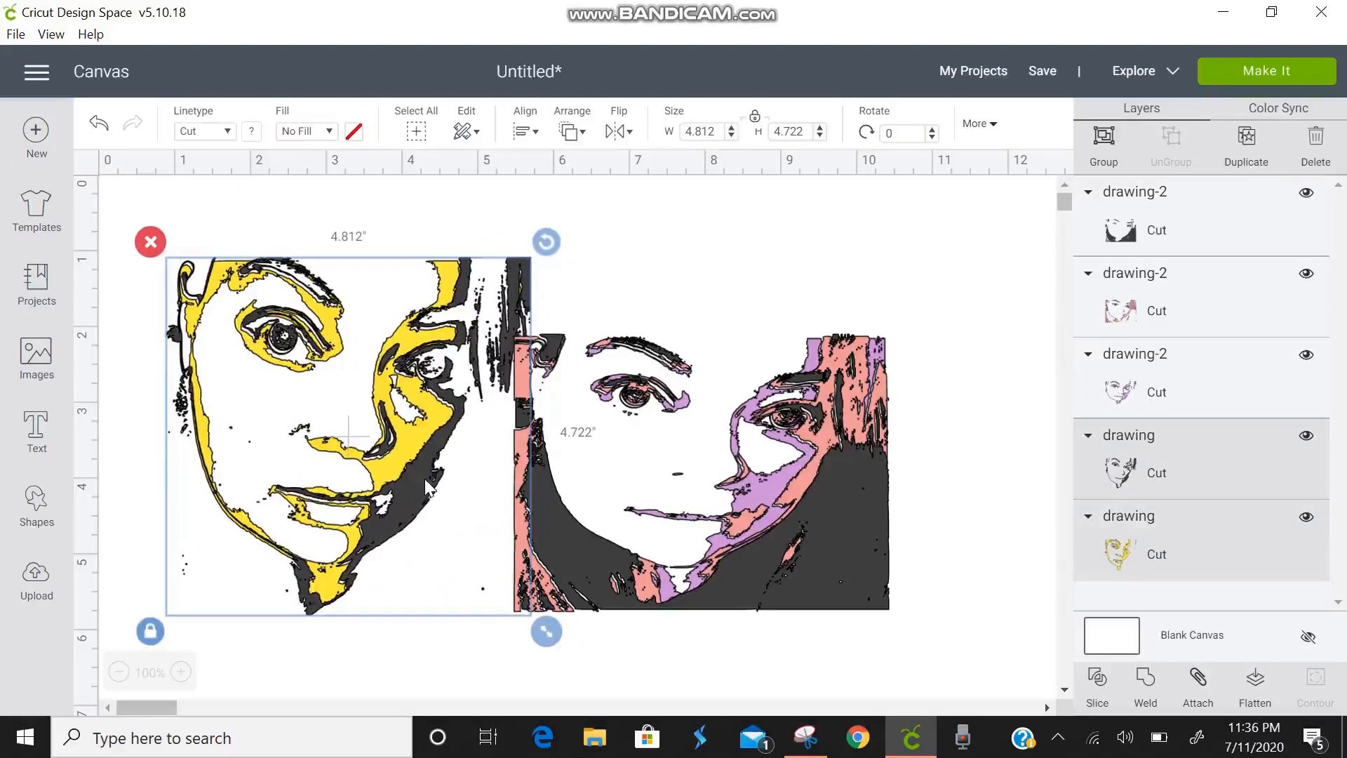
pyautogui.moveTo(1178, 27)
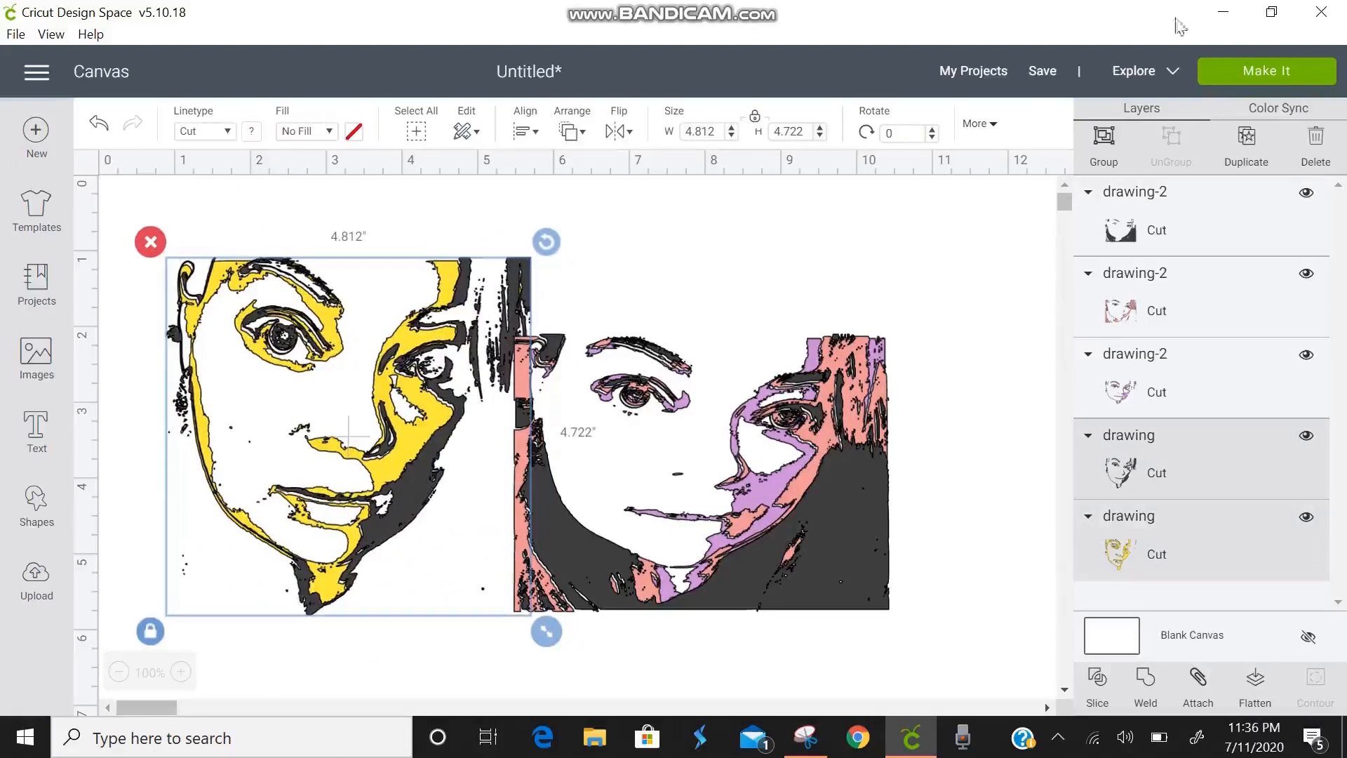
pyautogui.moveTo(1287, 77)
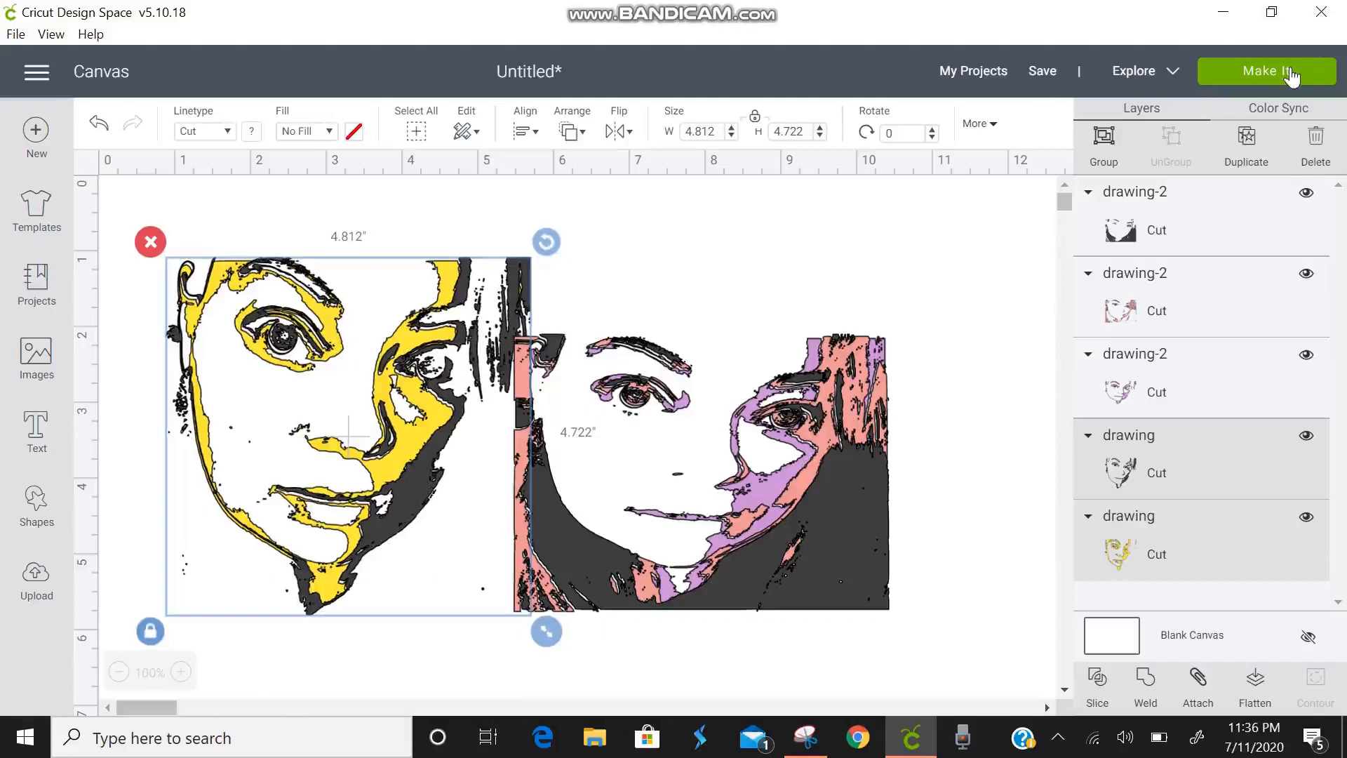
pyautogui.click(1265, 70)
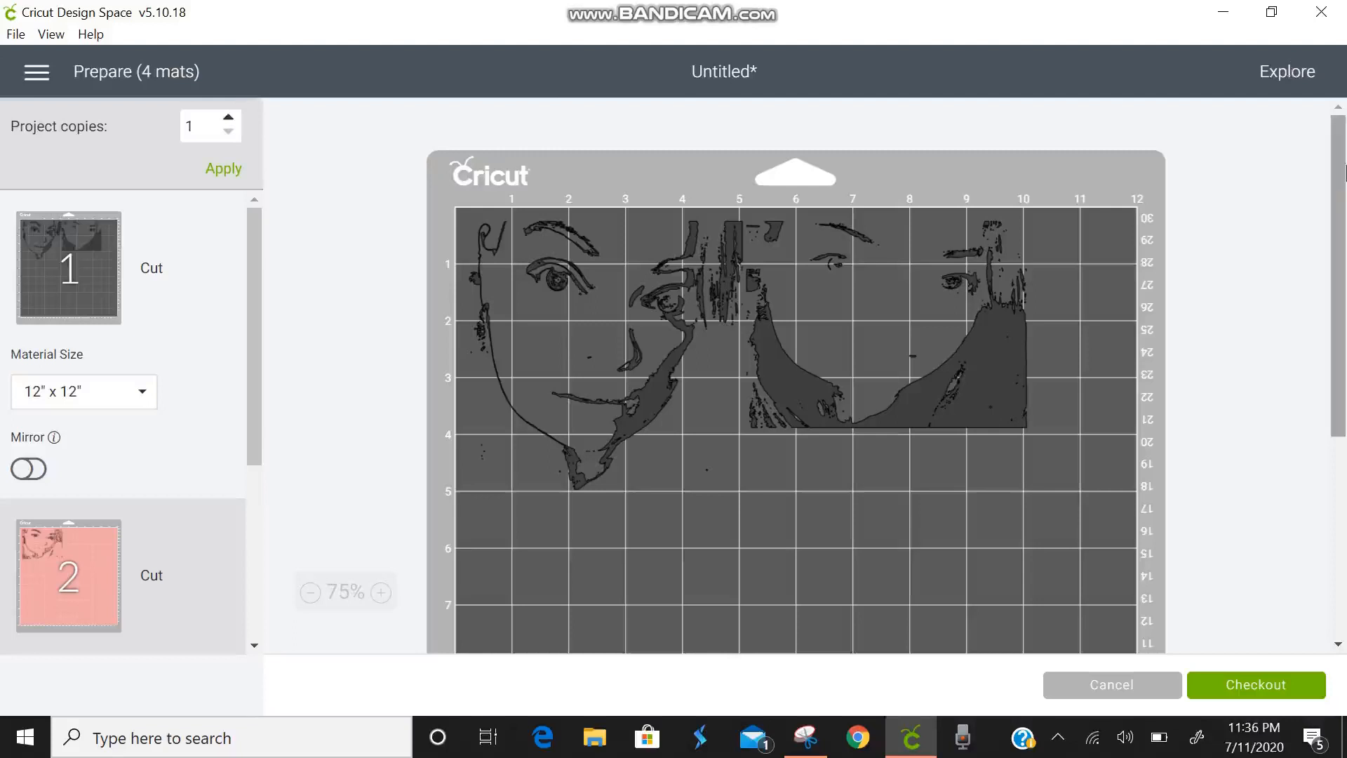
pyautogui.scroll(-3)
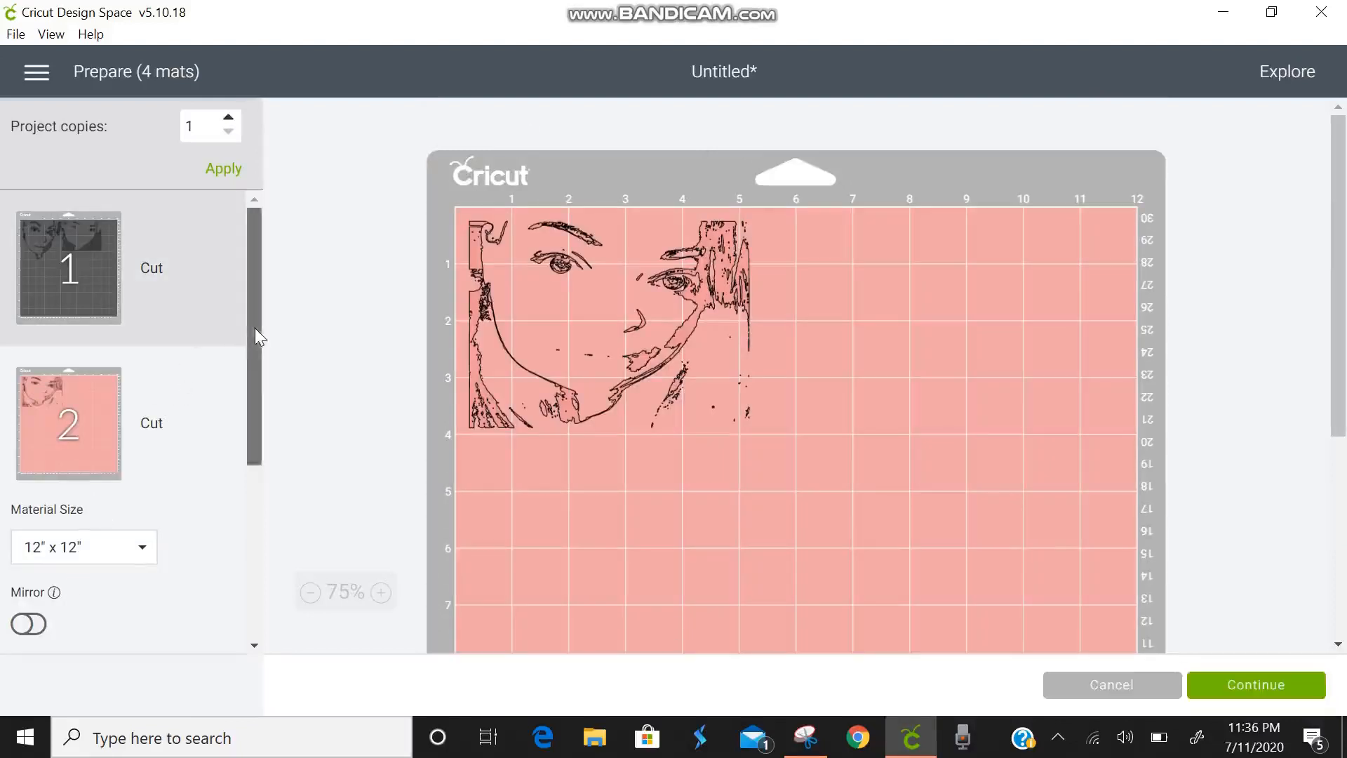
pyautogui.scroll(-3)
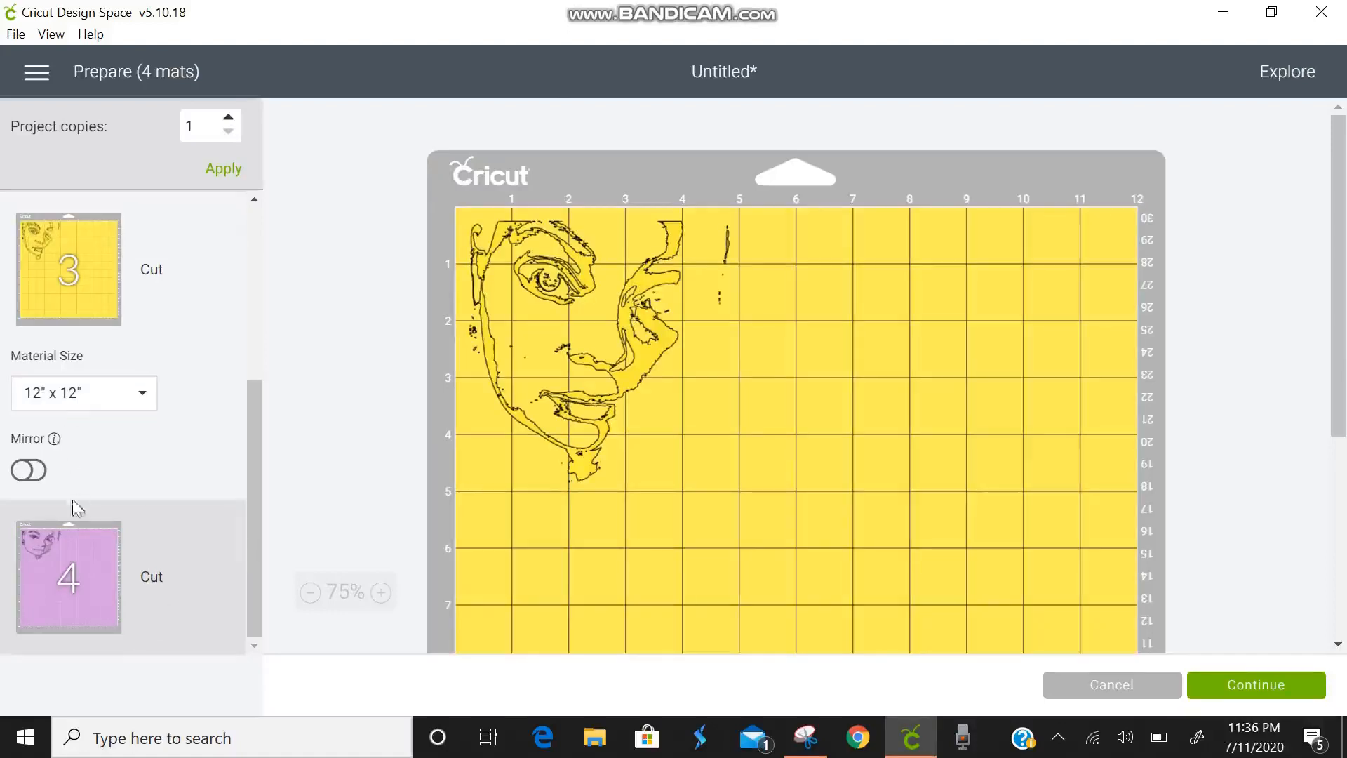
pyautogui.click(68, 575)
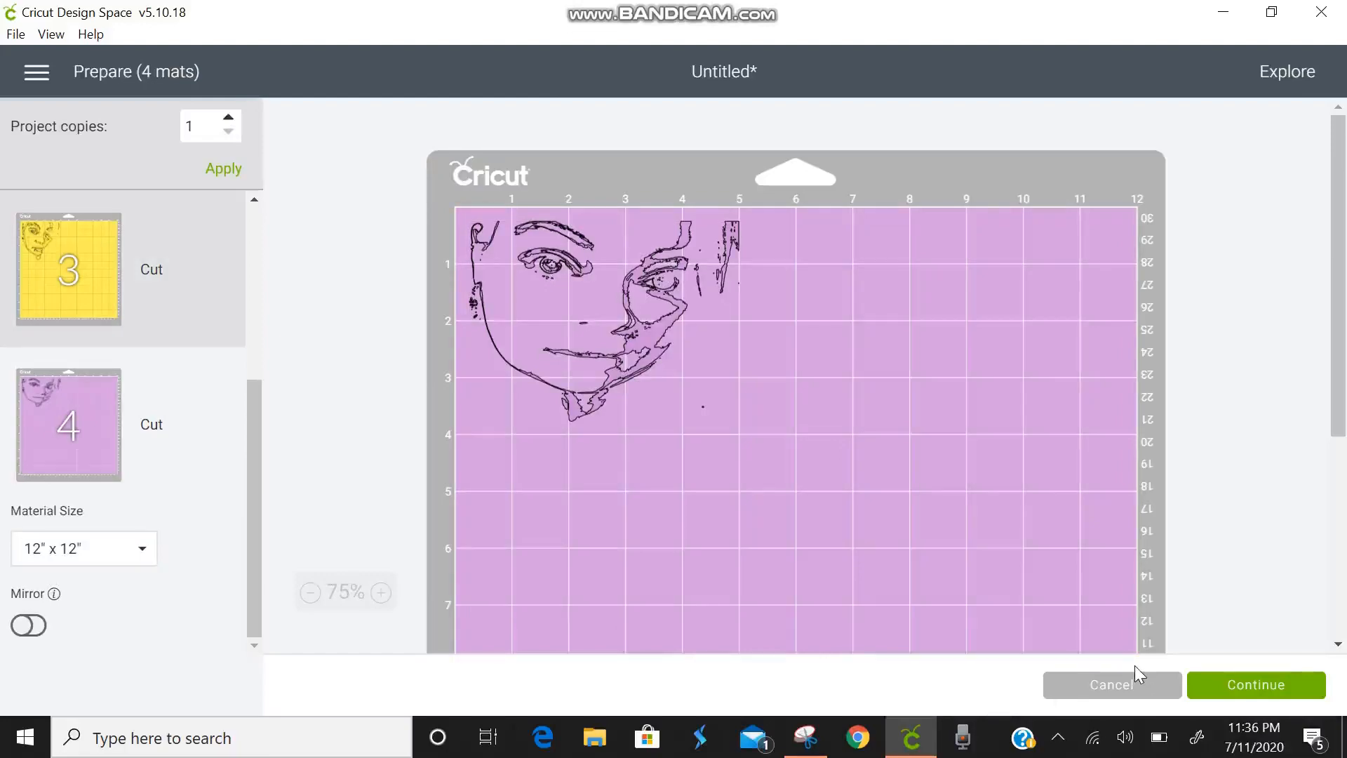
pyautogui.moveTo(1254, 672)
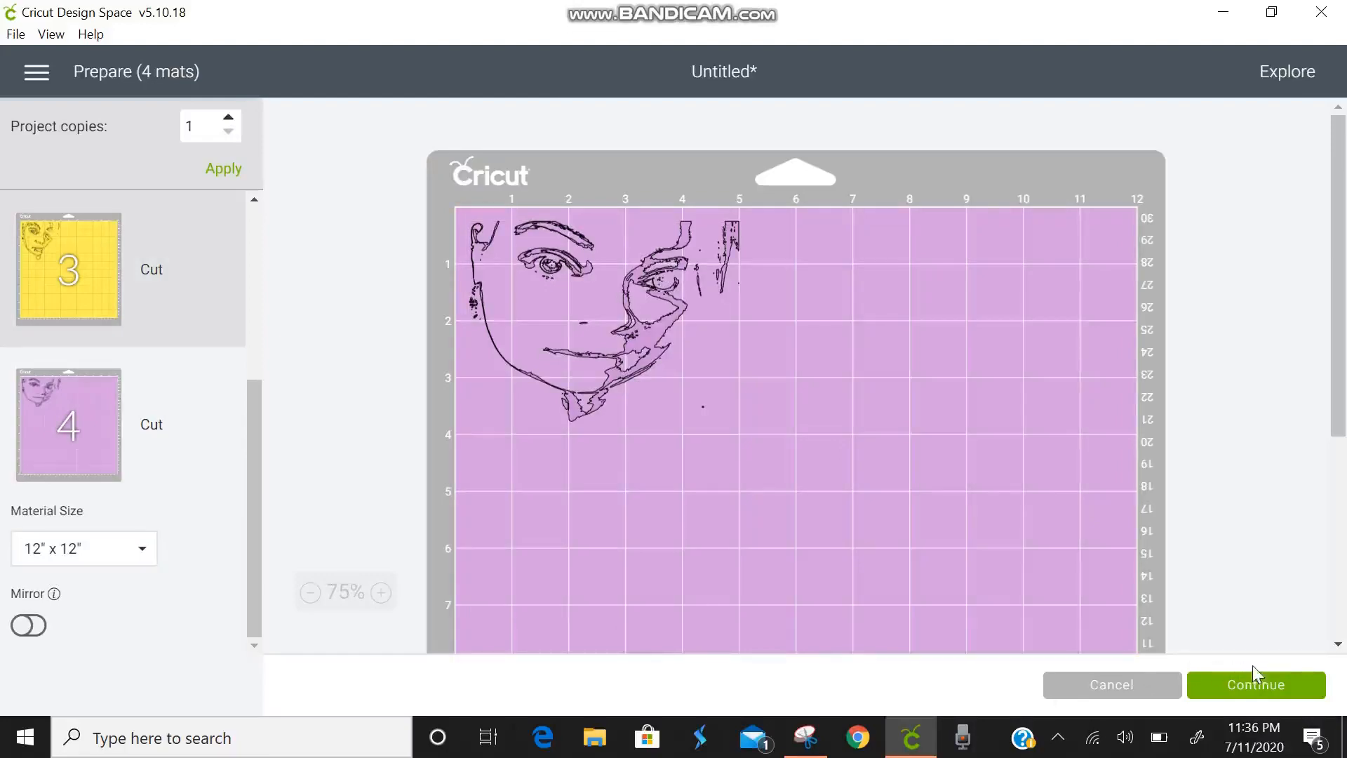
pyautogui.click(1111, 685)
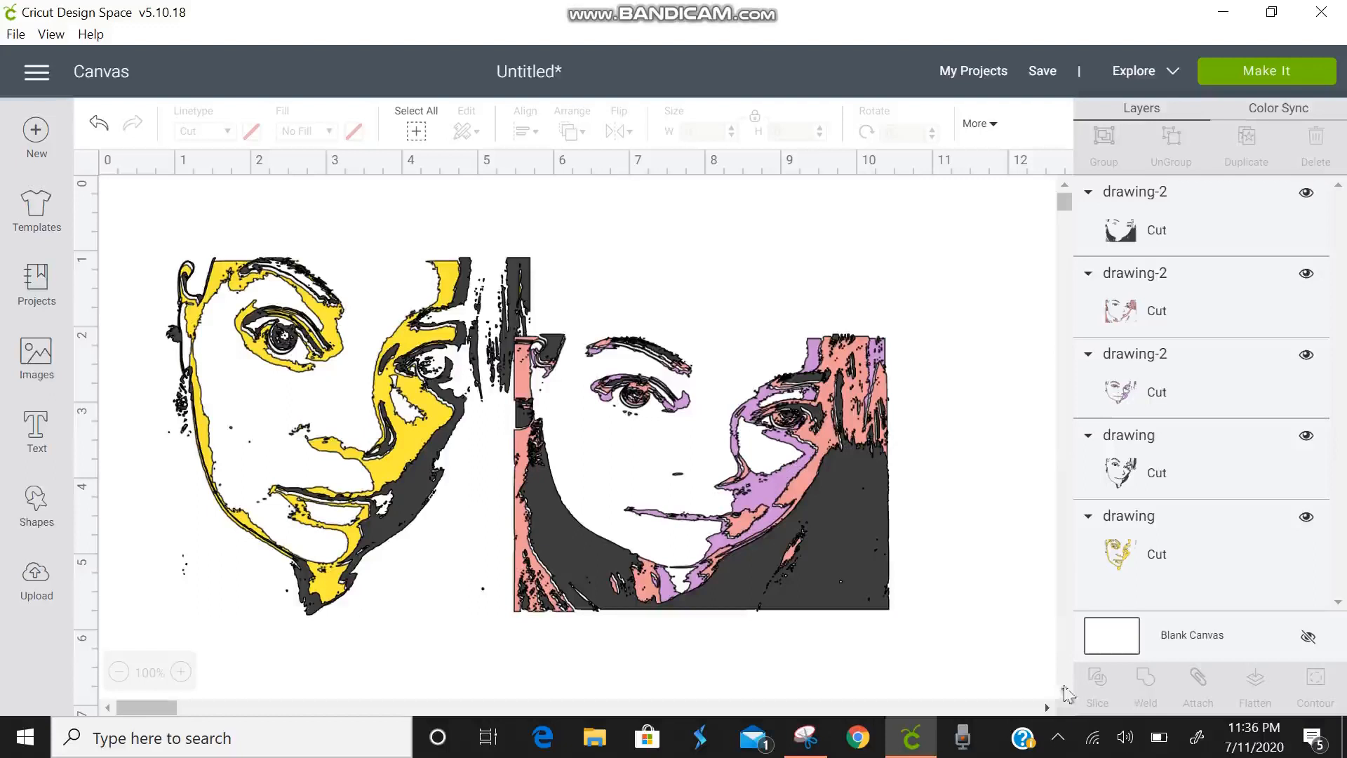